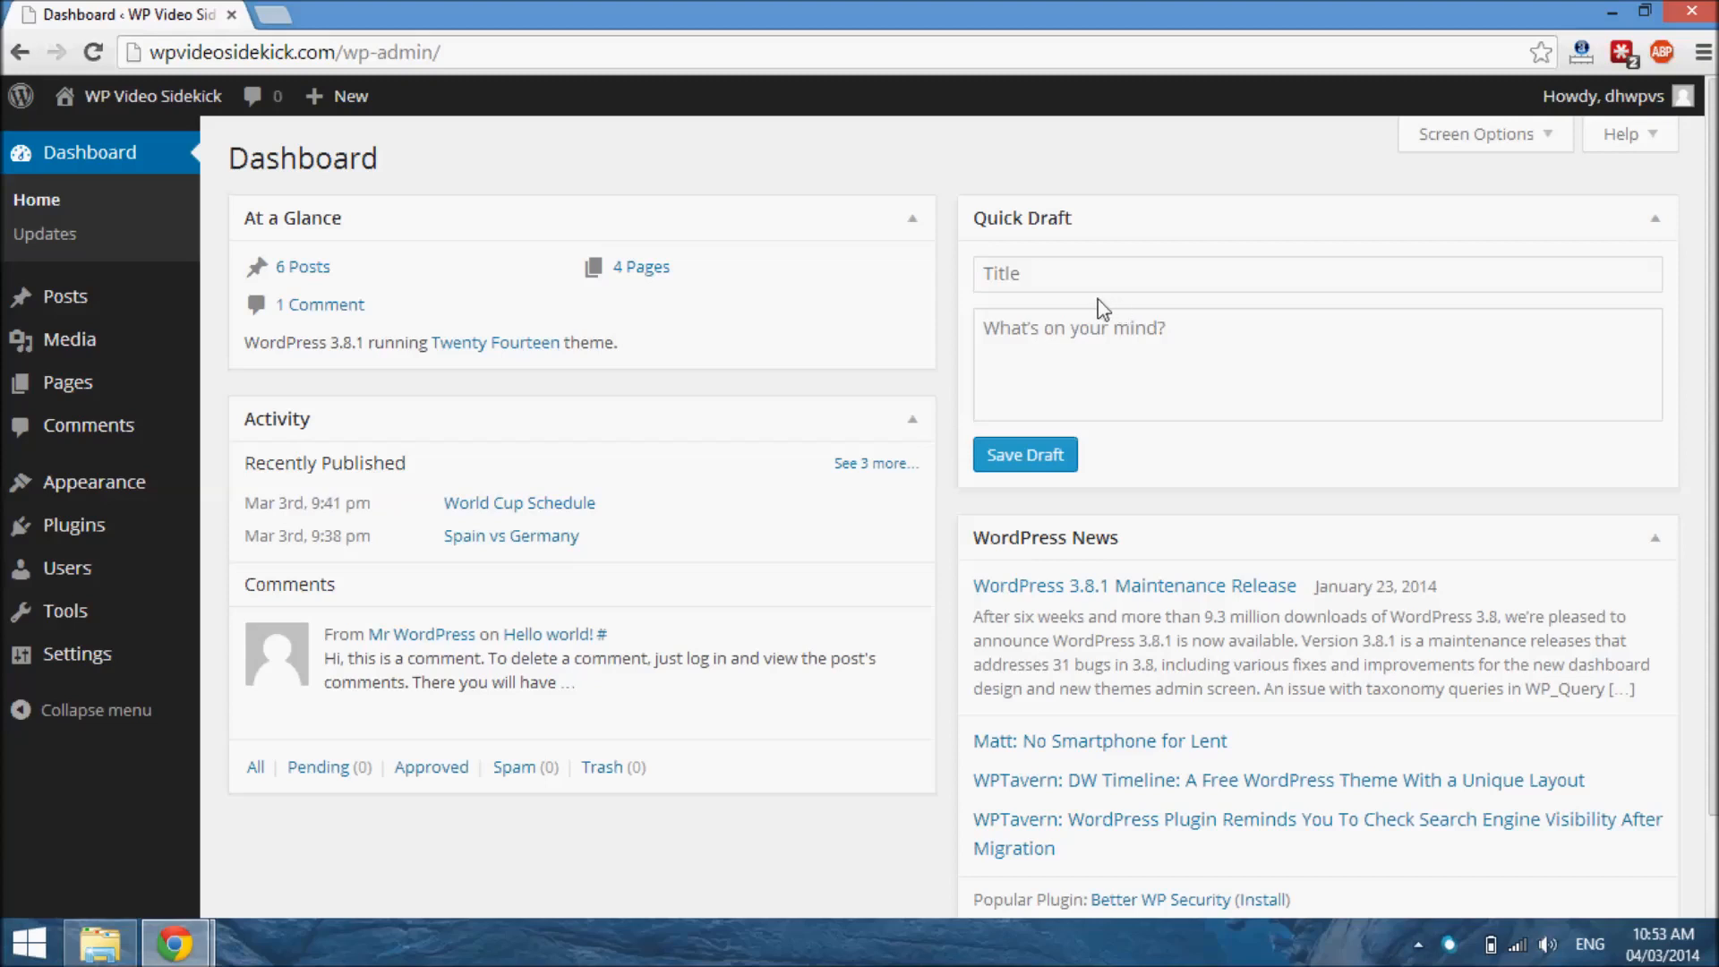
mouse_move(1102, 307)
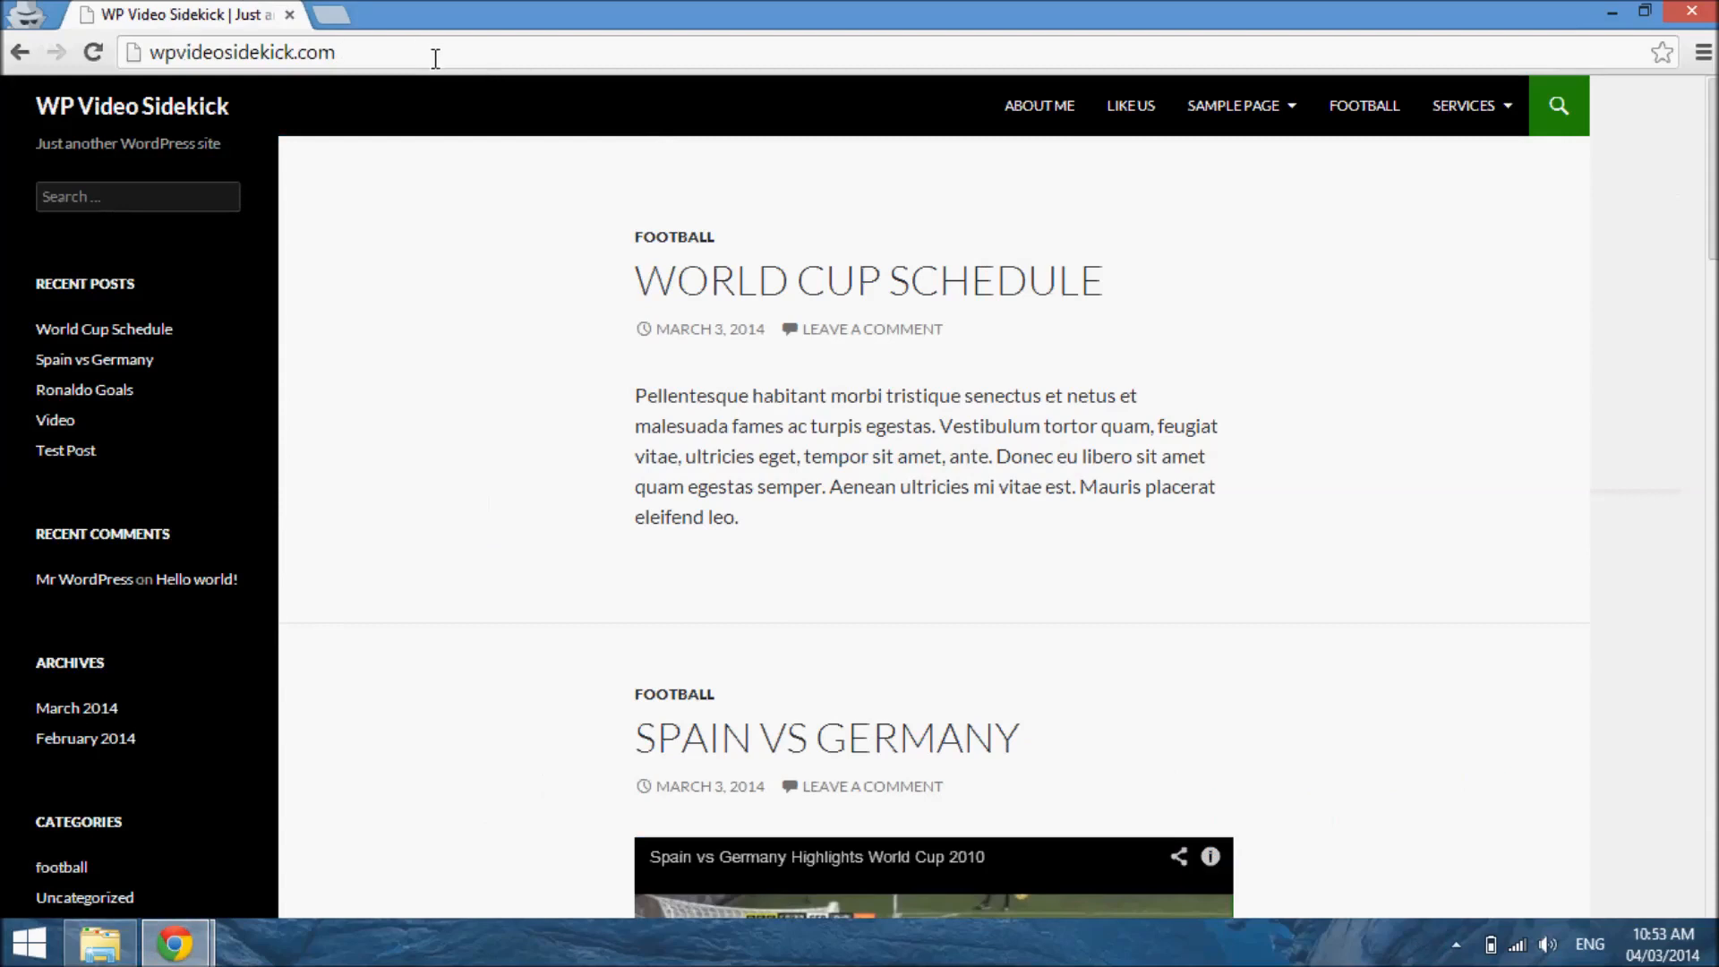
mouse_move(1364, 105)
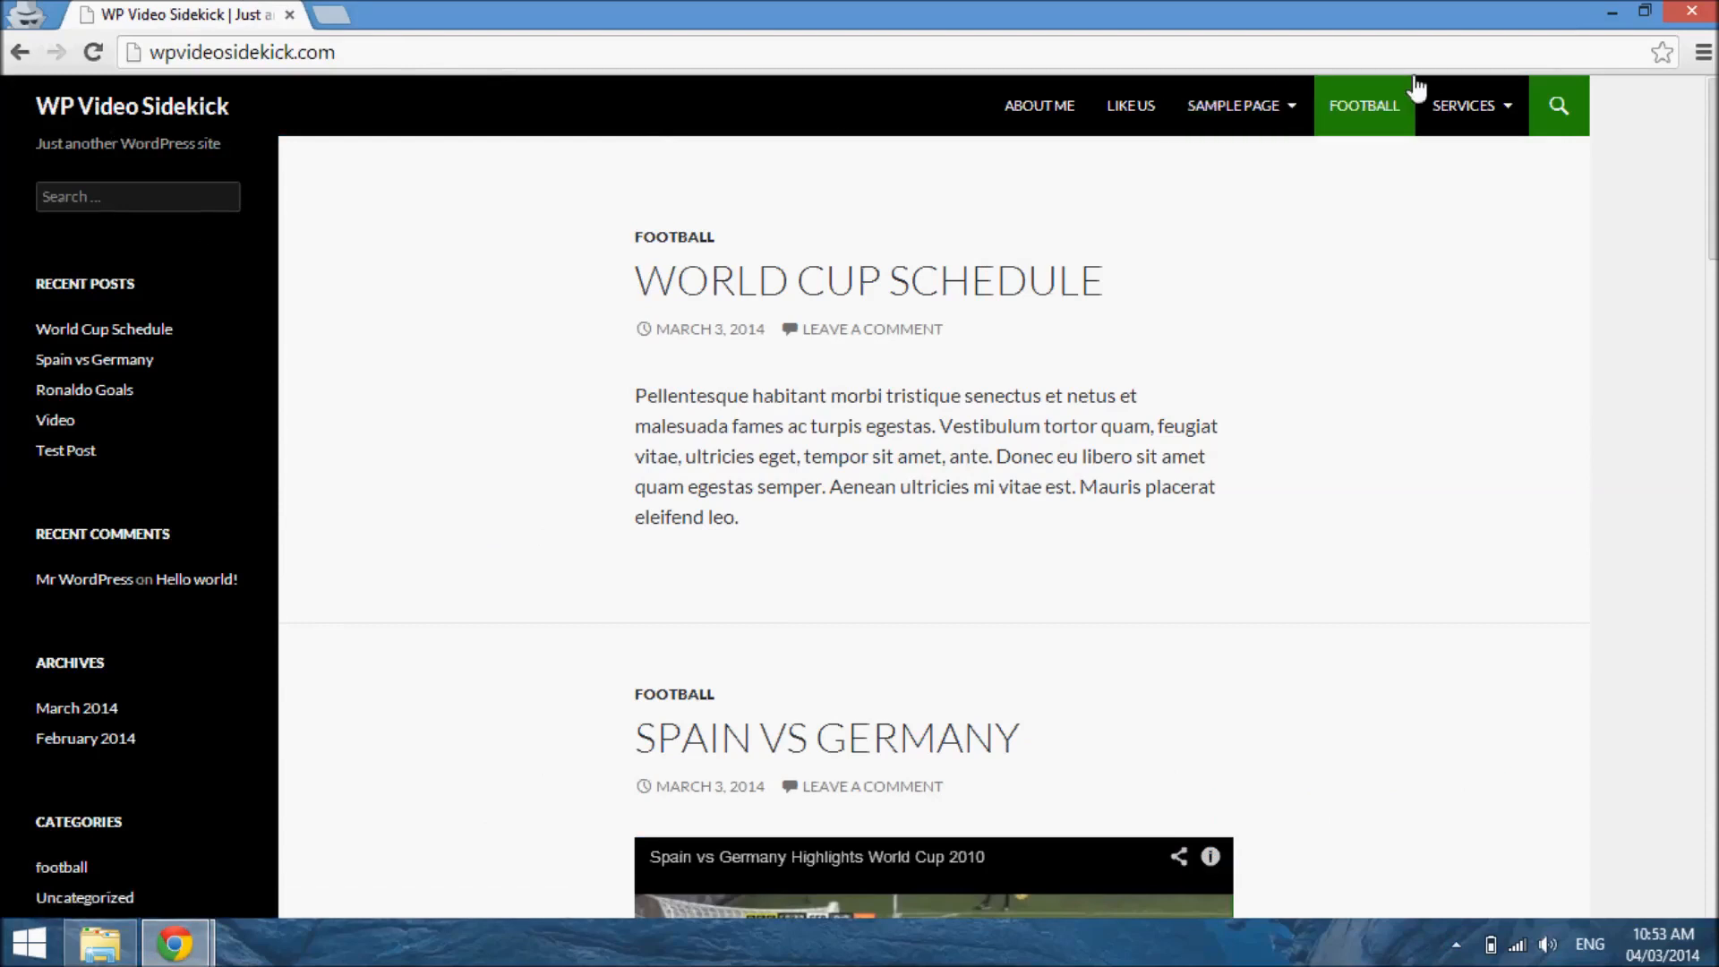
mouse_move(1037, 106)
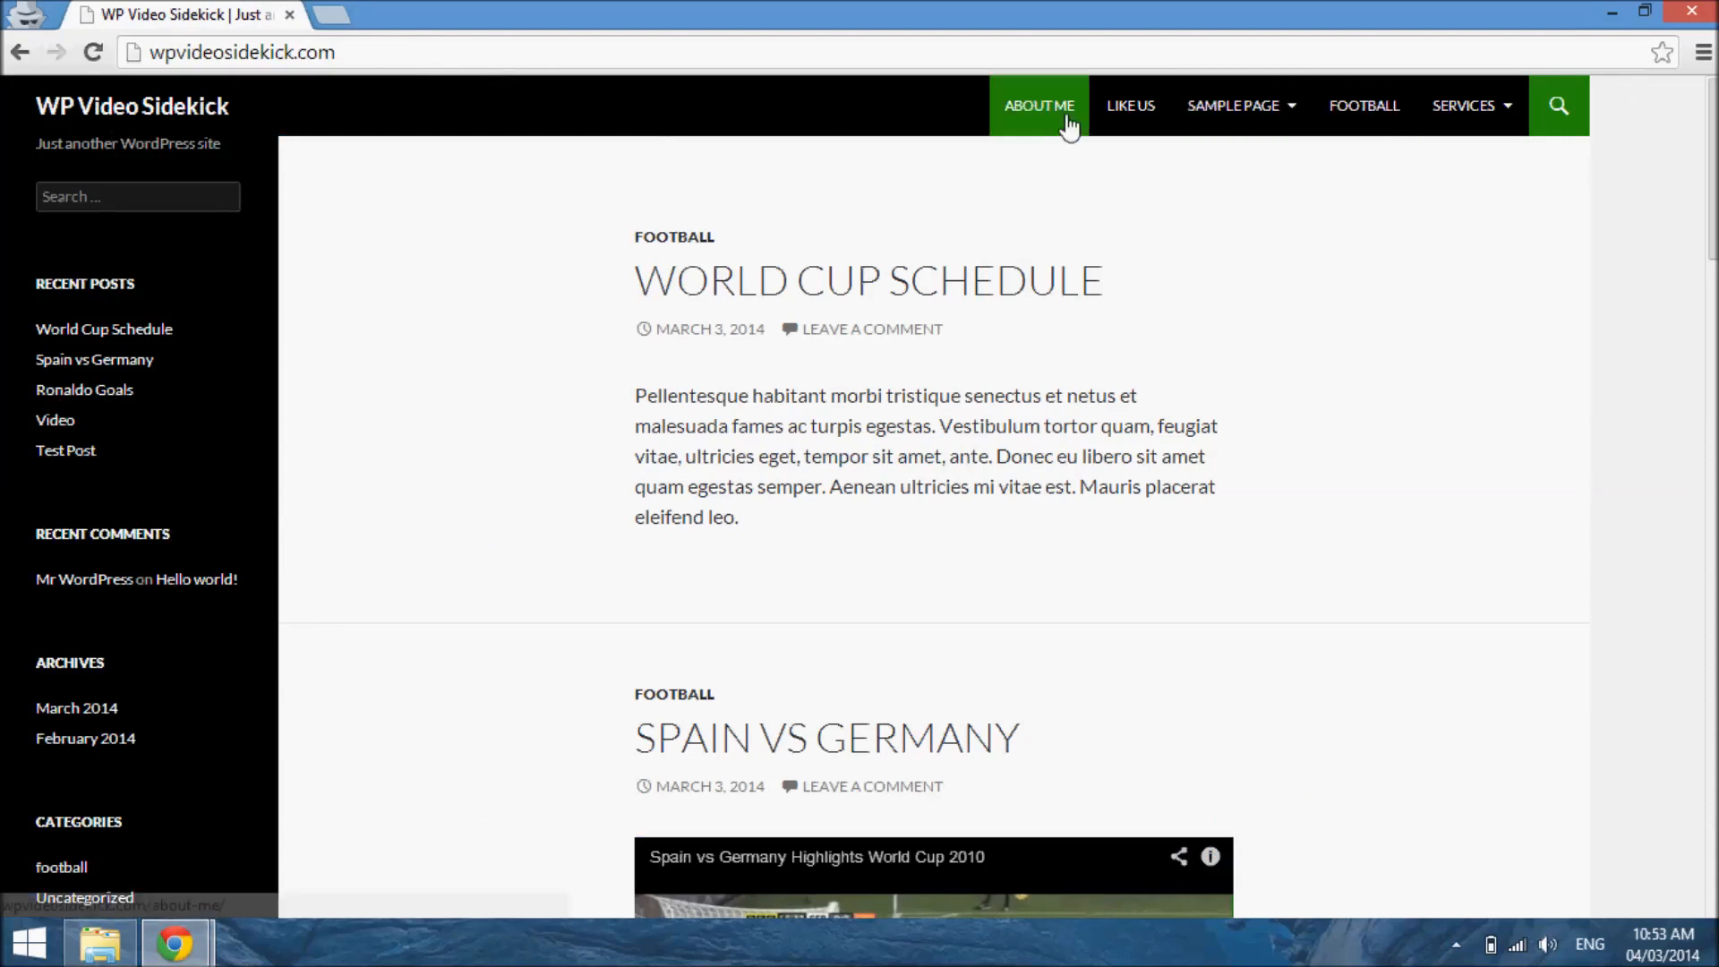
mouse_move(961, 549)
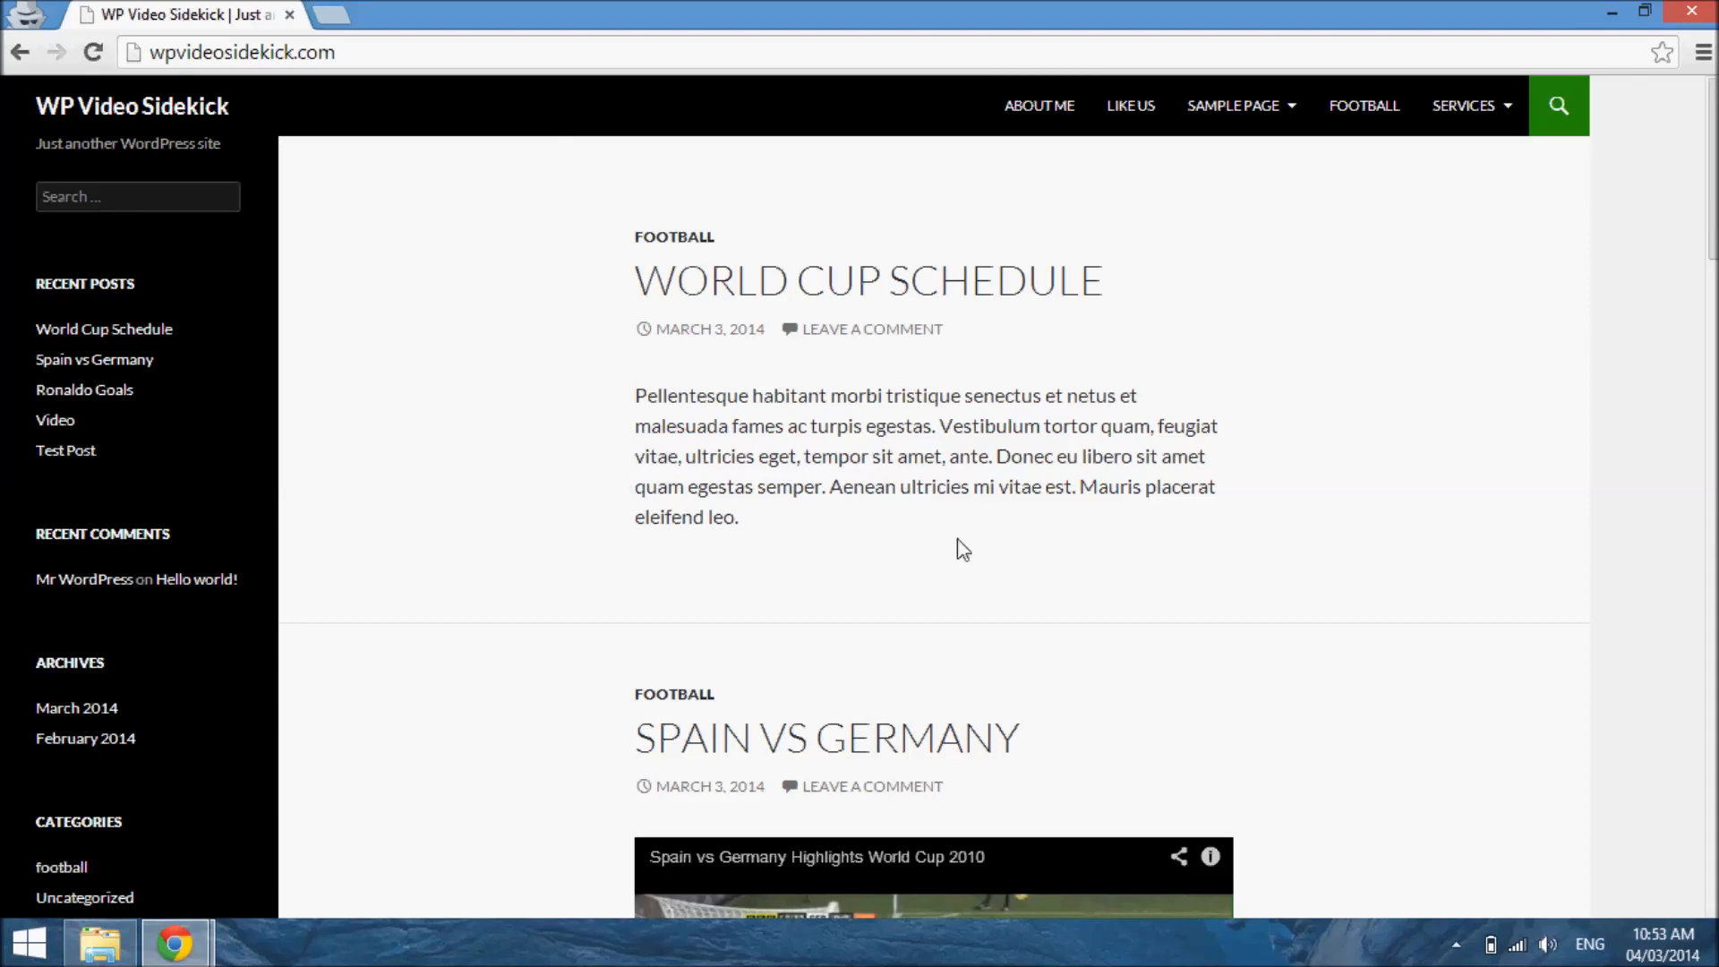
mouse_move(165, 131)
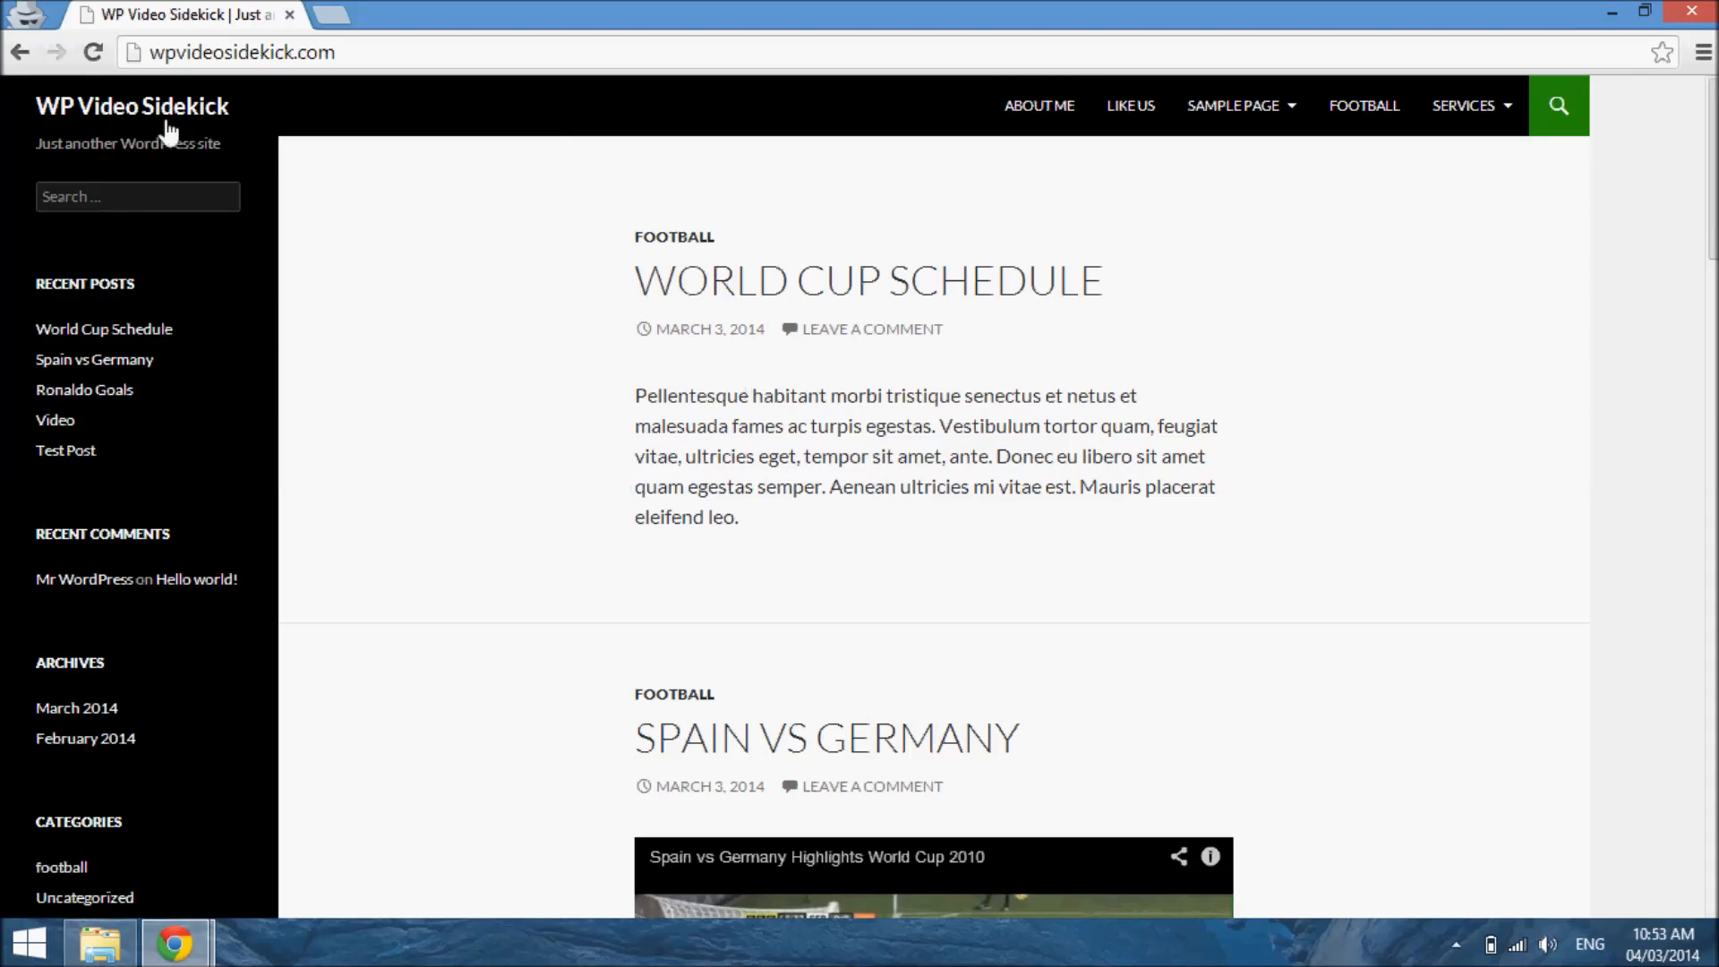
- Browse the live site's menu and posts, then return to the wp-admin Dashboard
click(132, 107)
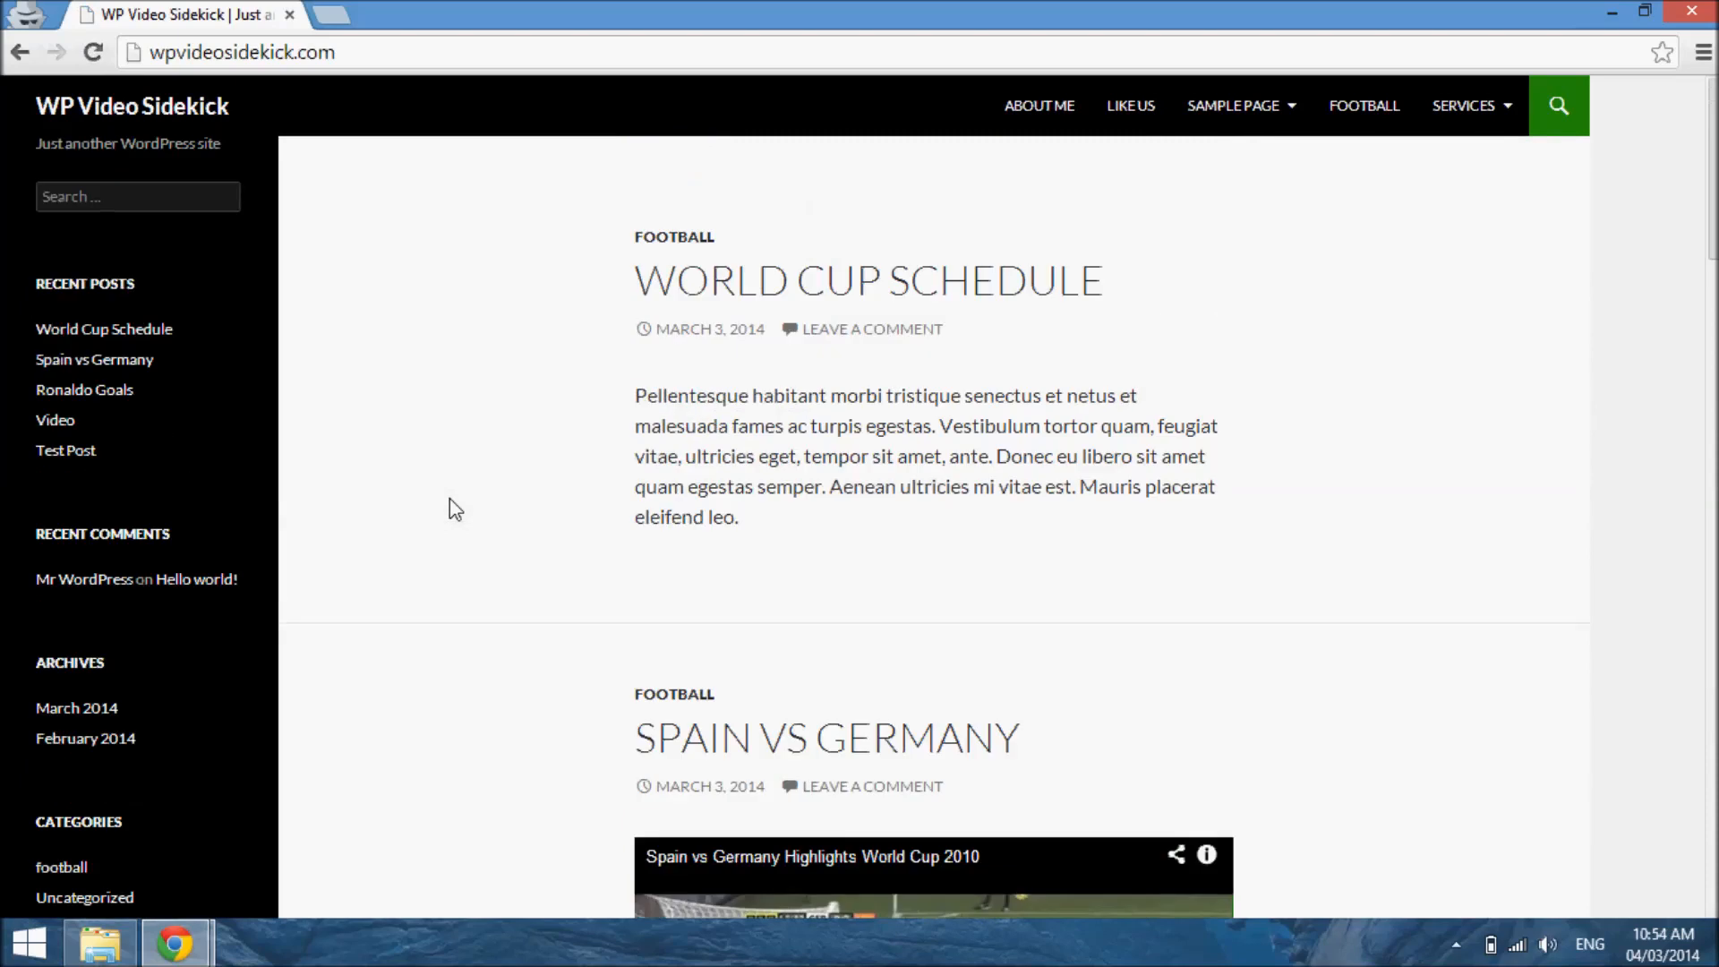
mouse_move(859, 175)
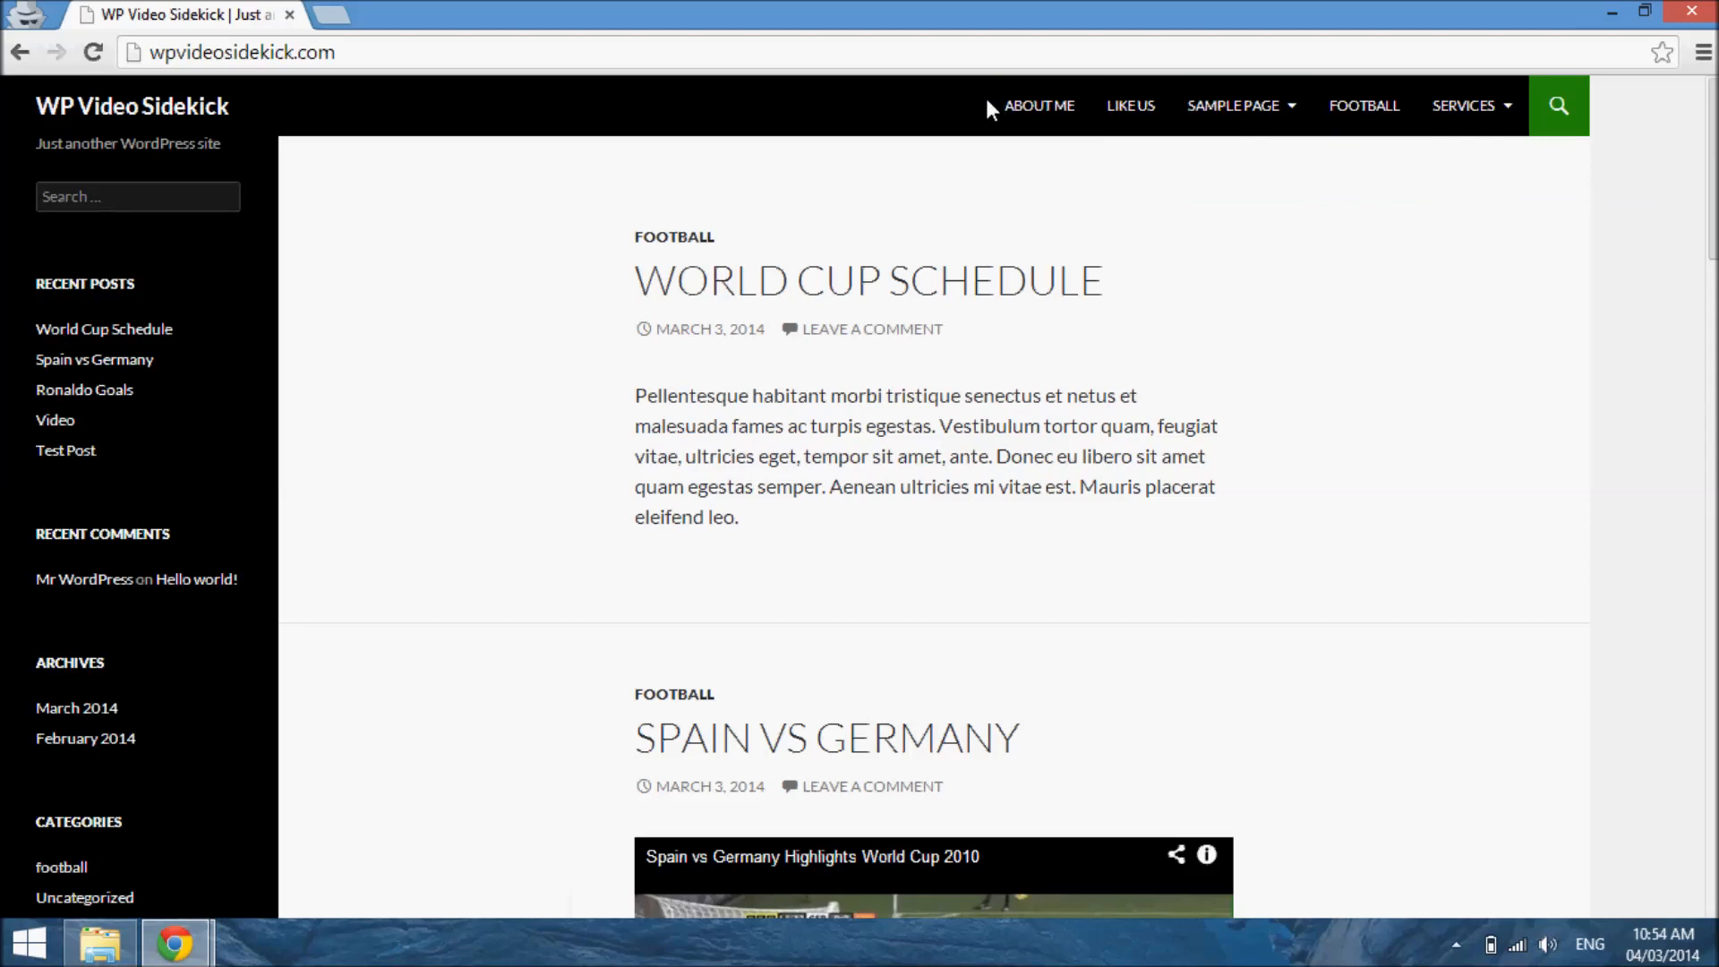
mouse_move(1422, 500)
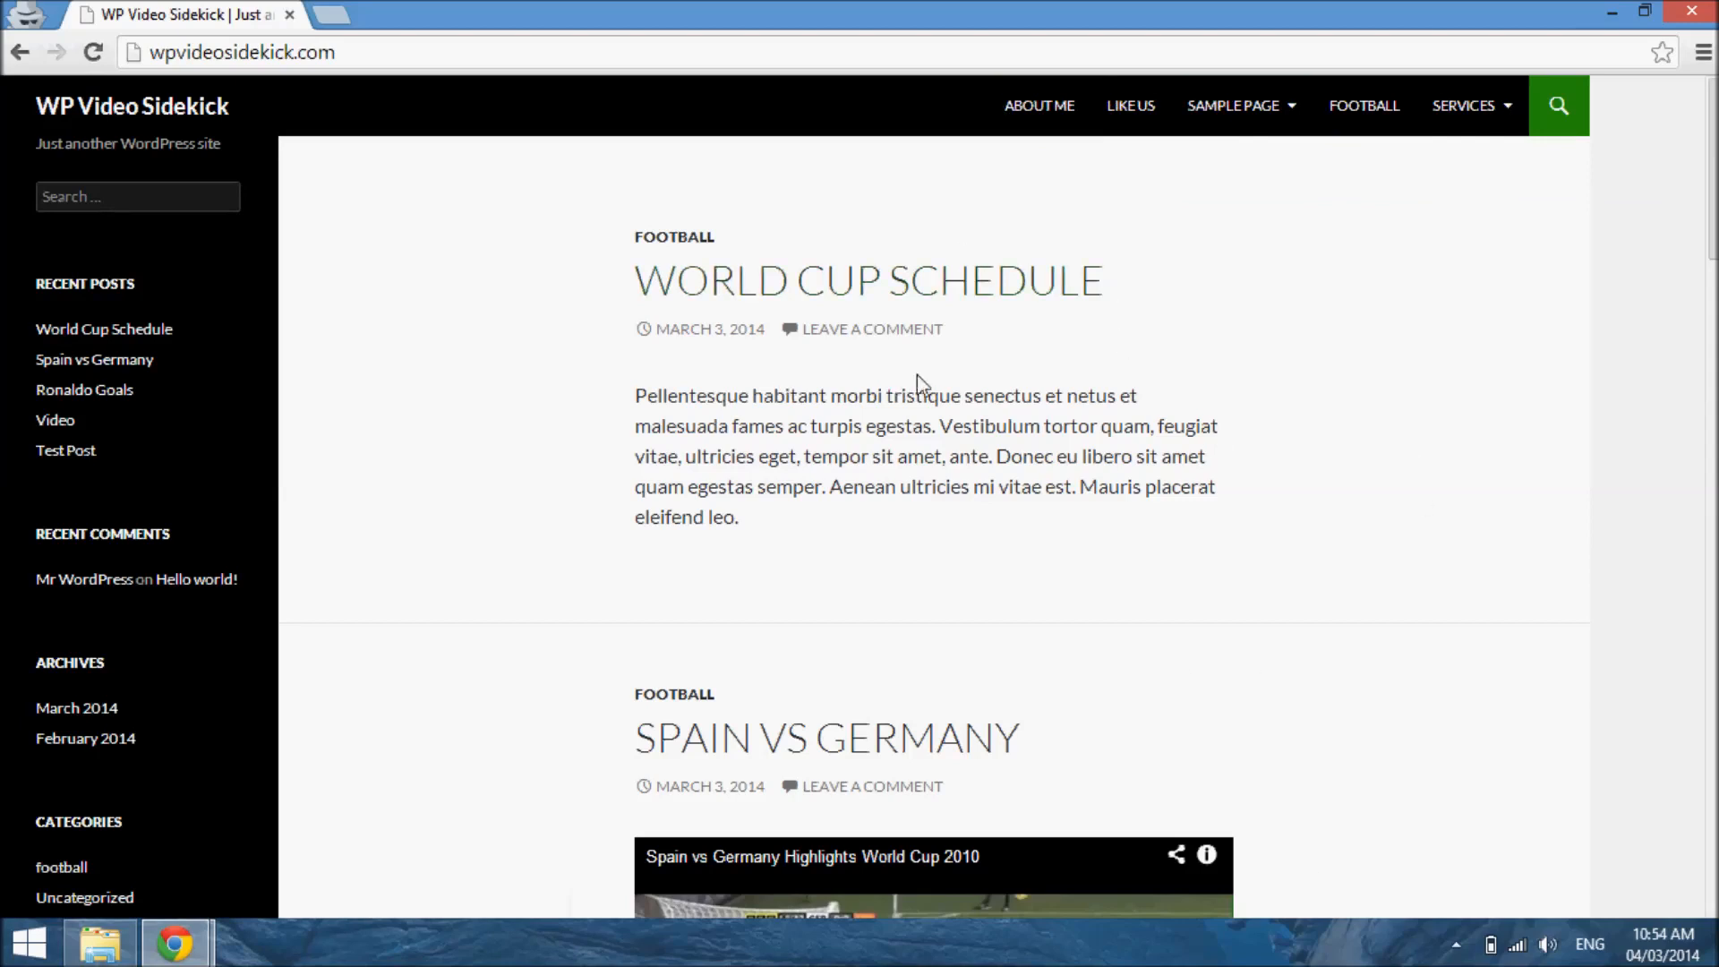
mouse_move(1645, 503)
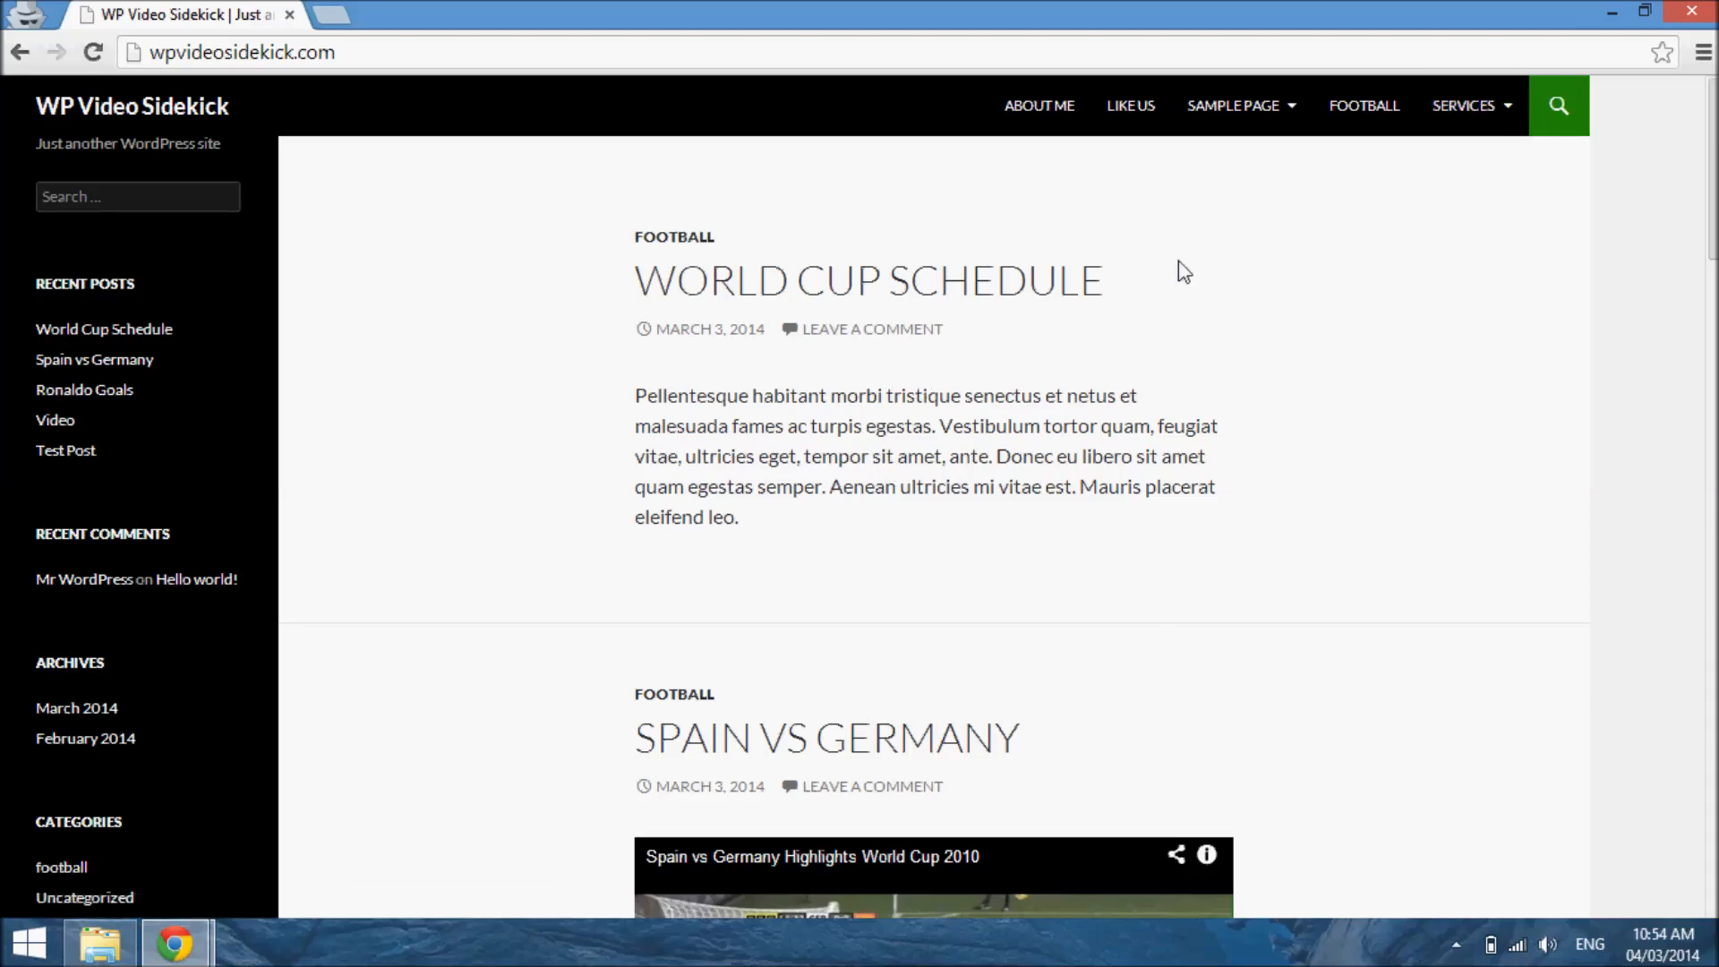
mouse_move(1061, 156)
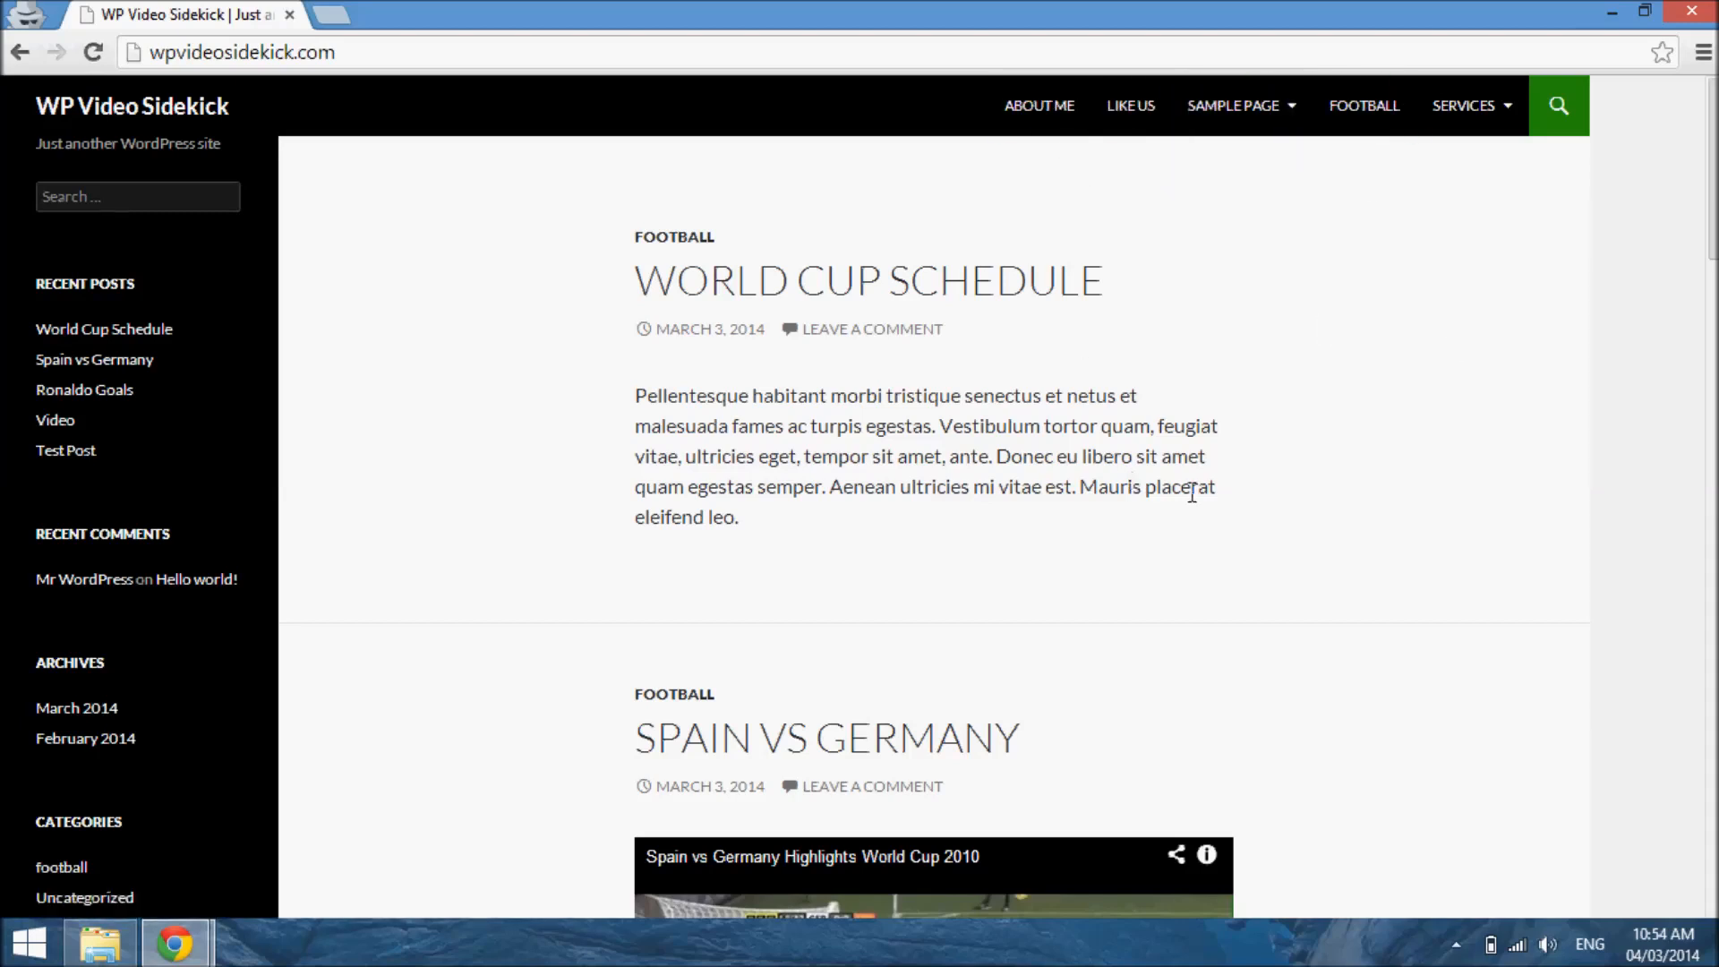
mouse_move(1240, 155)
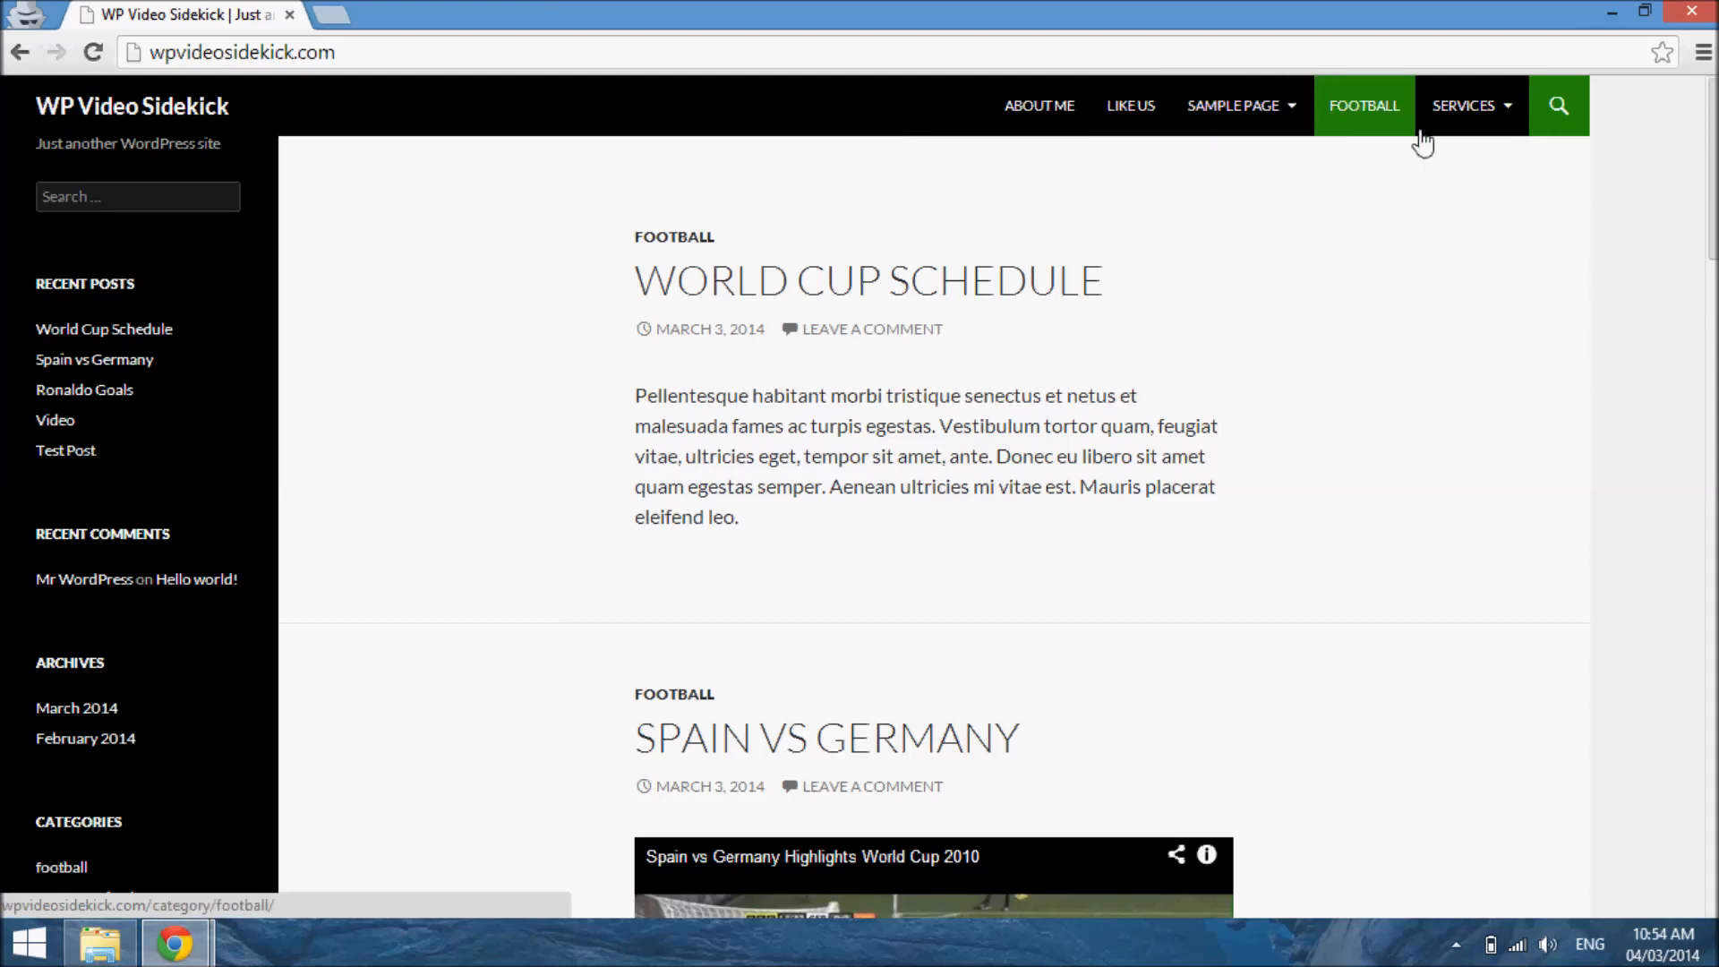
mouse_move(974, 425)
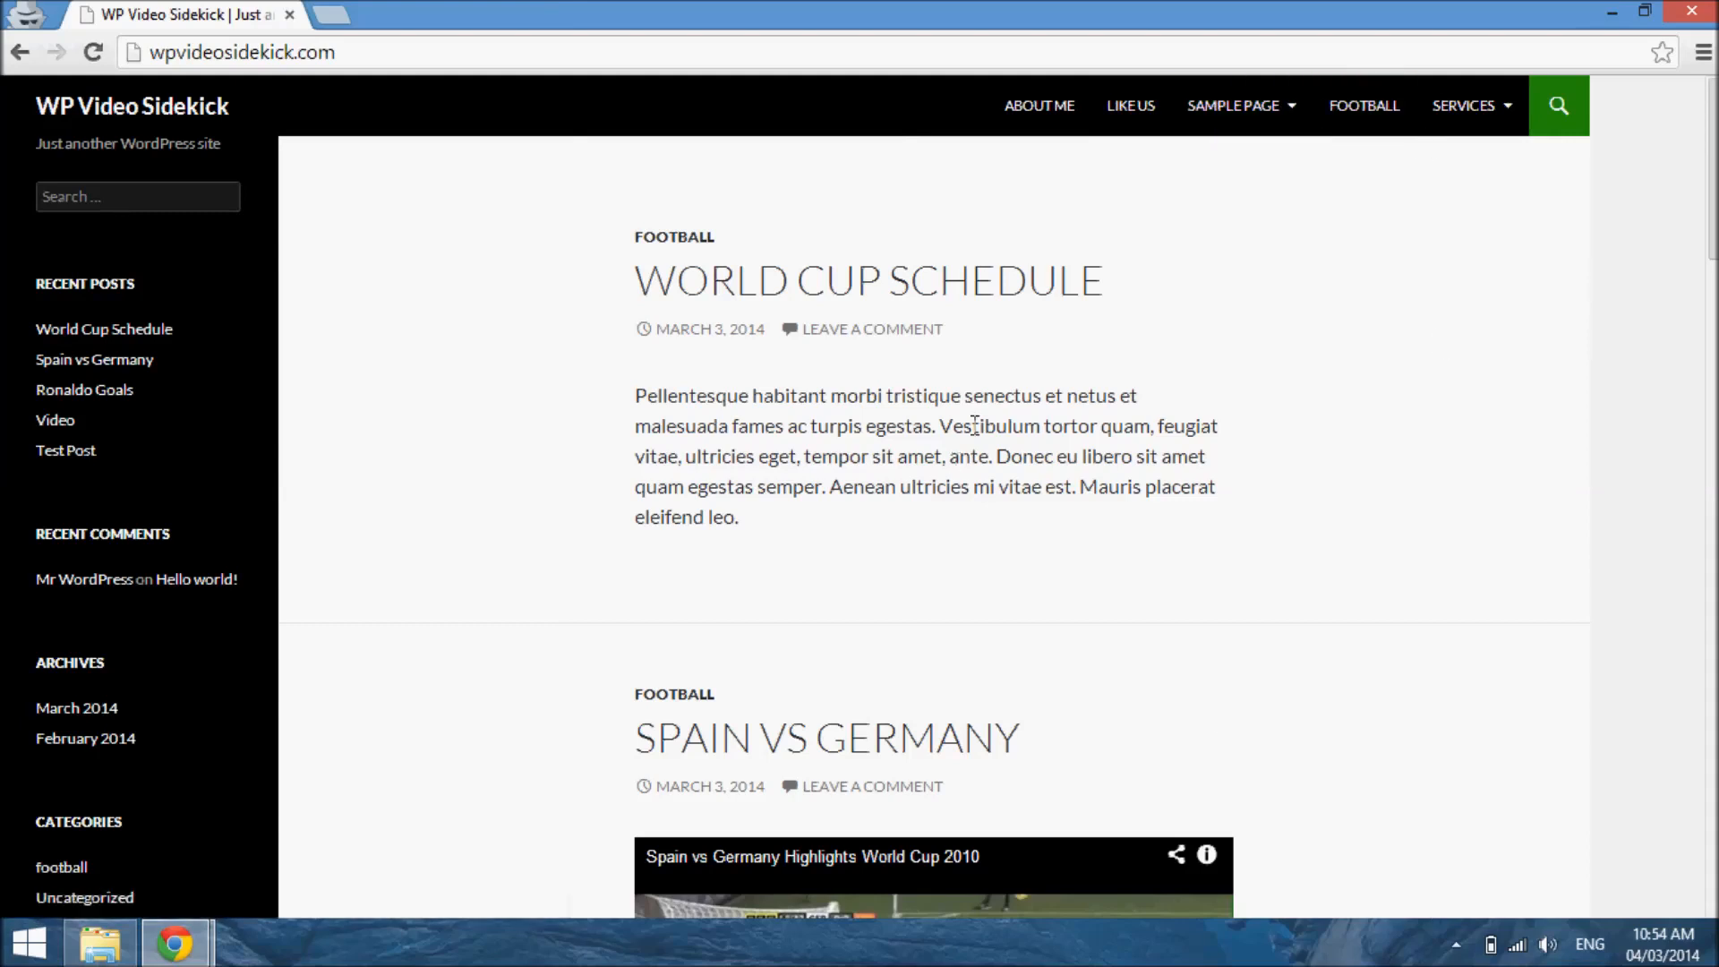
mouse_move(1304, 423)
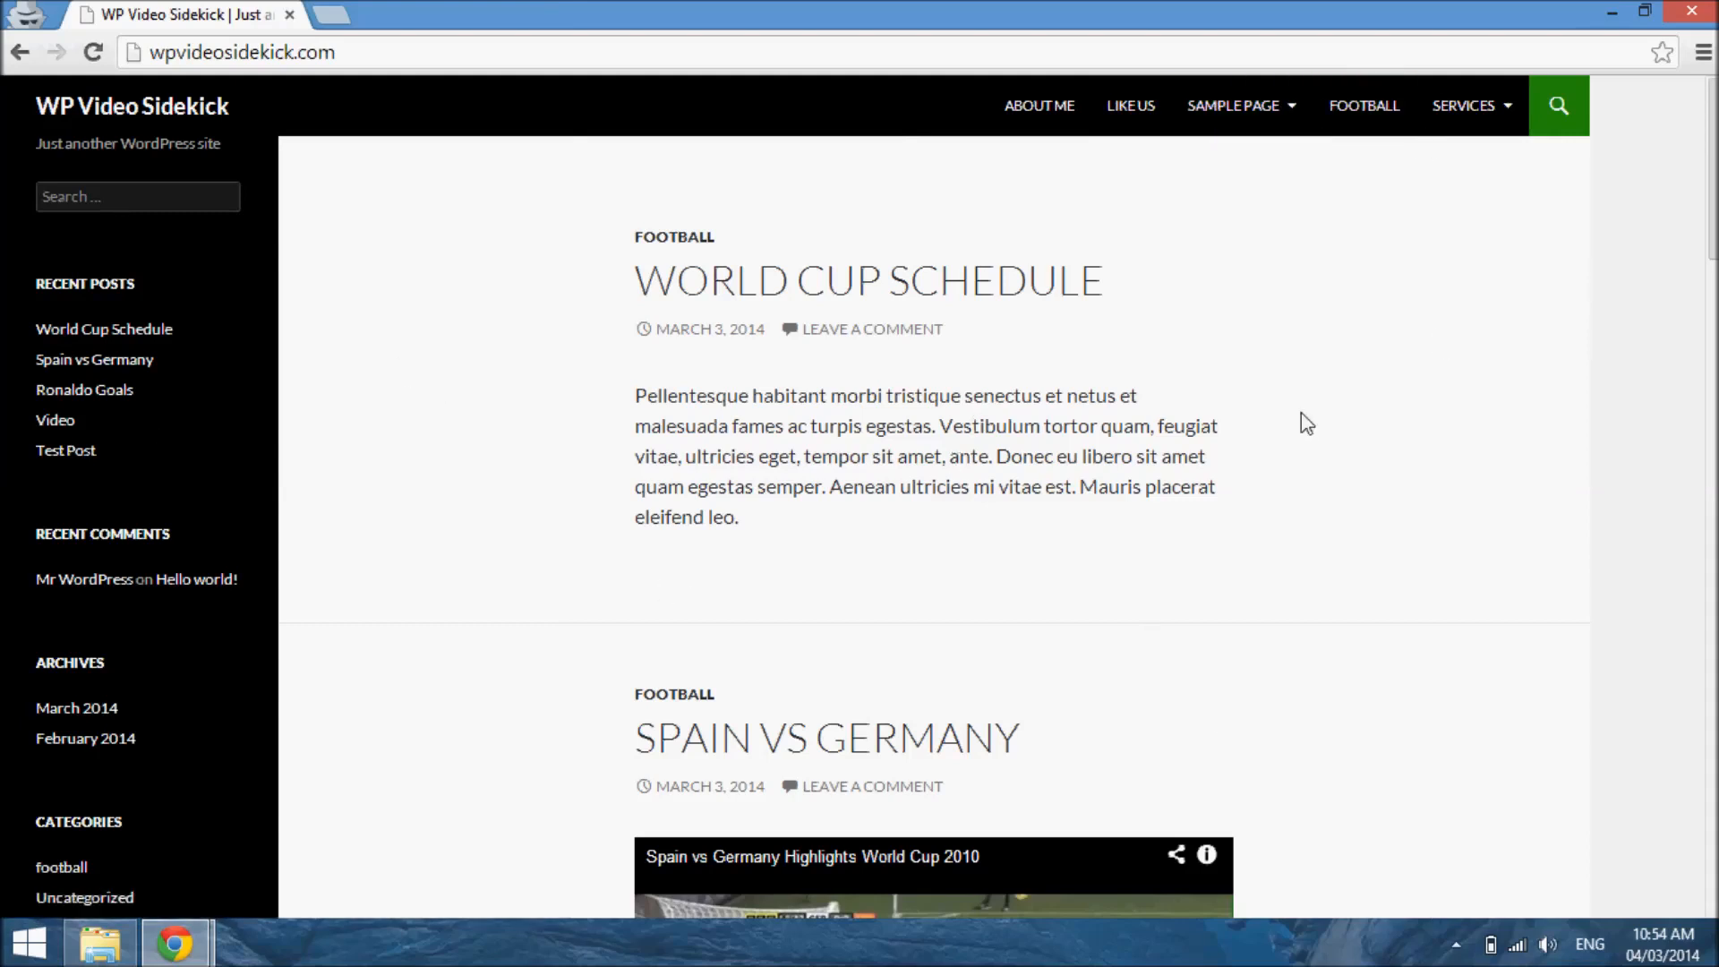
mouse_move(1392, 464)
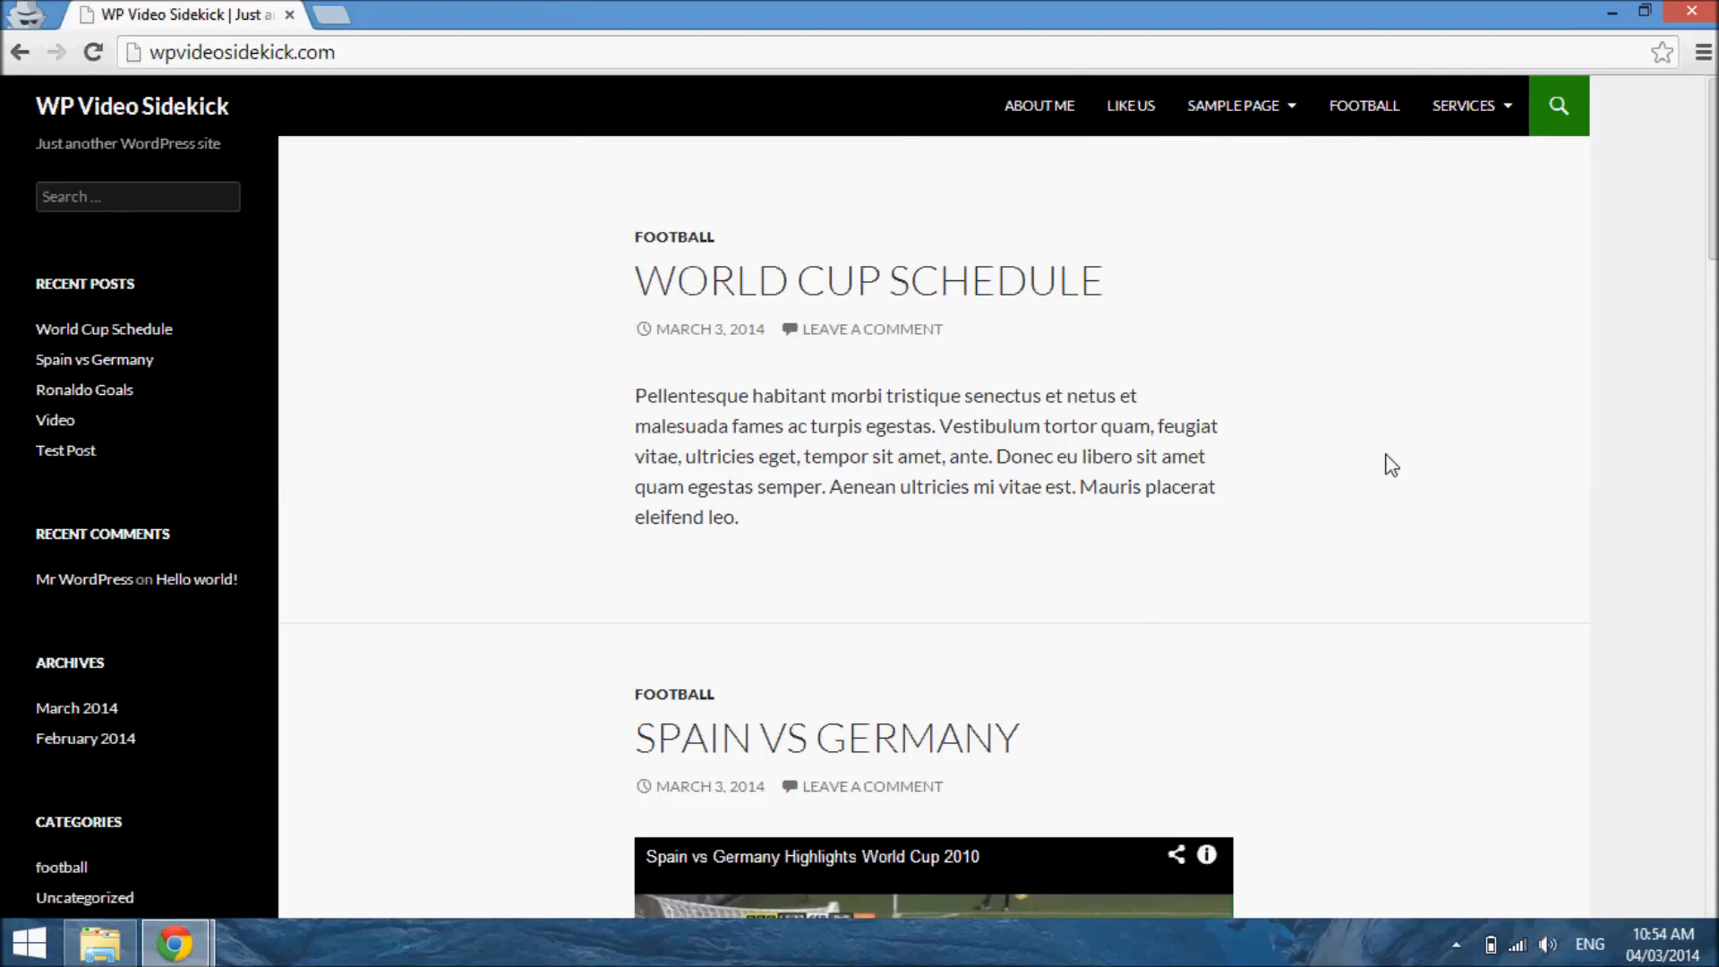
mouse_move(1450, 341)
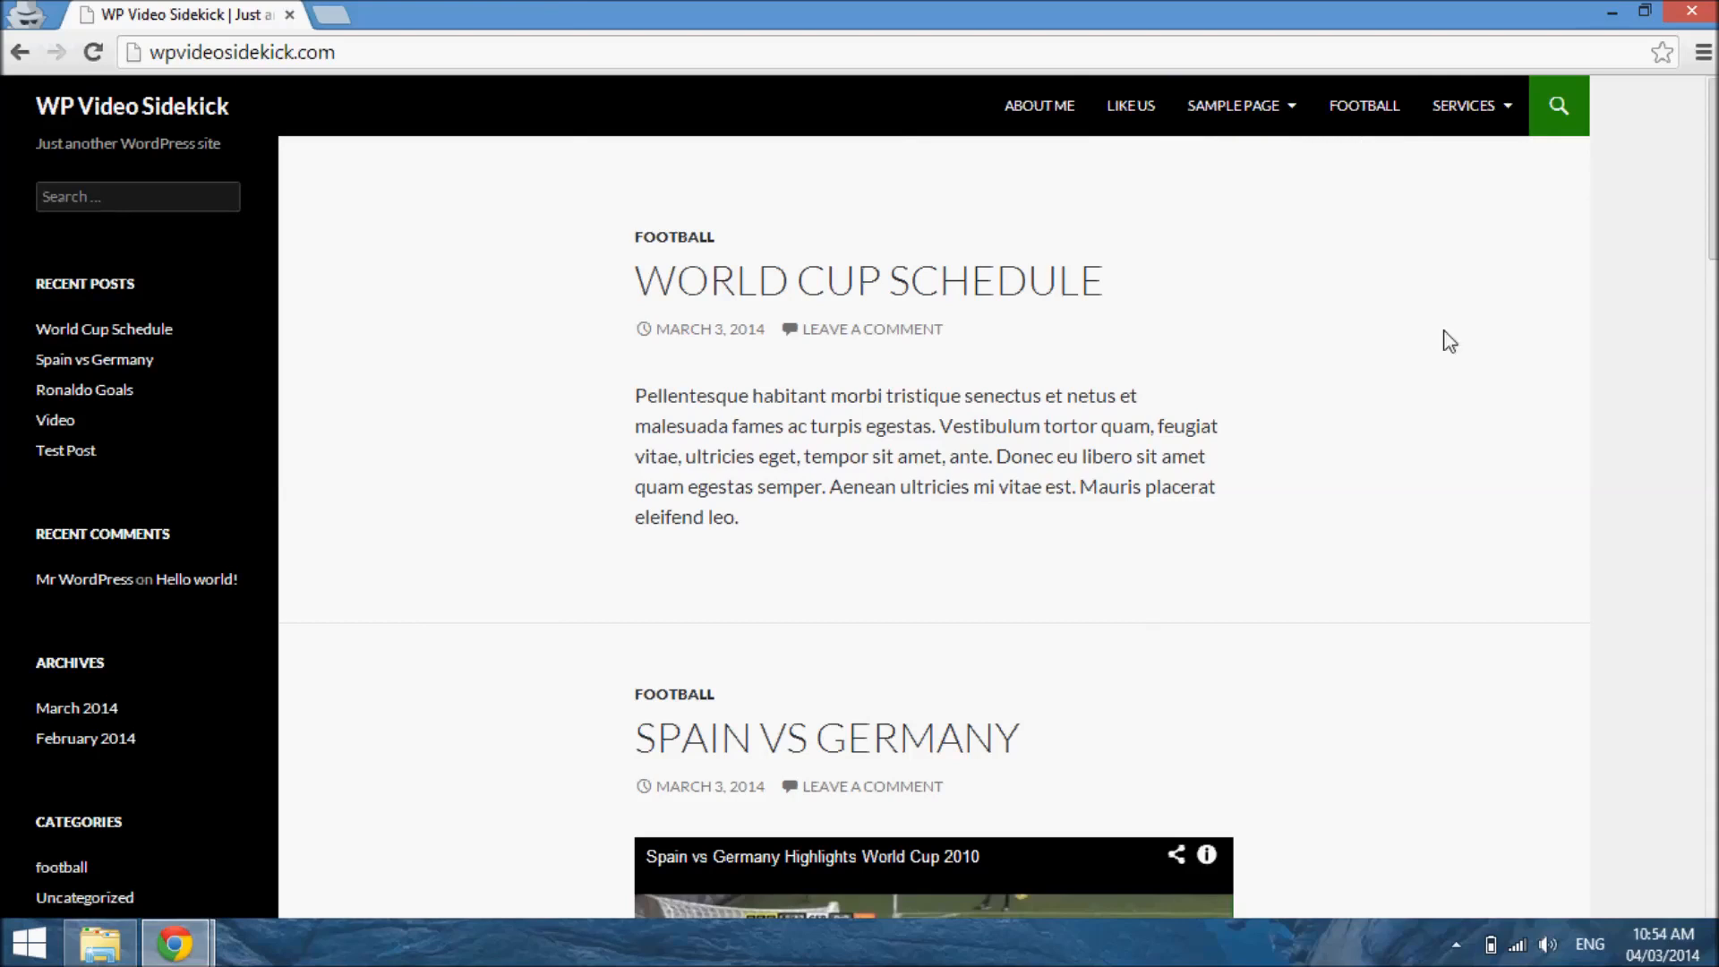
scroll(down, 3)
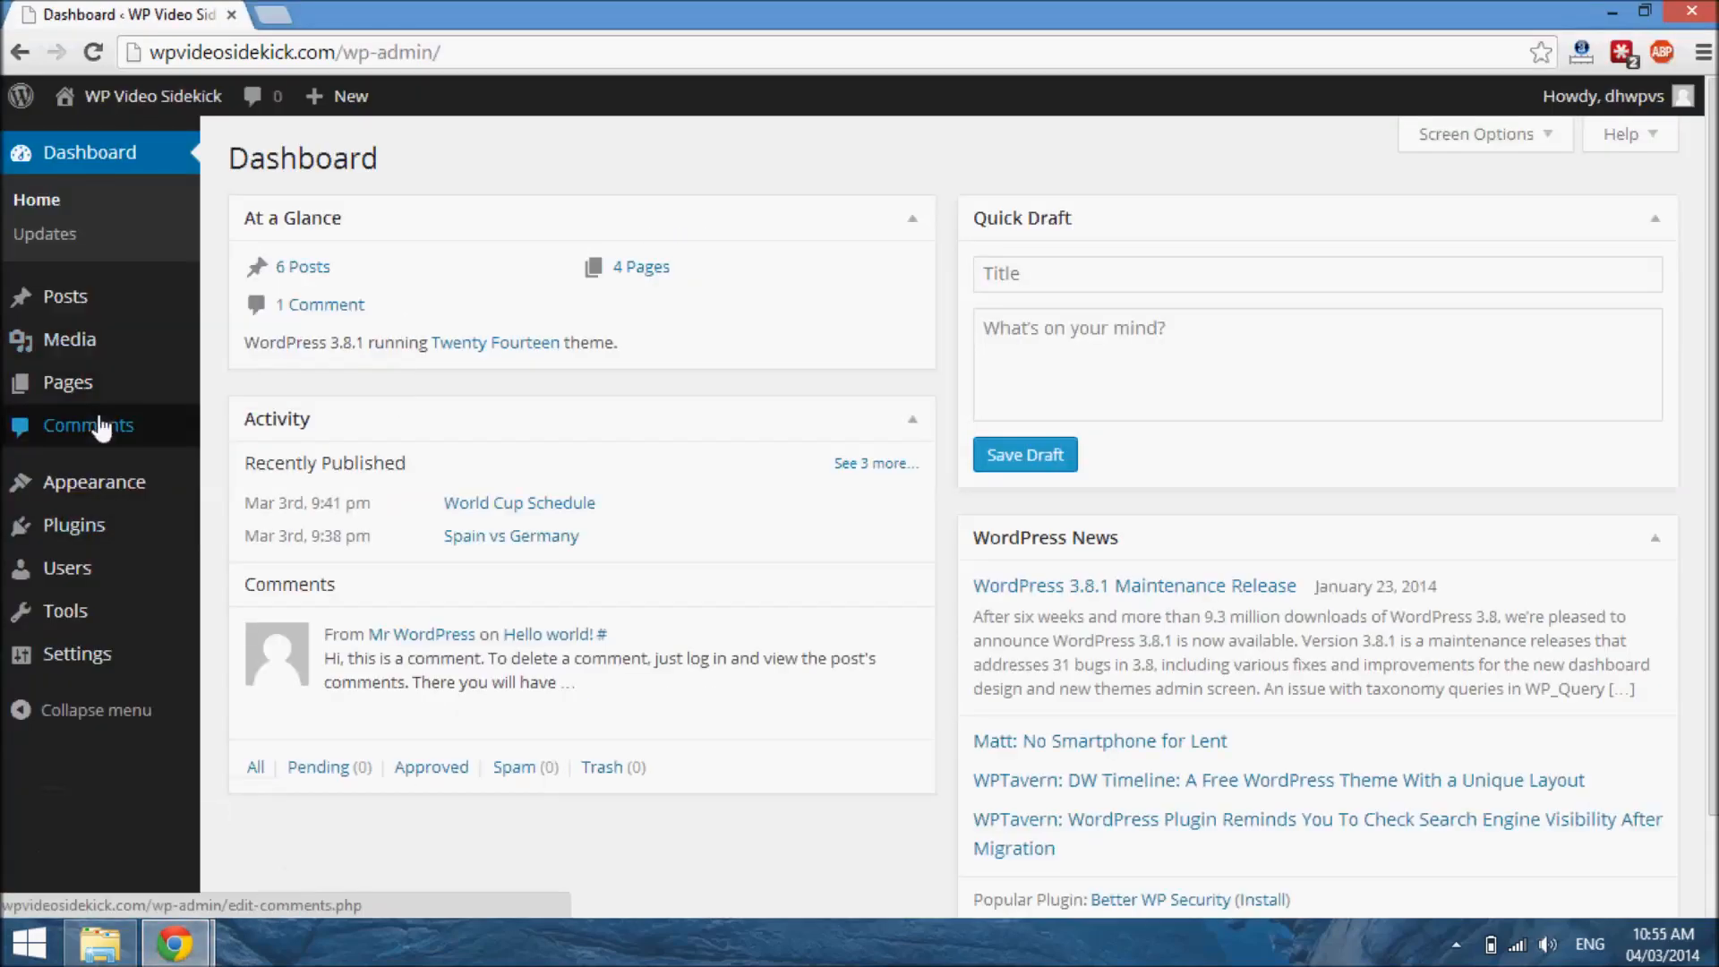
mouse_move(93, 482)
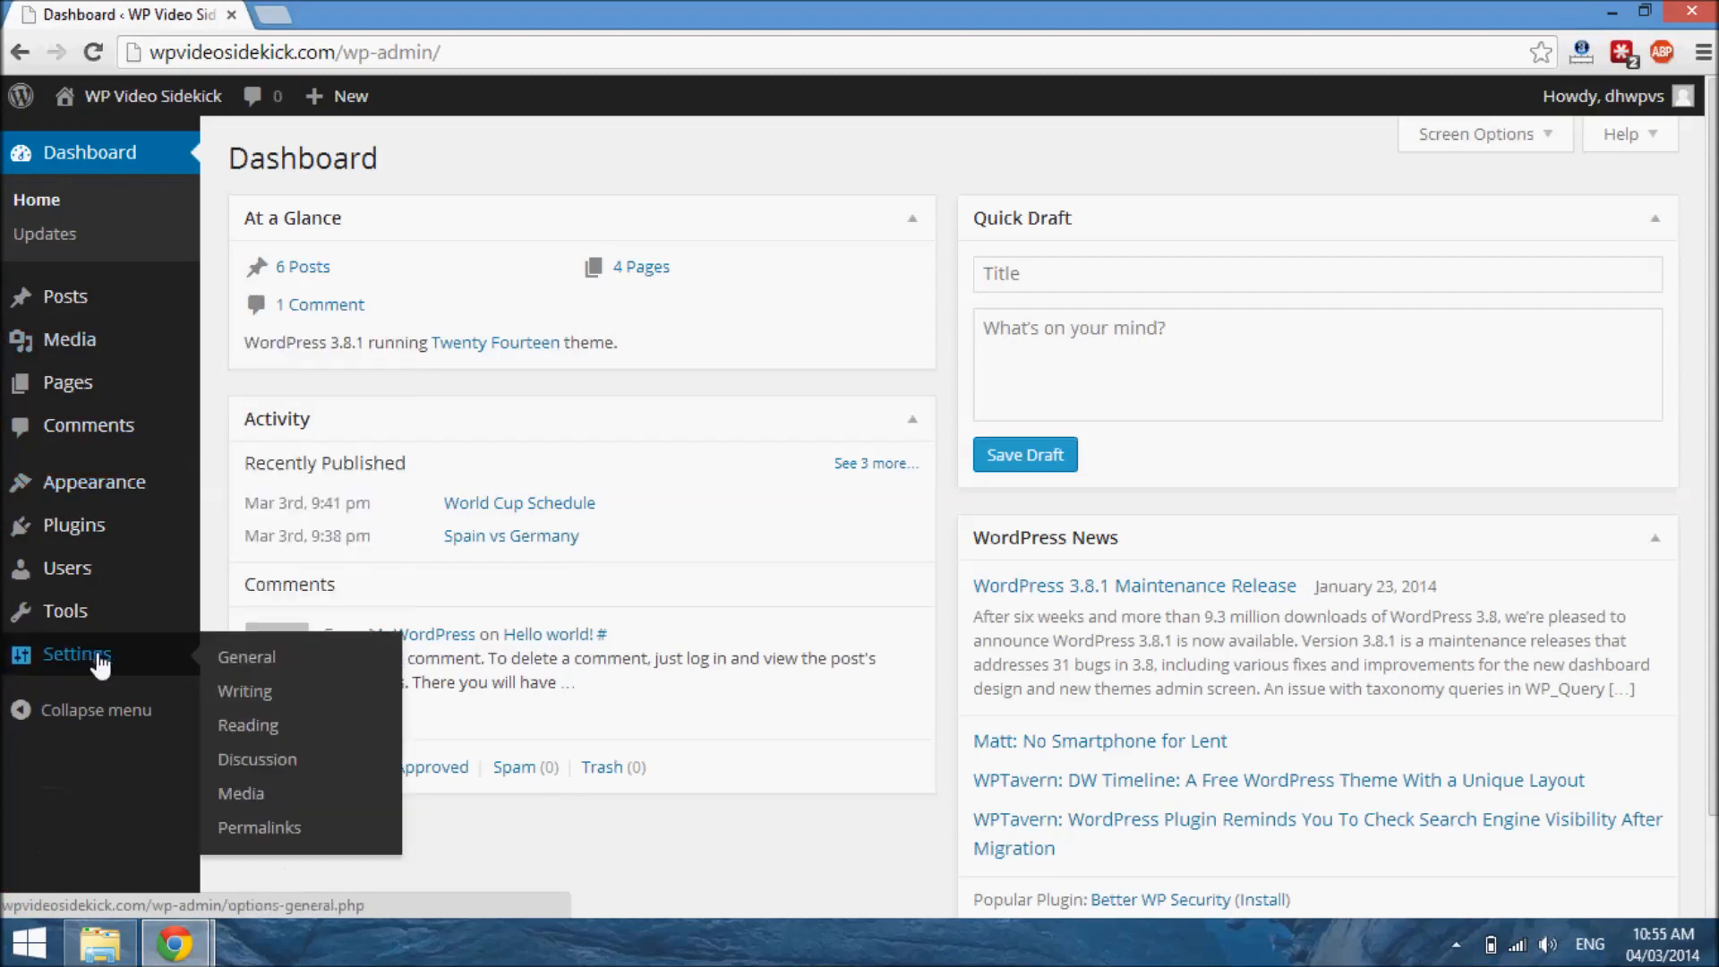
mouse_move(248, 724)
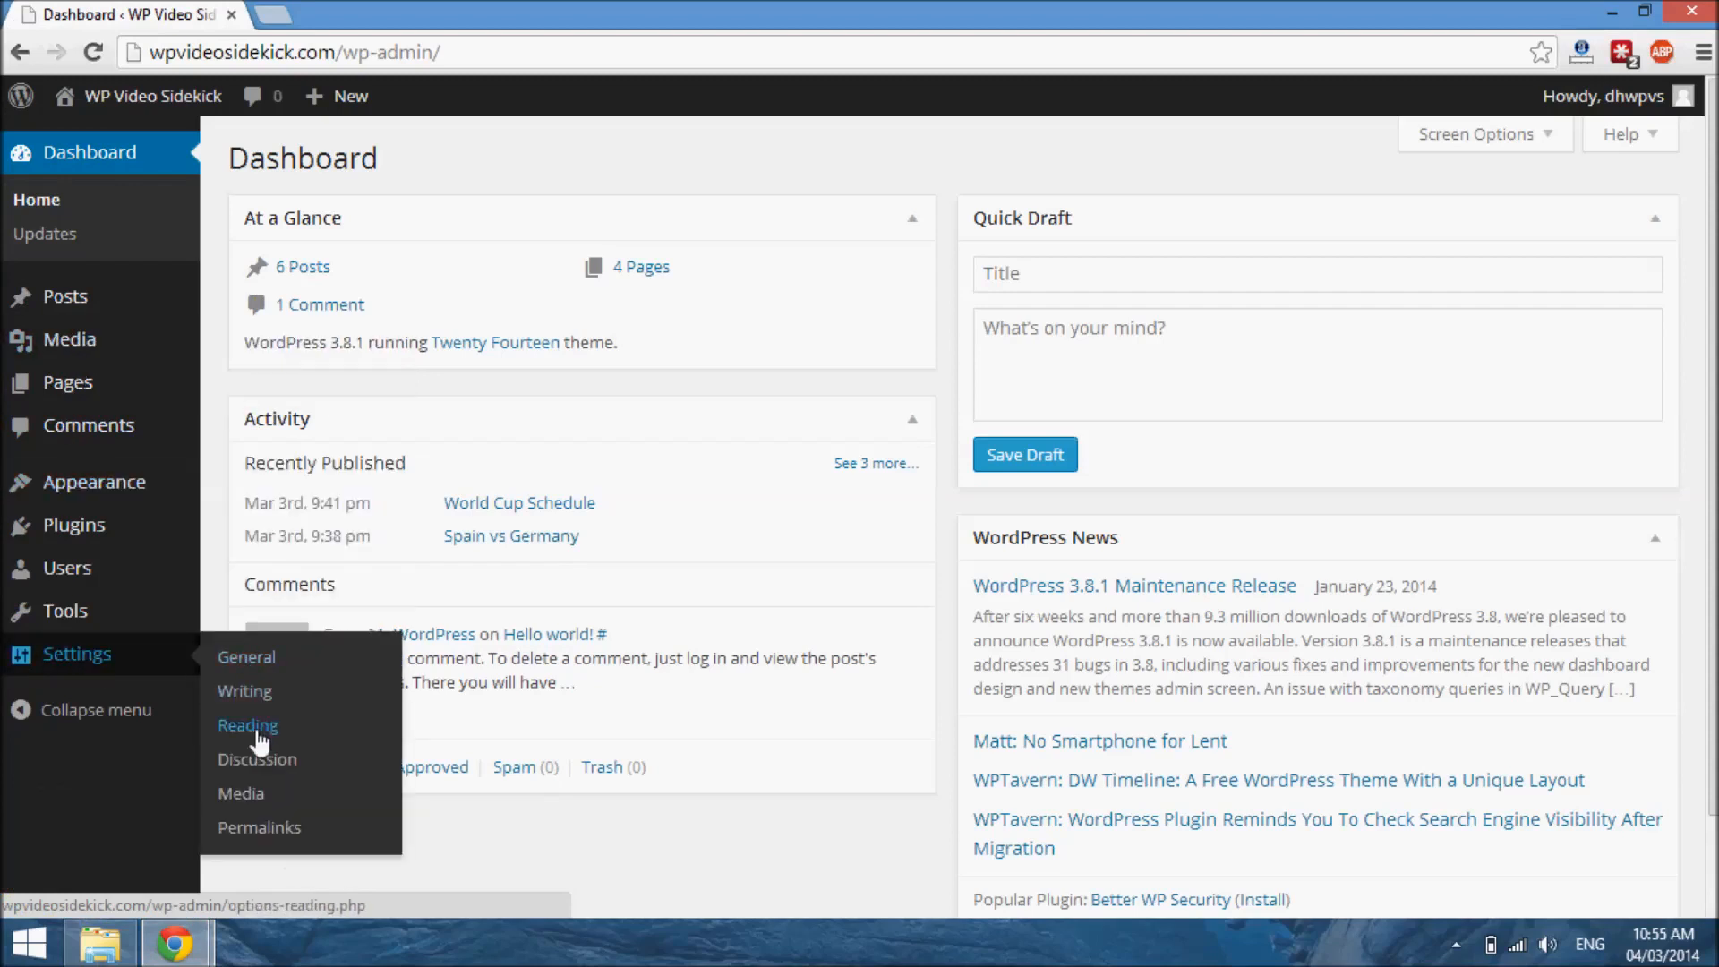
- Open Settings > Reading from the admin sidebar
click(247, 724)
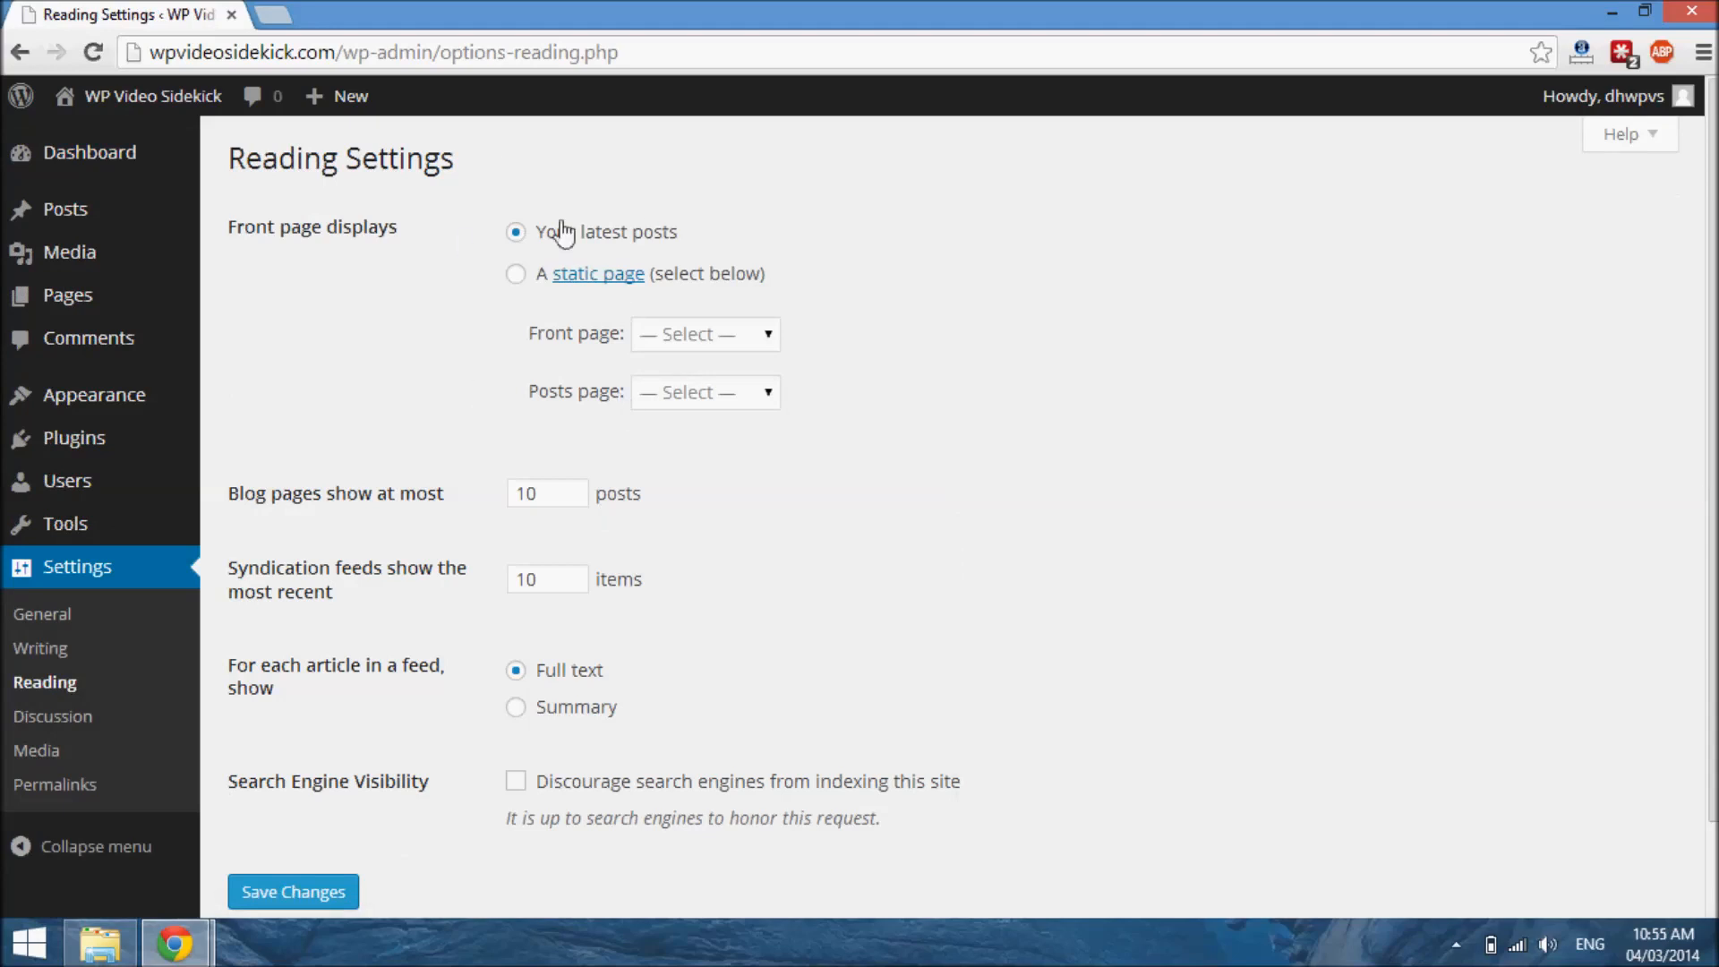
mouse_move(522, 254)
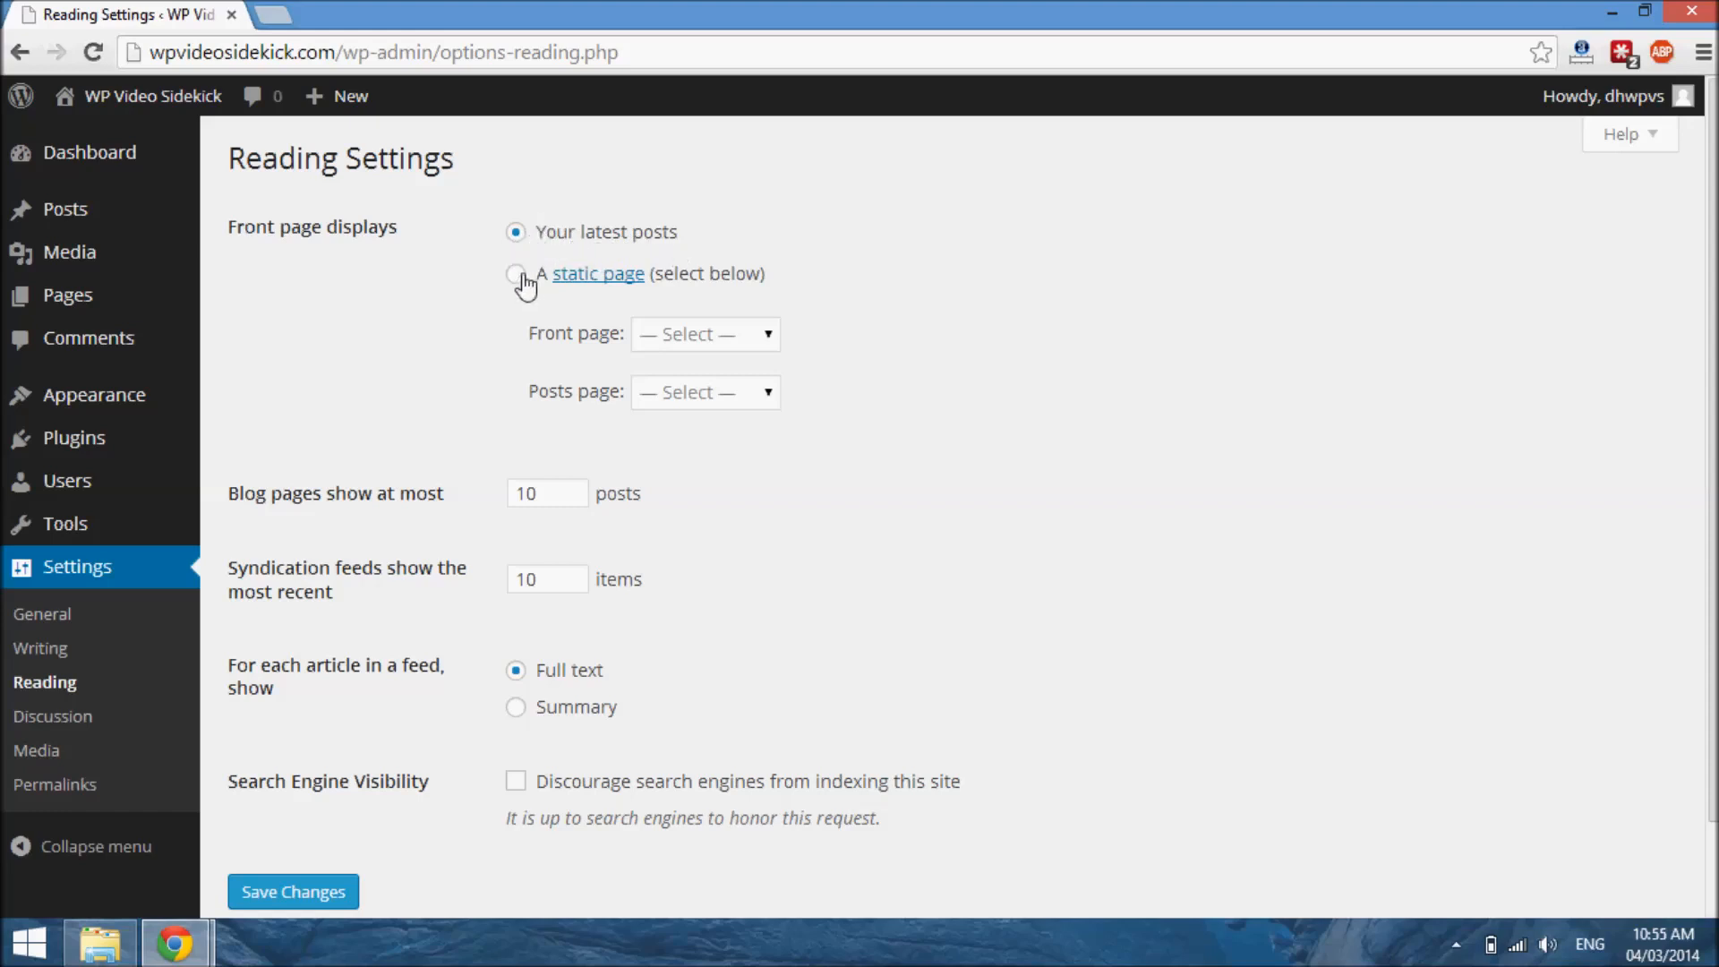
- Choose 'A static page' with About Me as the front page and save changes
click(516, 273)
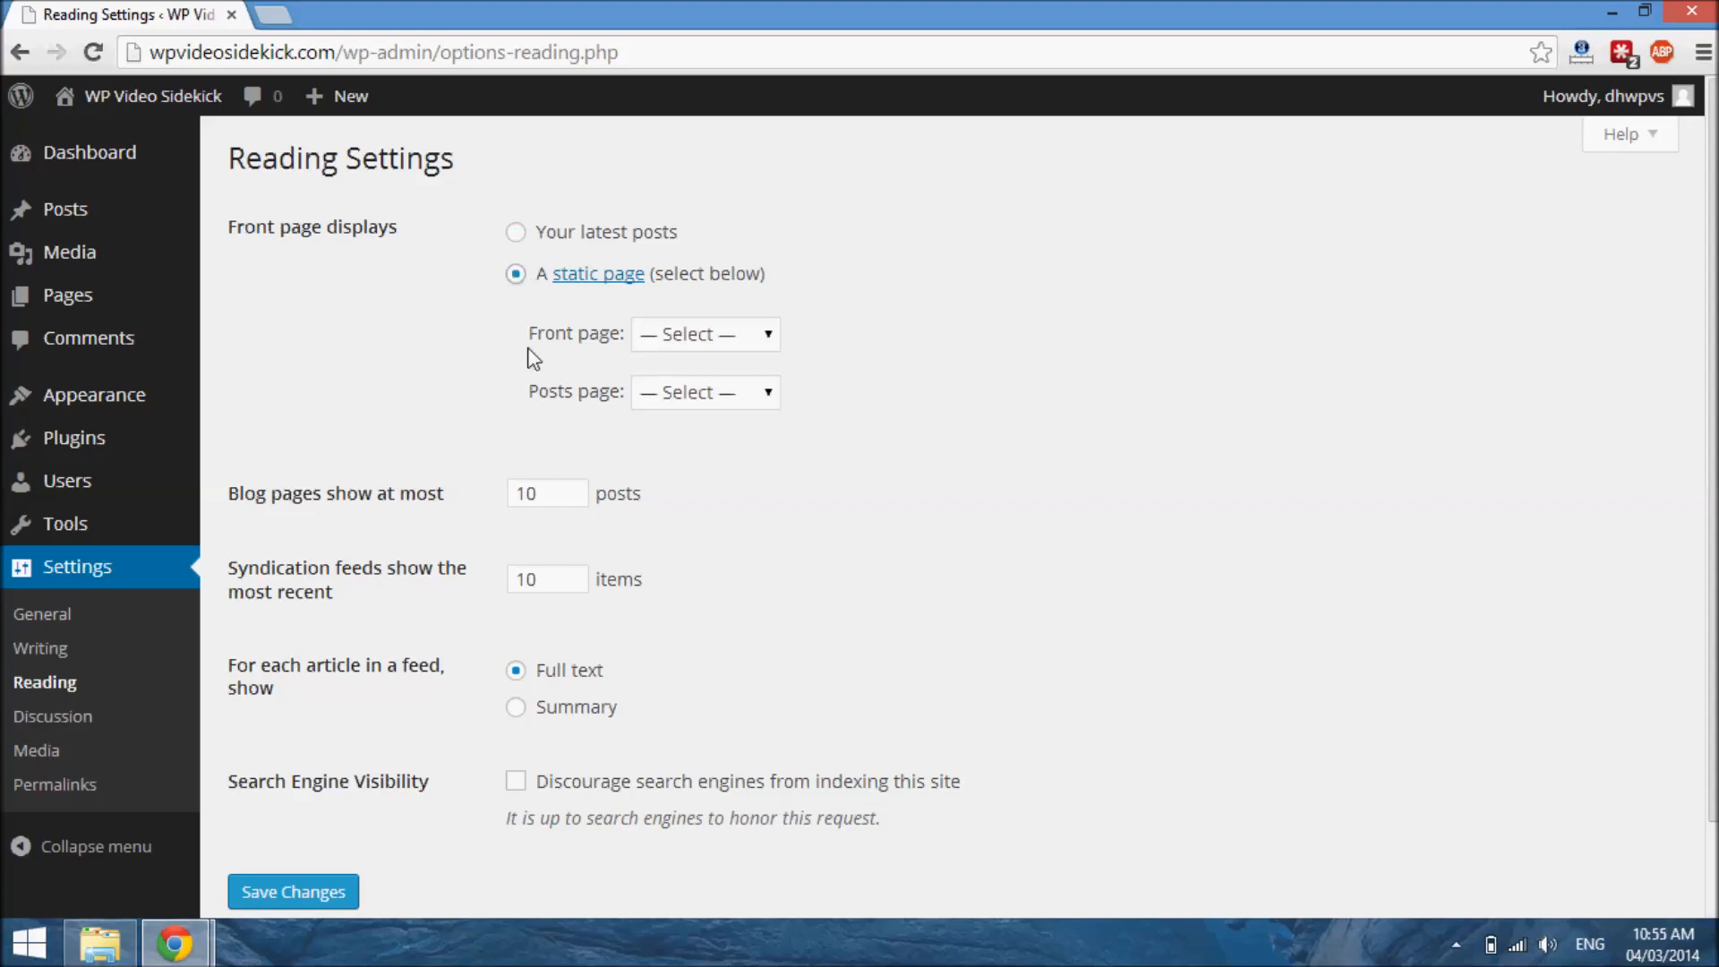
mouse_move(545, 288)
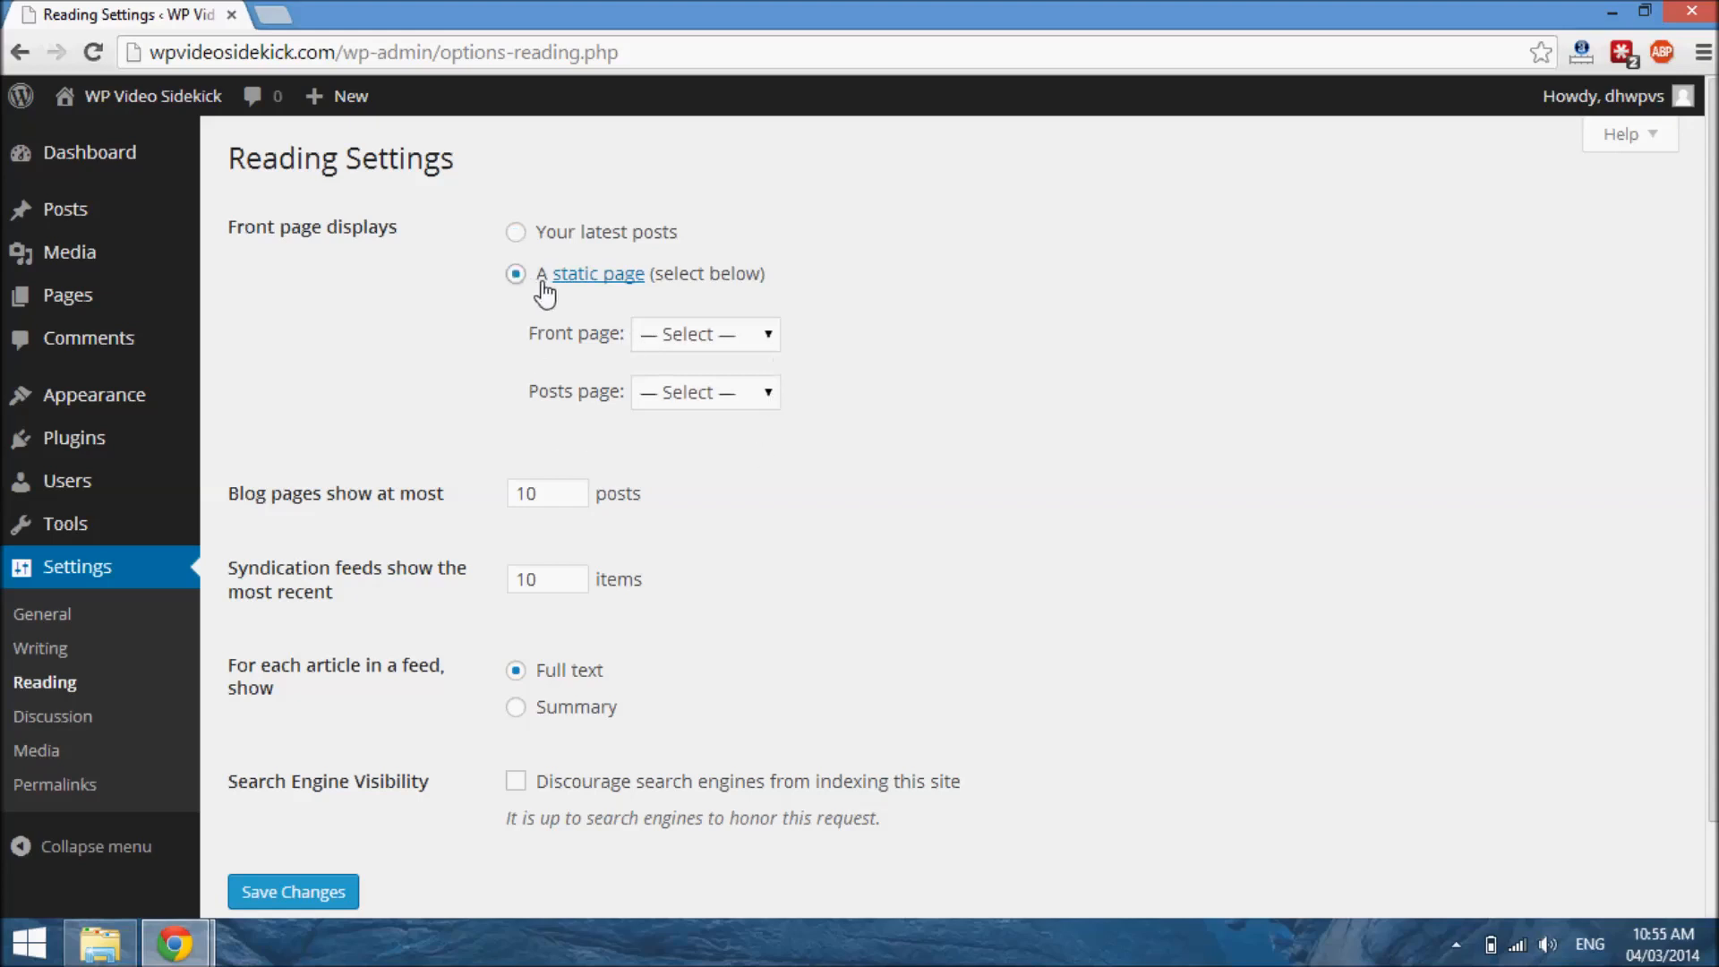
click(705, 333)
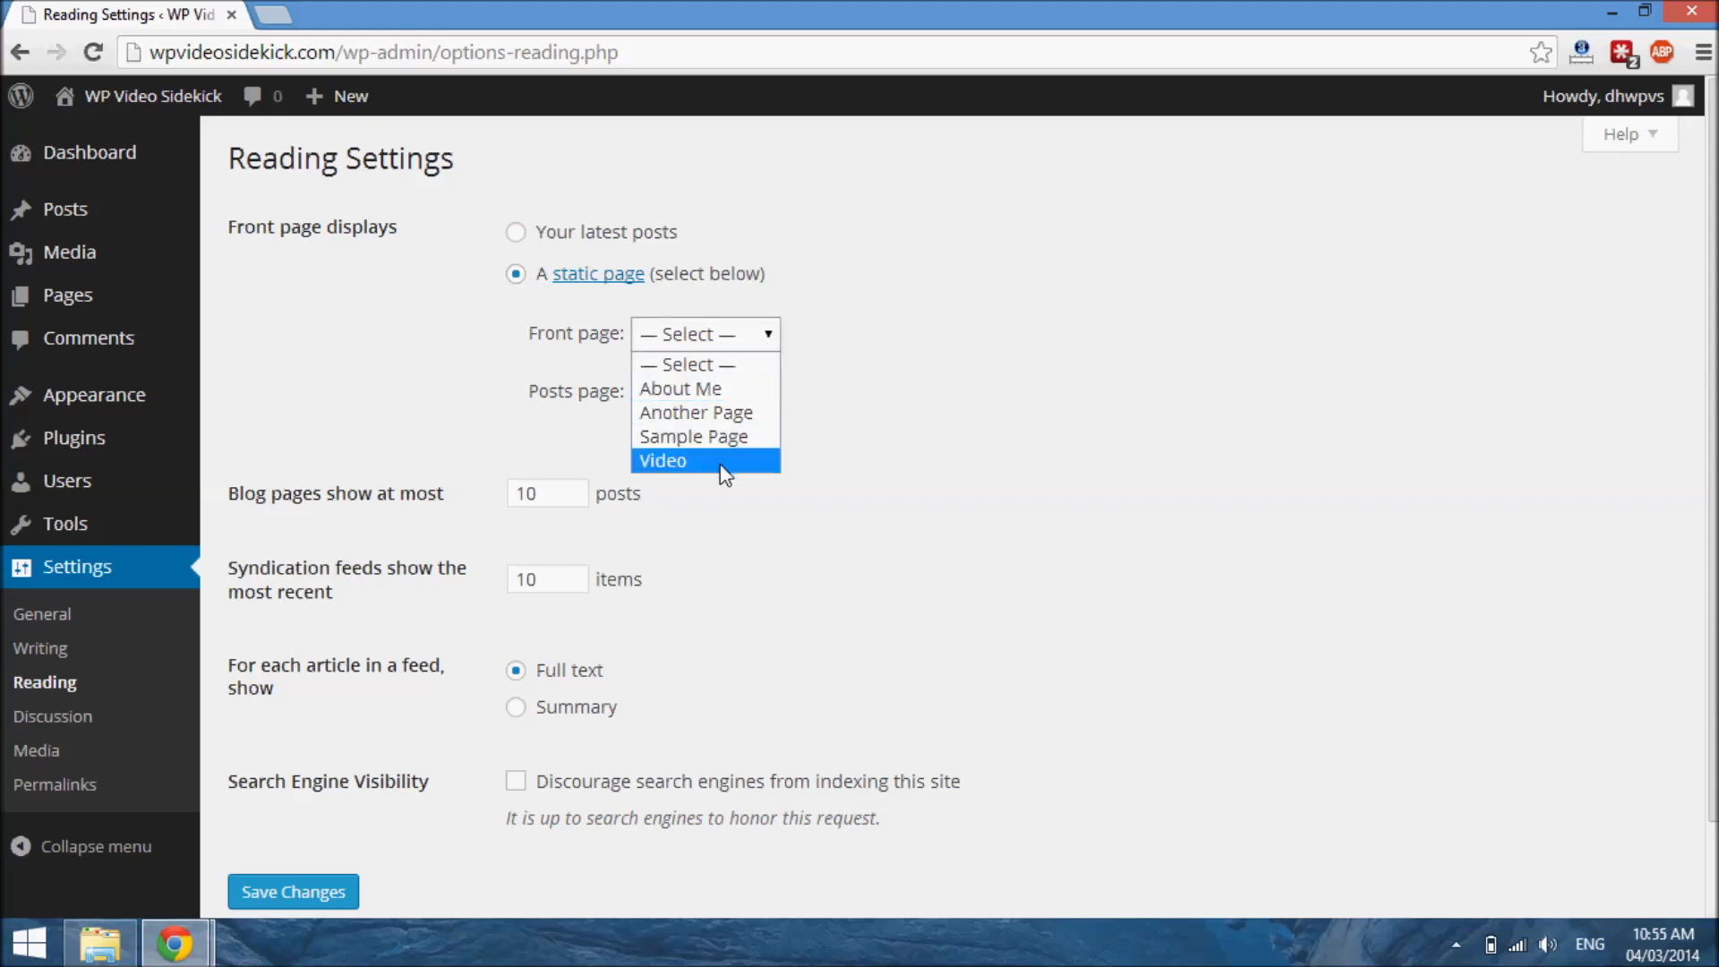
mouse_move(719, 464)
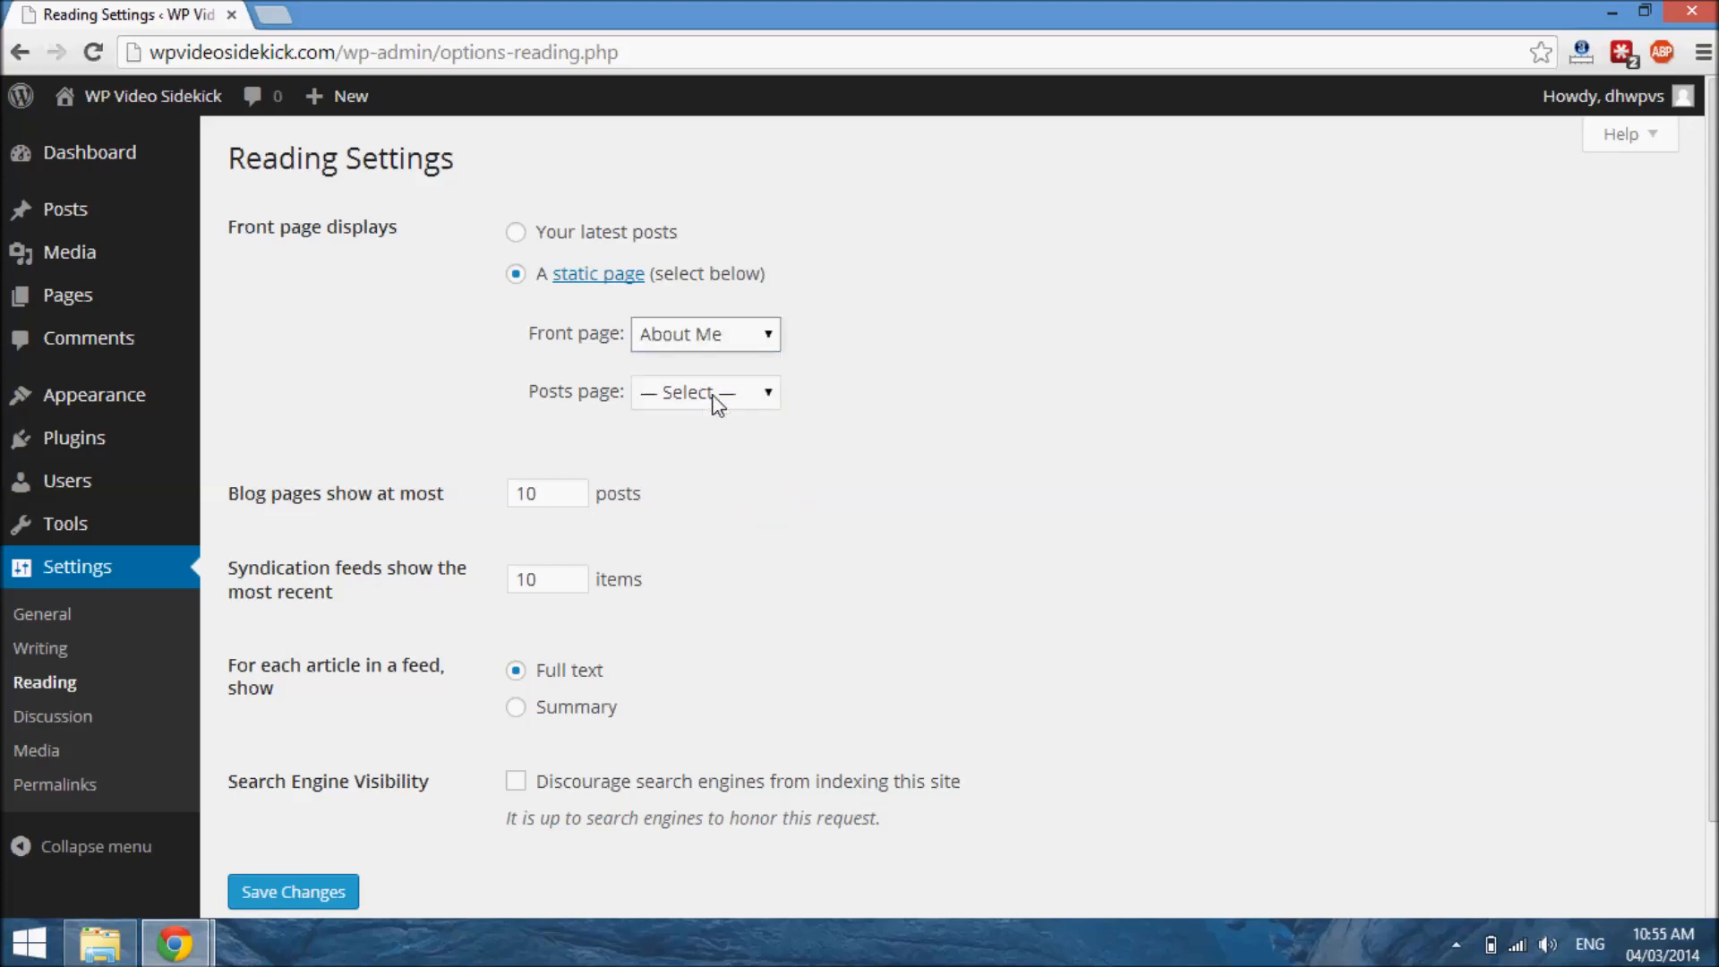
mouse_move(653, 371)
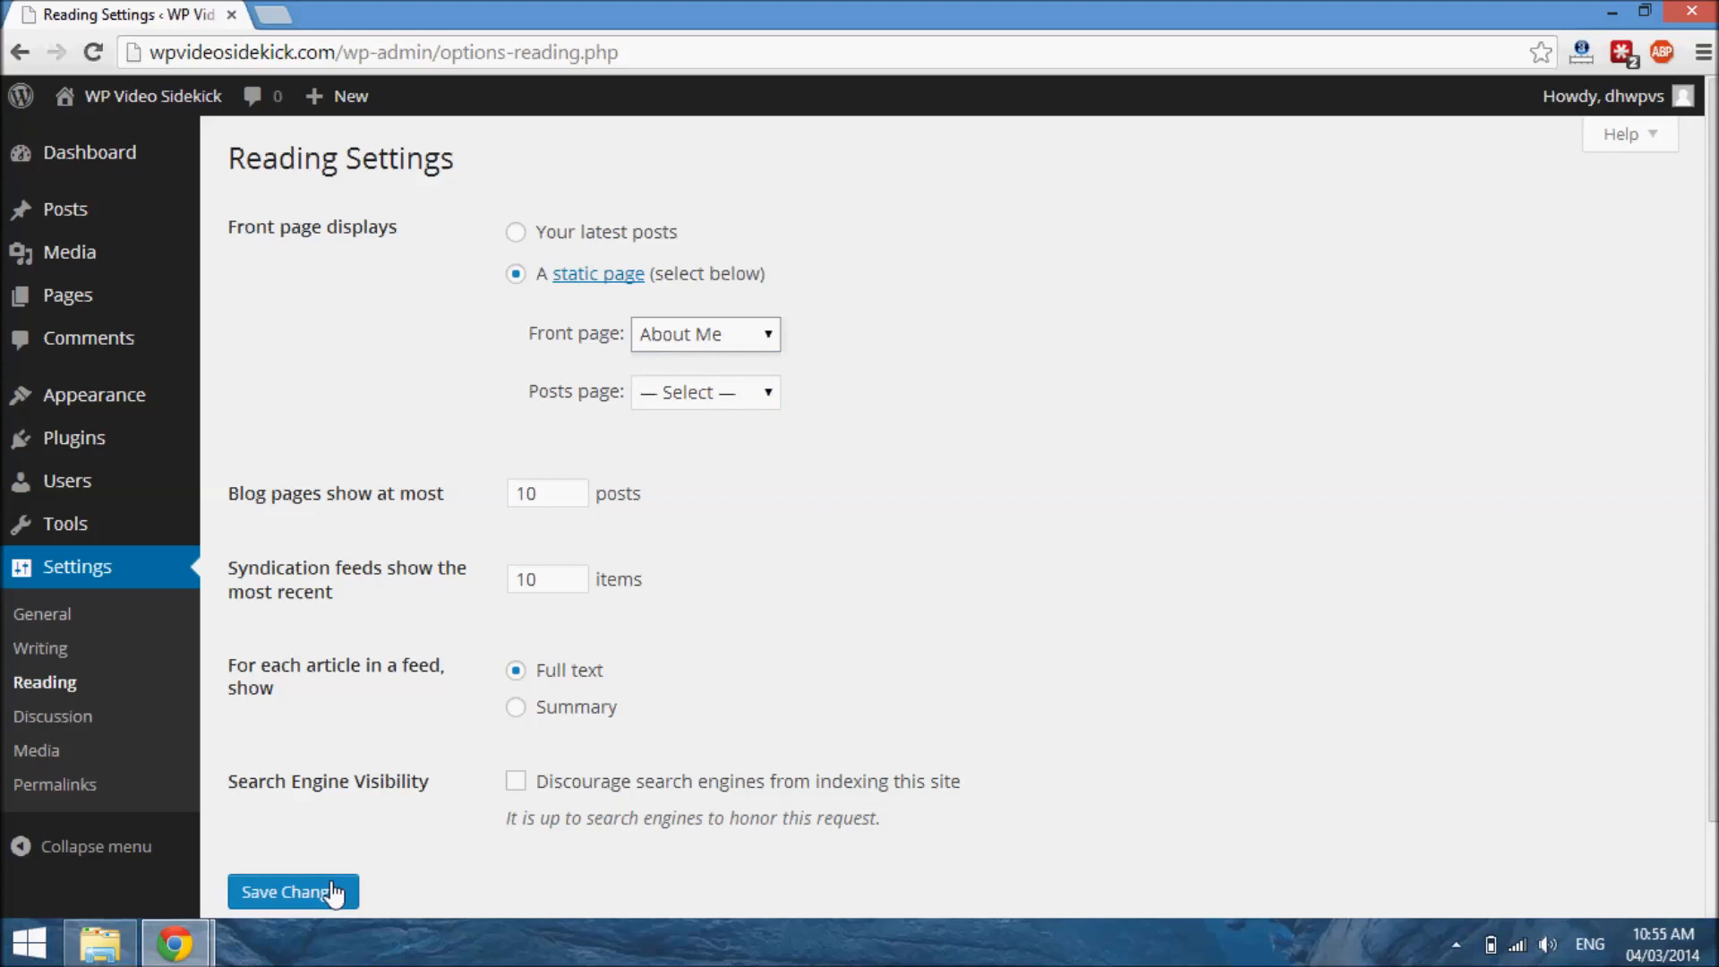
click(292, 891)
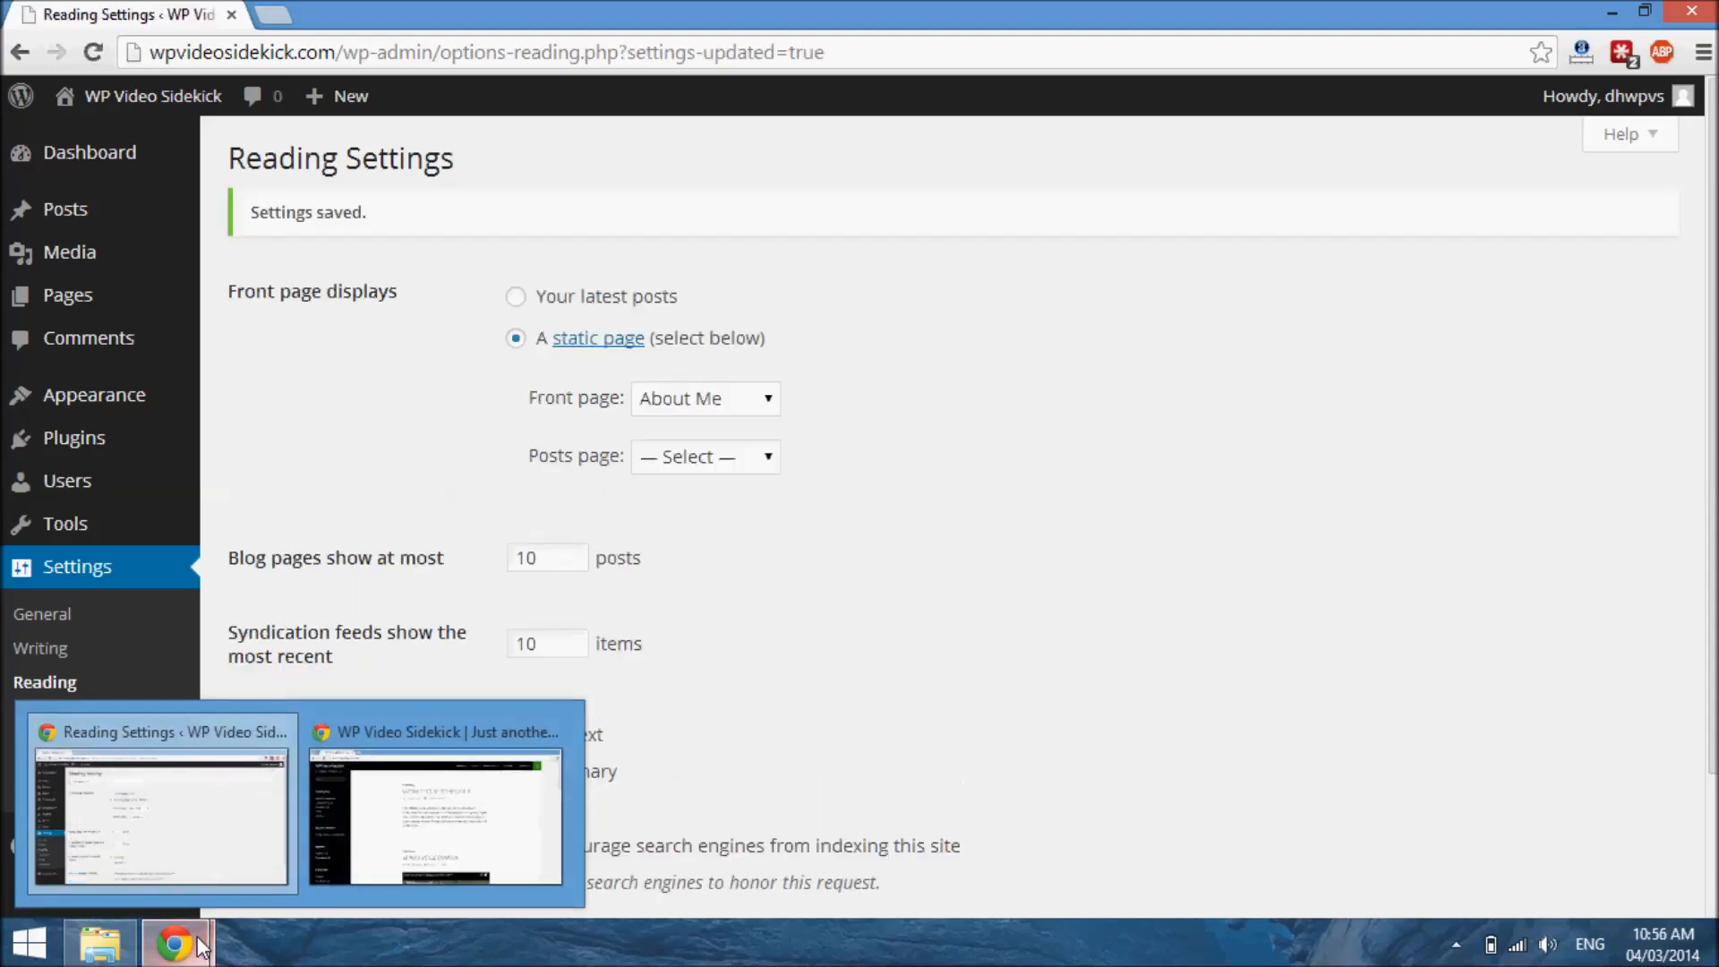
- Switch to the live site window and reload it, showing About Me as home
click(434, 817)
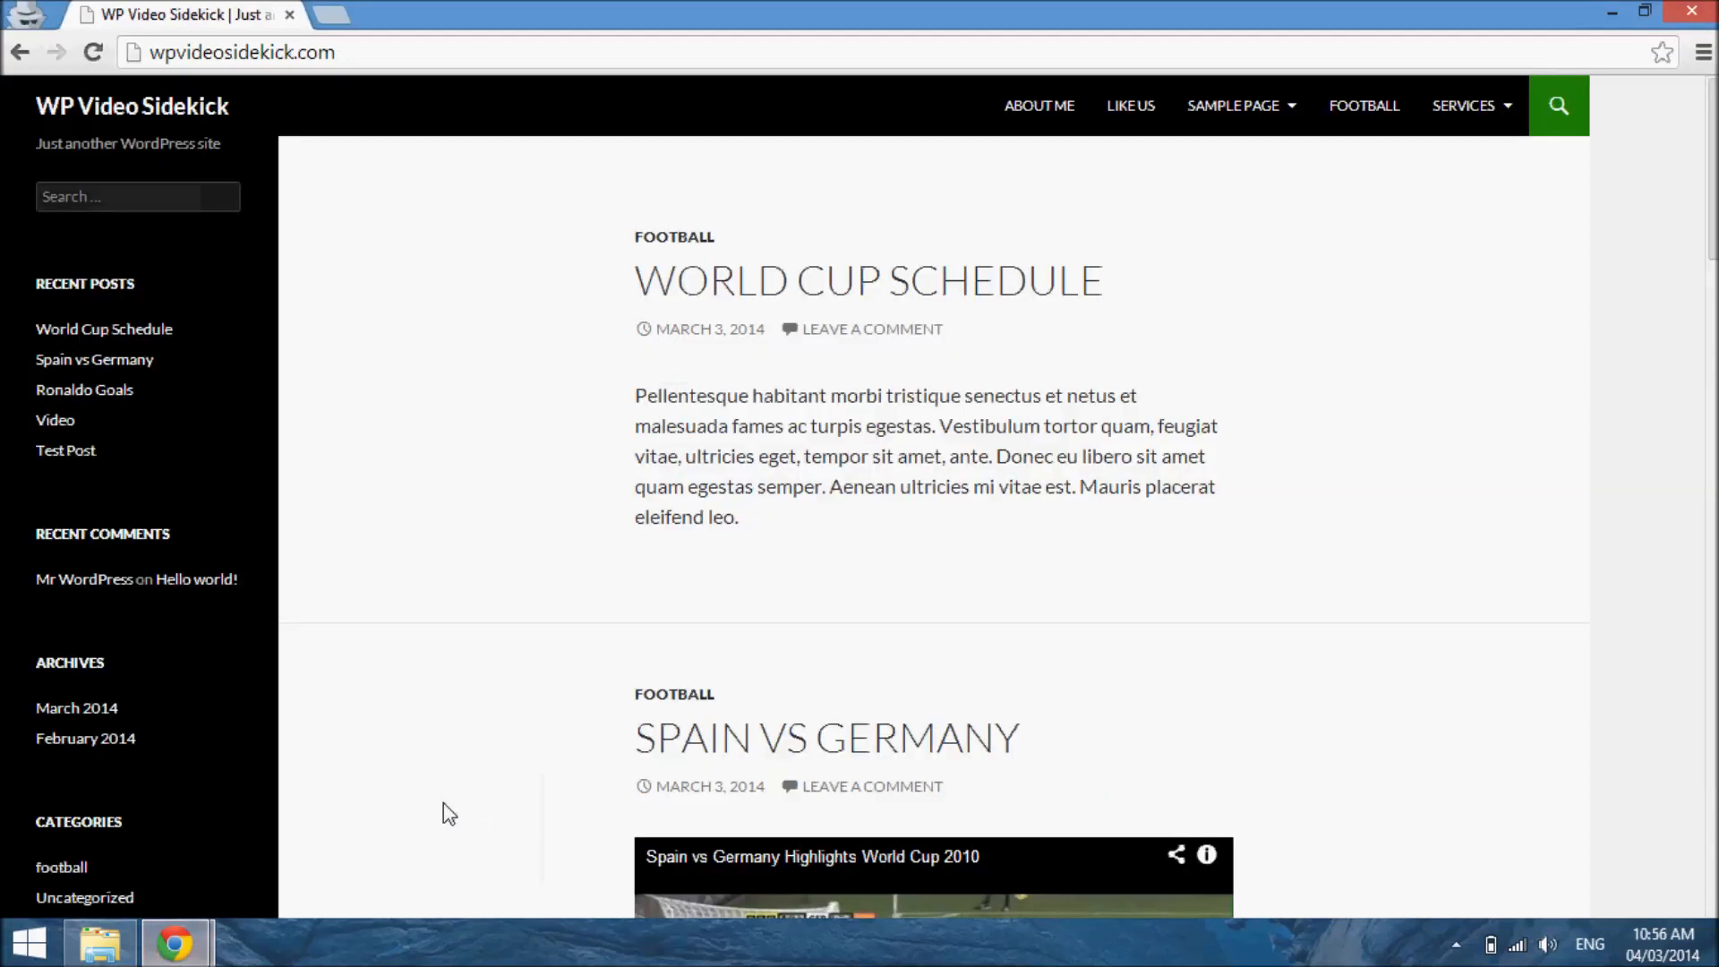
mouse_move(429, 489)
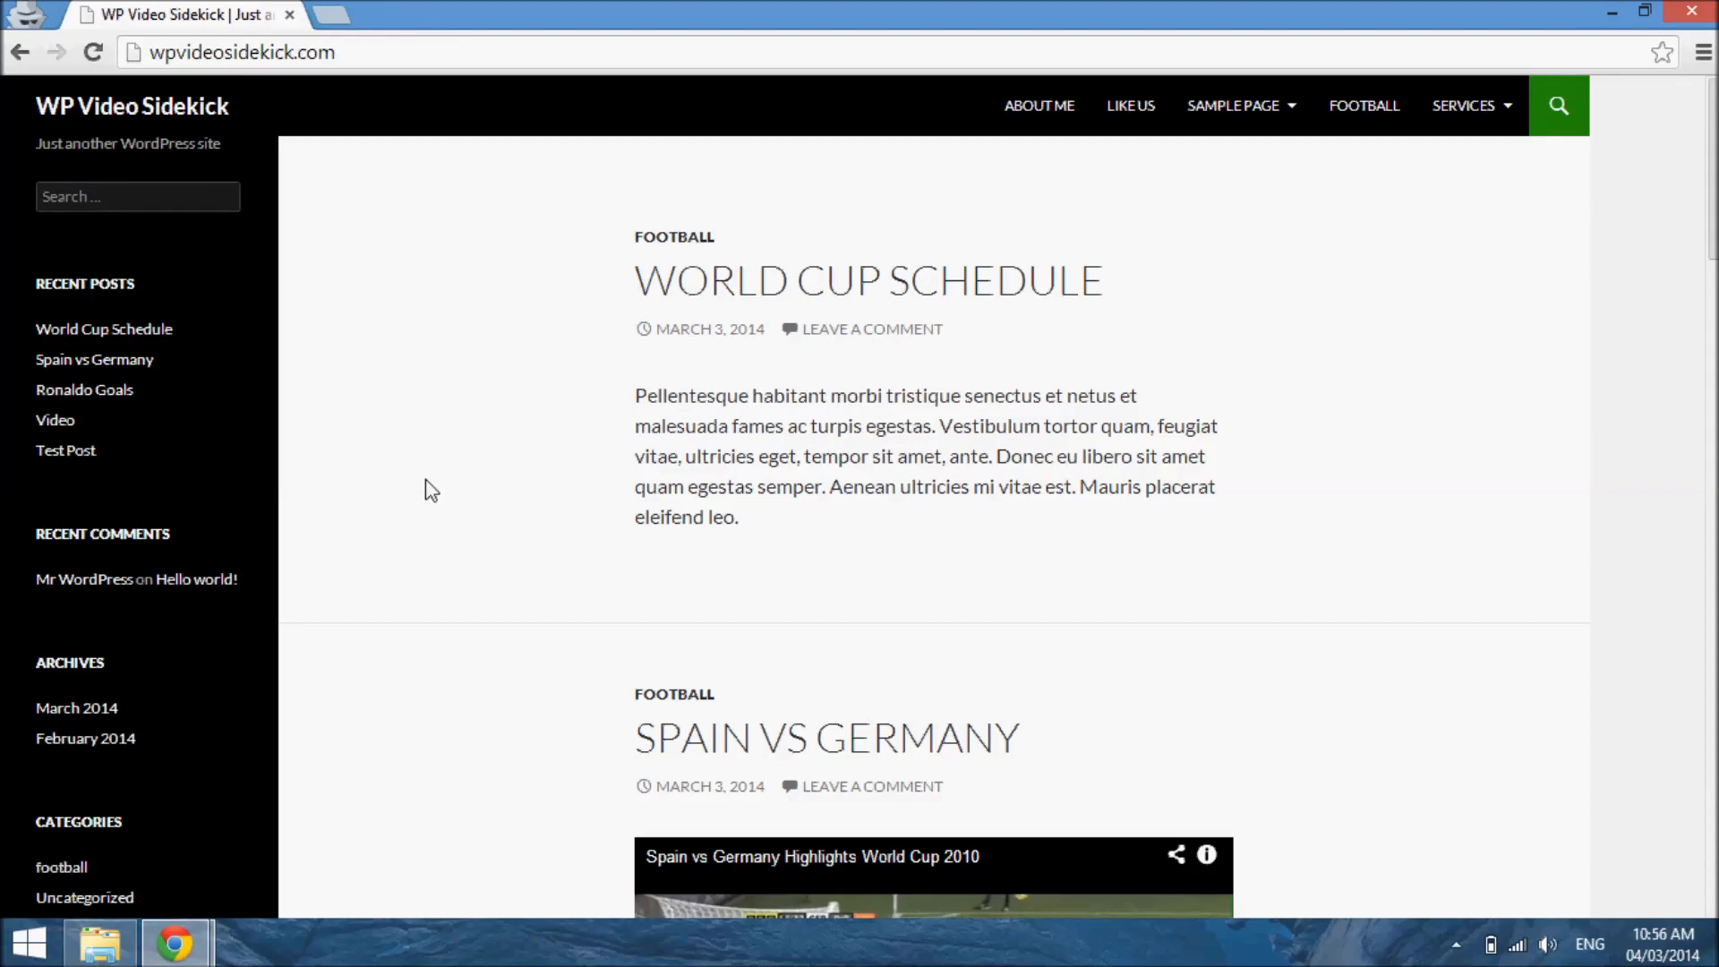
mouse_move(1433, 267)
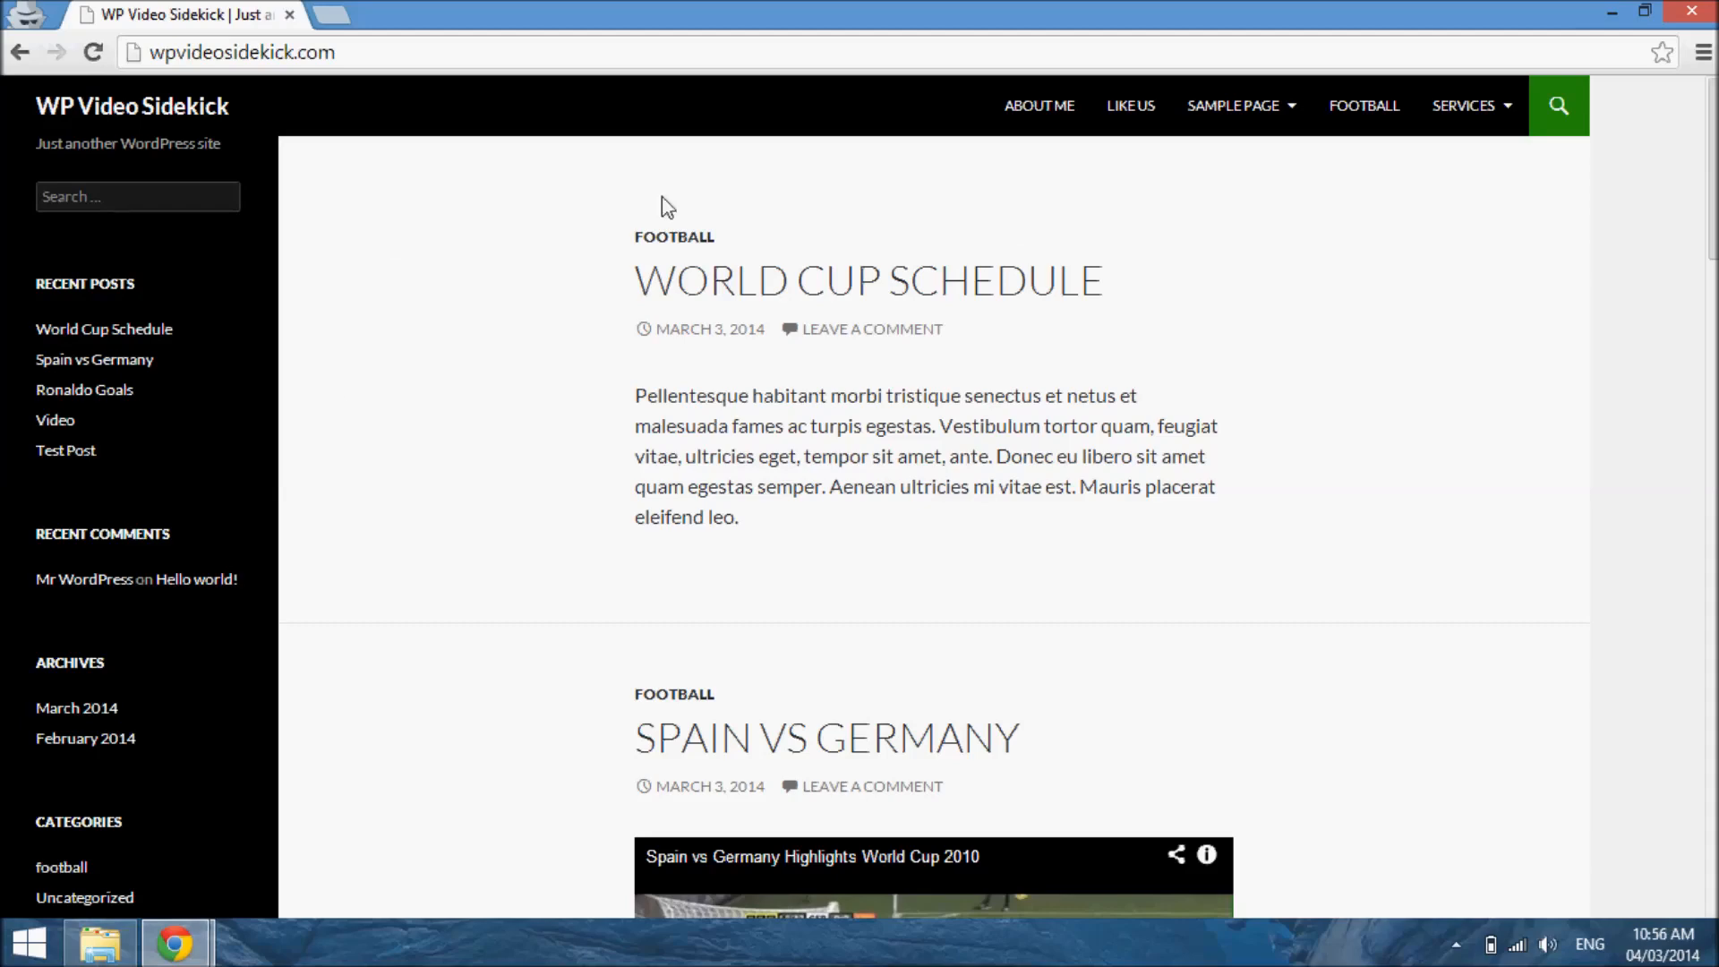
mouse_move(713, 760)
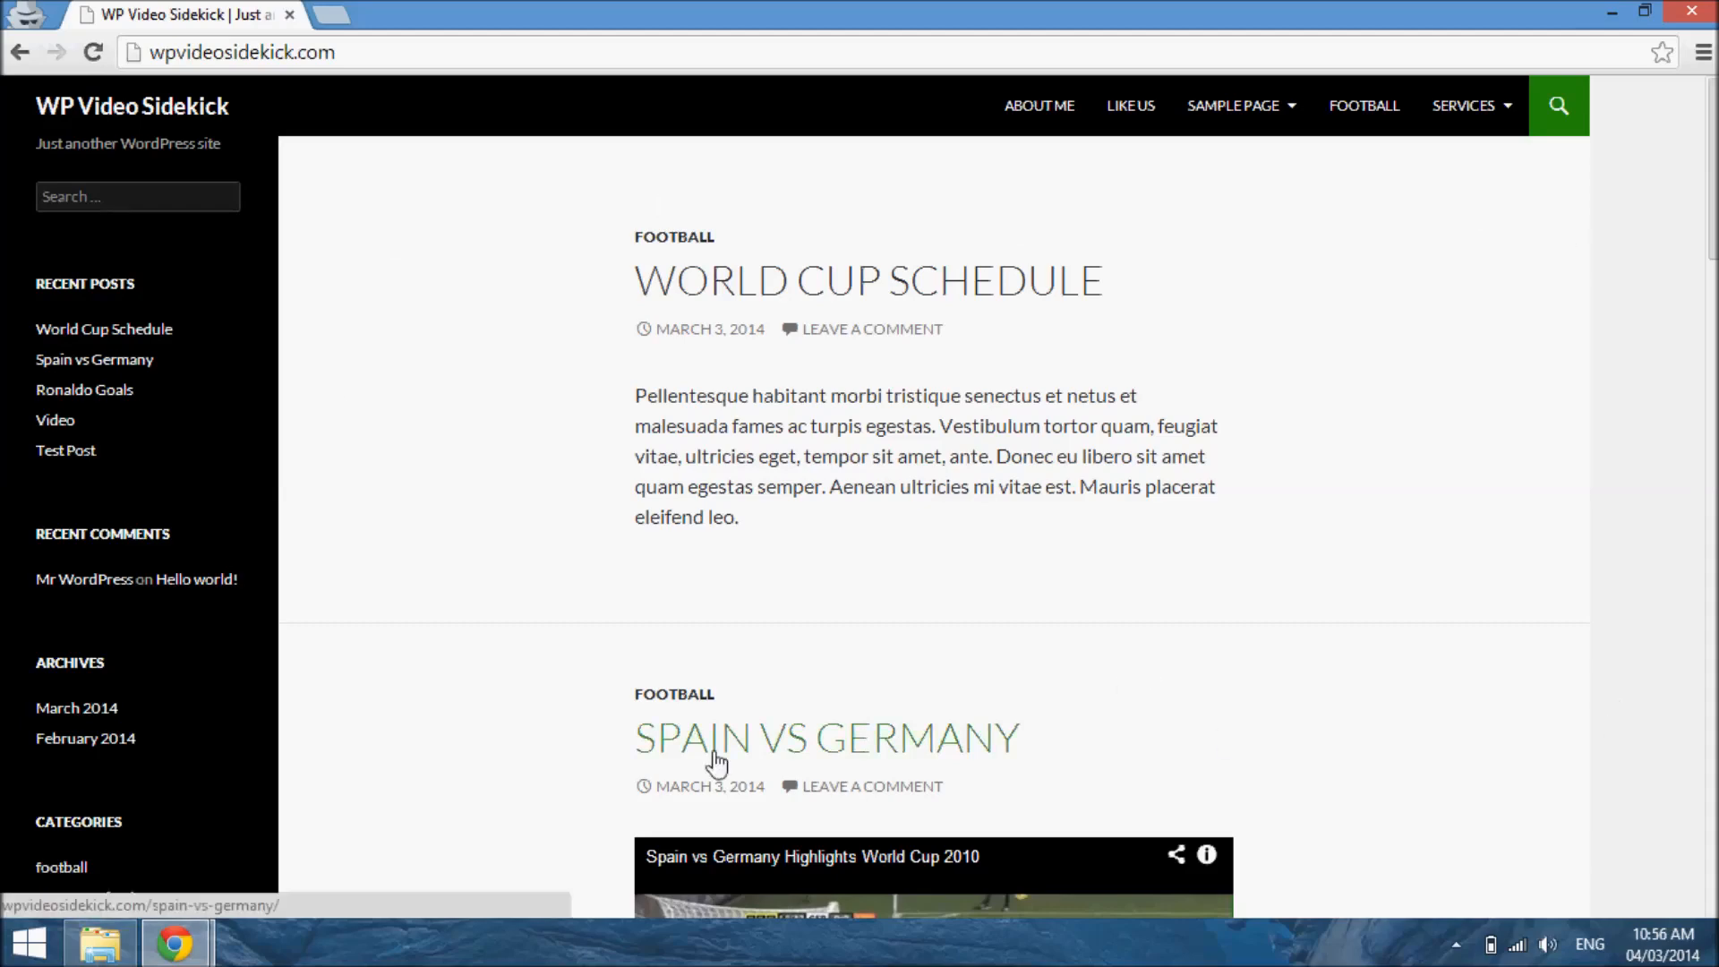
scroll(down, 3)
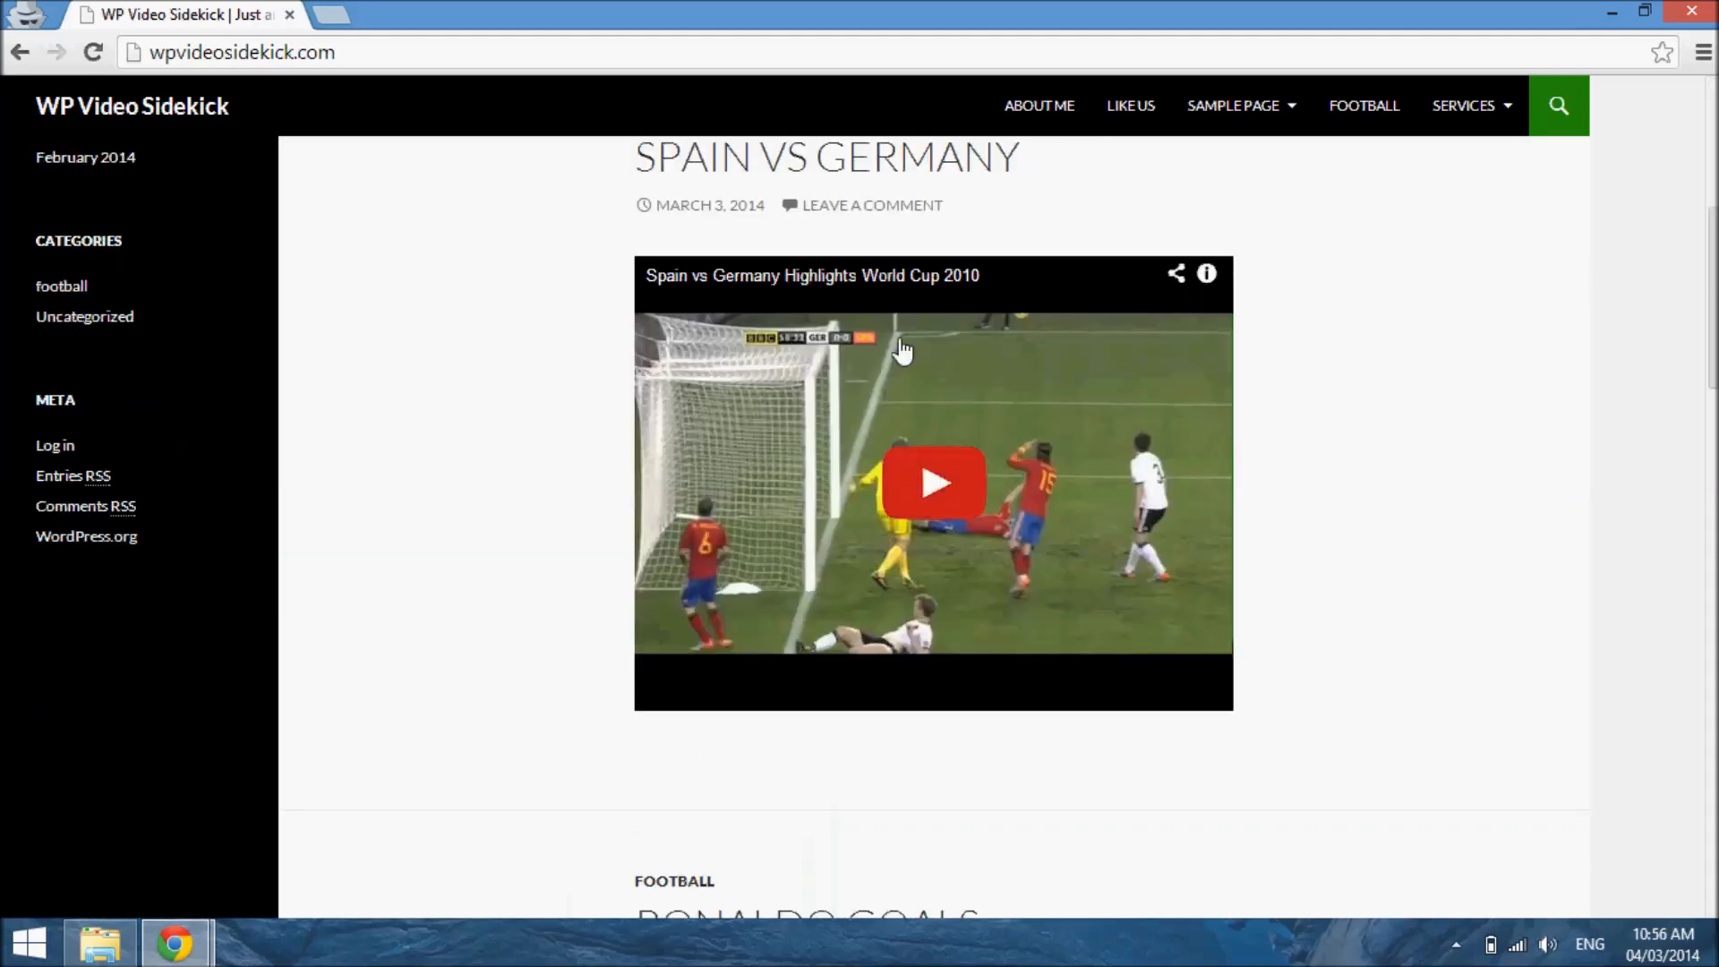
mouse_move(1544, 460)
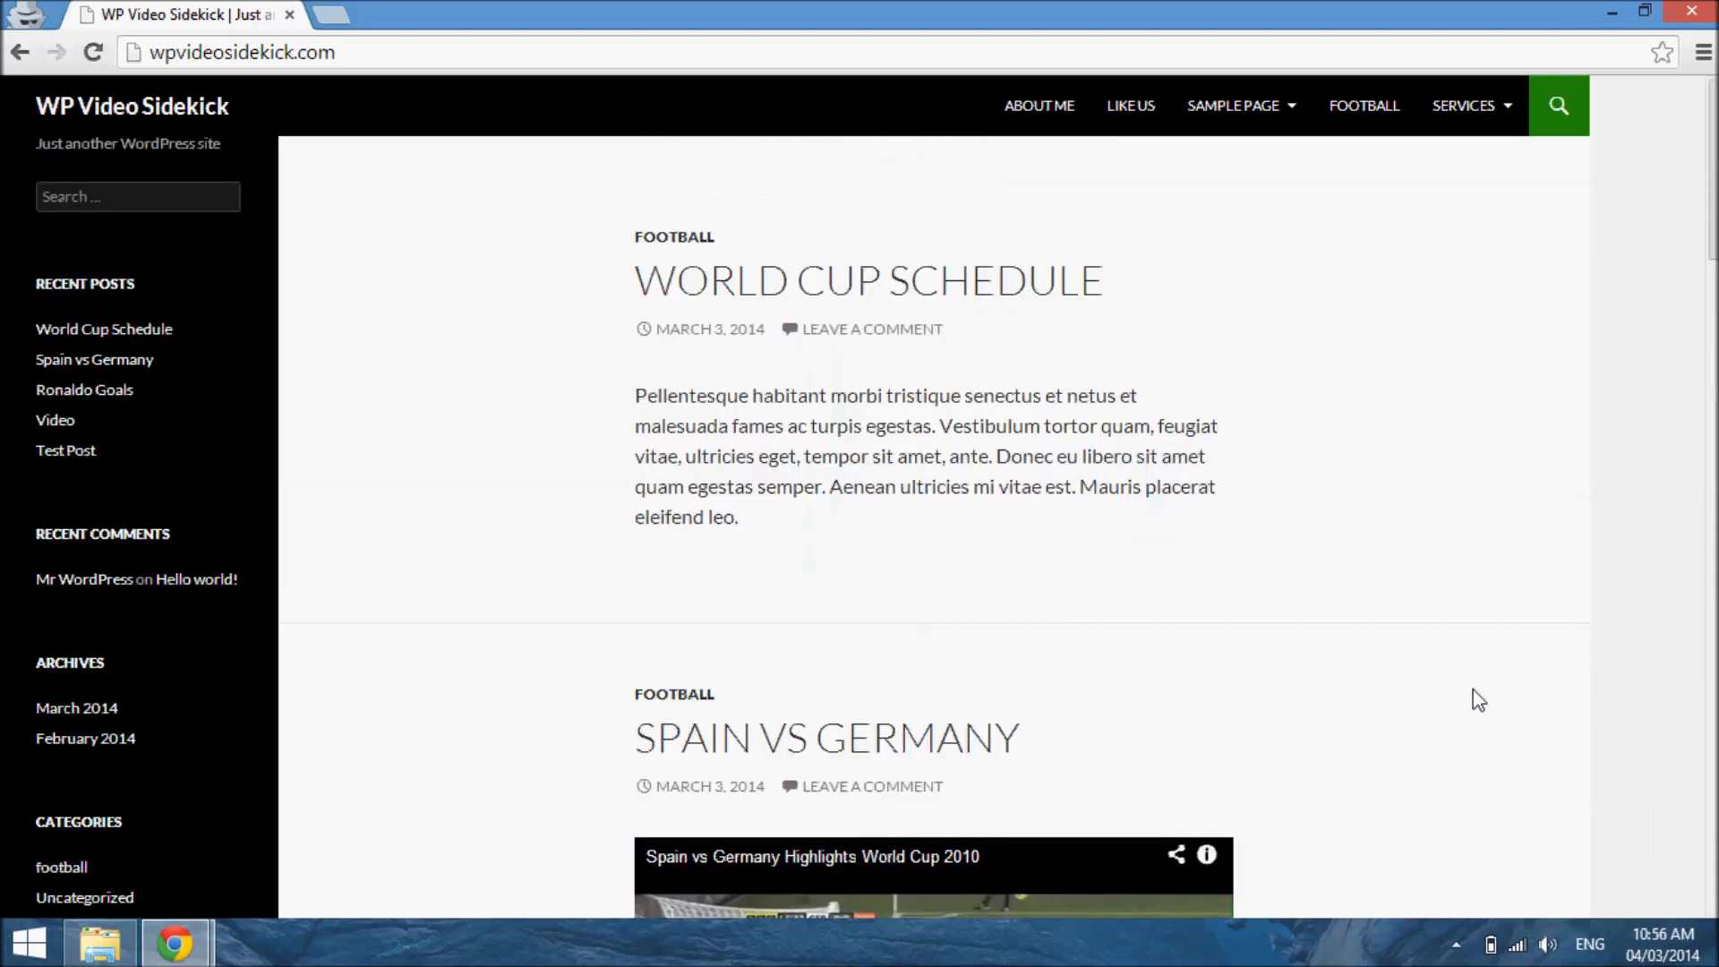
mouse_move(1112, 585)
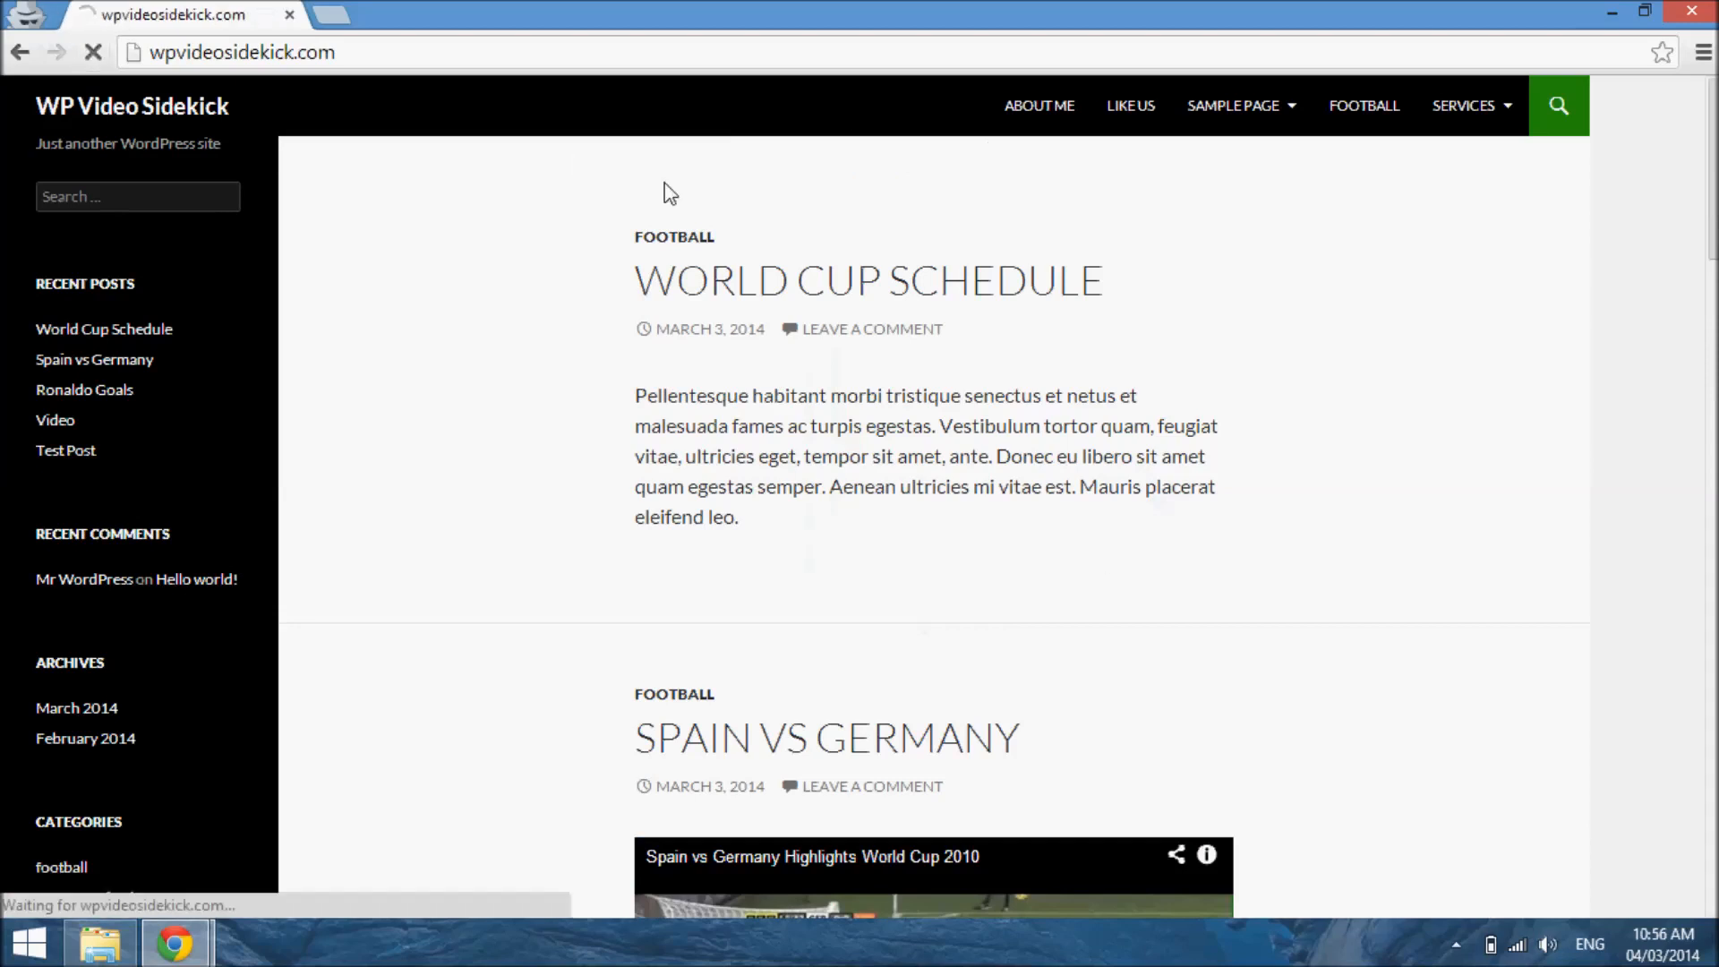
click(1037, 105)
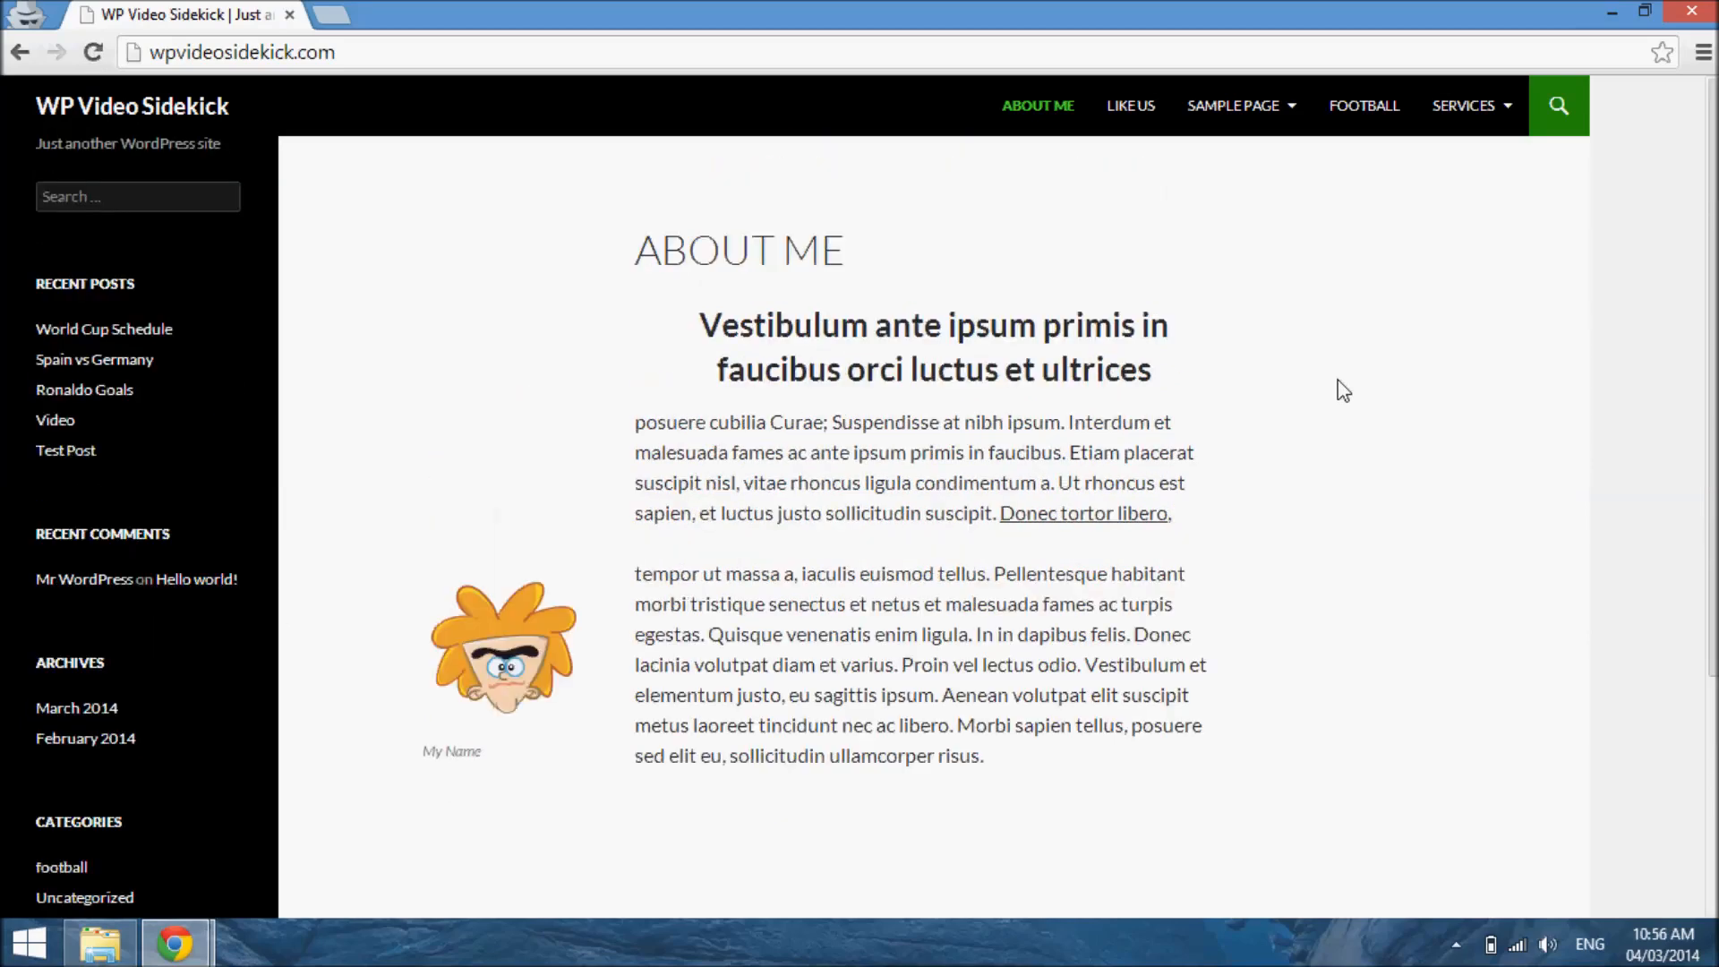
mouse_move(401, 183)
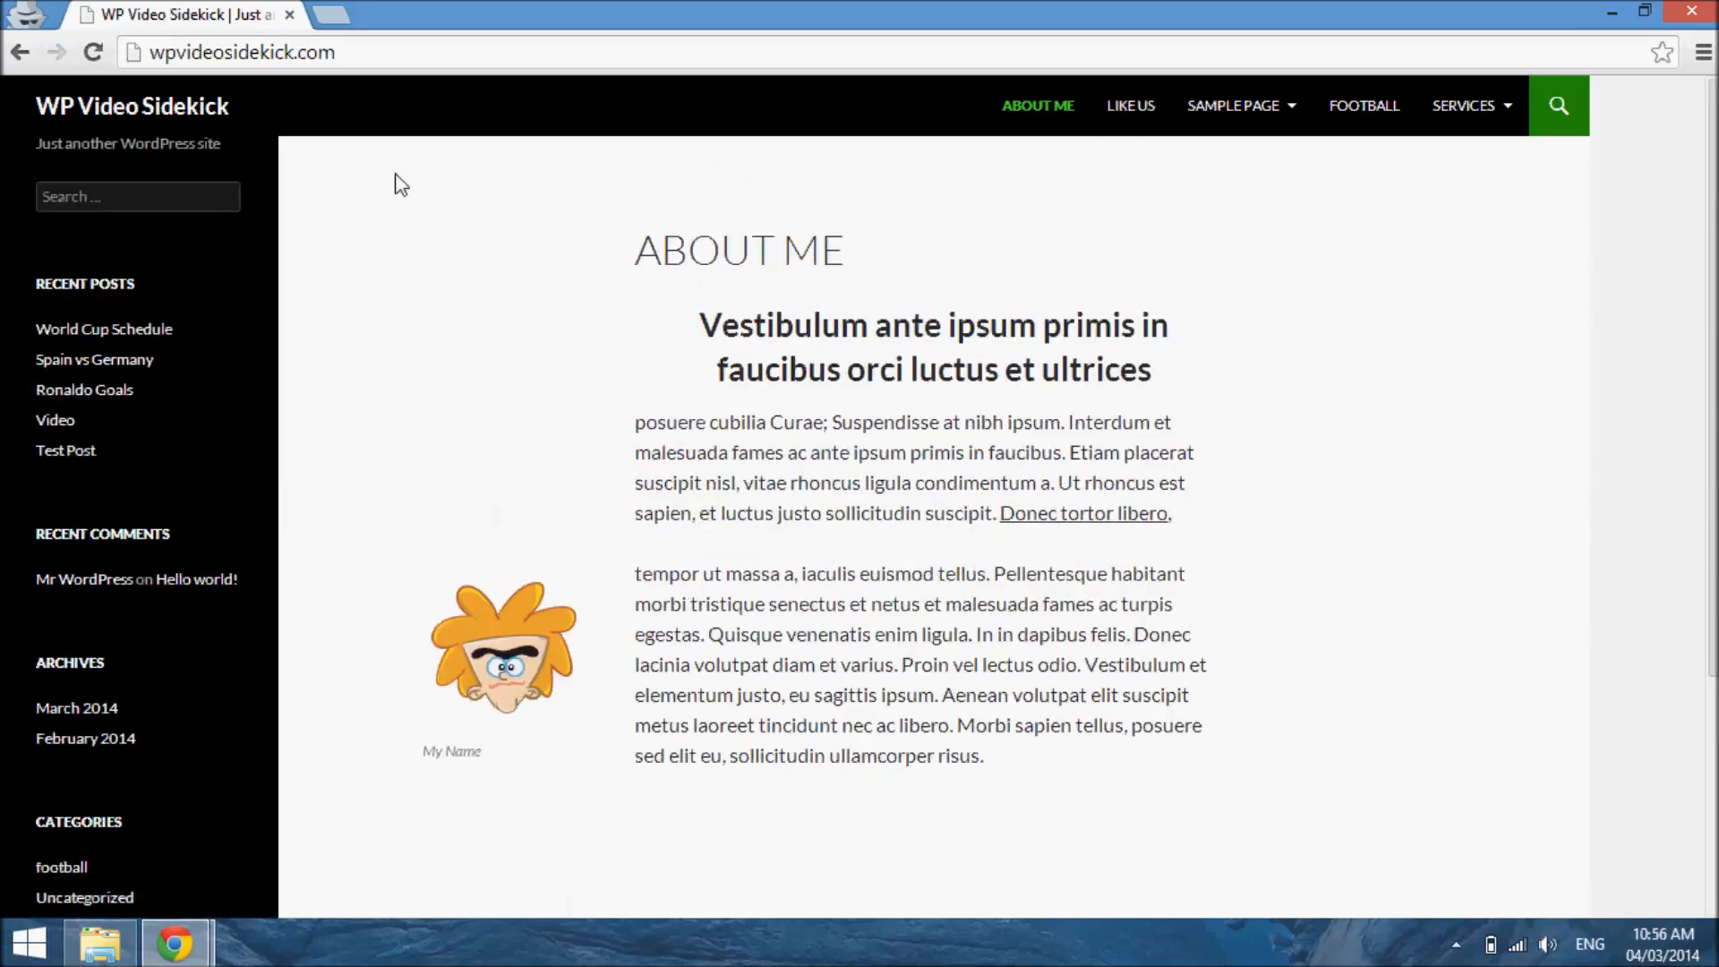
mouse_move(1050, 478)
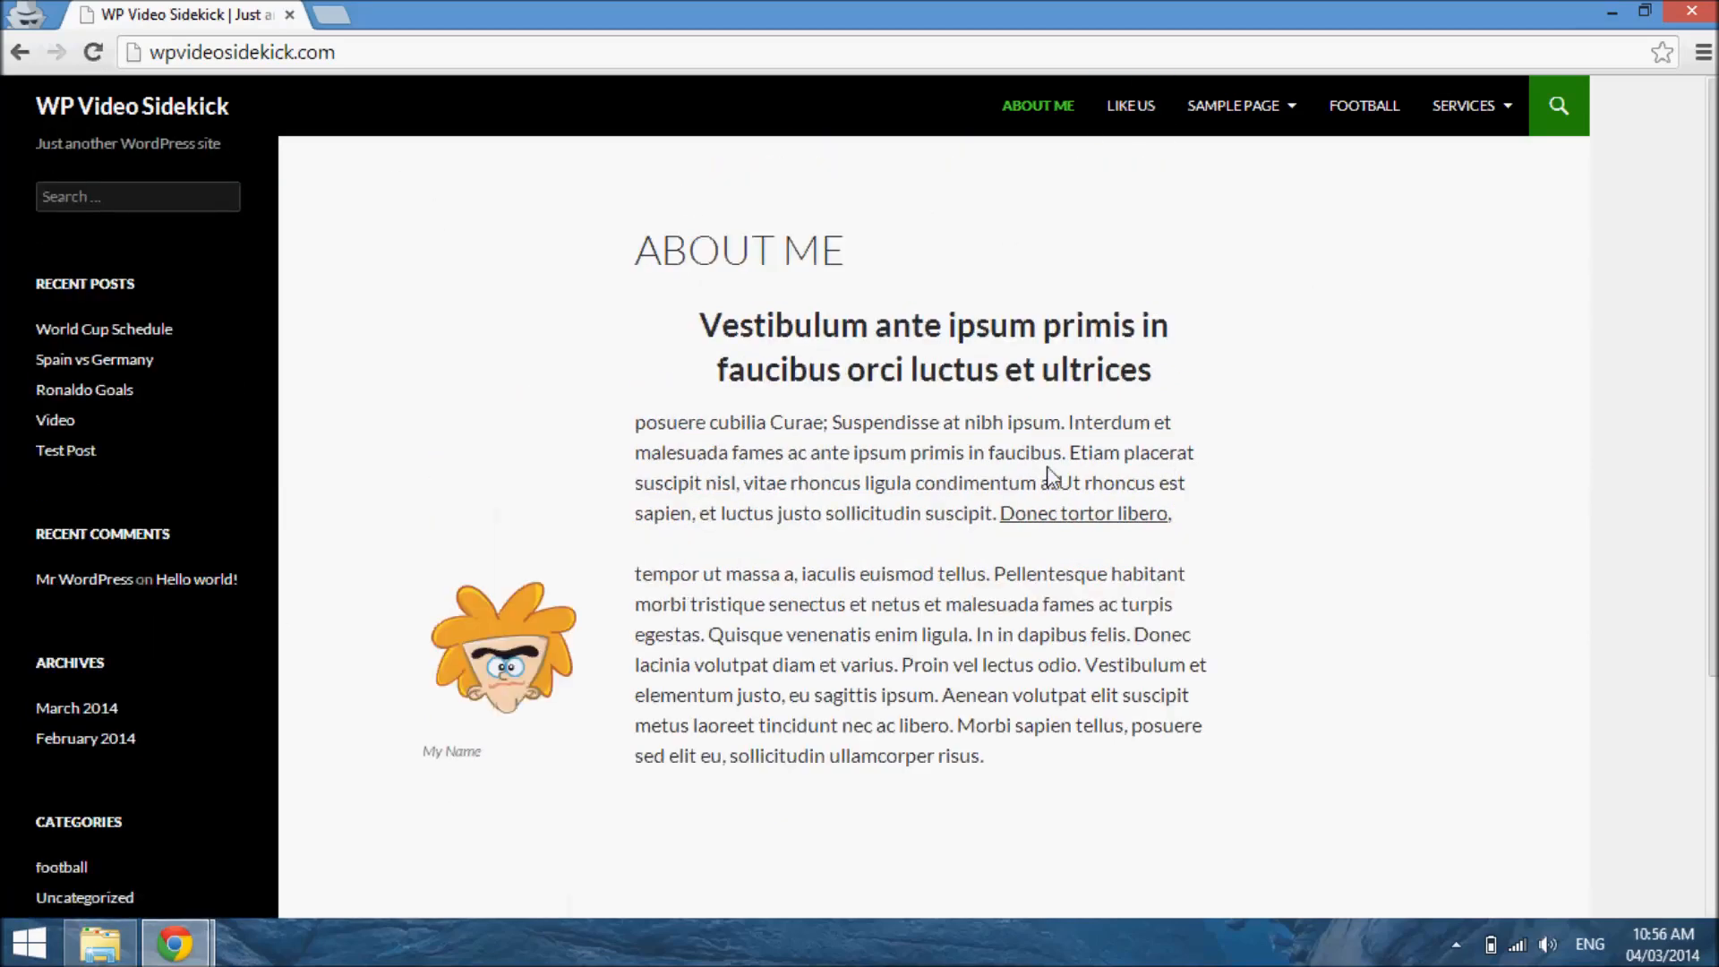
mouse_move(324, 112)
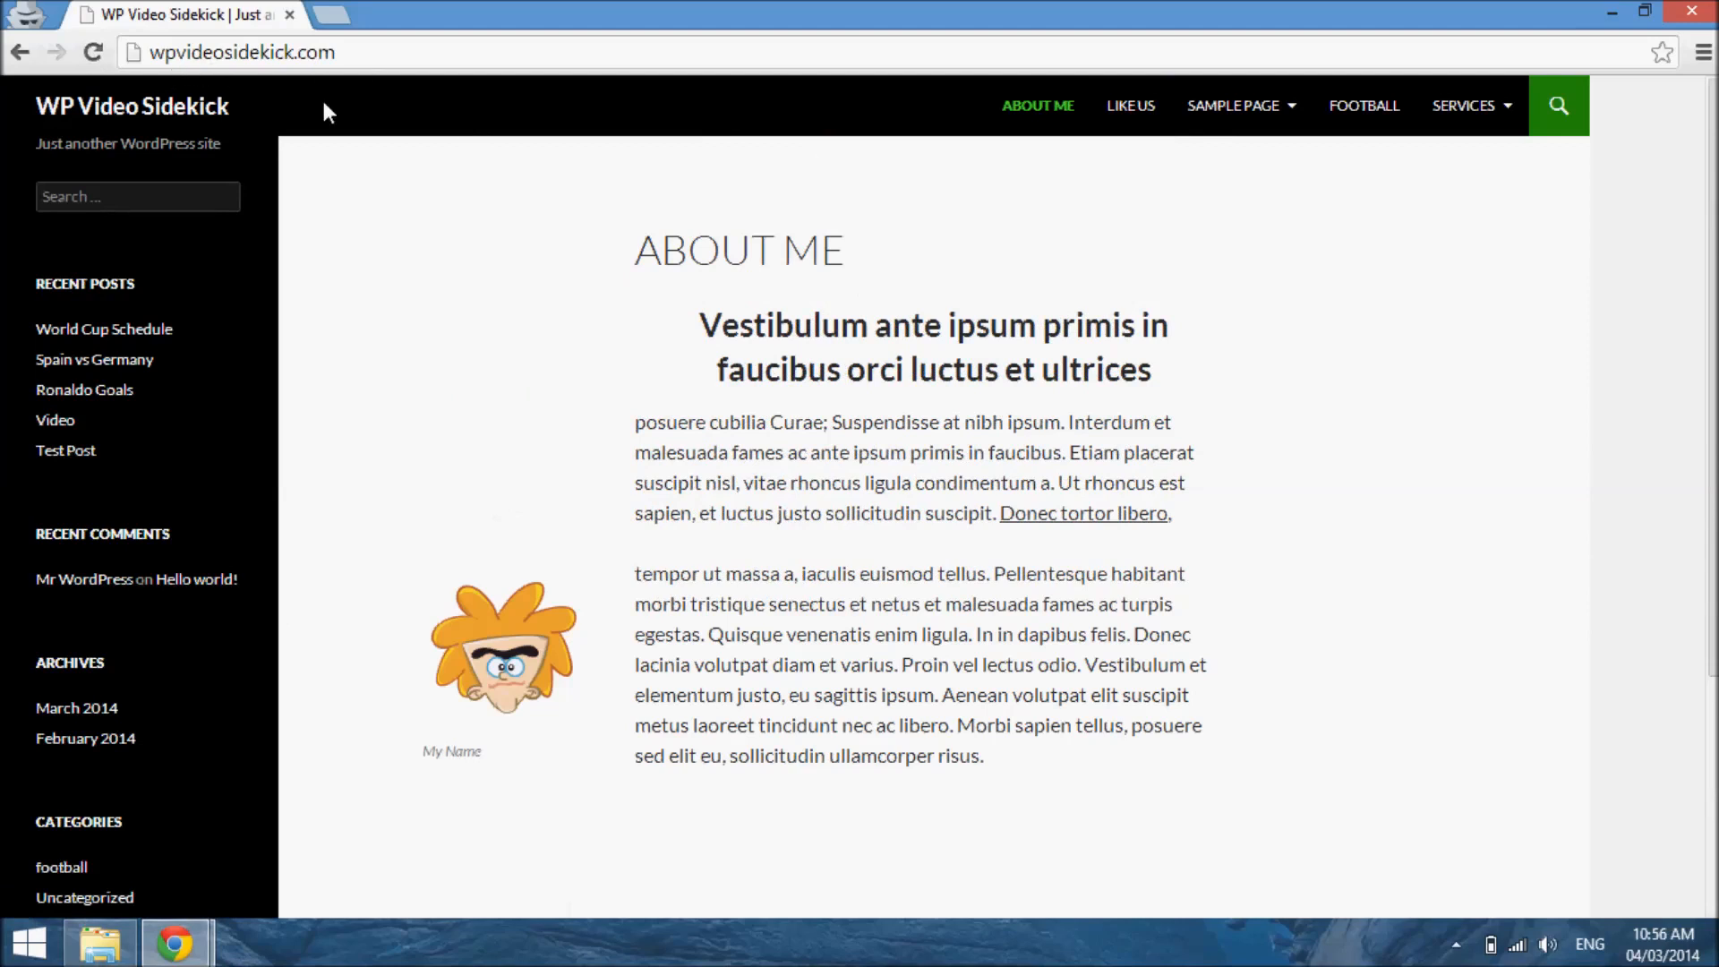
mouse_move(1130, 105)
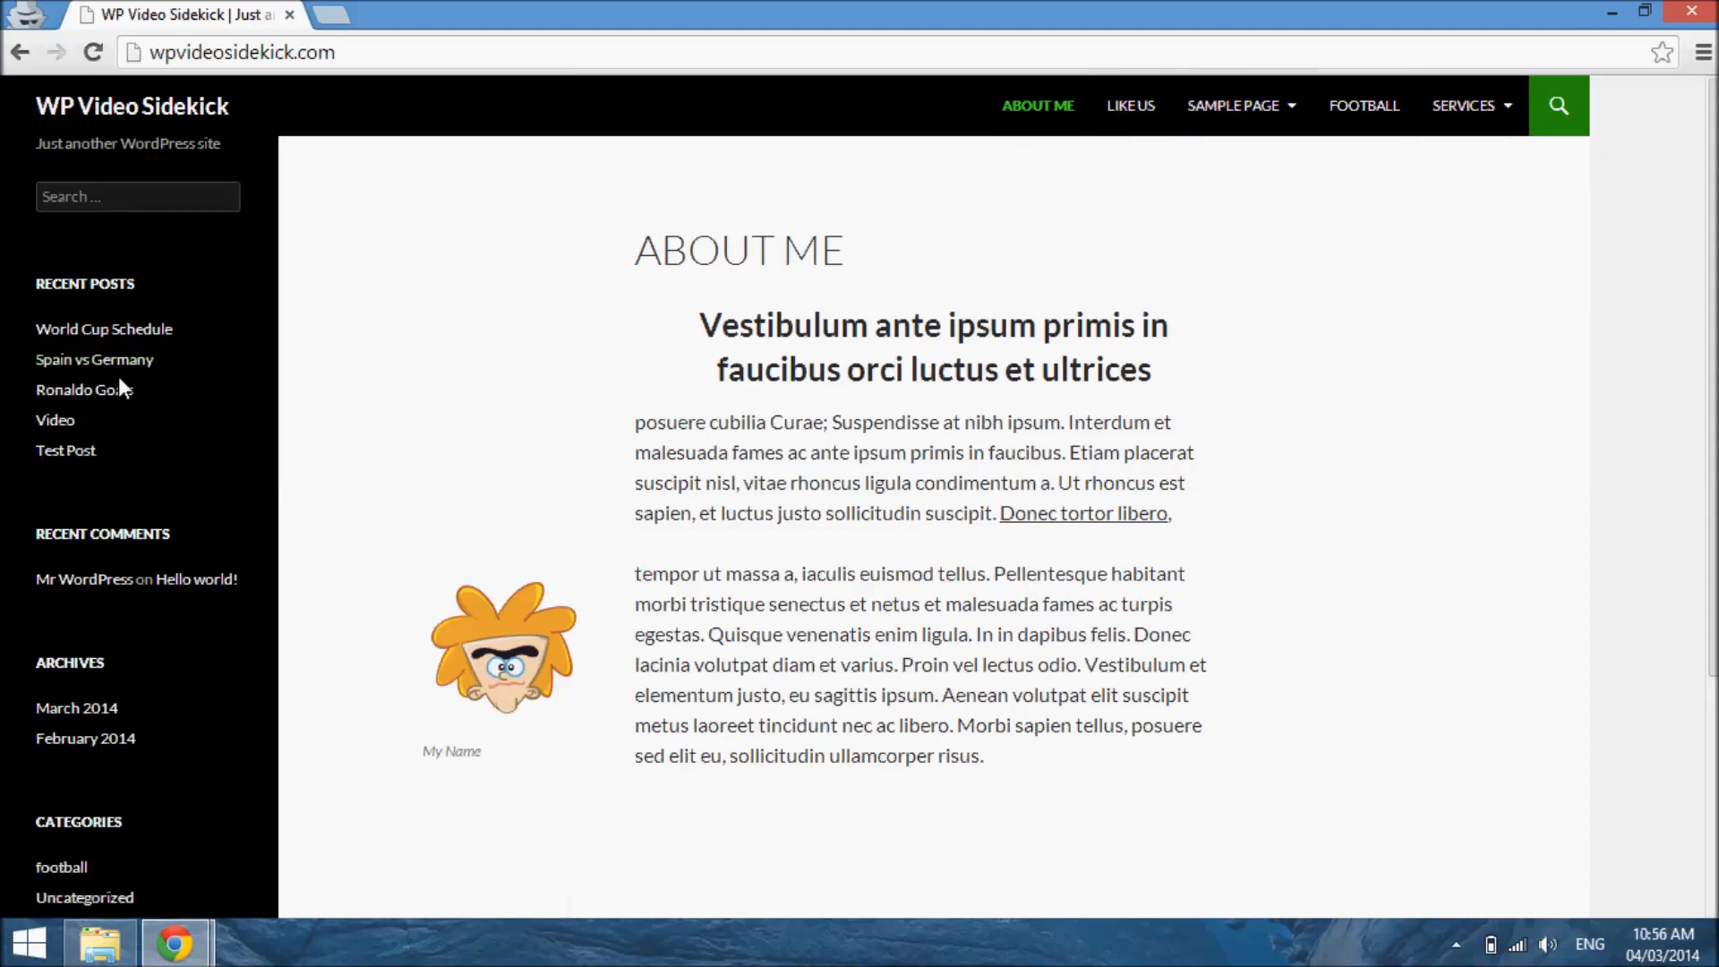
mouse_move(176, 579)
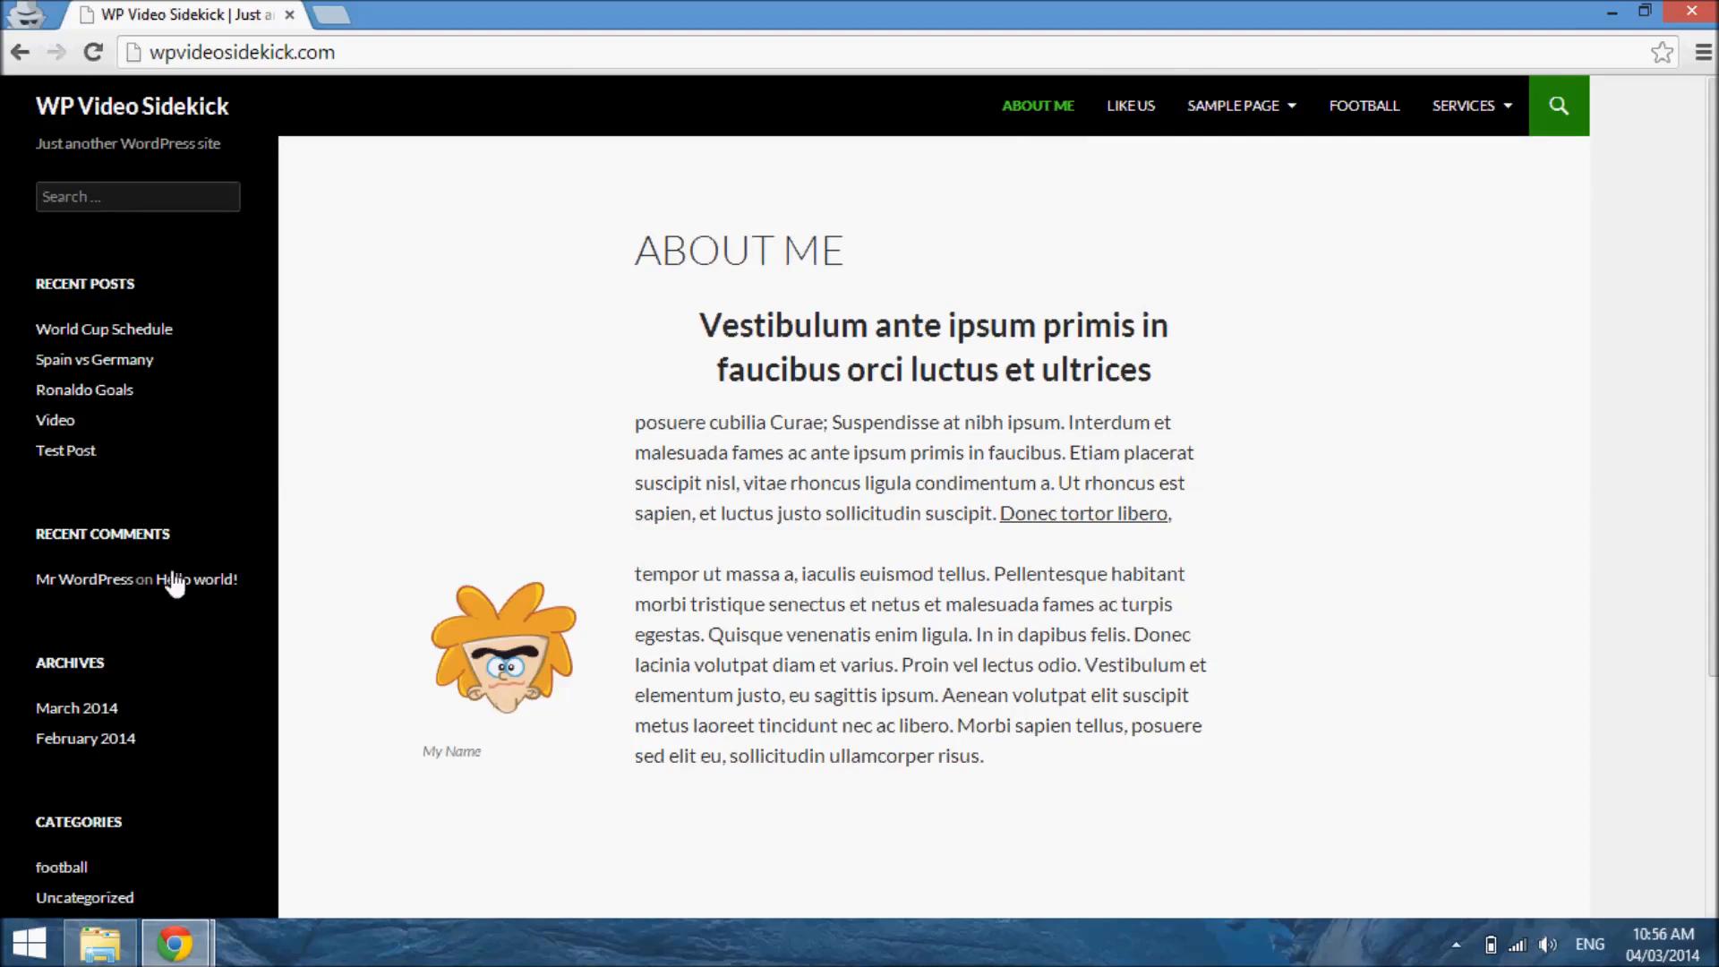
mouse_move(129, 562)
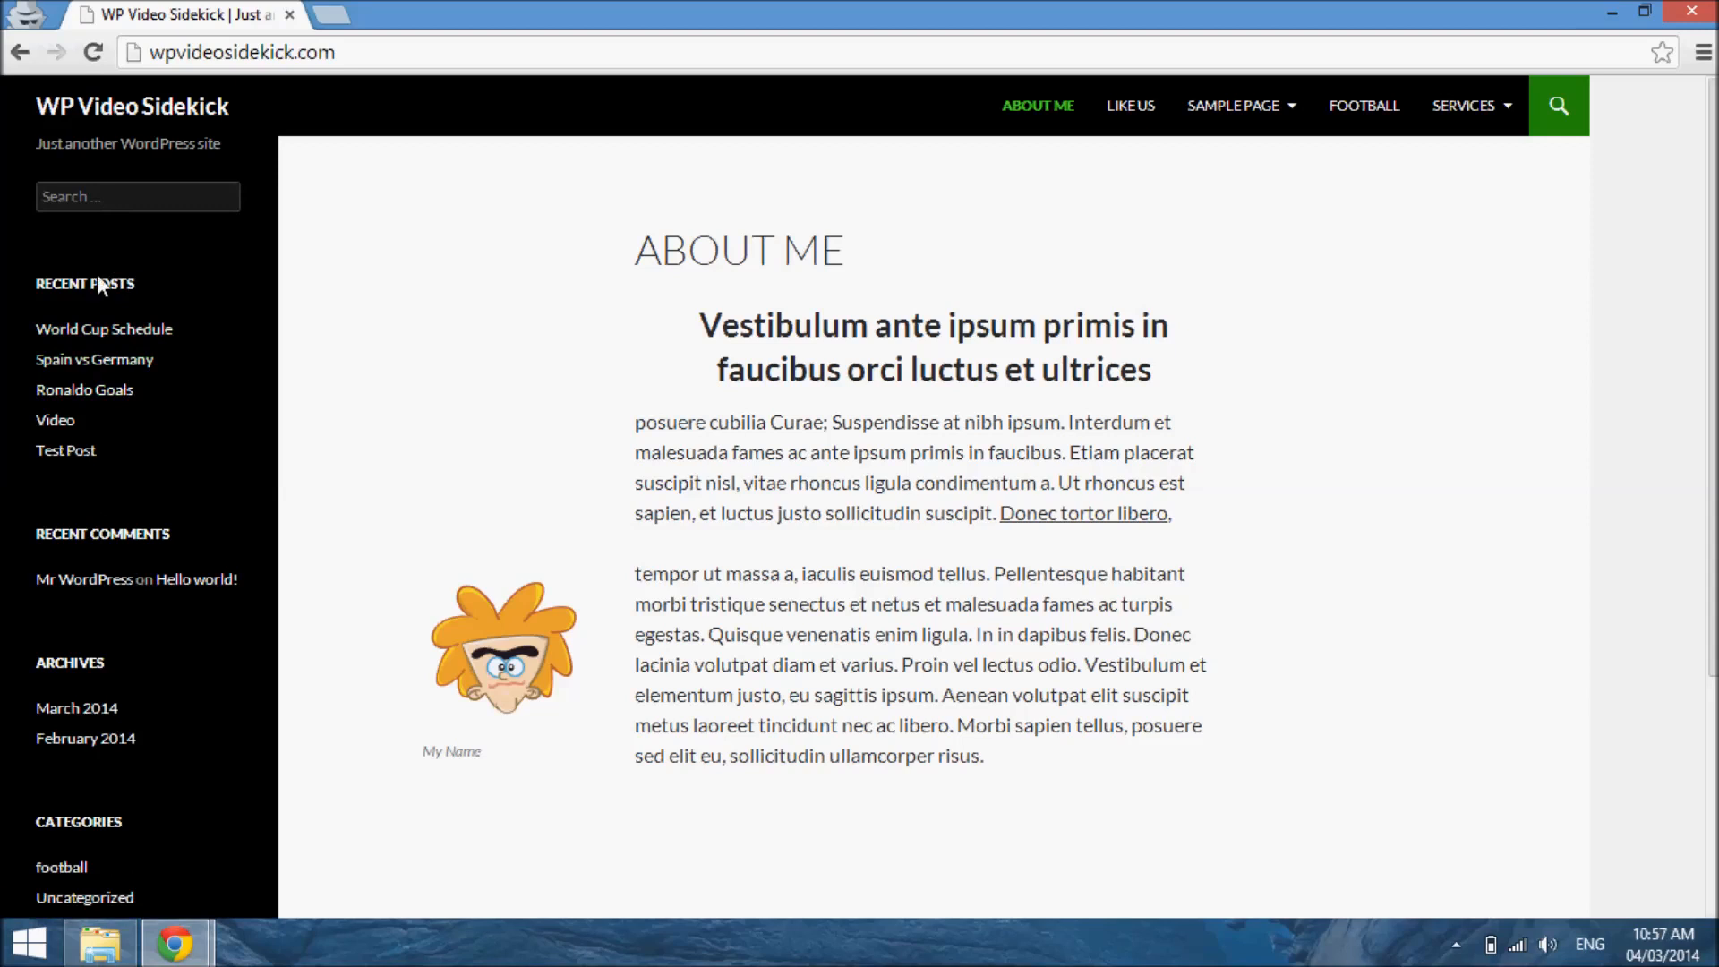
mouse_move(838, 405)
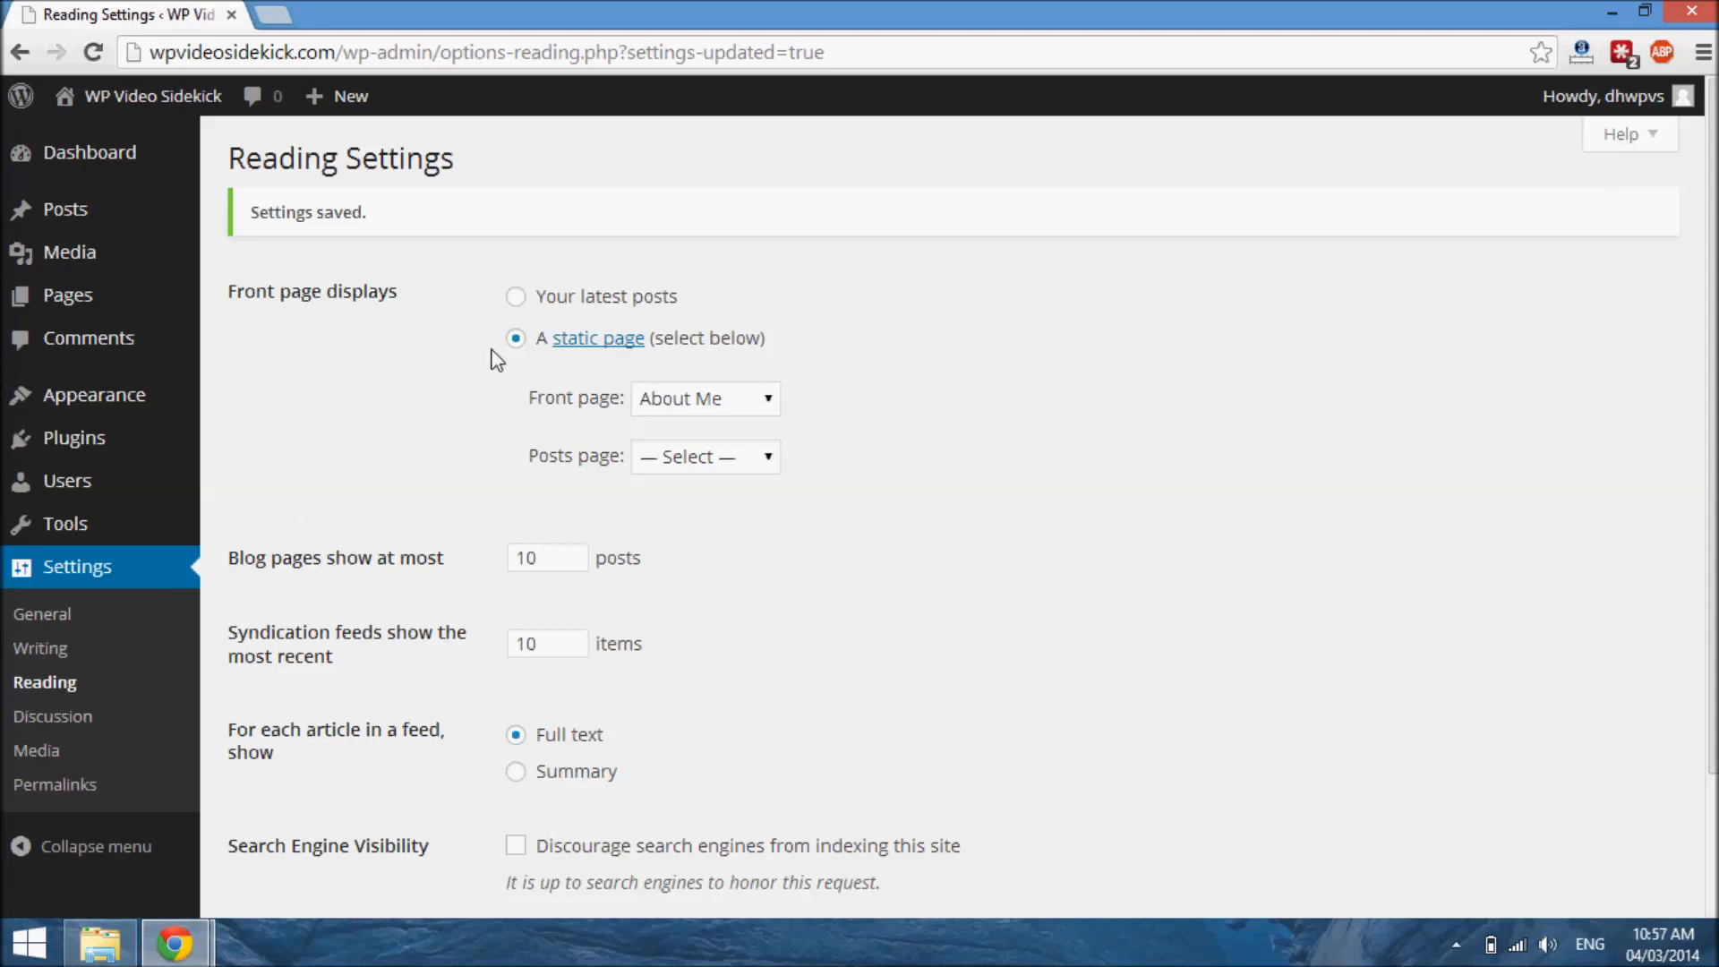
mouse_move(827, 412)
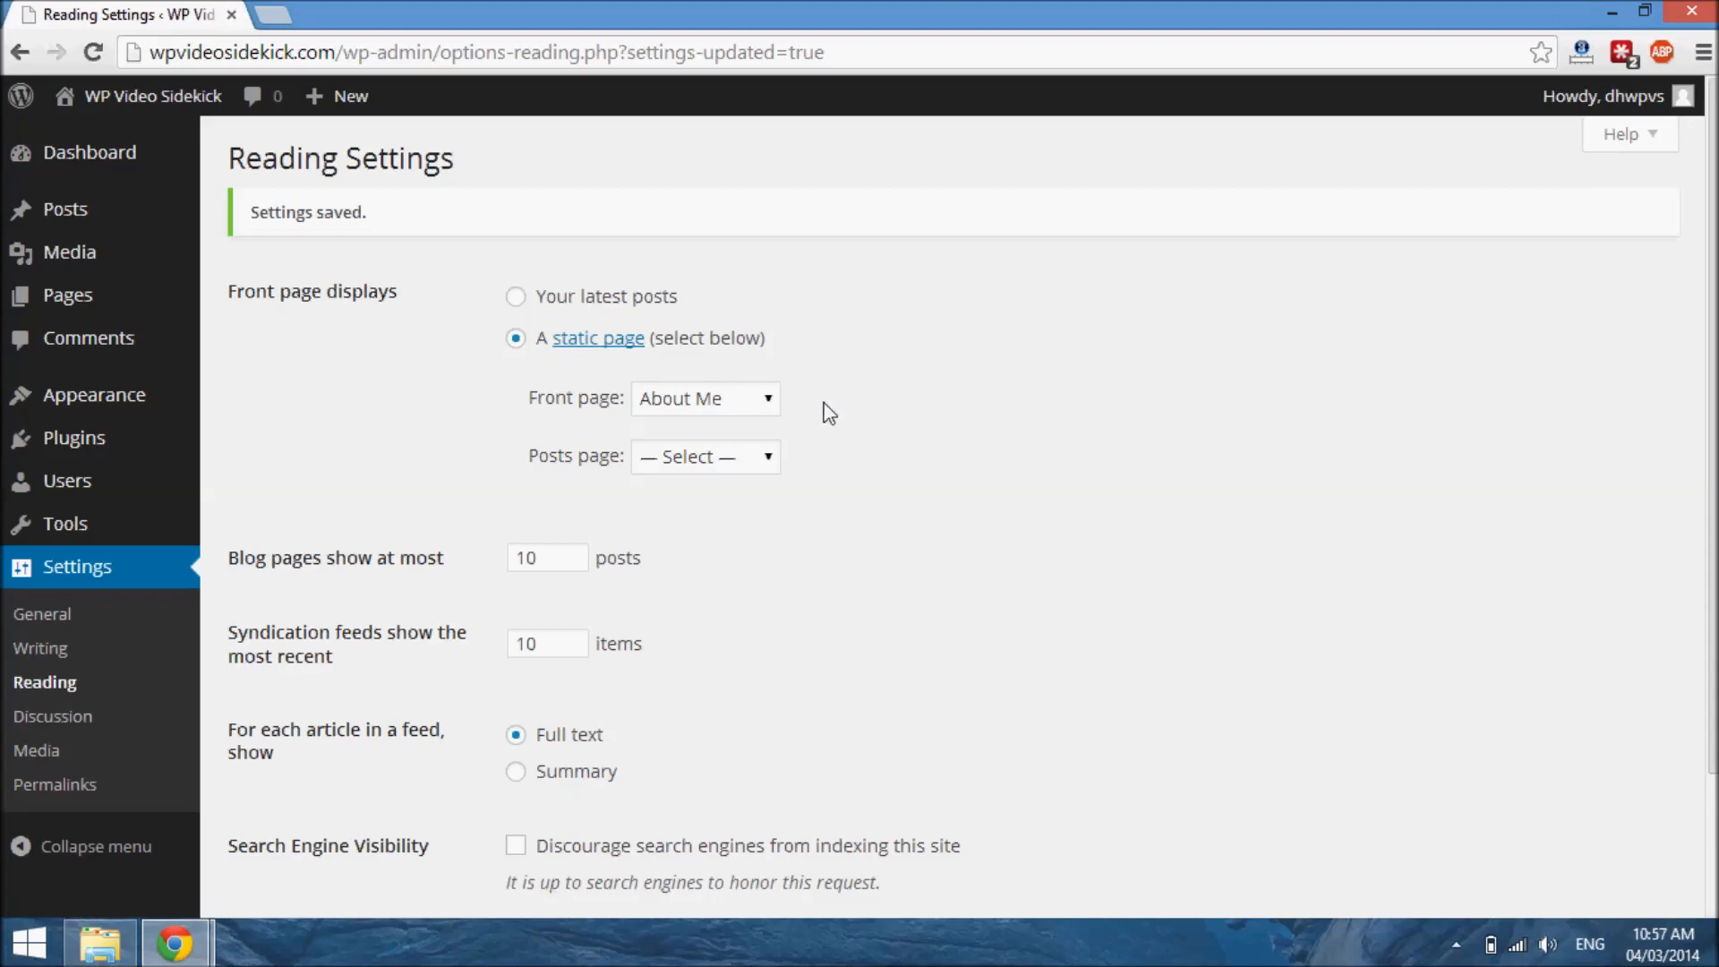
mouse_move(893, 619)
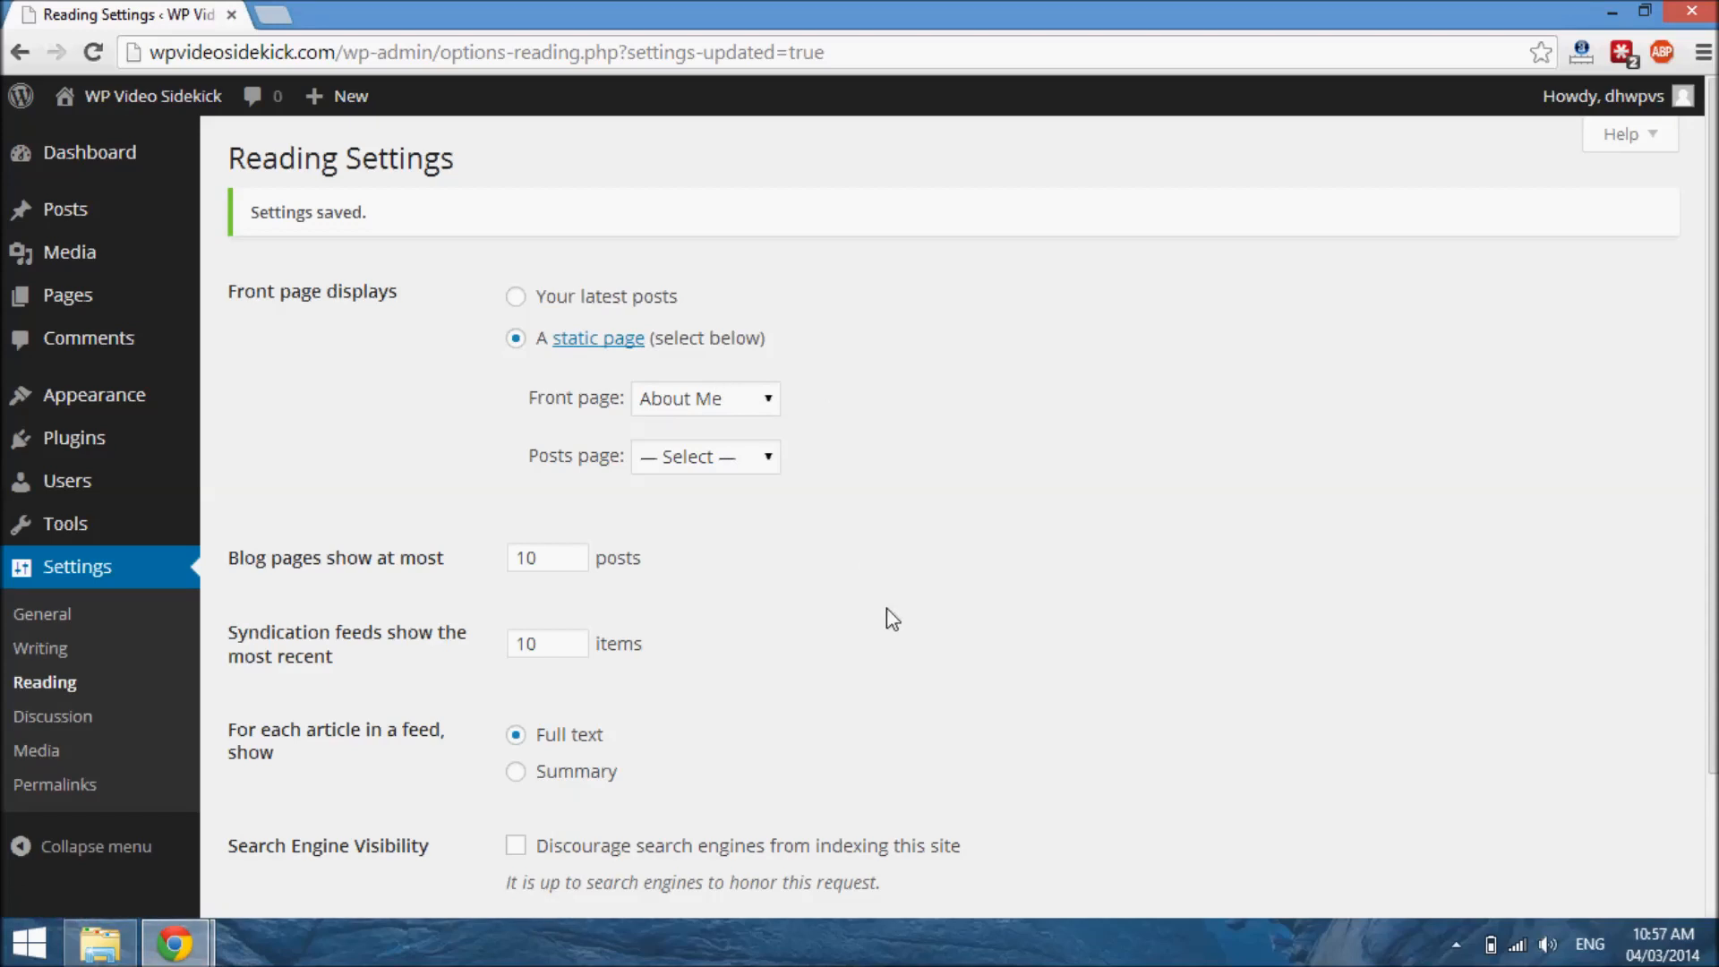
mouse_move(1076, 581)
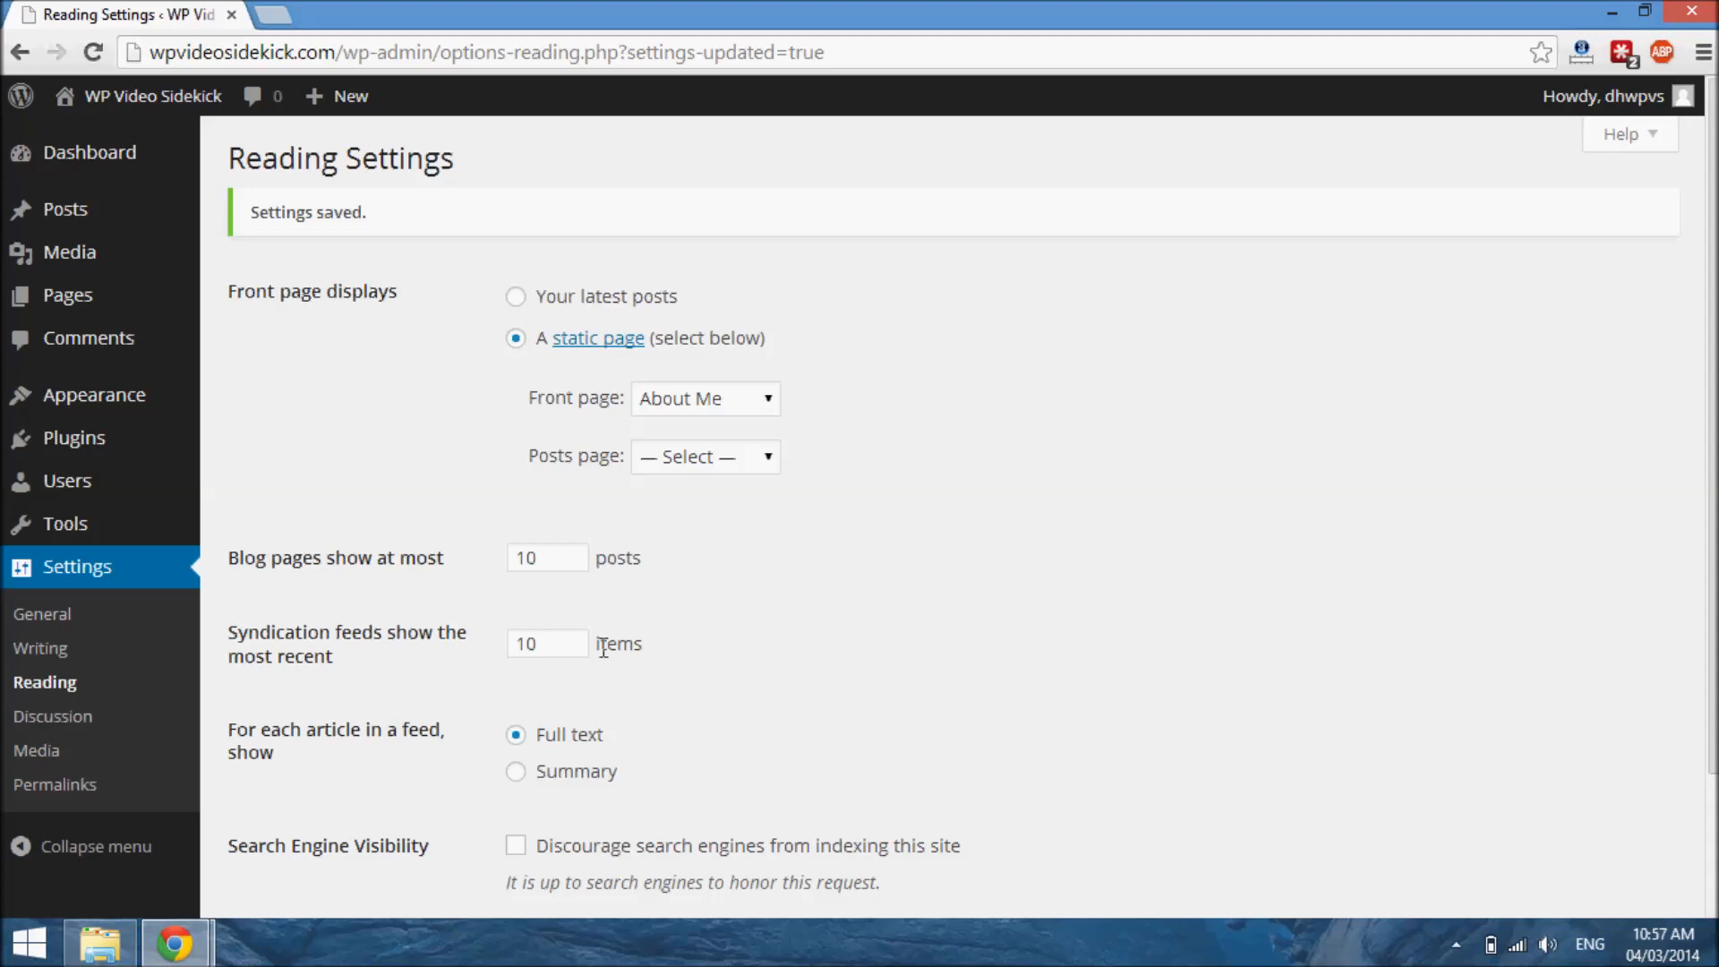
mouse_move(67, 294)
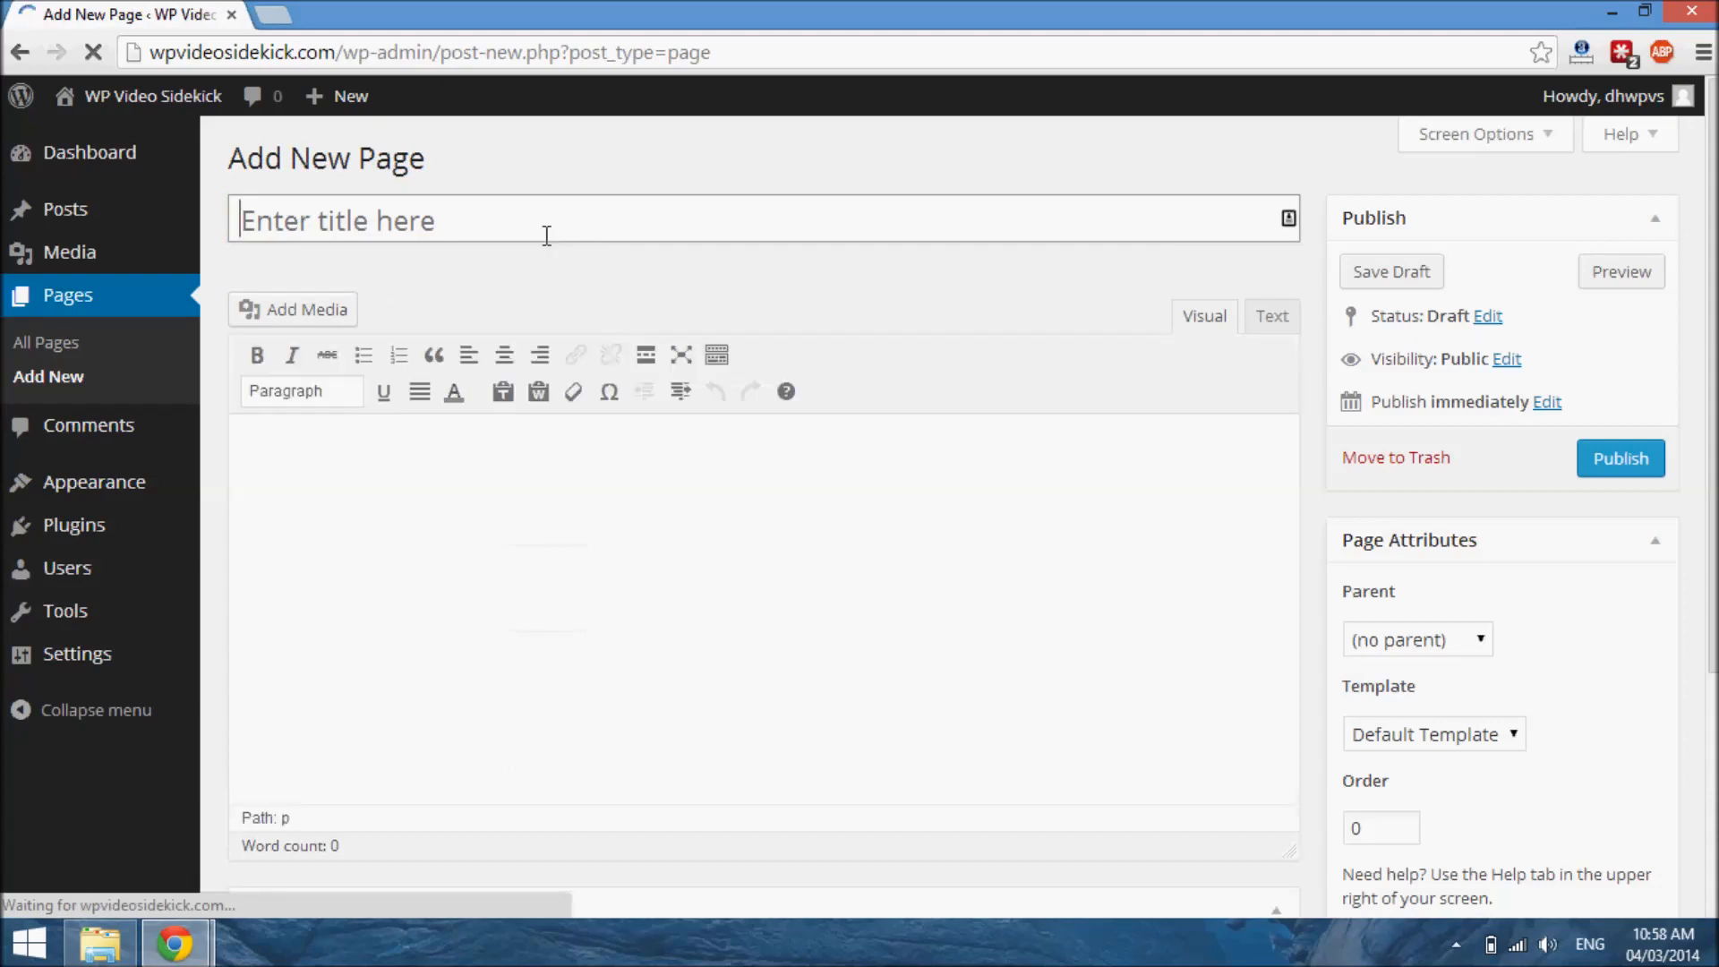
- Title a new empty page 'Blog' and publish it
text(Blog)
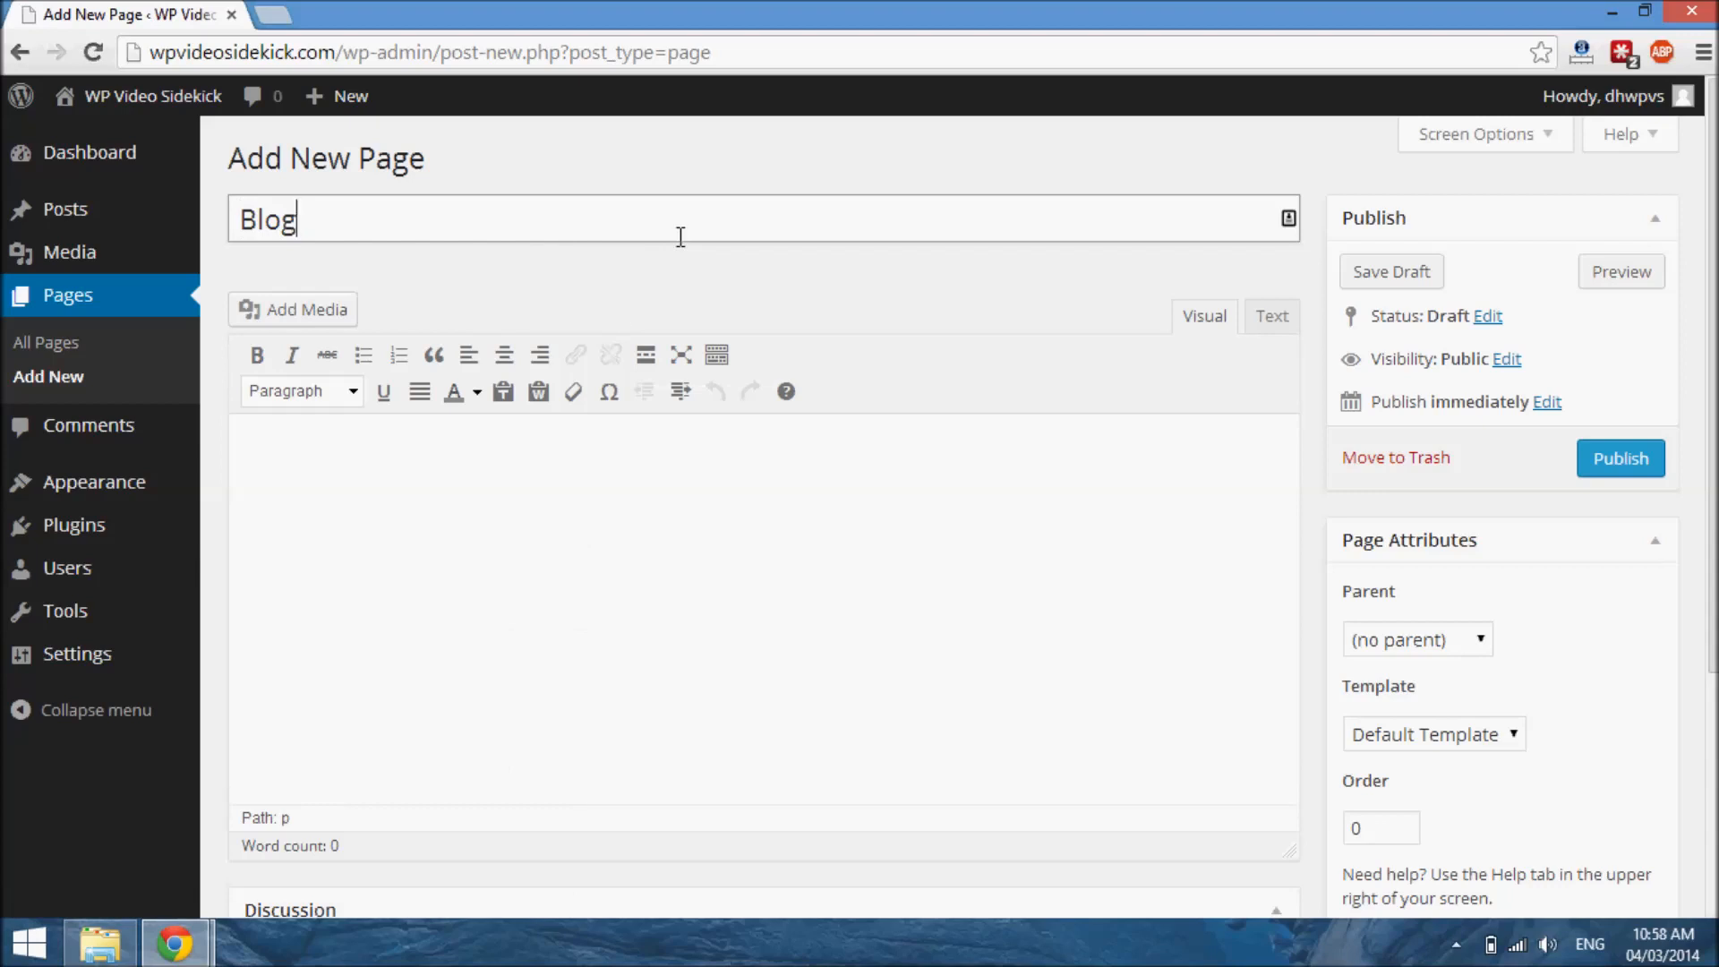
mouse_move(406, 498)
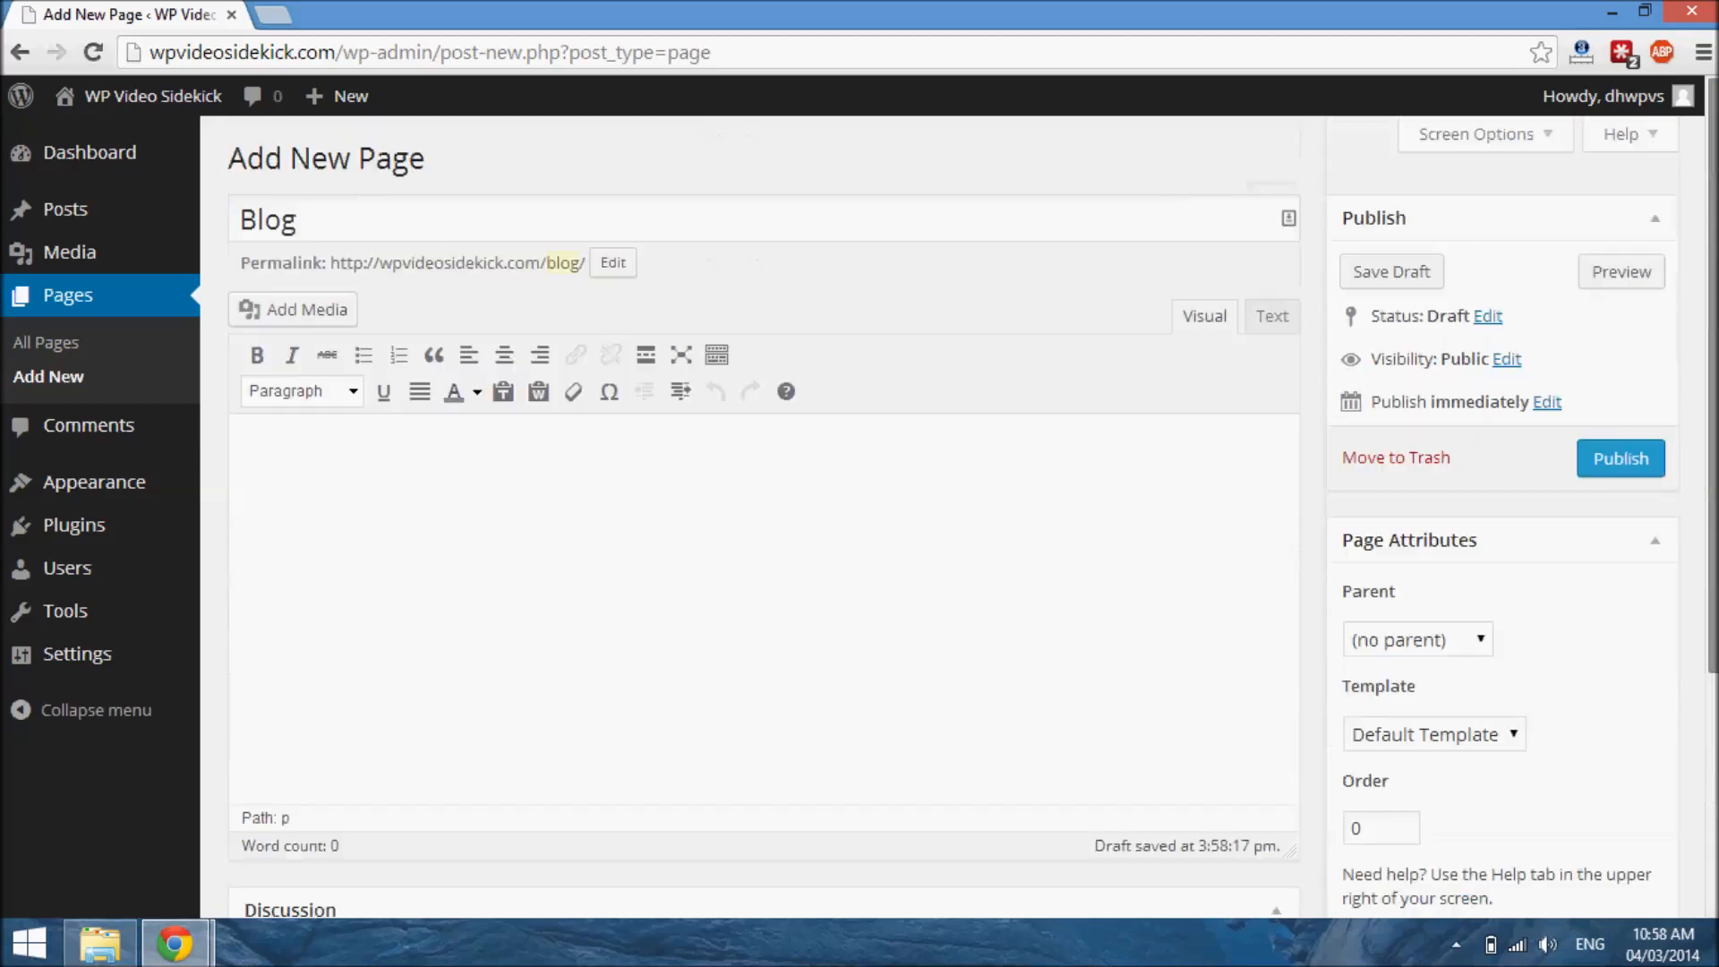
mouse_move(1621, 459)
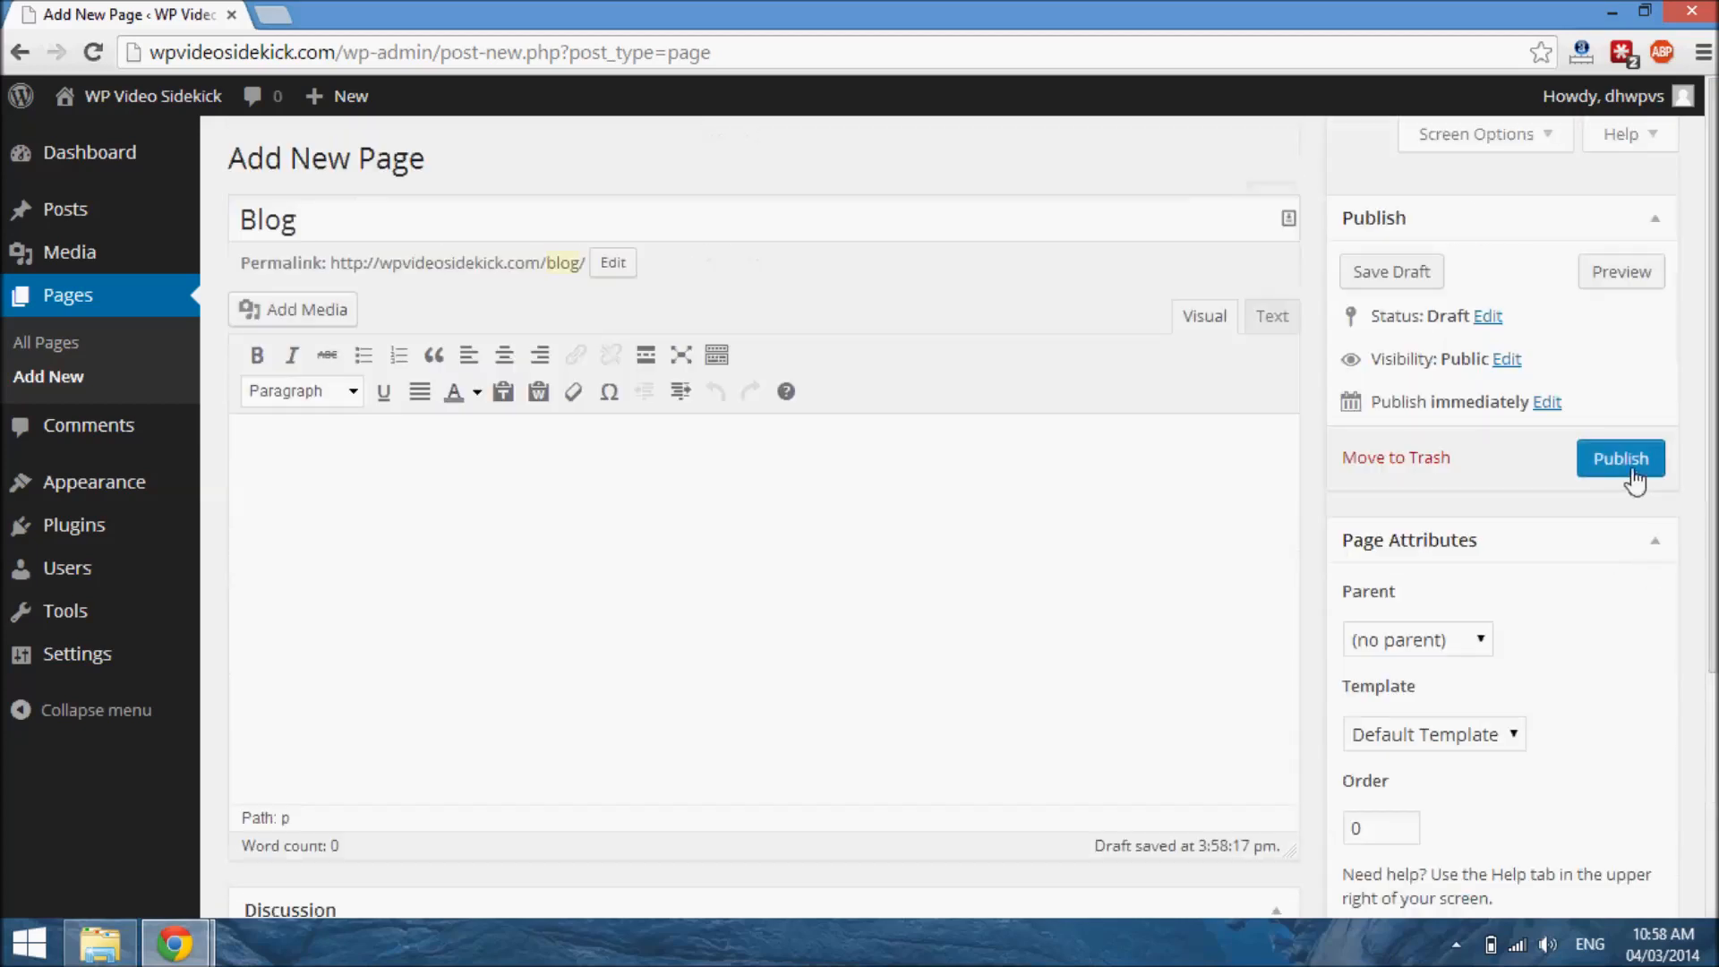
click(1621, 459)
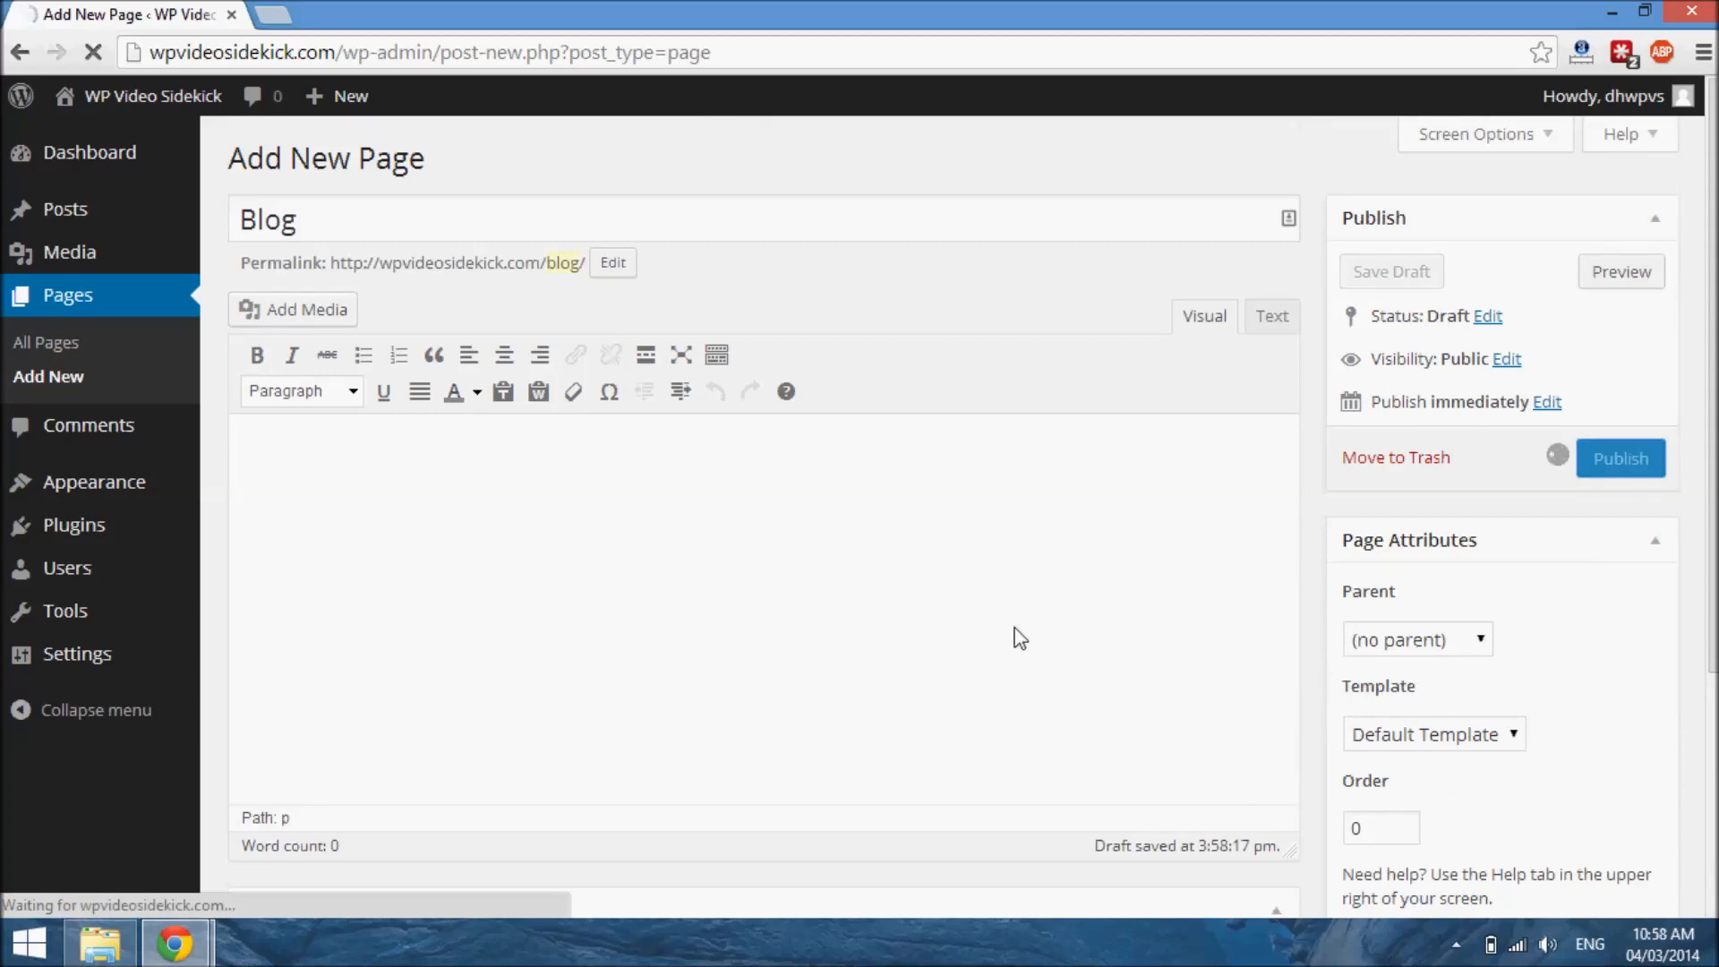
click(1621, 458)
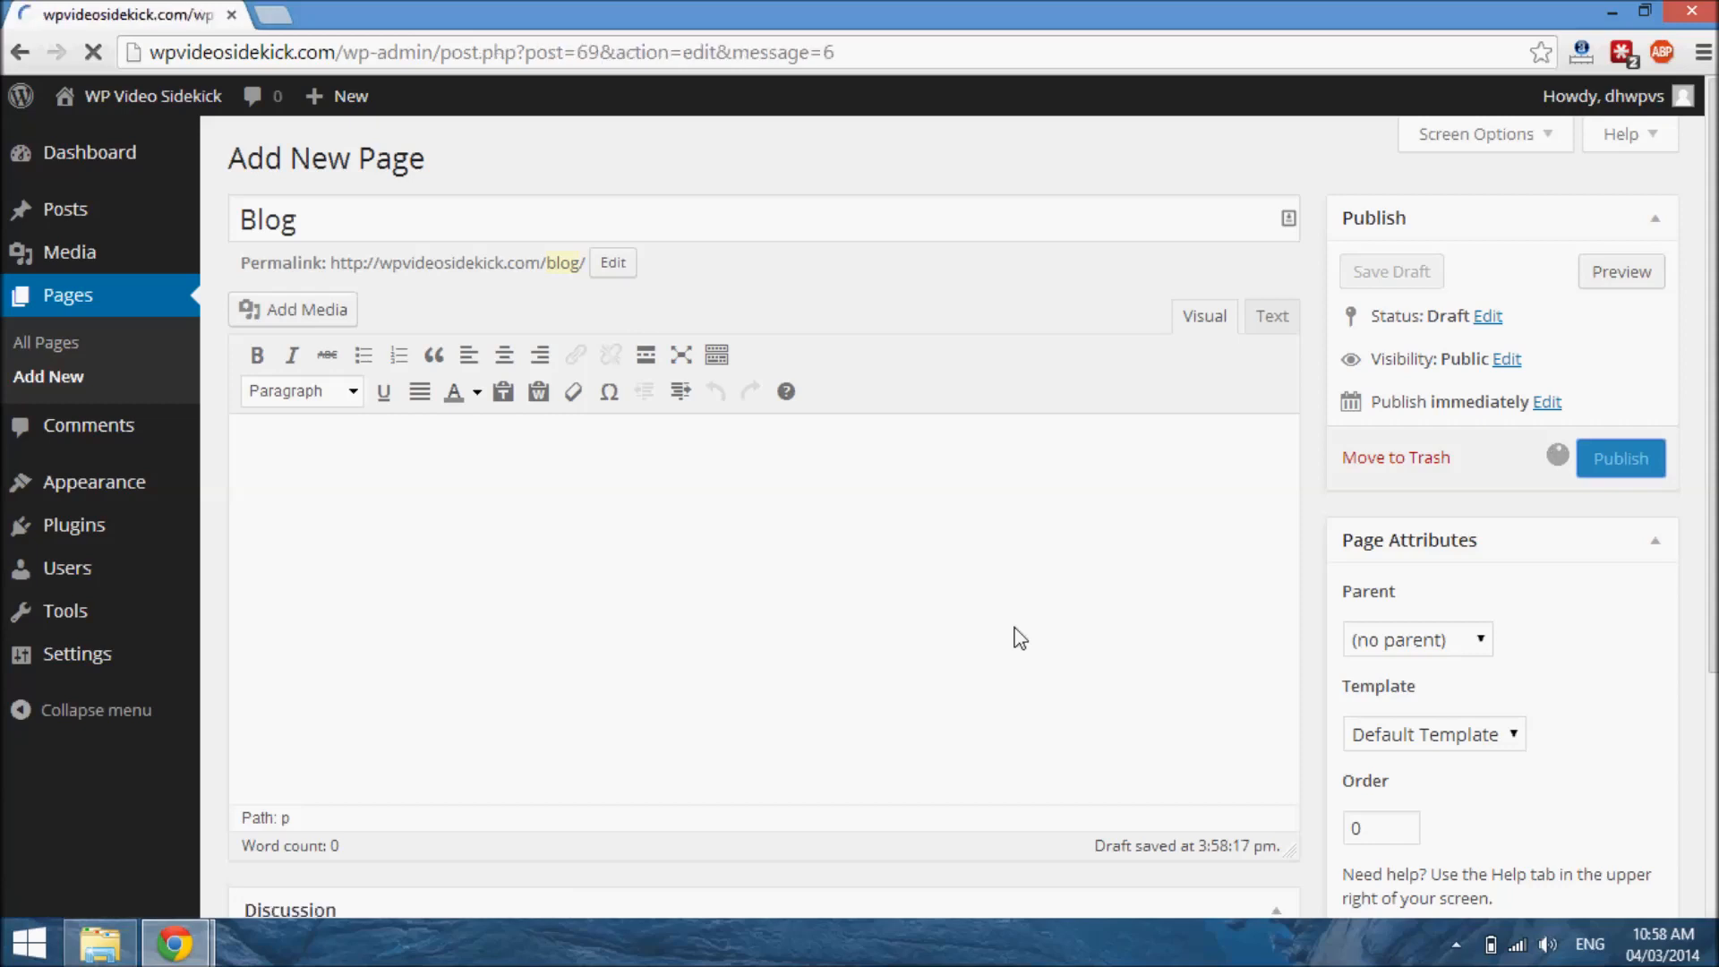
click(1621, 459)
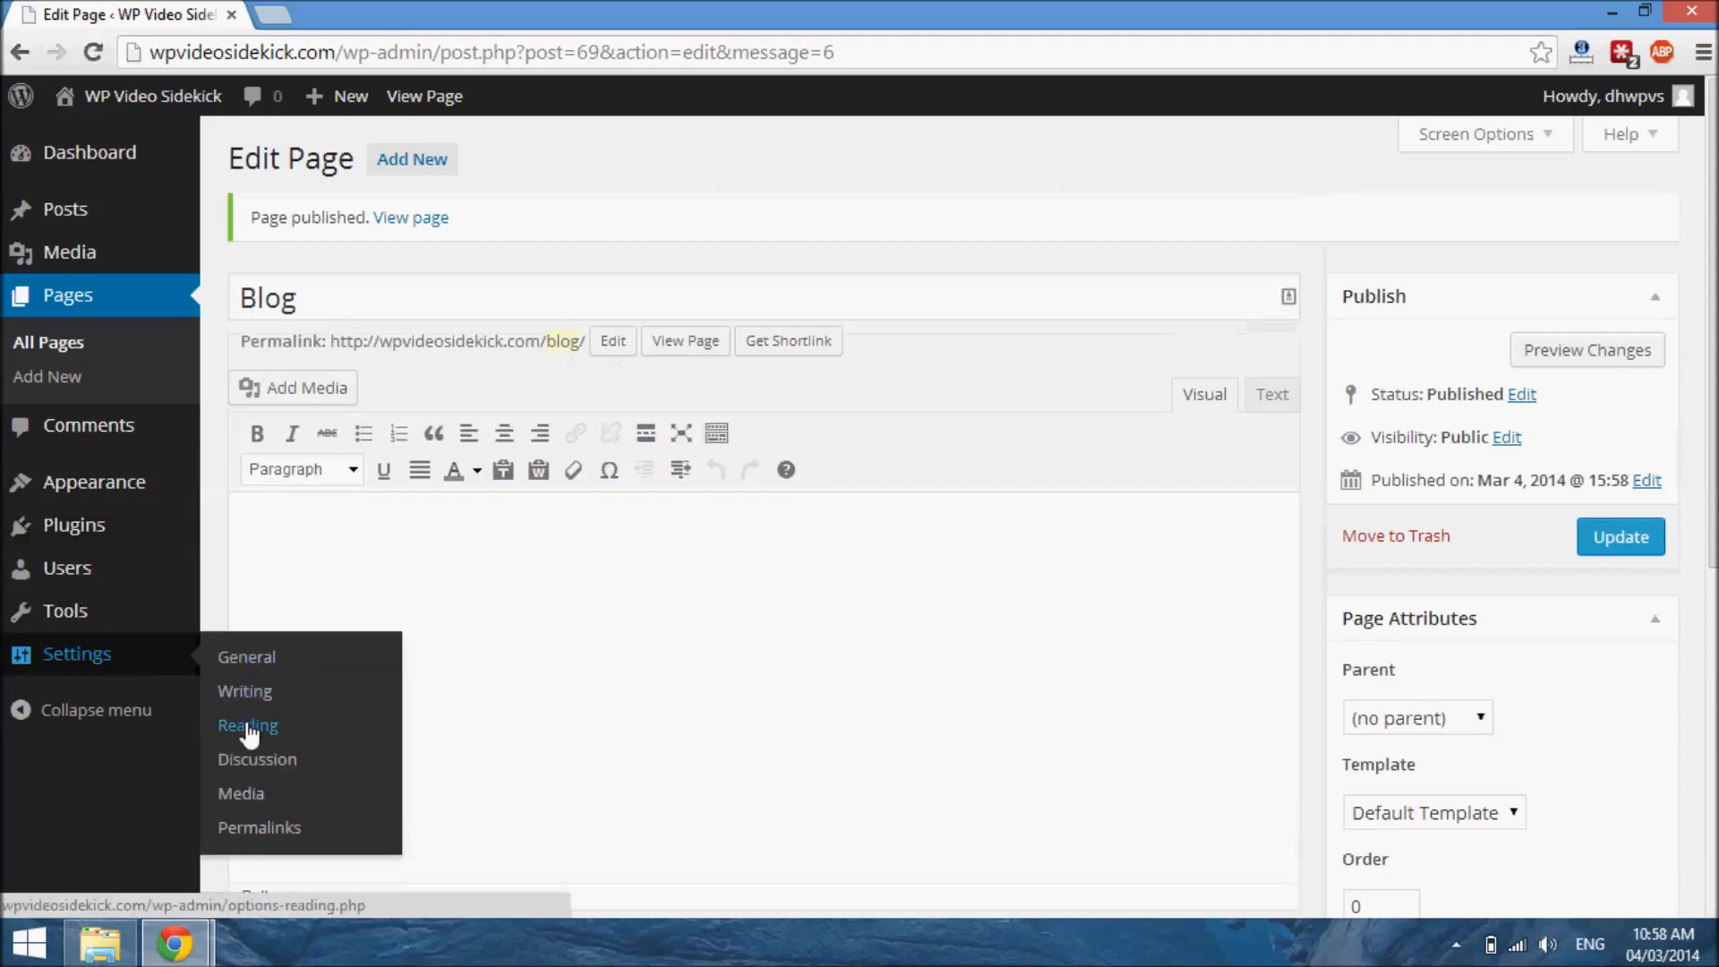
- In Settings > Reading, select Blog in the Posts page dropdown
click(247, 724)
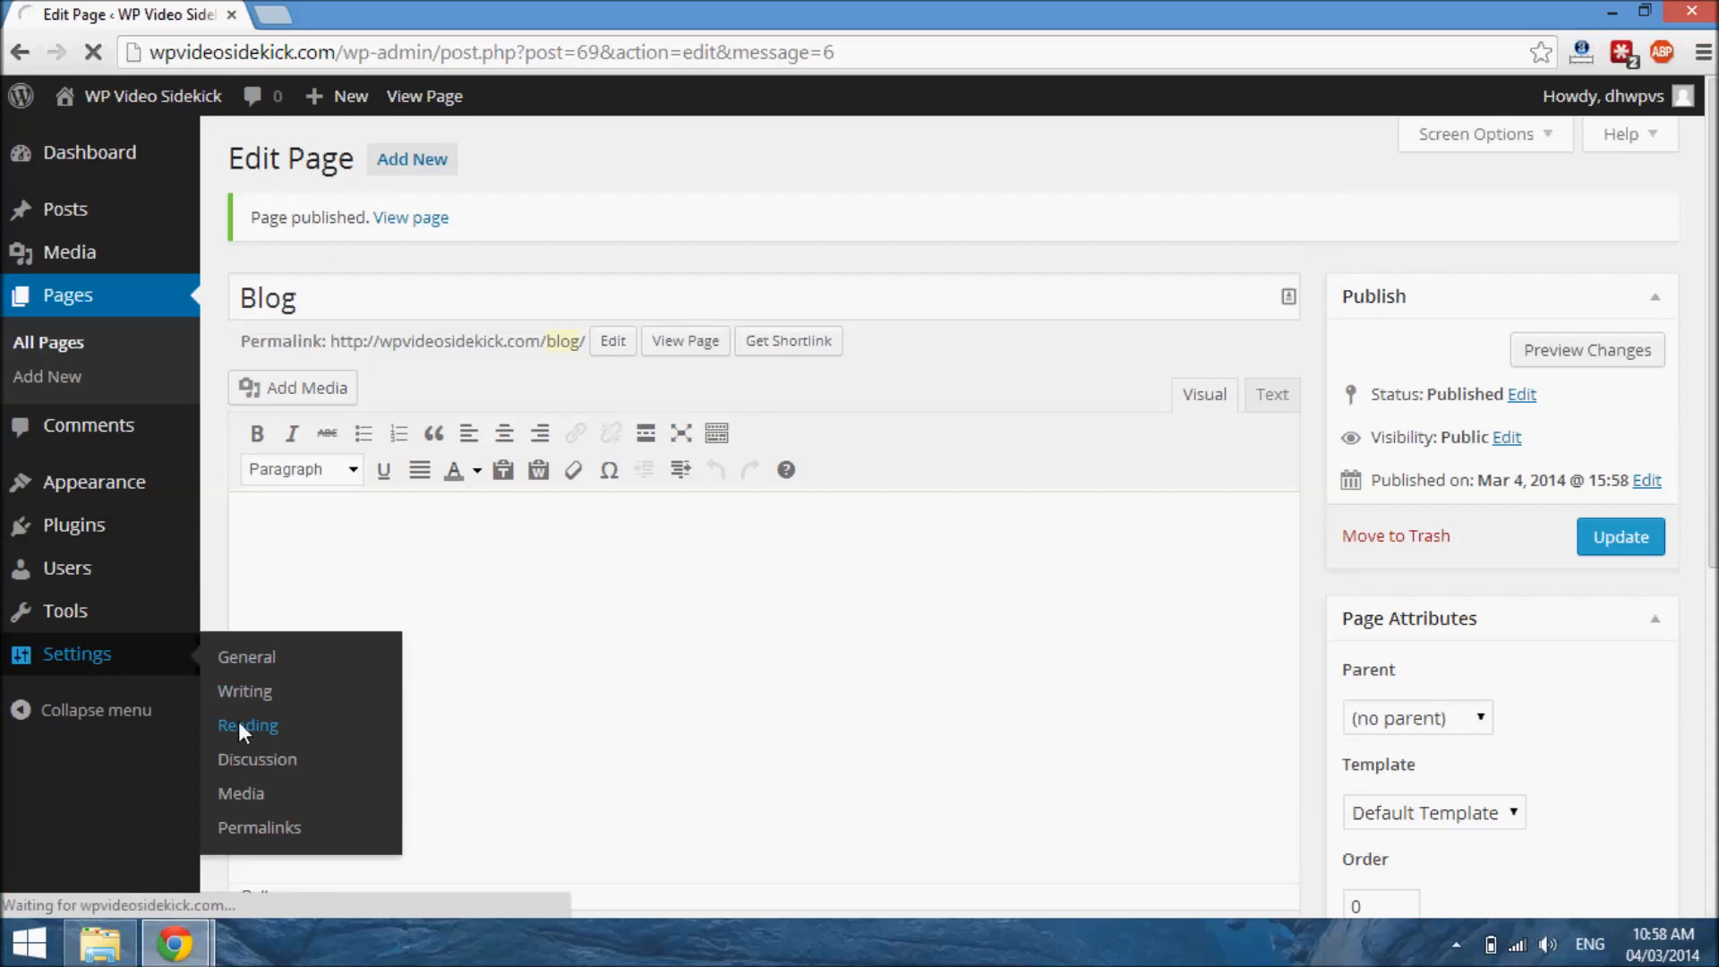
click(248, 724)
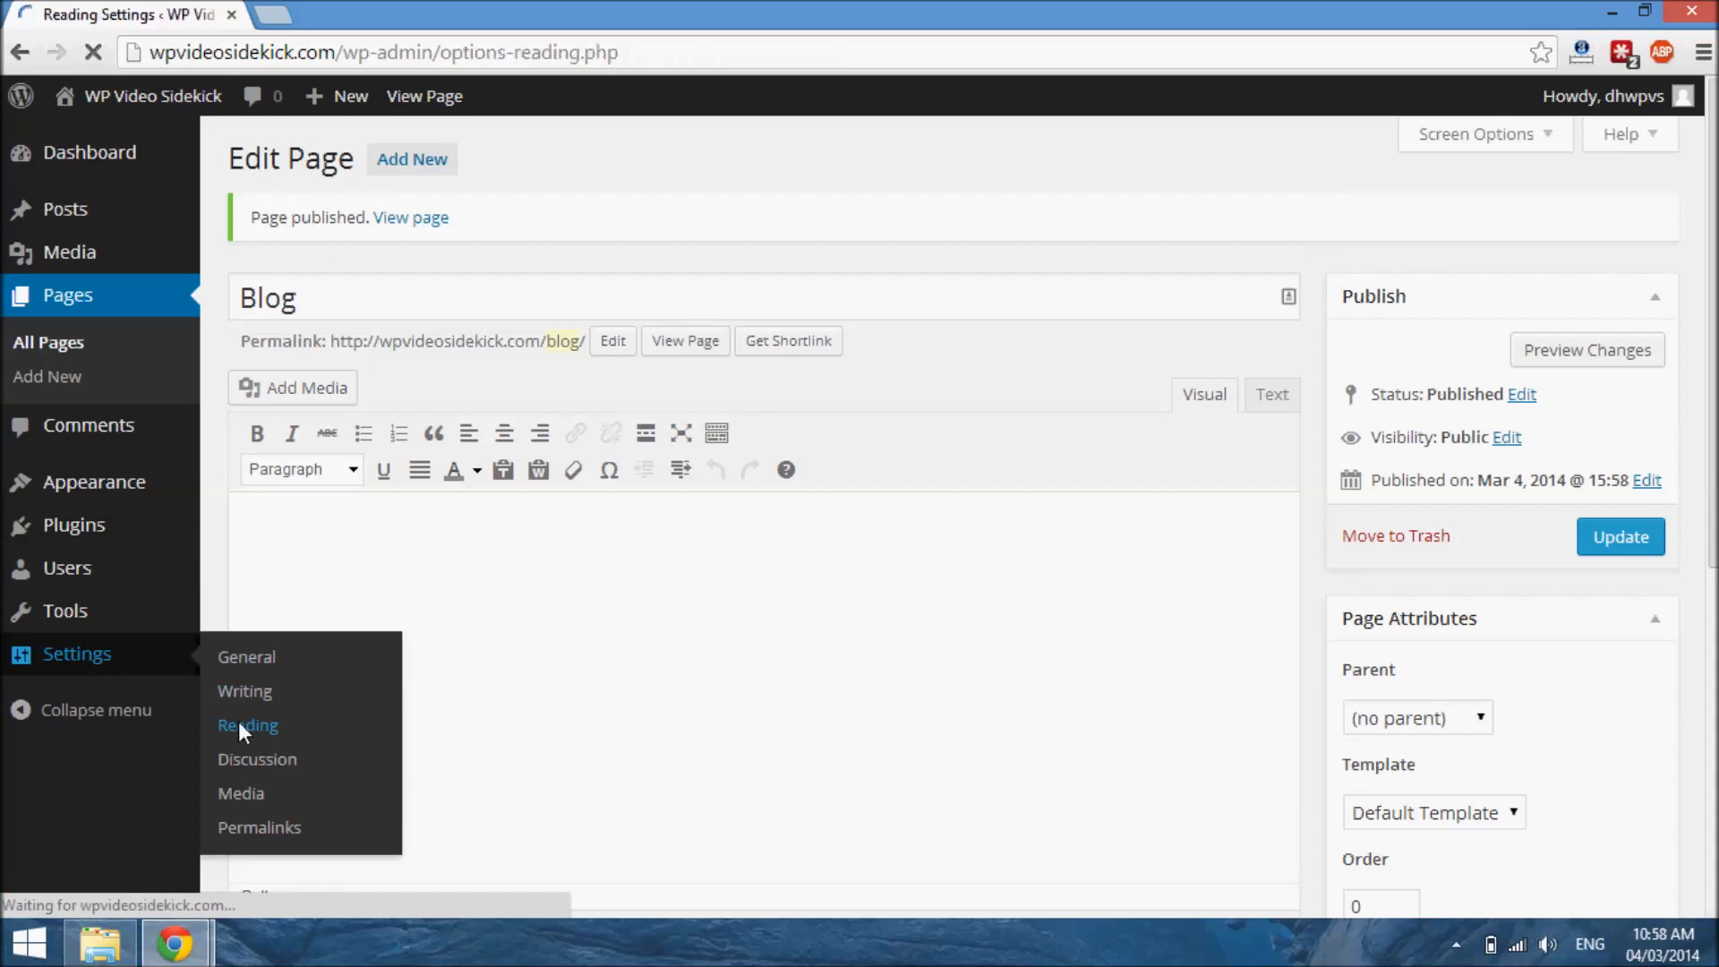
click(248, 724)
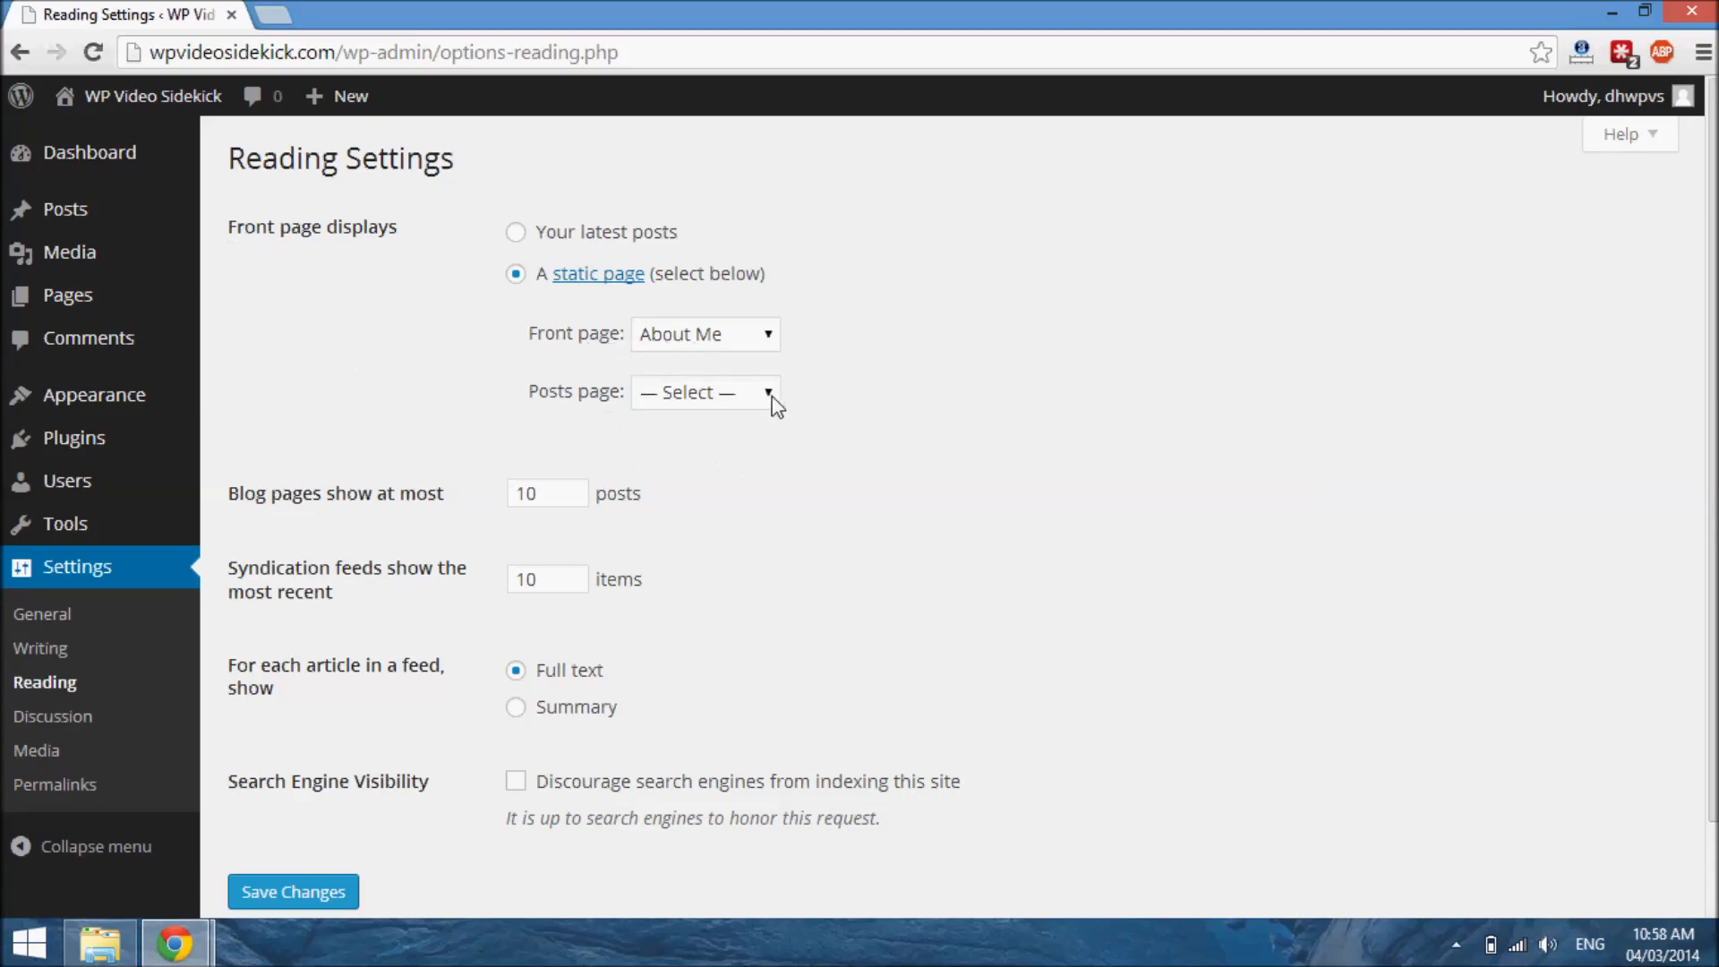
click(705, 391)
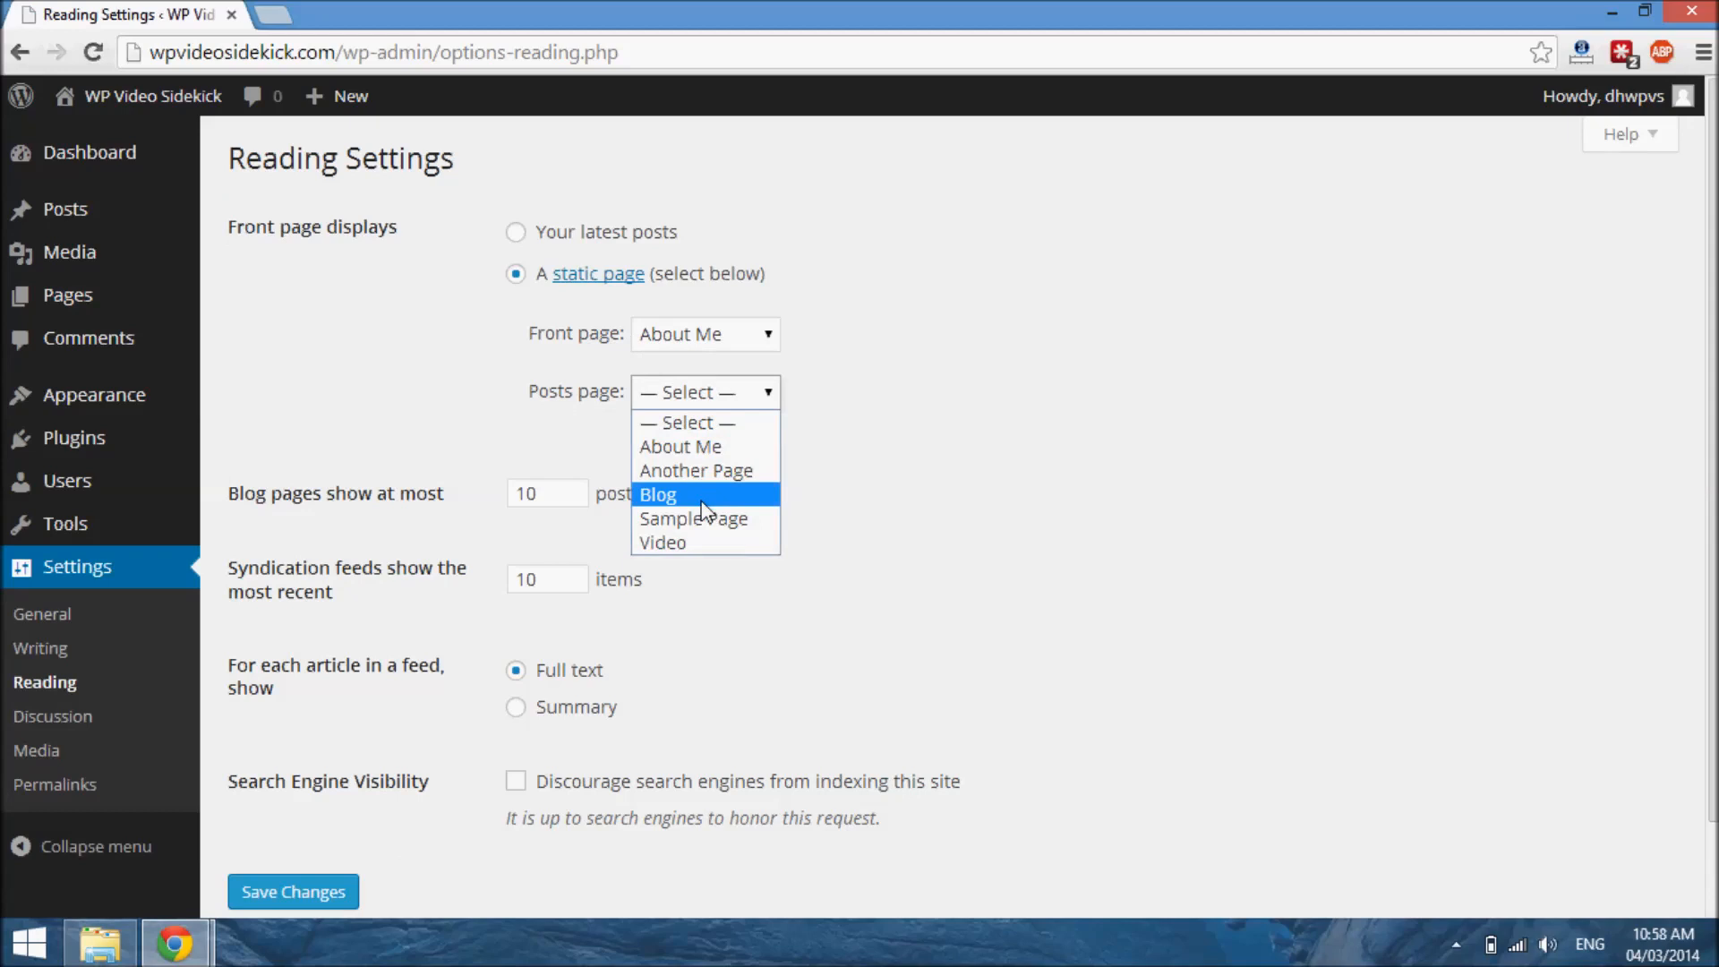
click(658, 494)
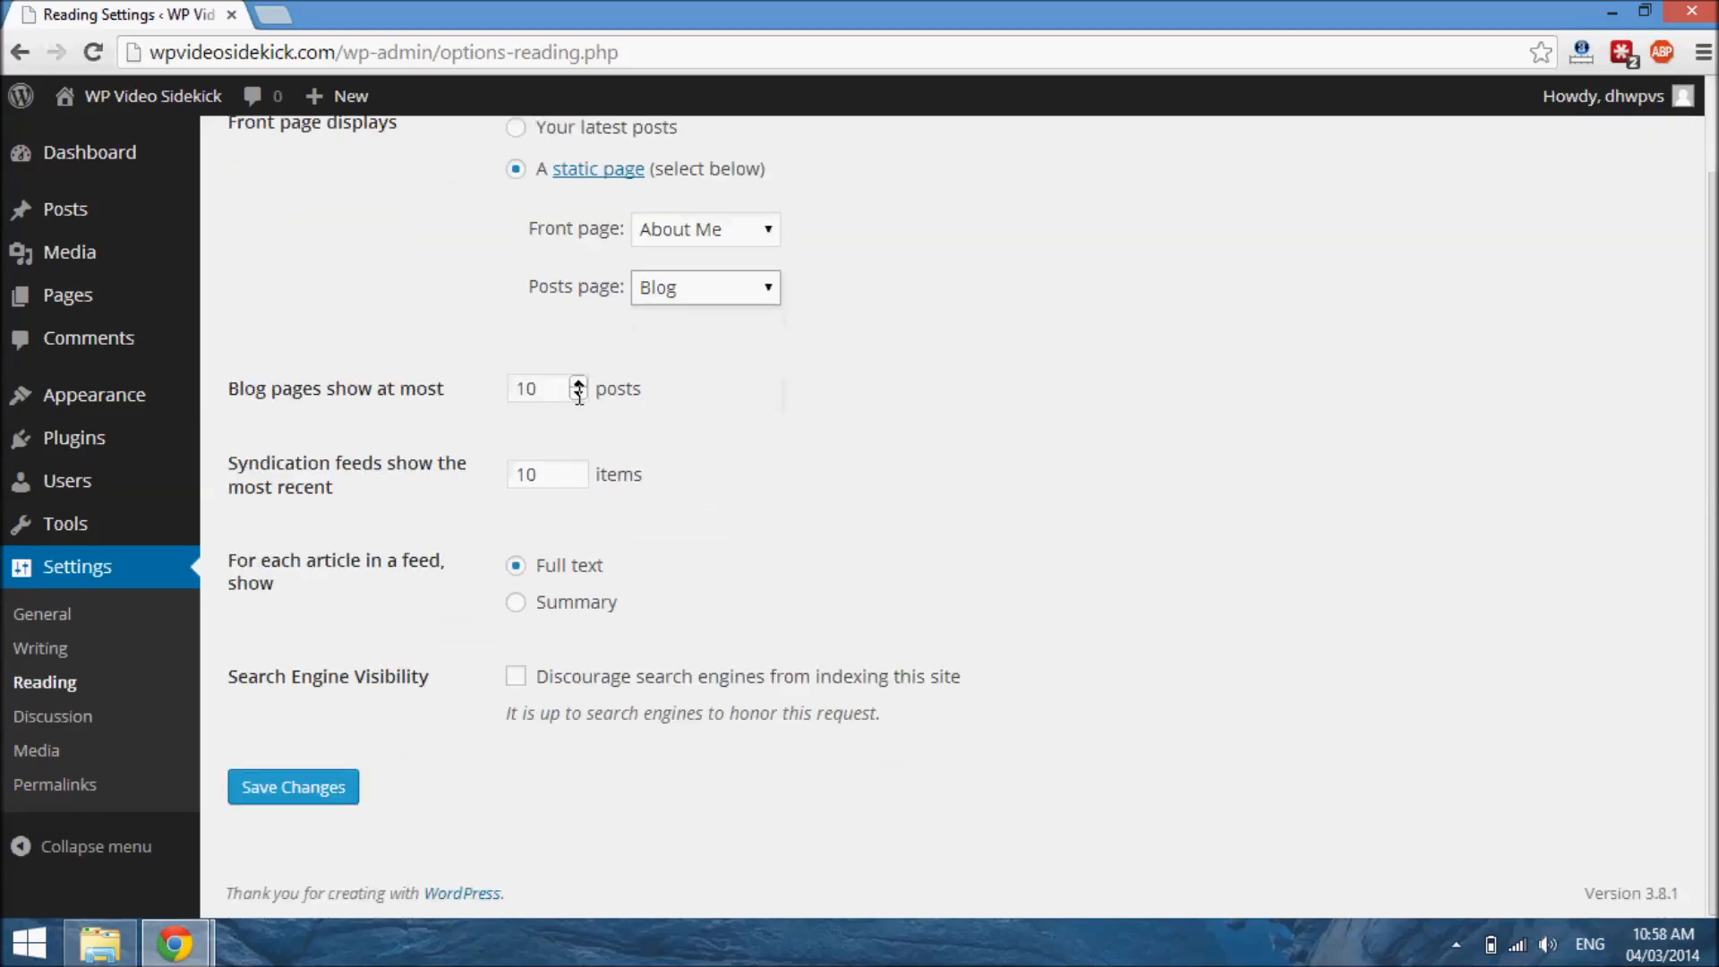
mouse_move(460, 397)
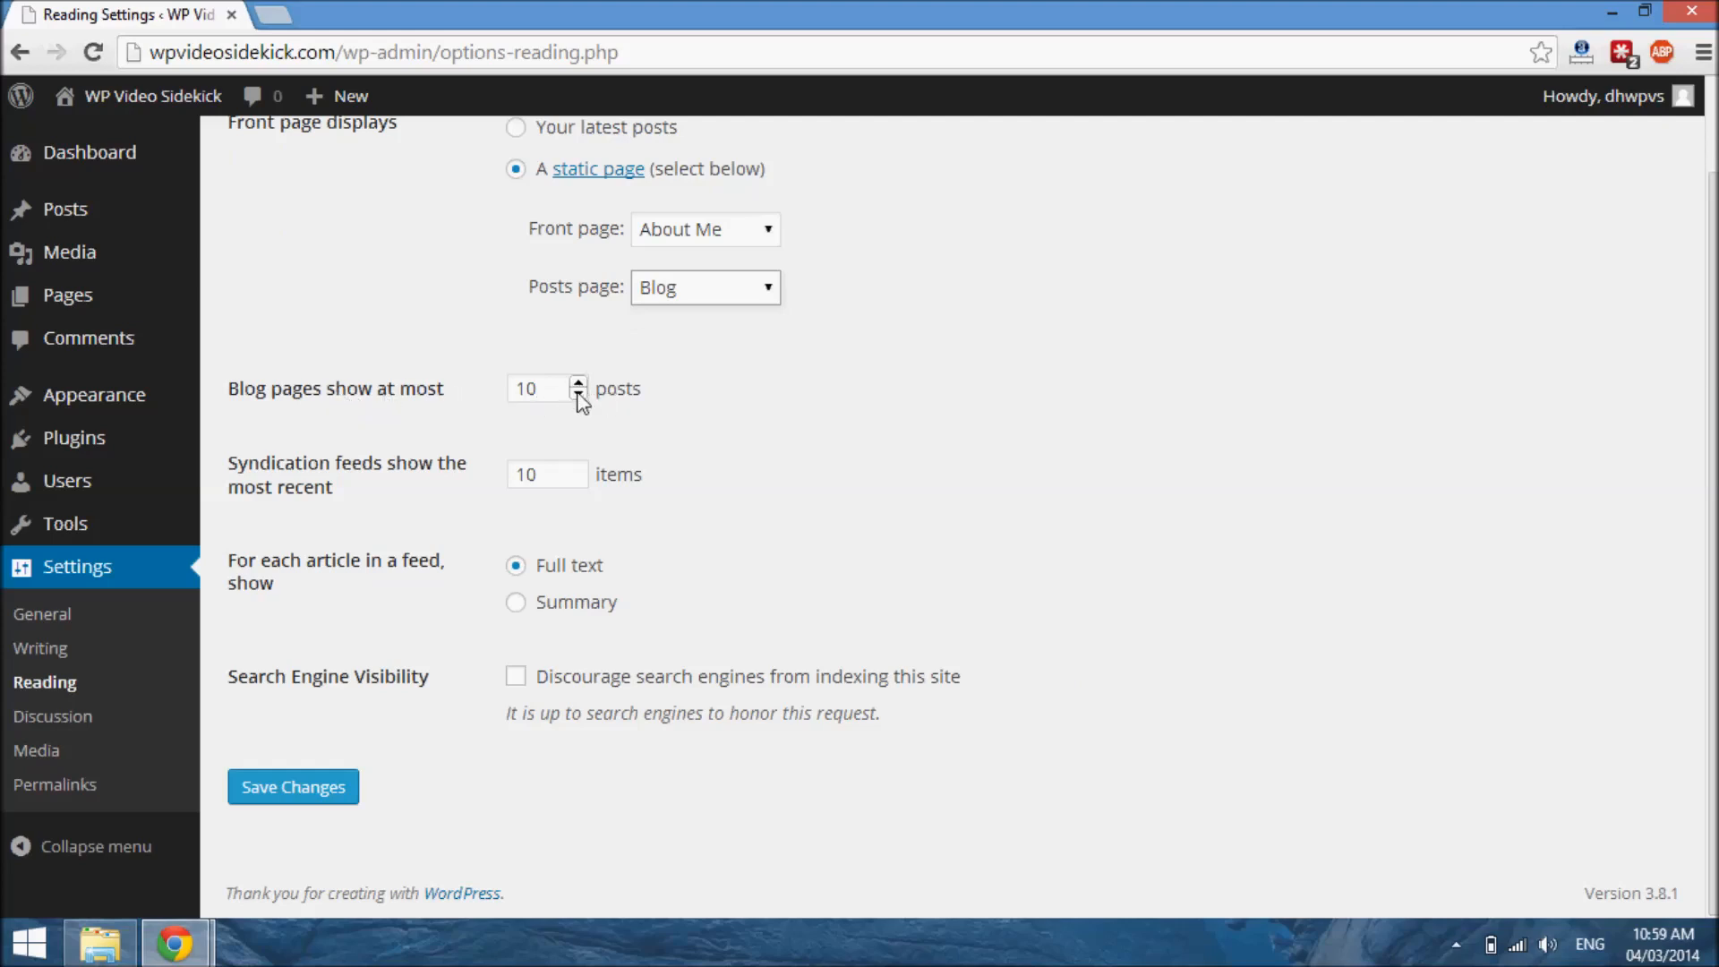
- Limit blog pages to 5 posts and syndication feeds to 5 items
text(7)
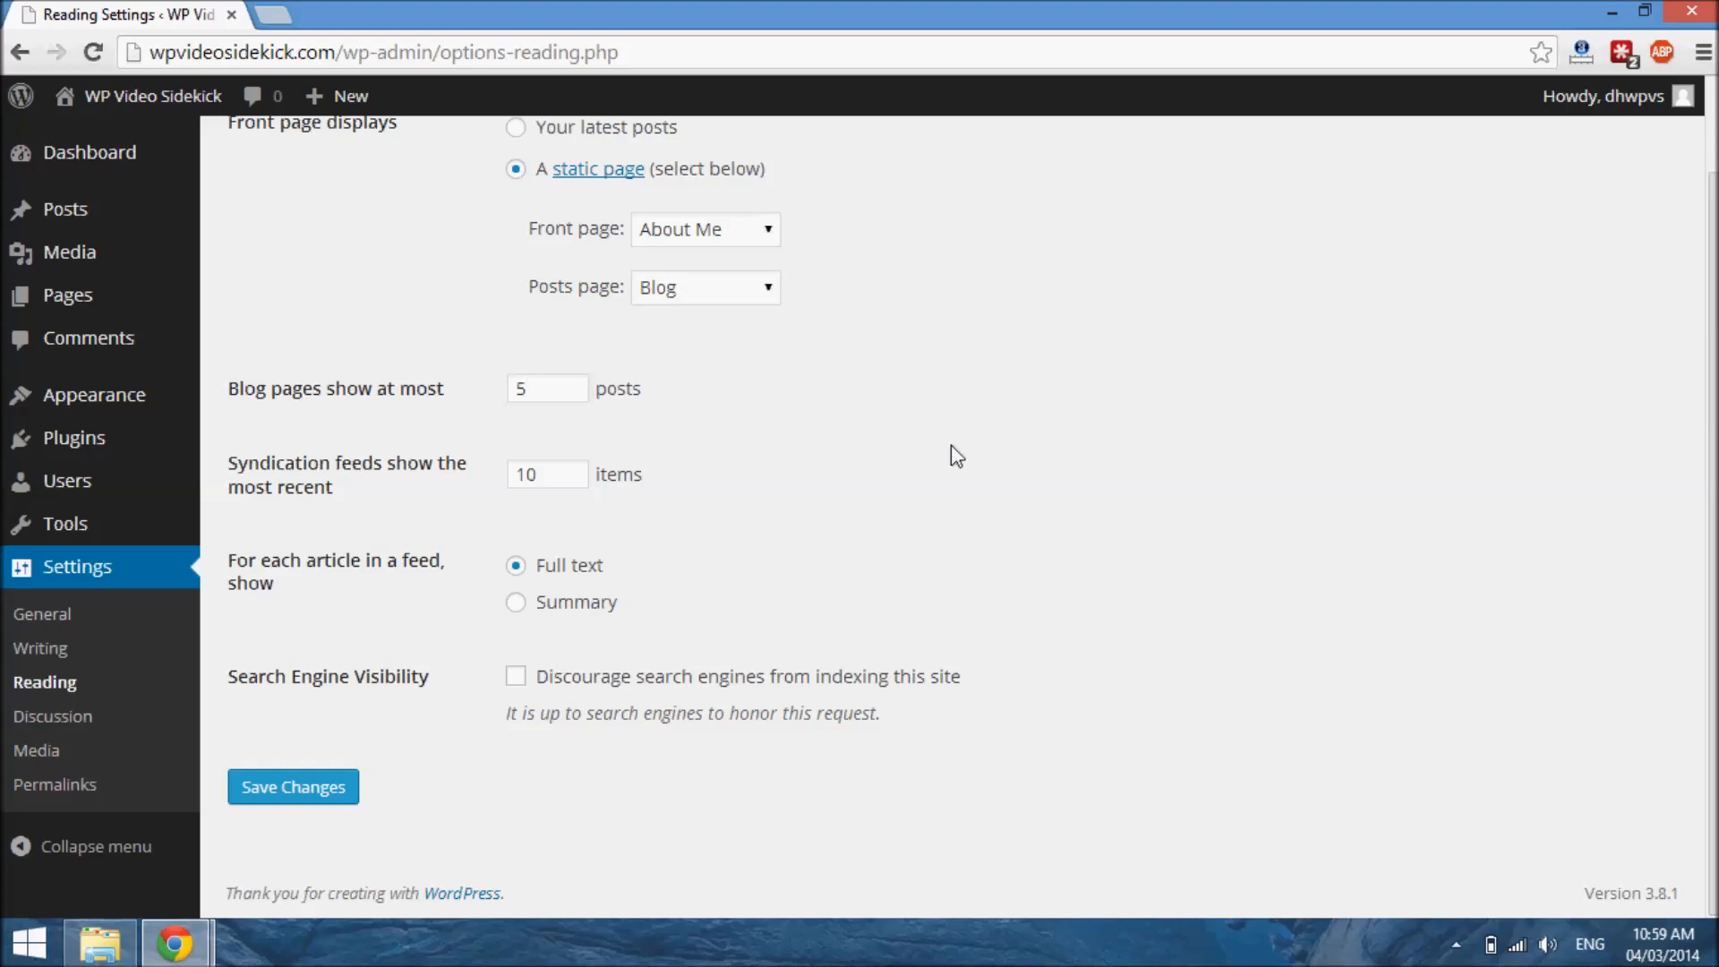
mouse_move(841, 507)
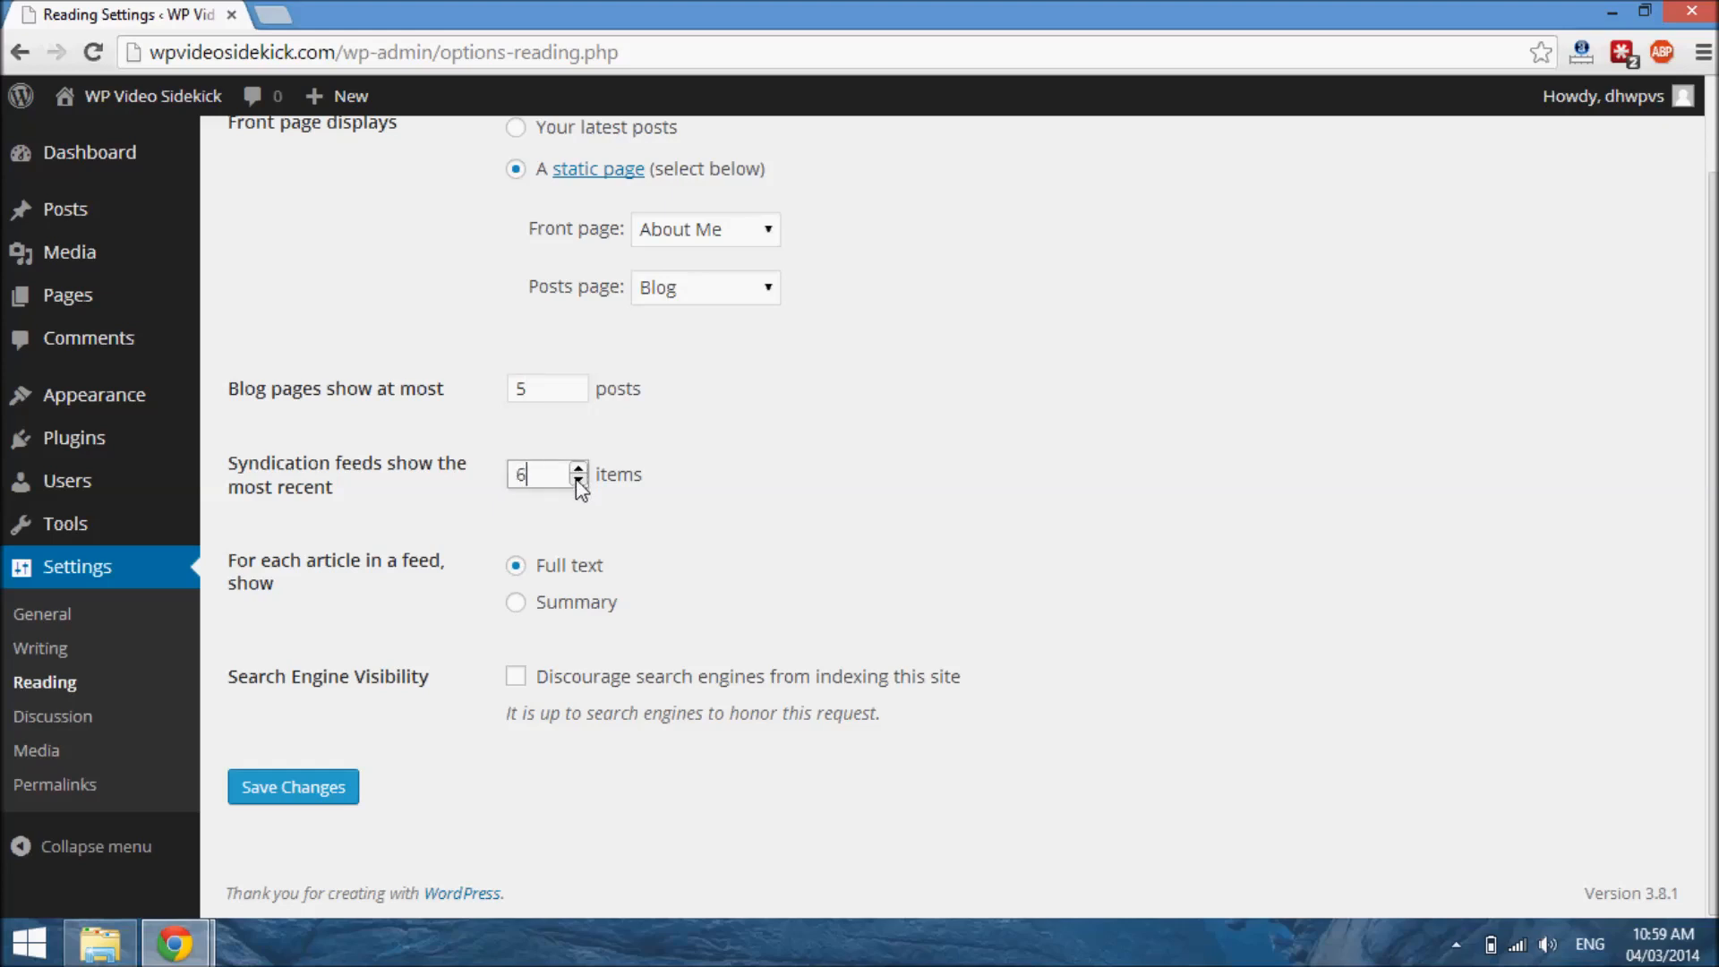
click(579, 482)
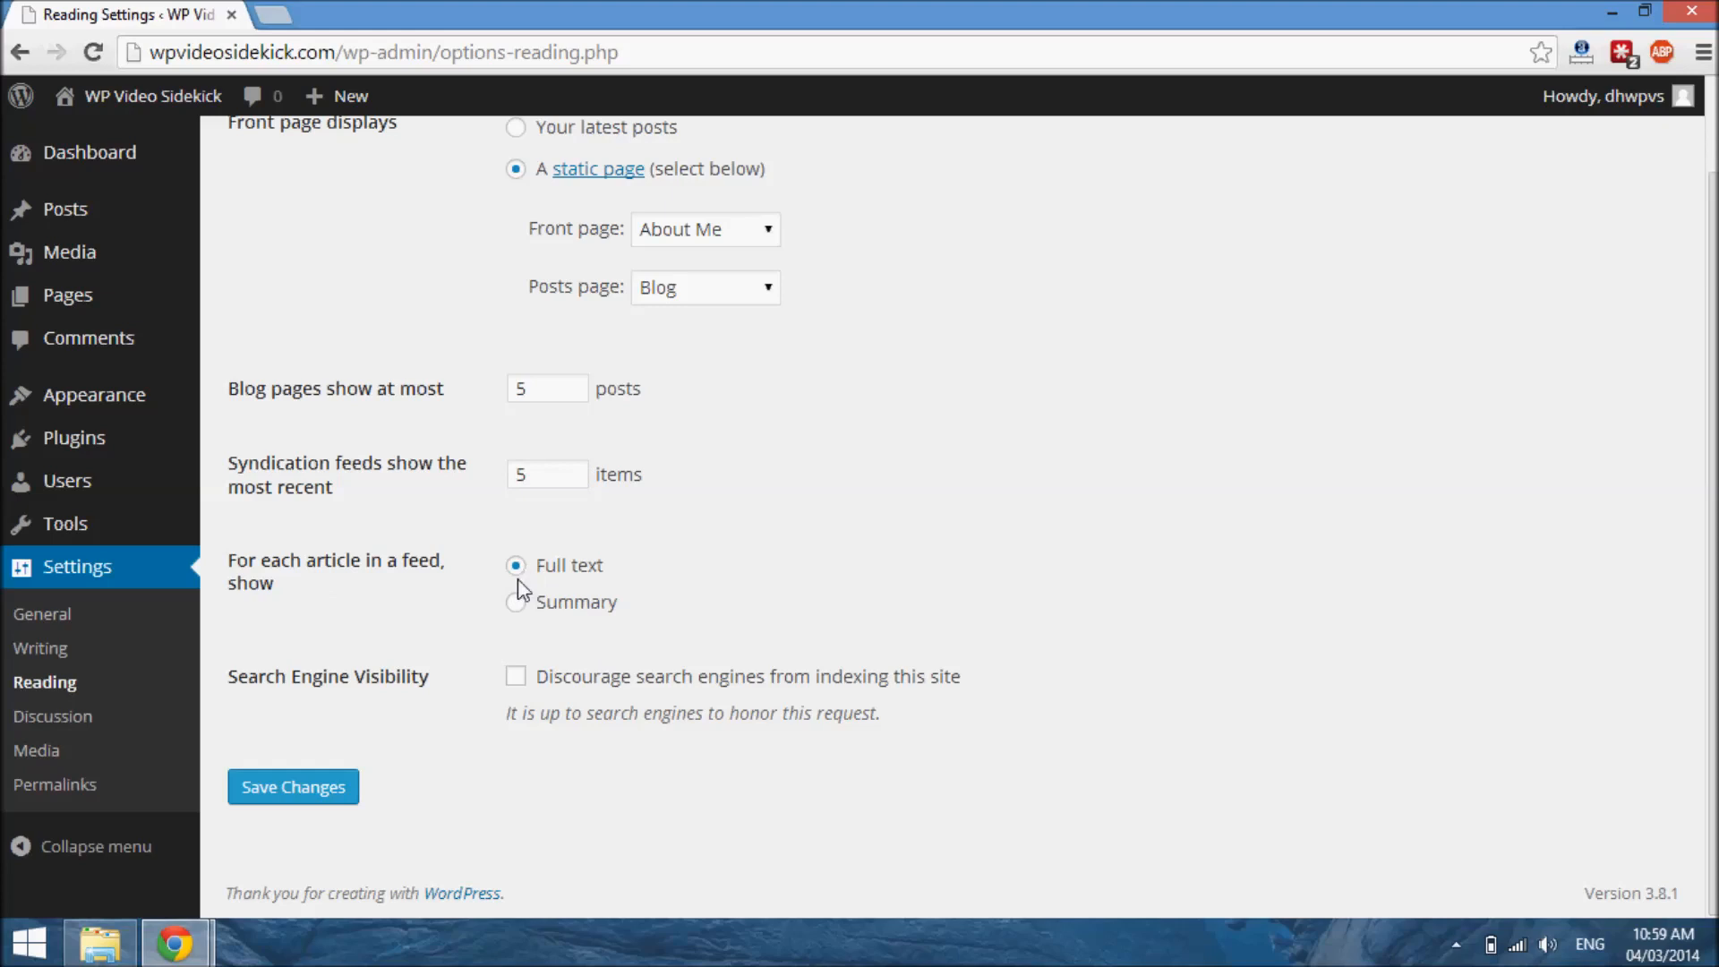
mouse_move(597, 861)
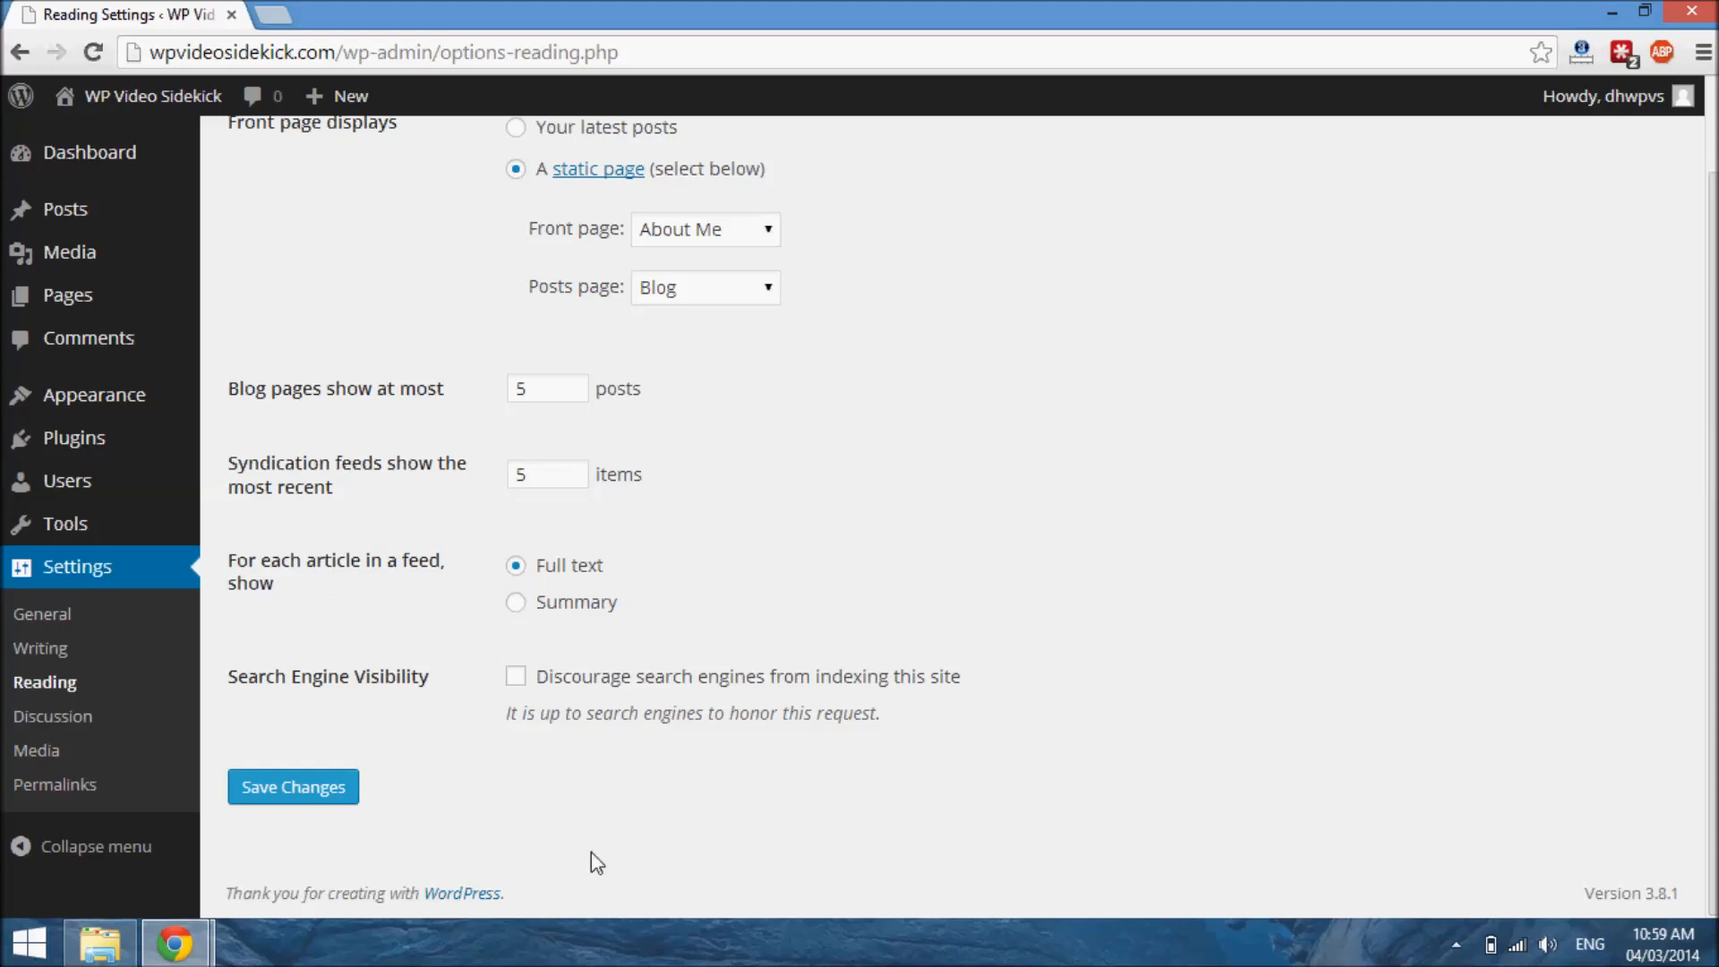
mouse_move(1285, 604)
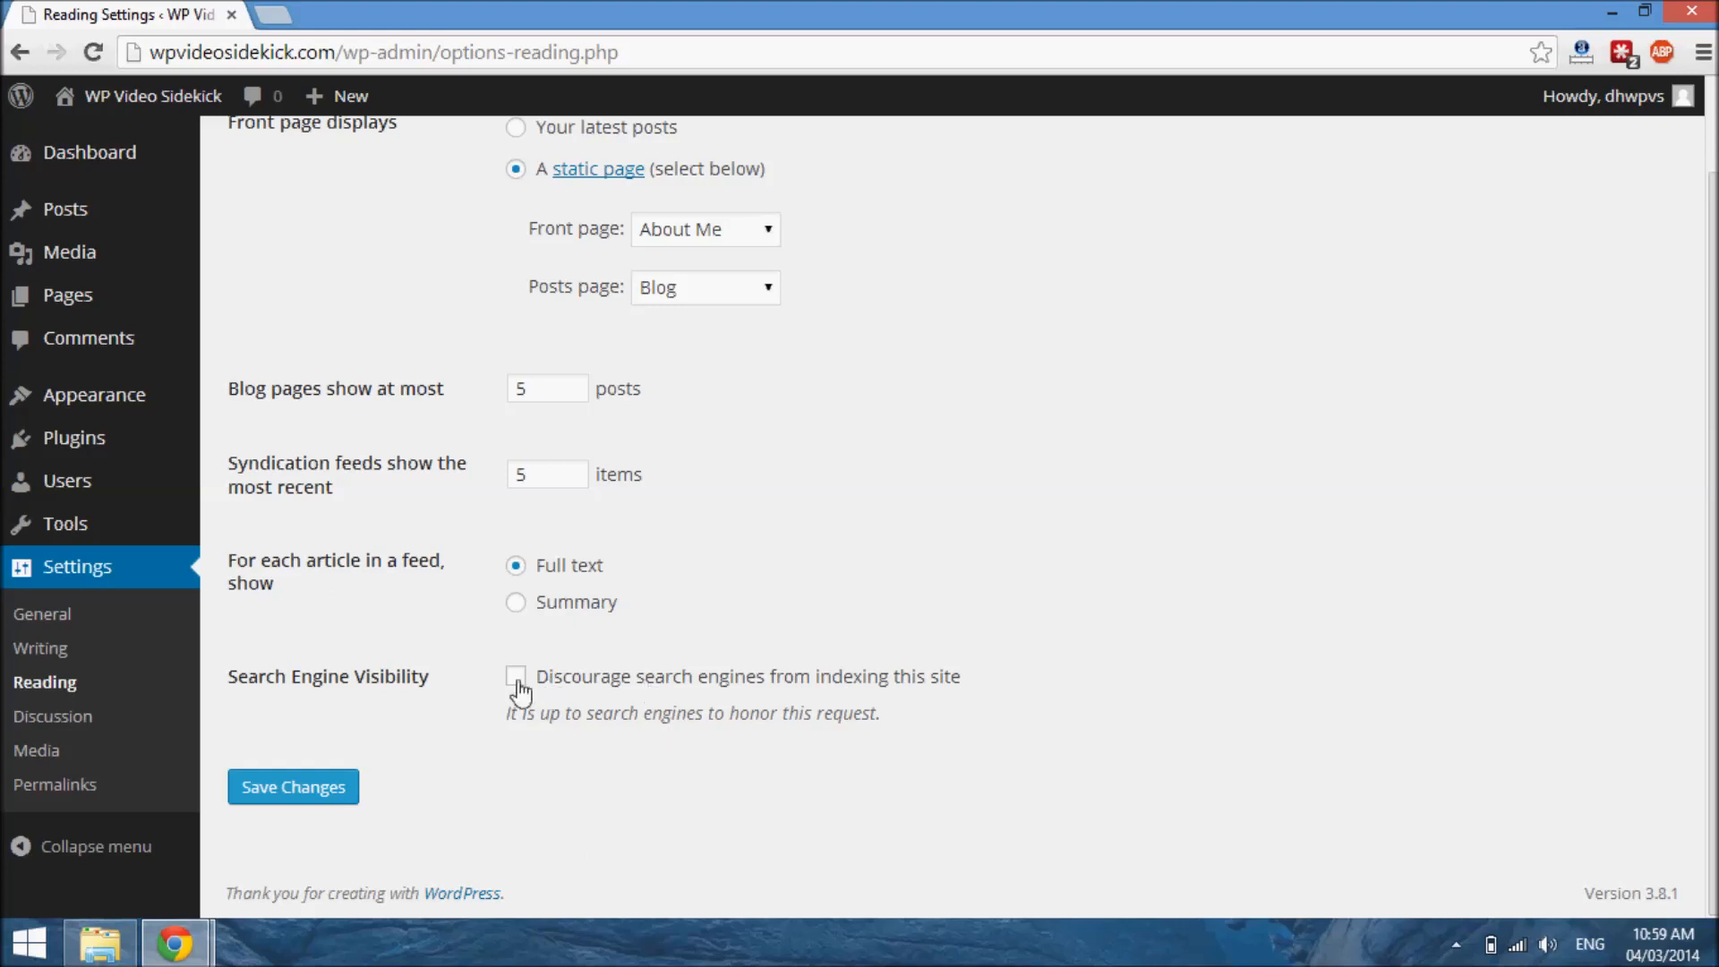
mouse_move(599, 732)
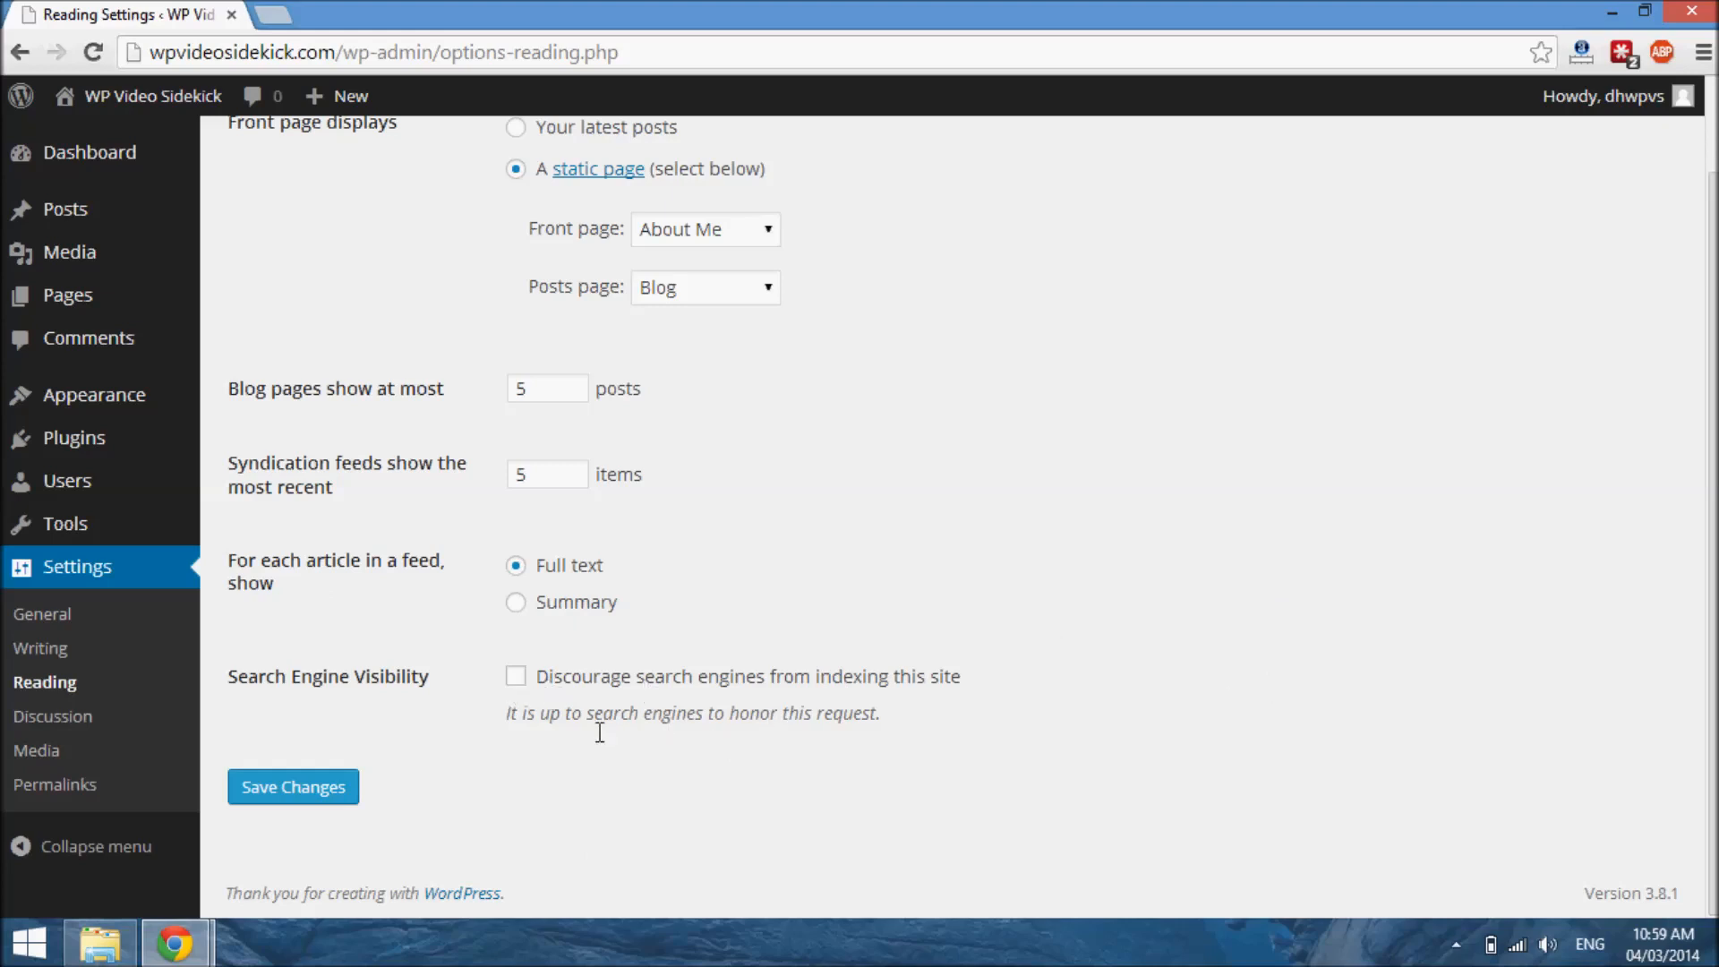
mouse_move(547, 714)
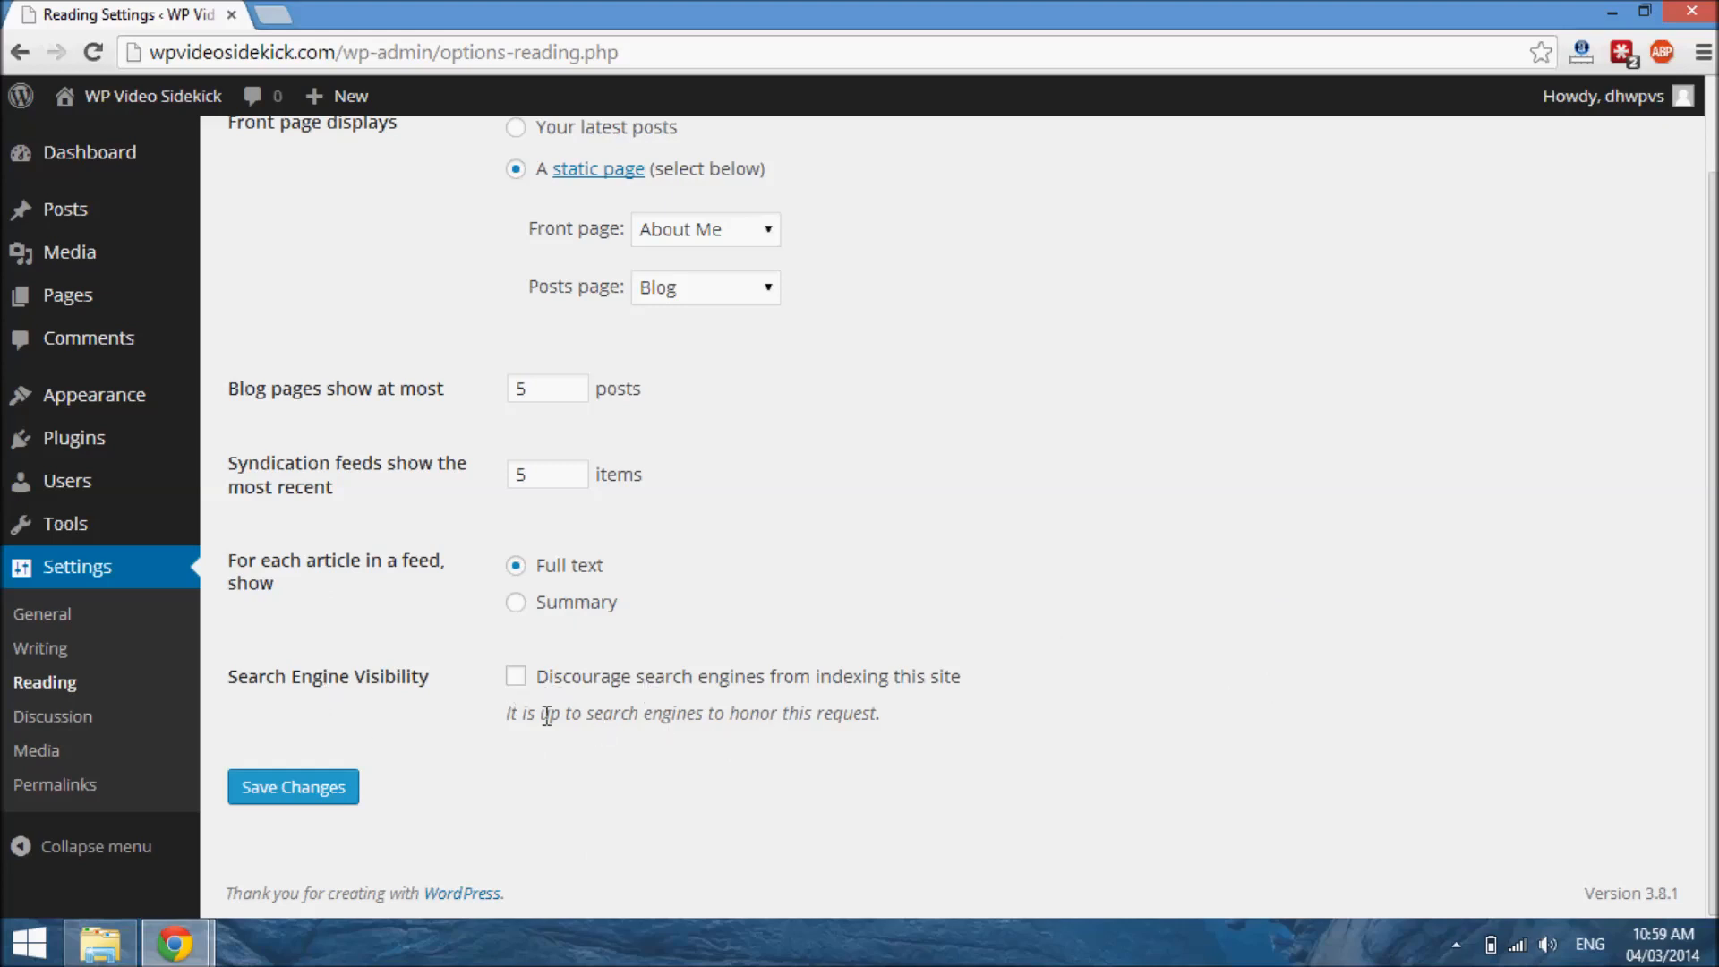
mouse_move(532, 781)
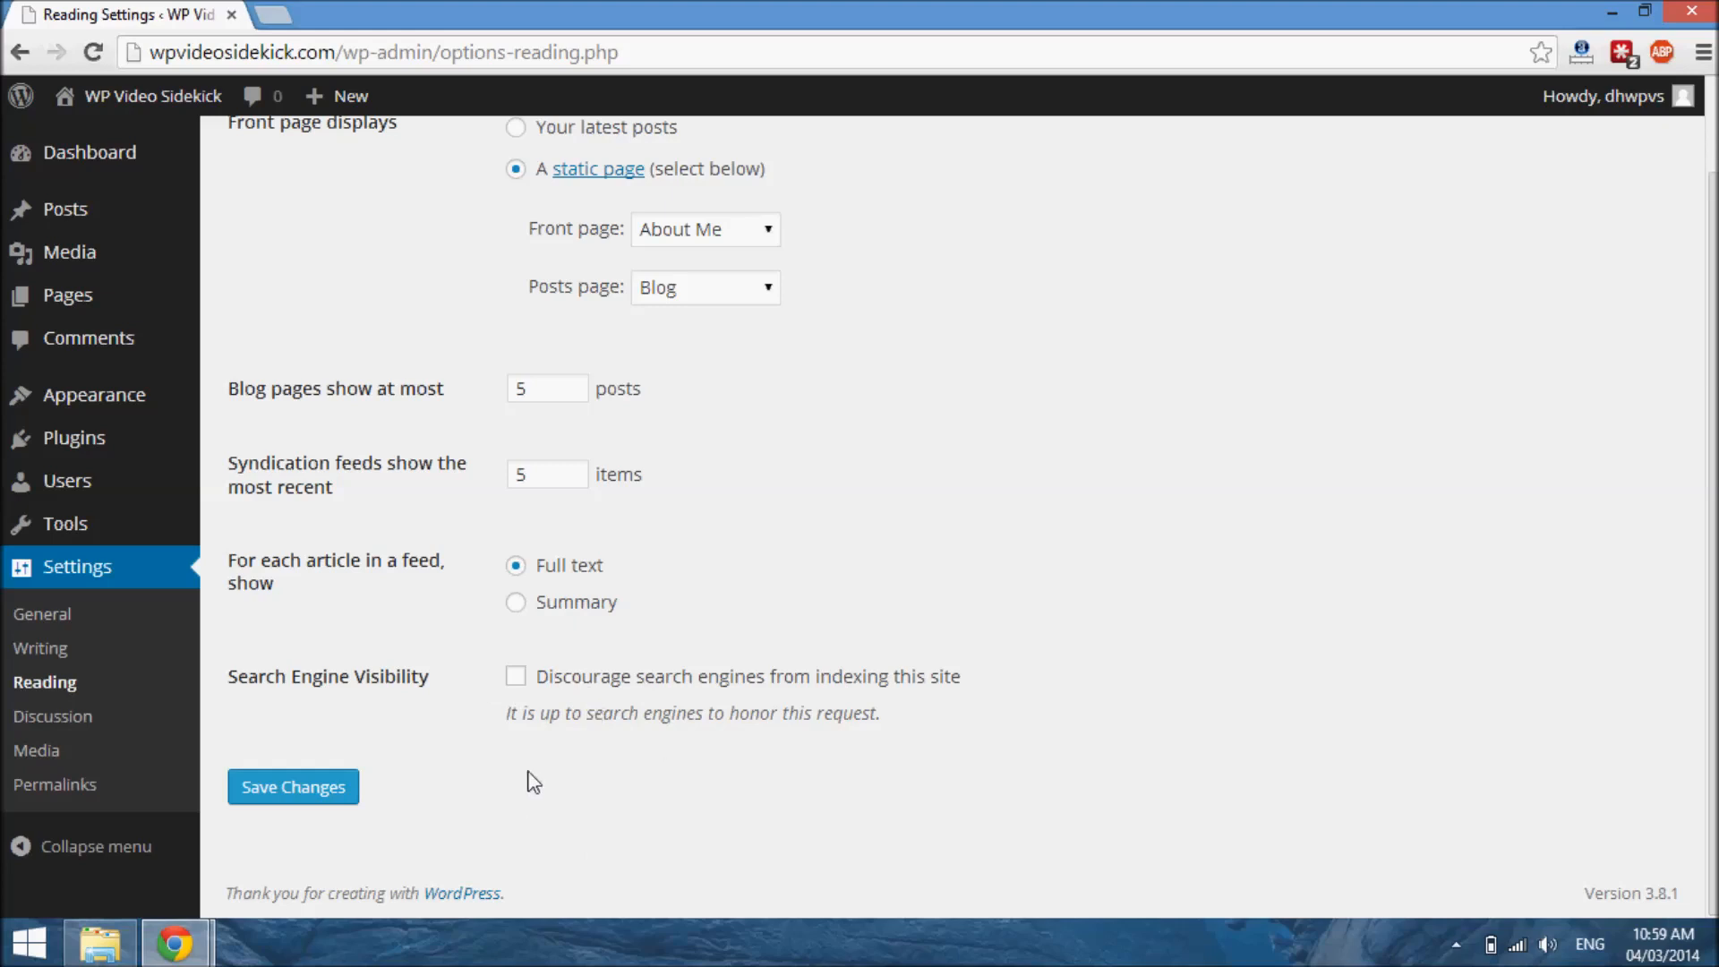
mouse_move(710, 762)
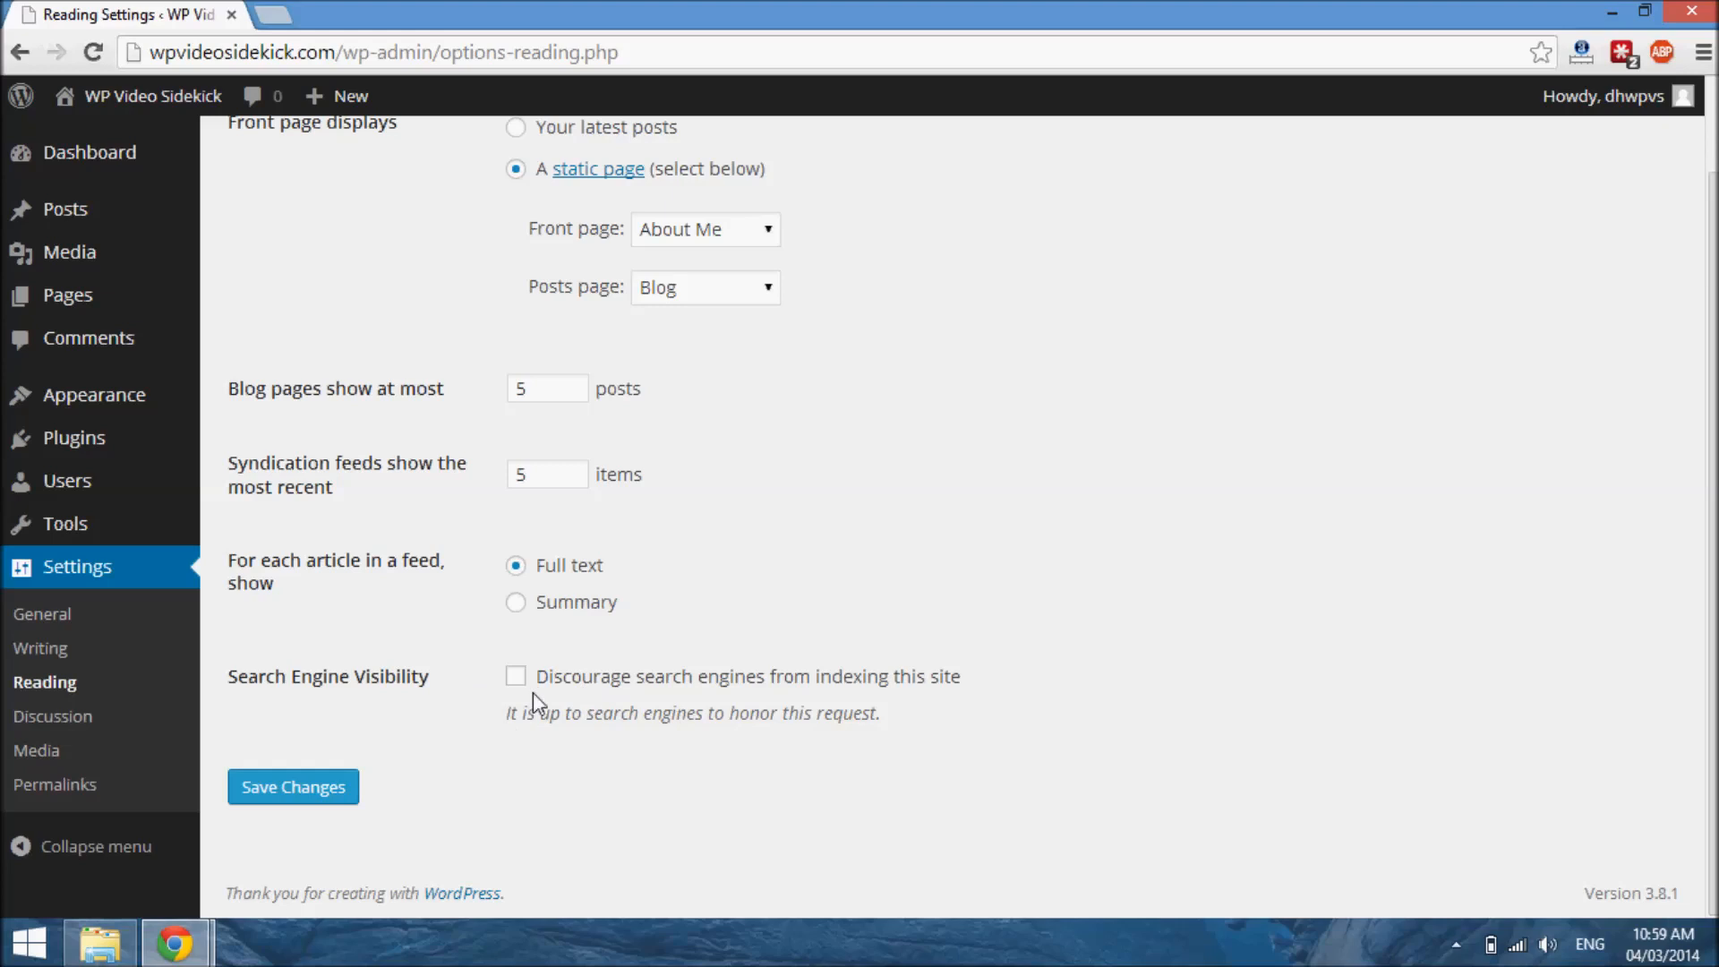
mouse_move(885, 742)
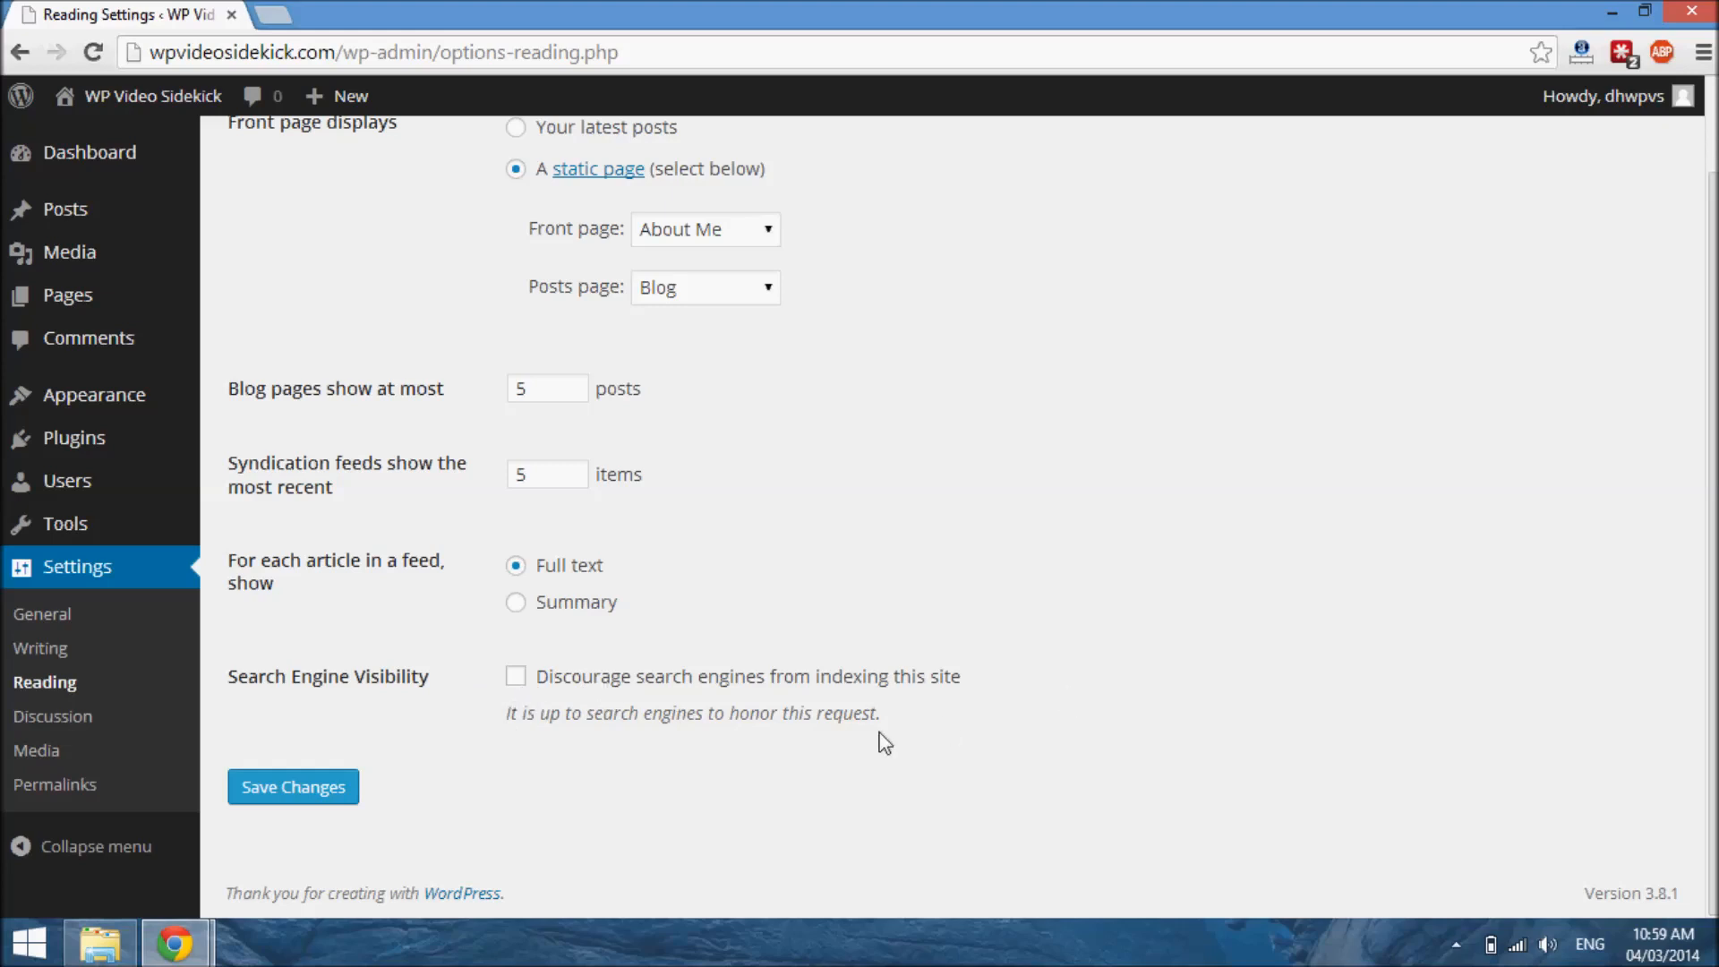
mouse_move(673, 753)
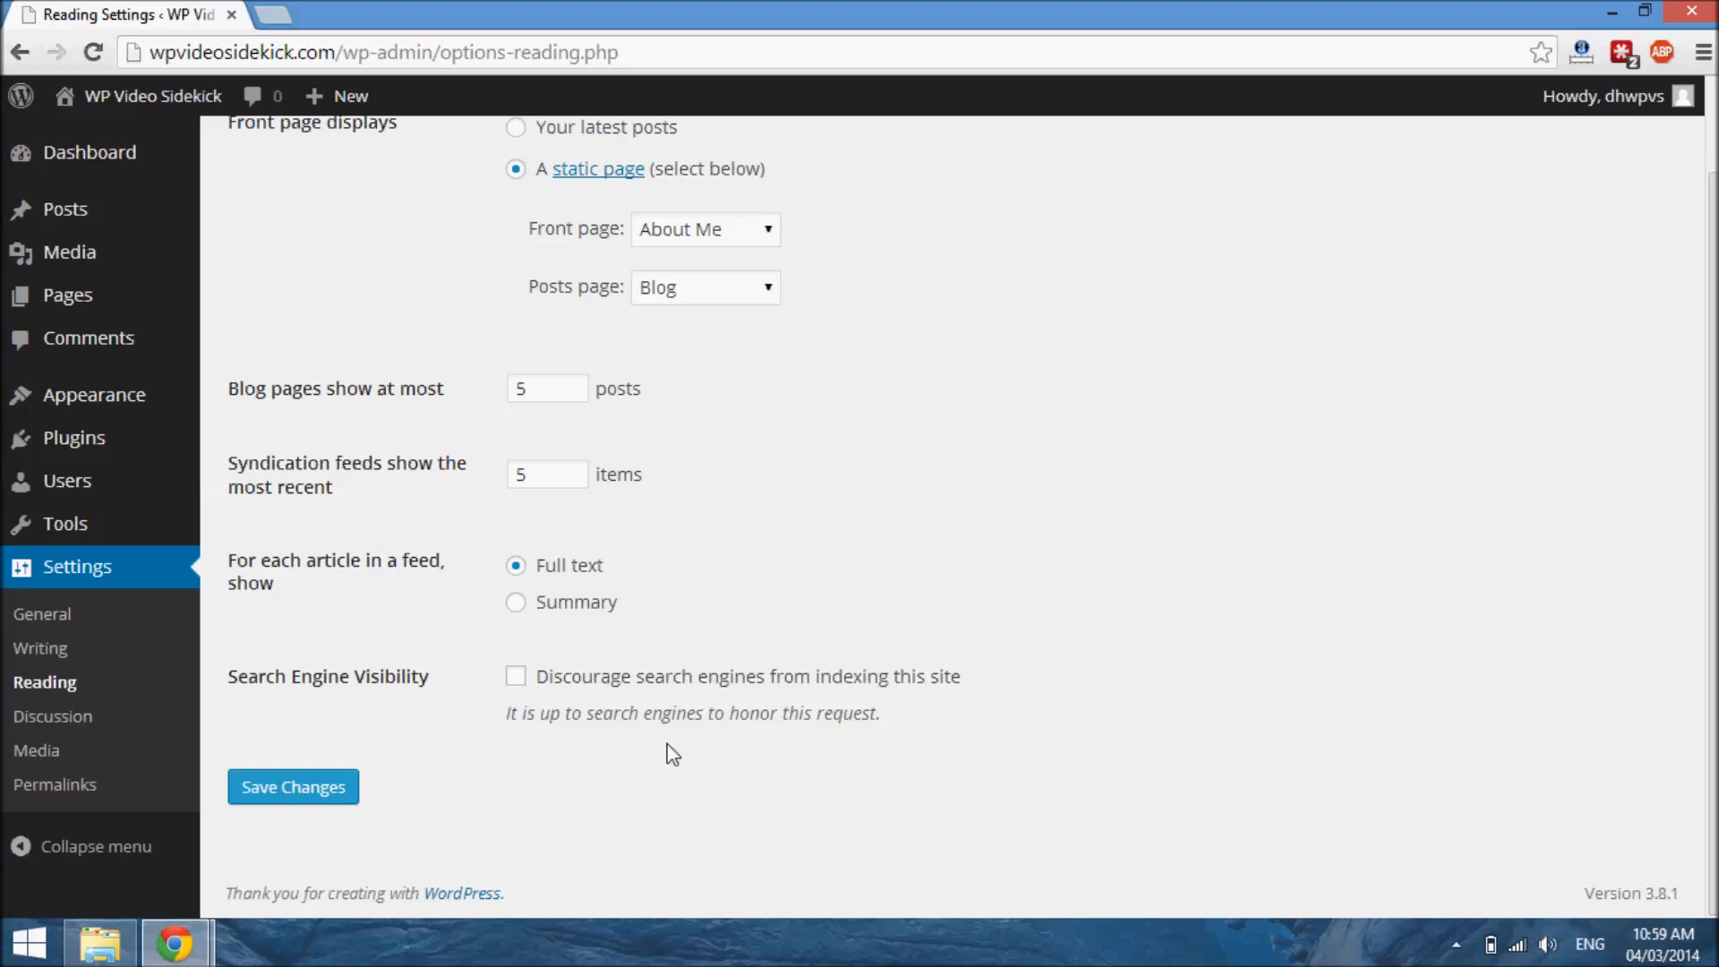
mouse_move(992, 751)
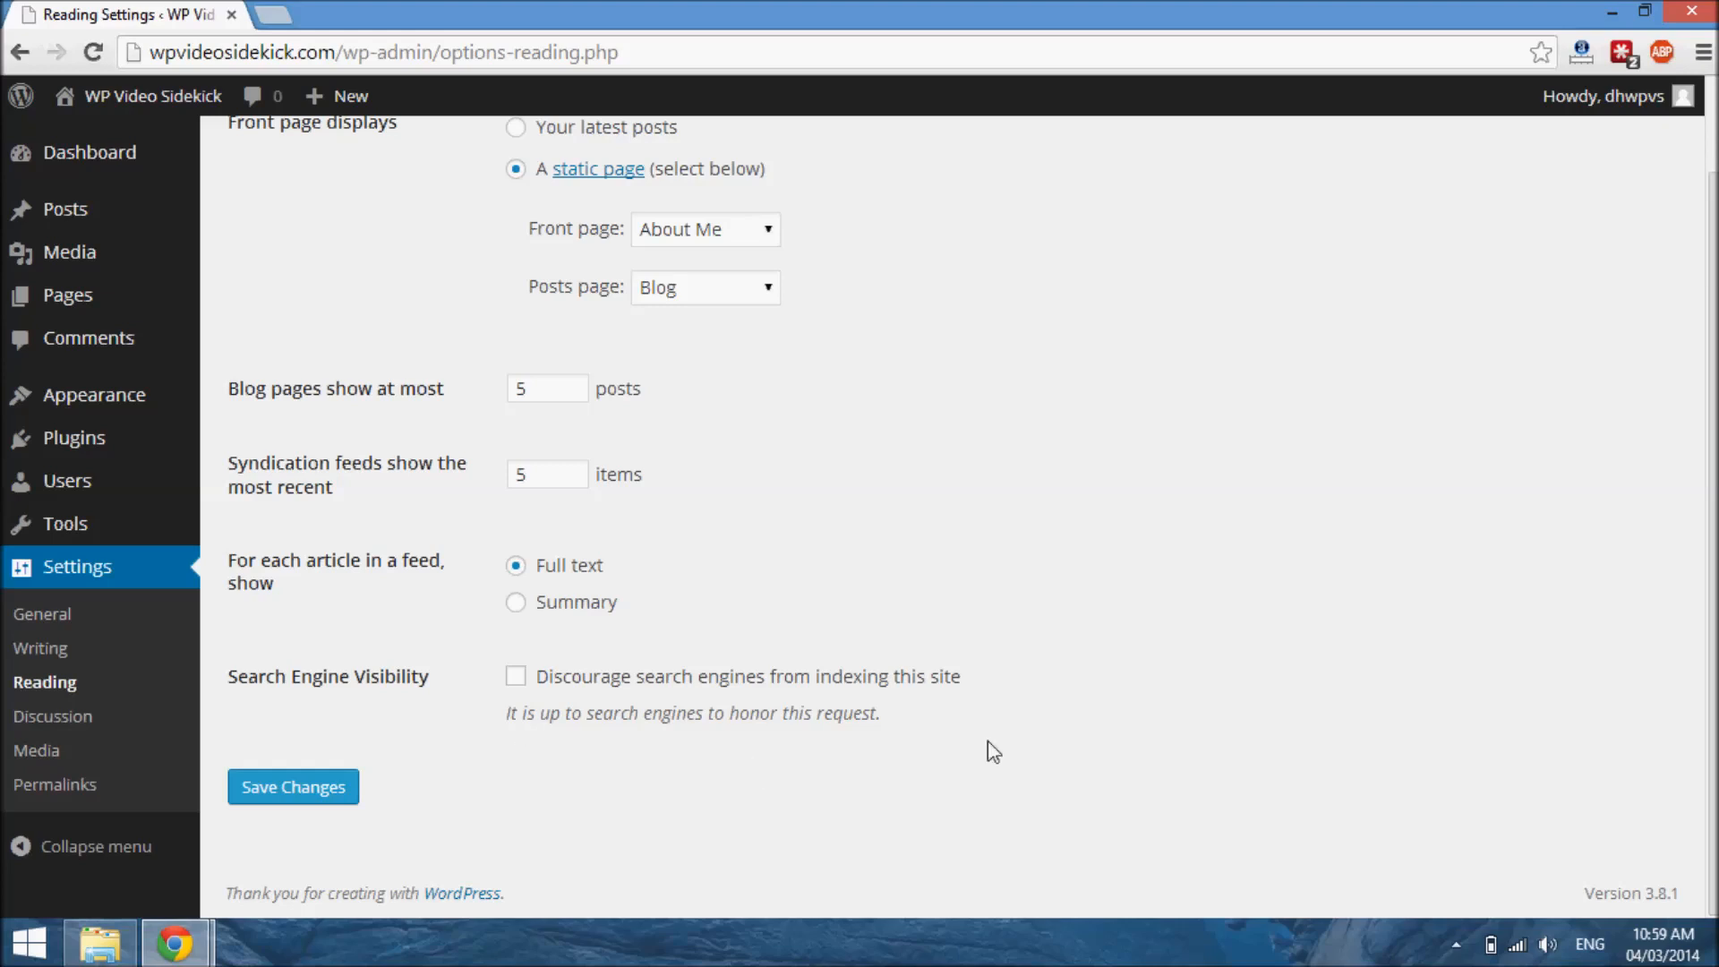
mouse_move(436, 738)
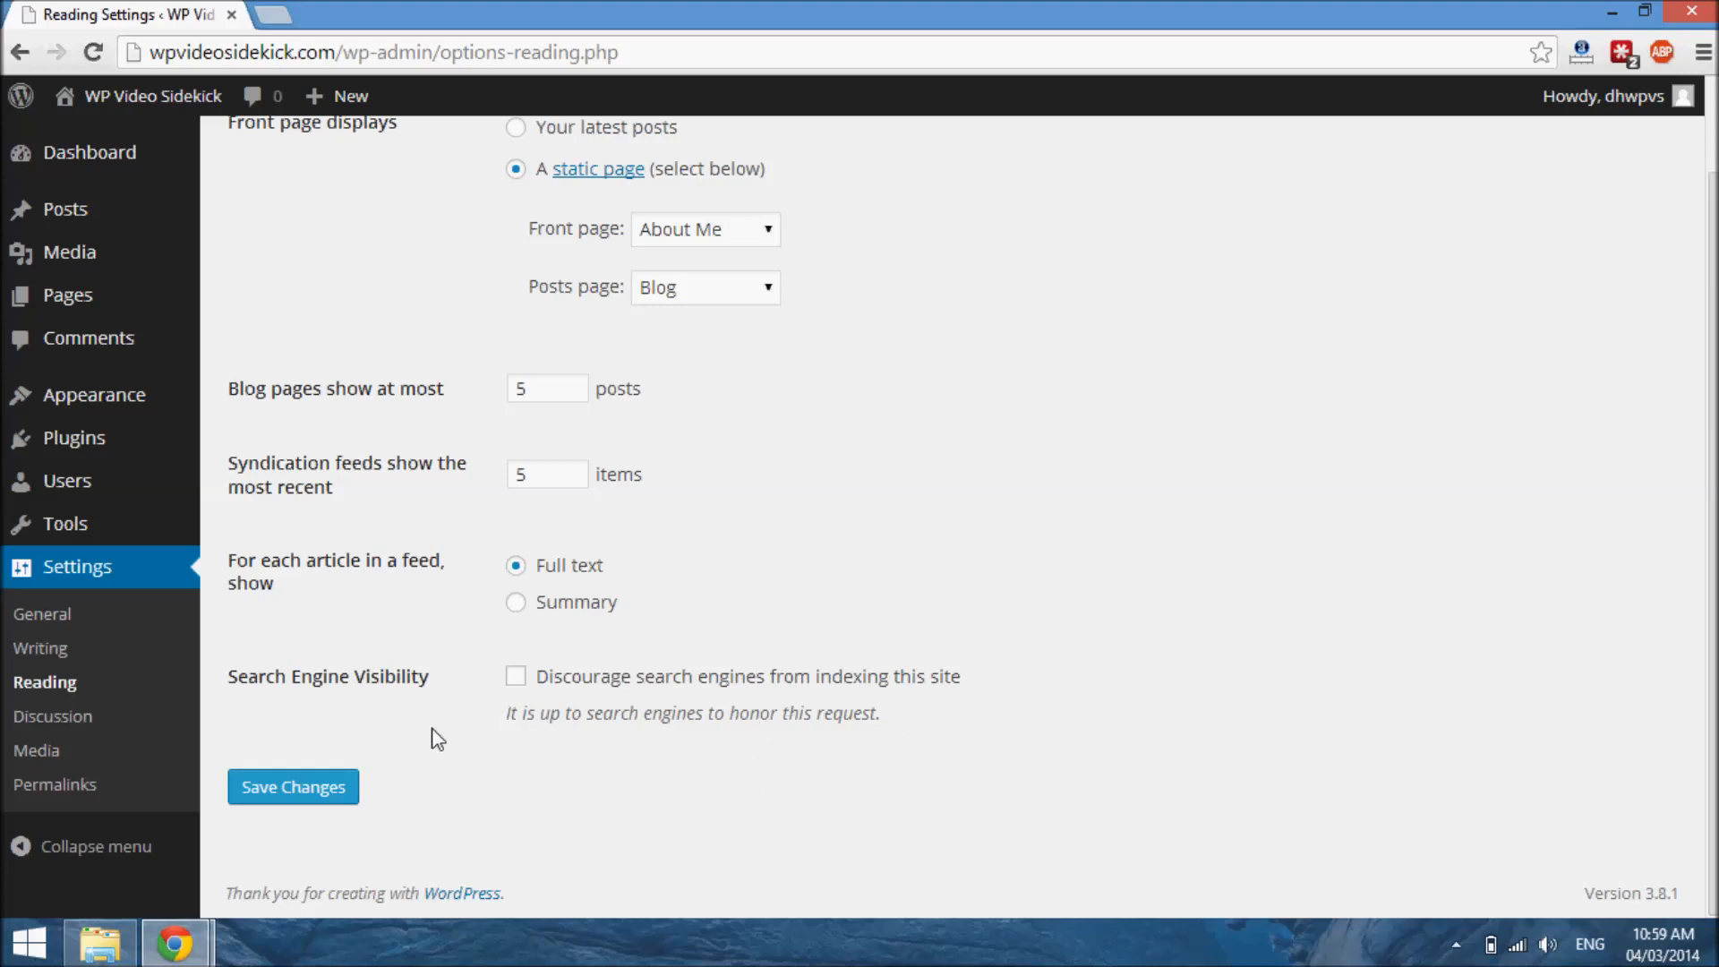
mouse_move(580, 724)
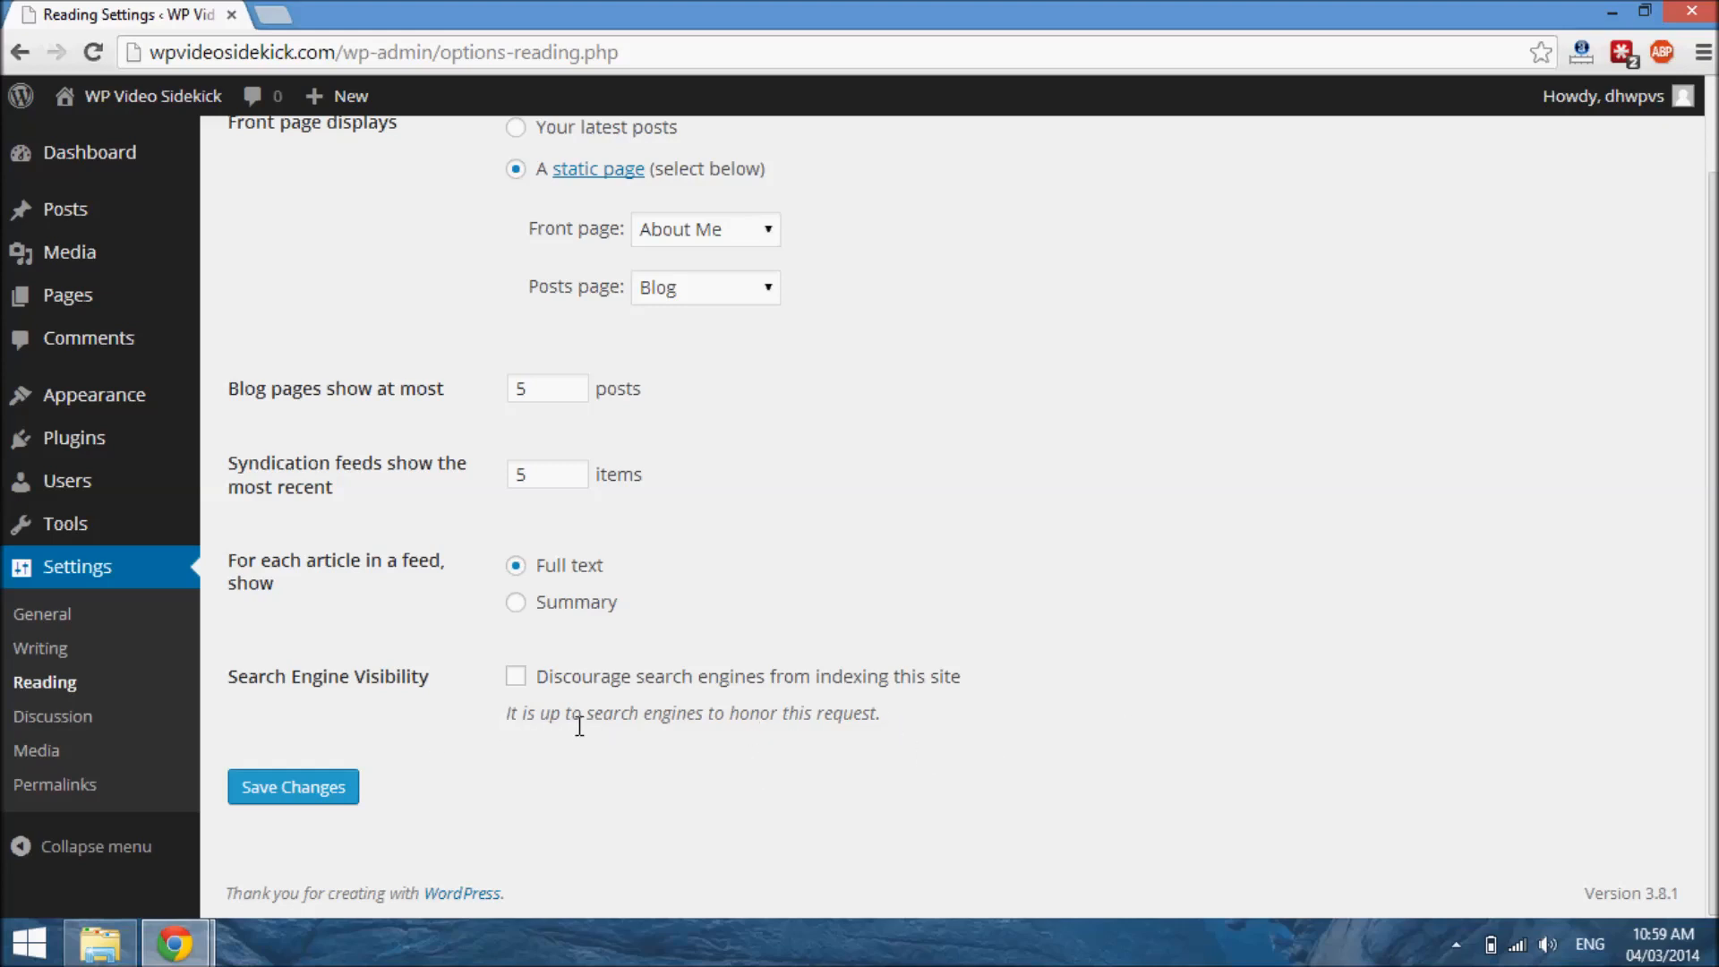
mouse_move(625, 653)
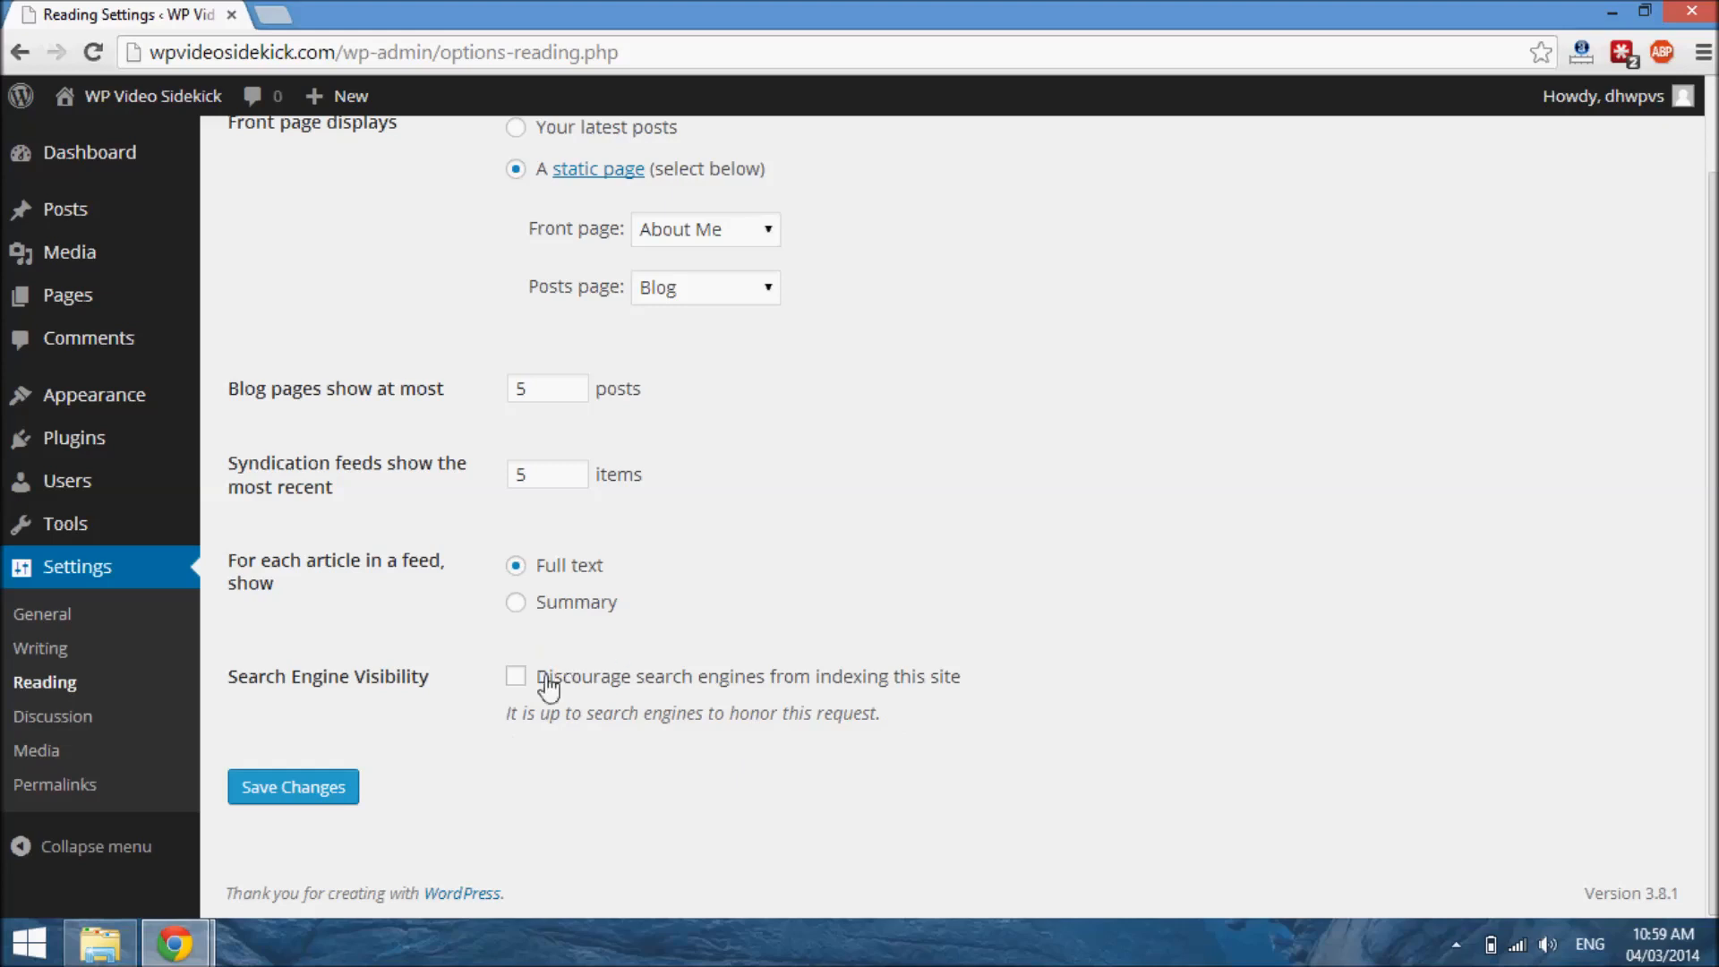
mouse_move(650, 695)
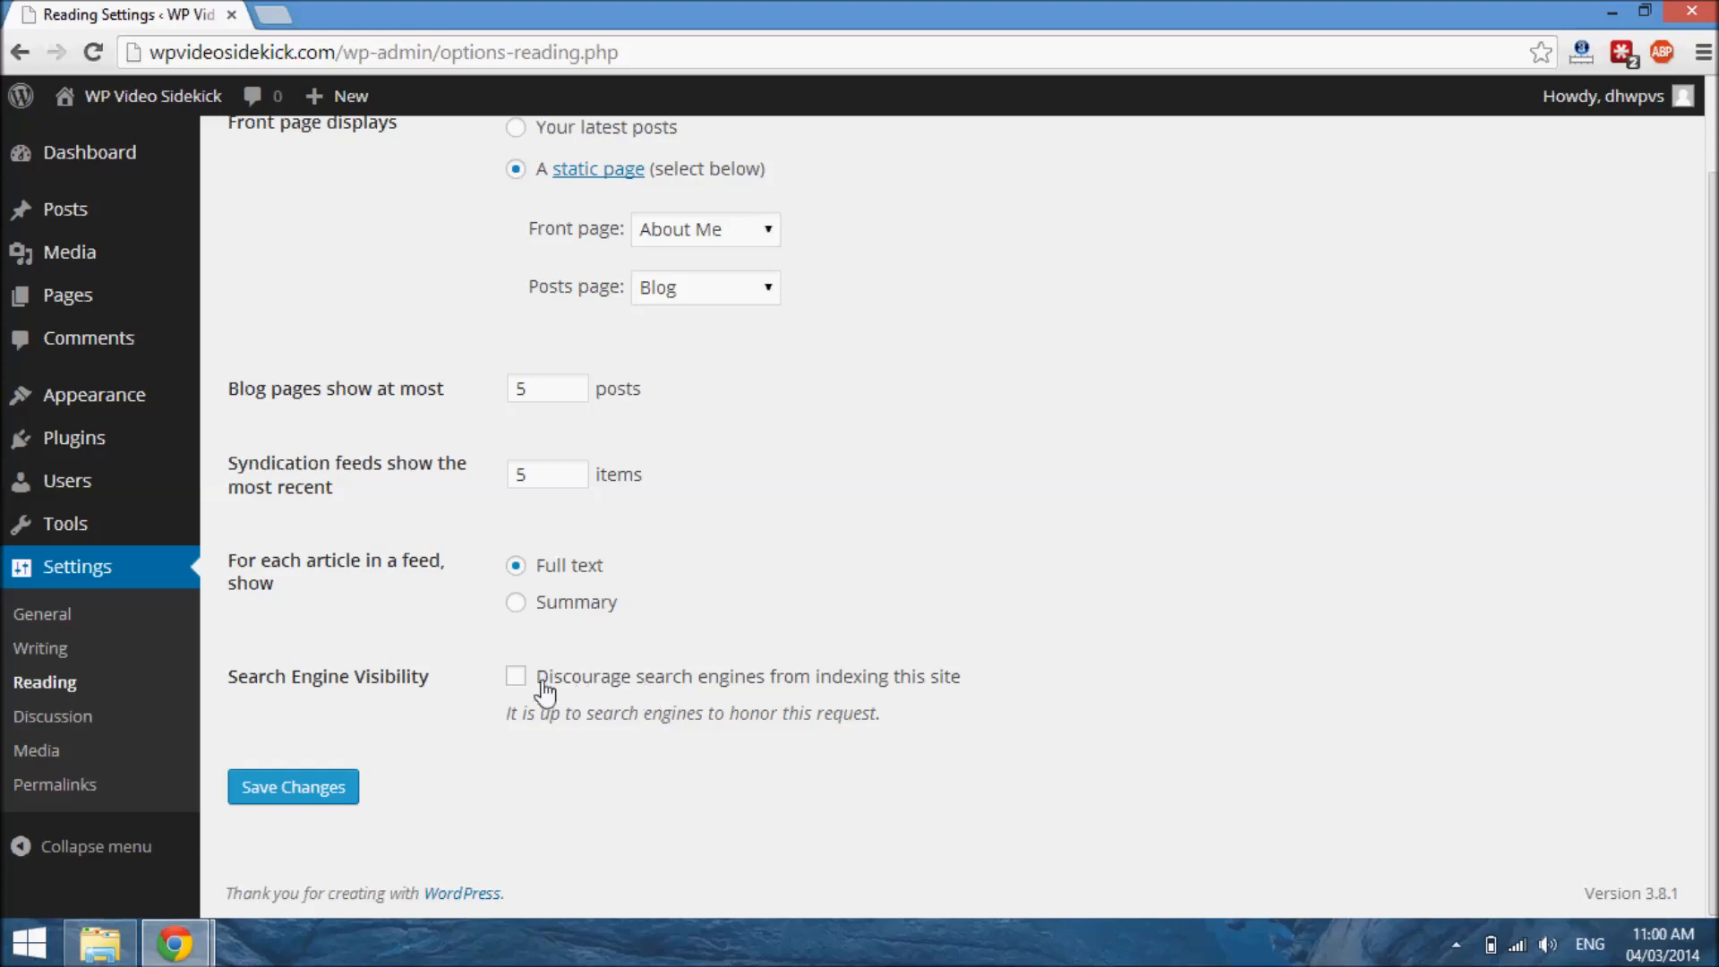
mouse_move(771, 673)
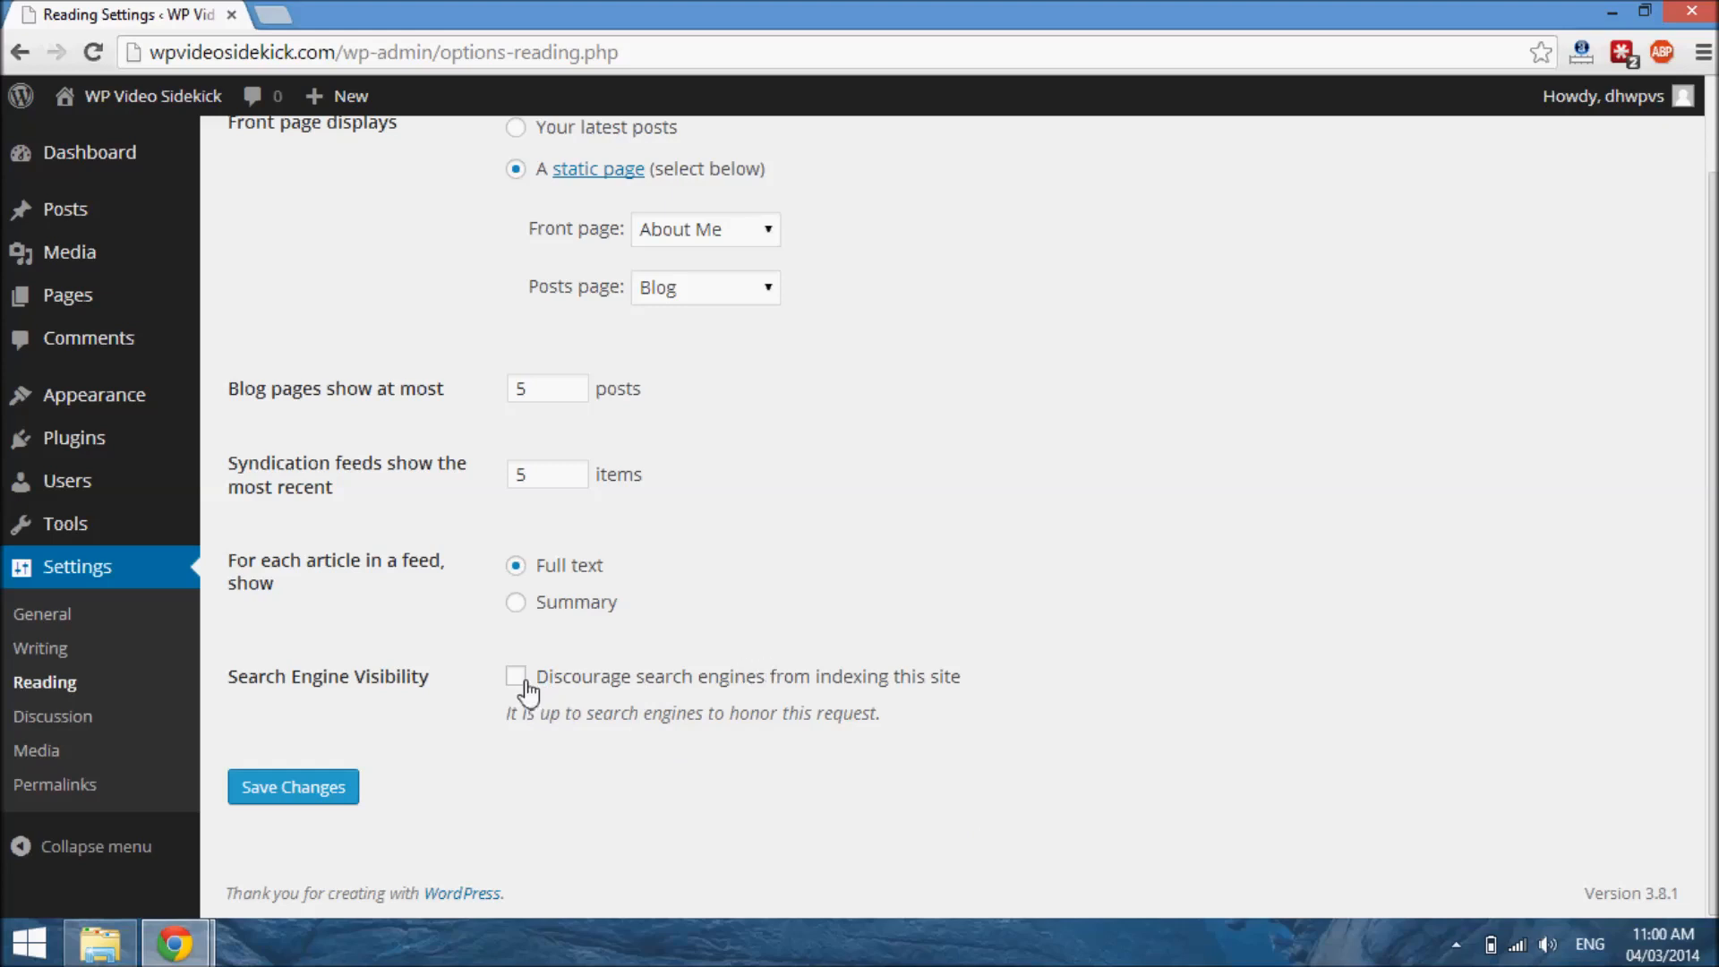
mouse_move(860, 798)
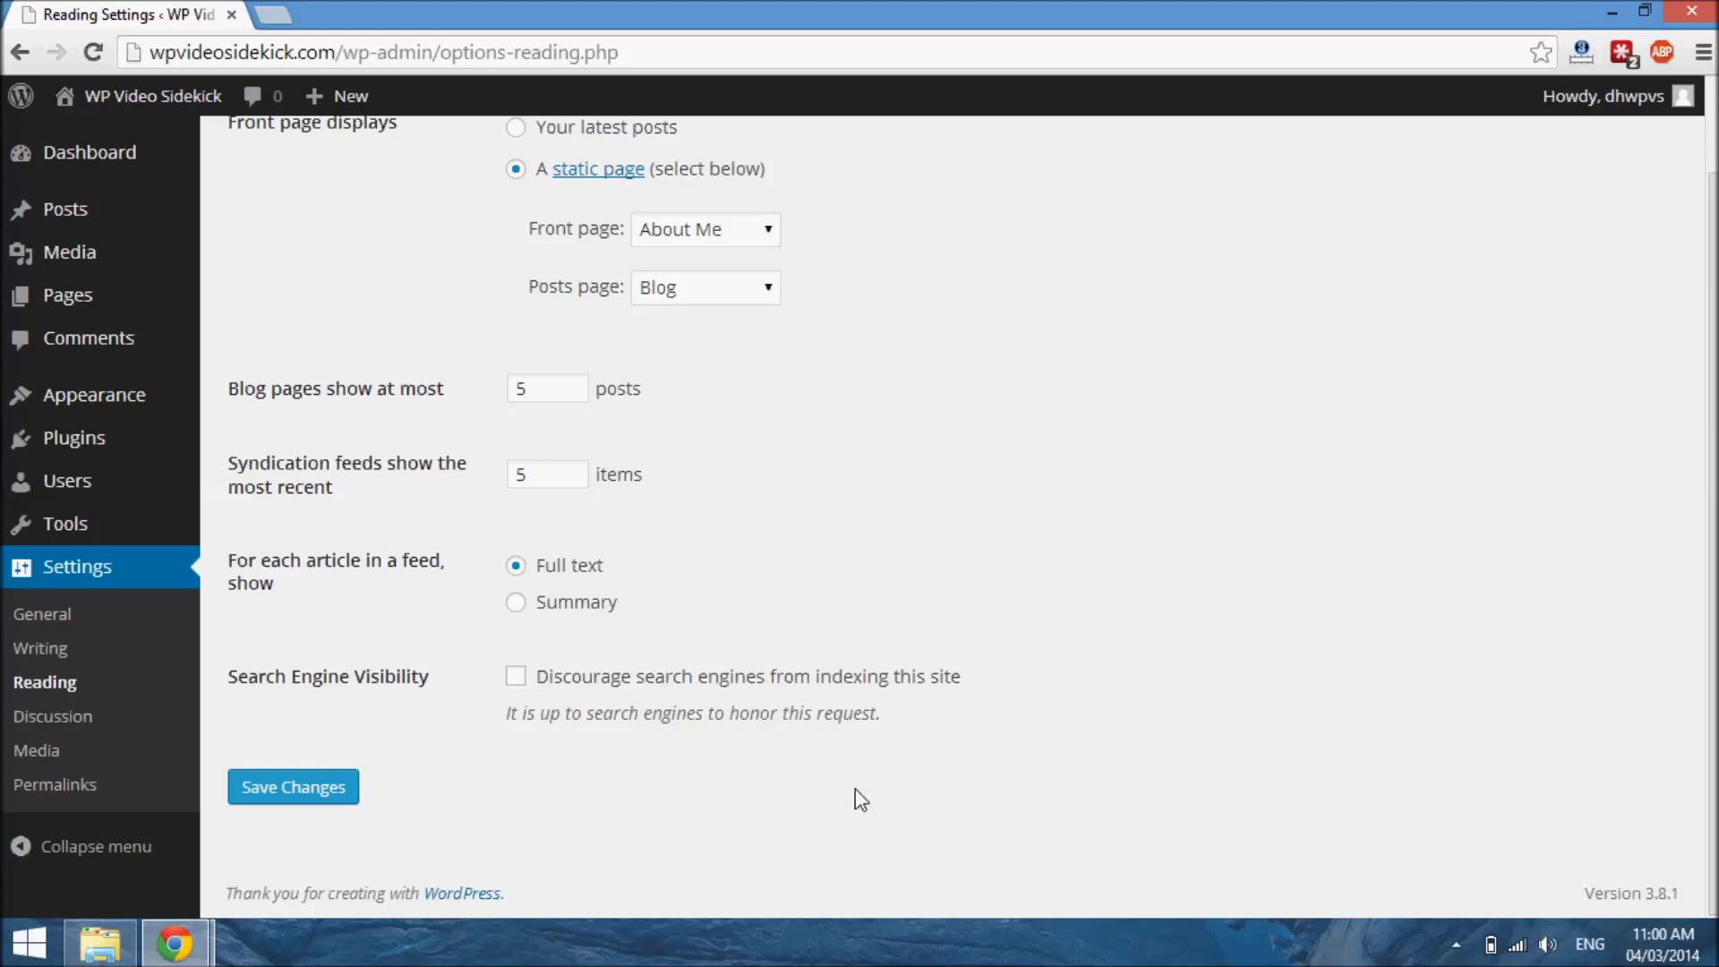
mouse_move(982, 790)
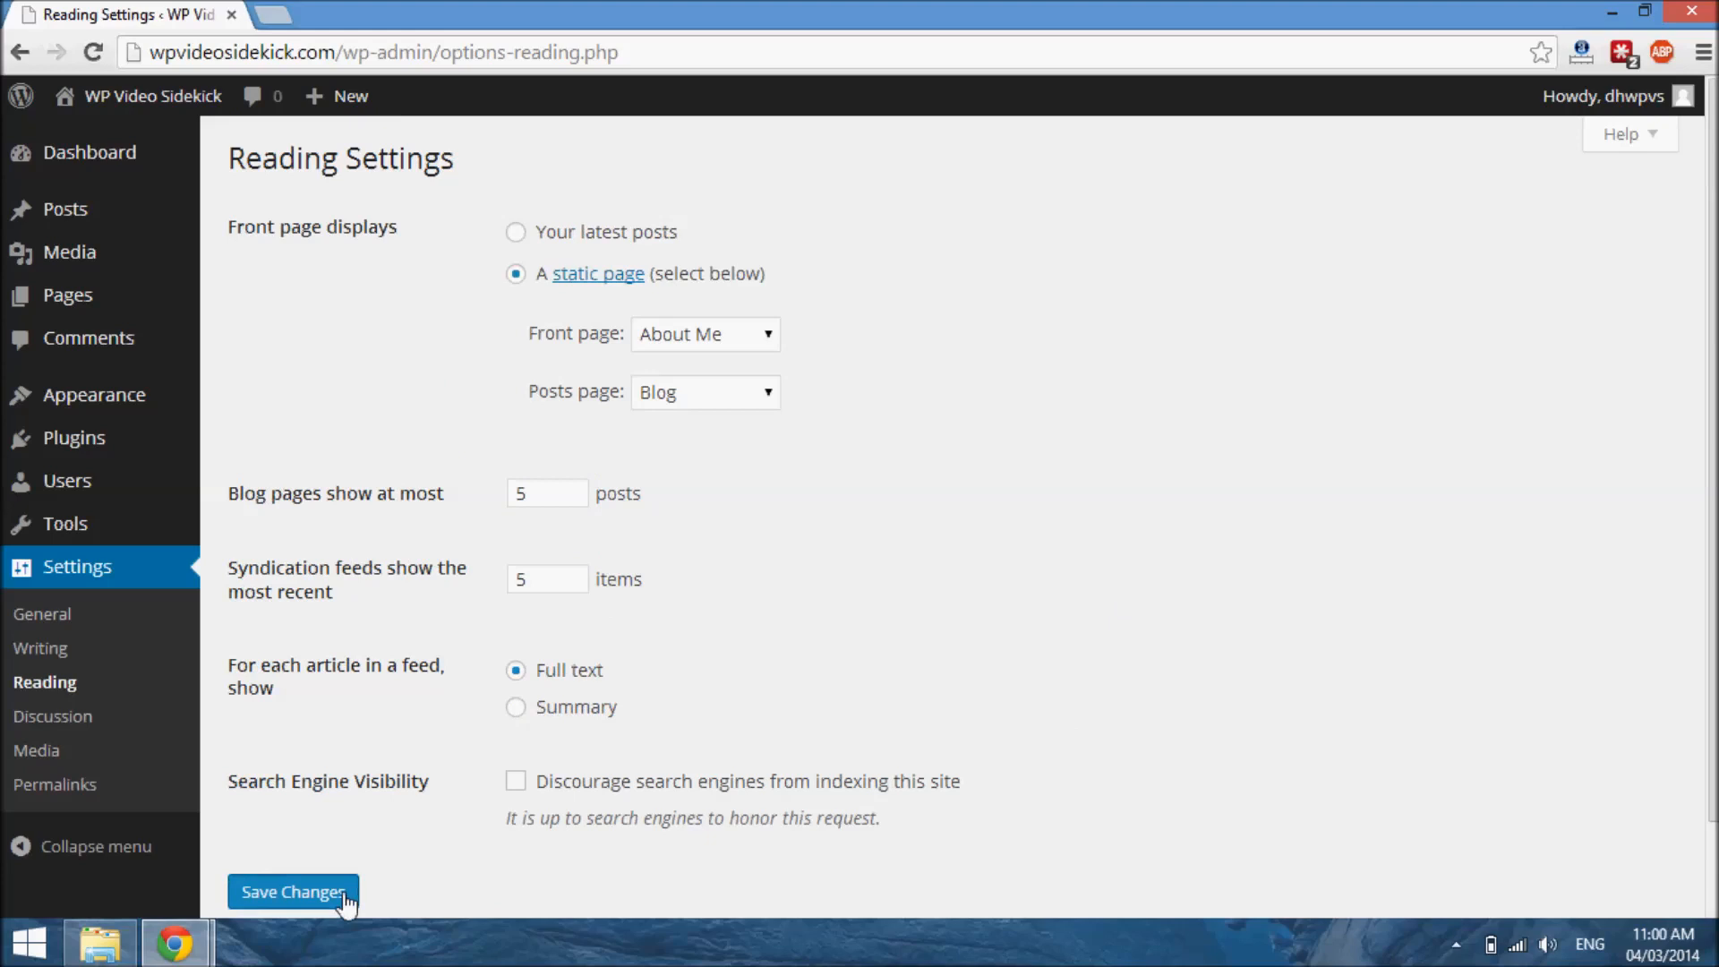
- Save the Reading Settings with About Me front page, Blog posts page and 5-item limits
click(292, 891)
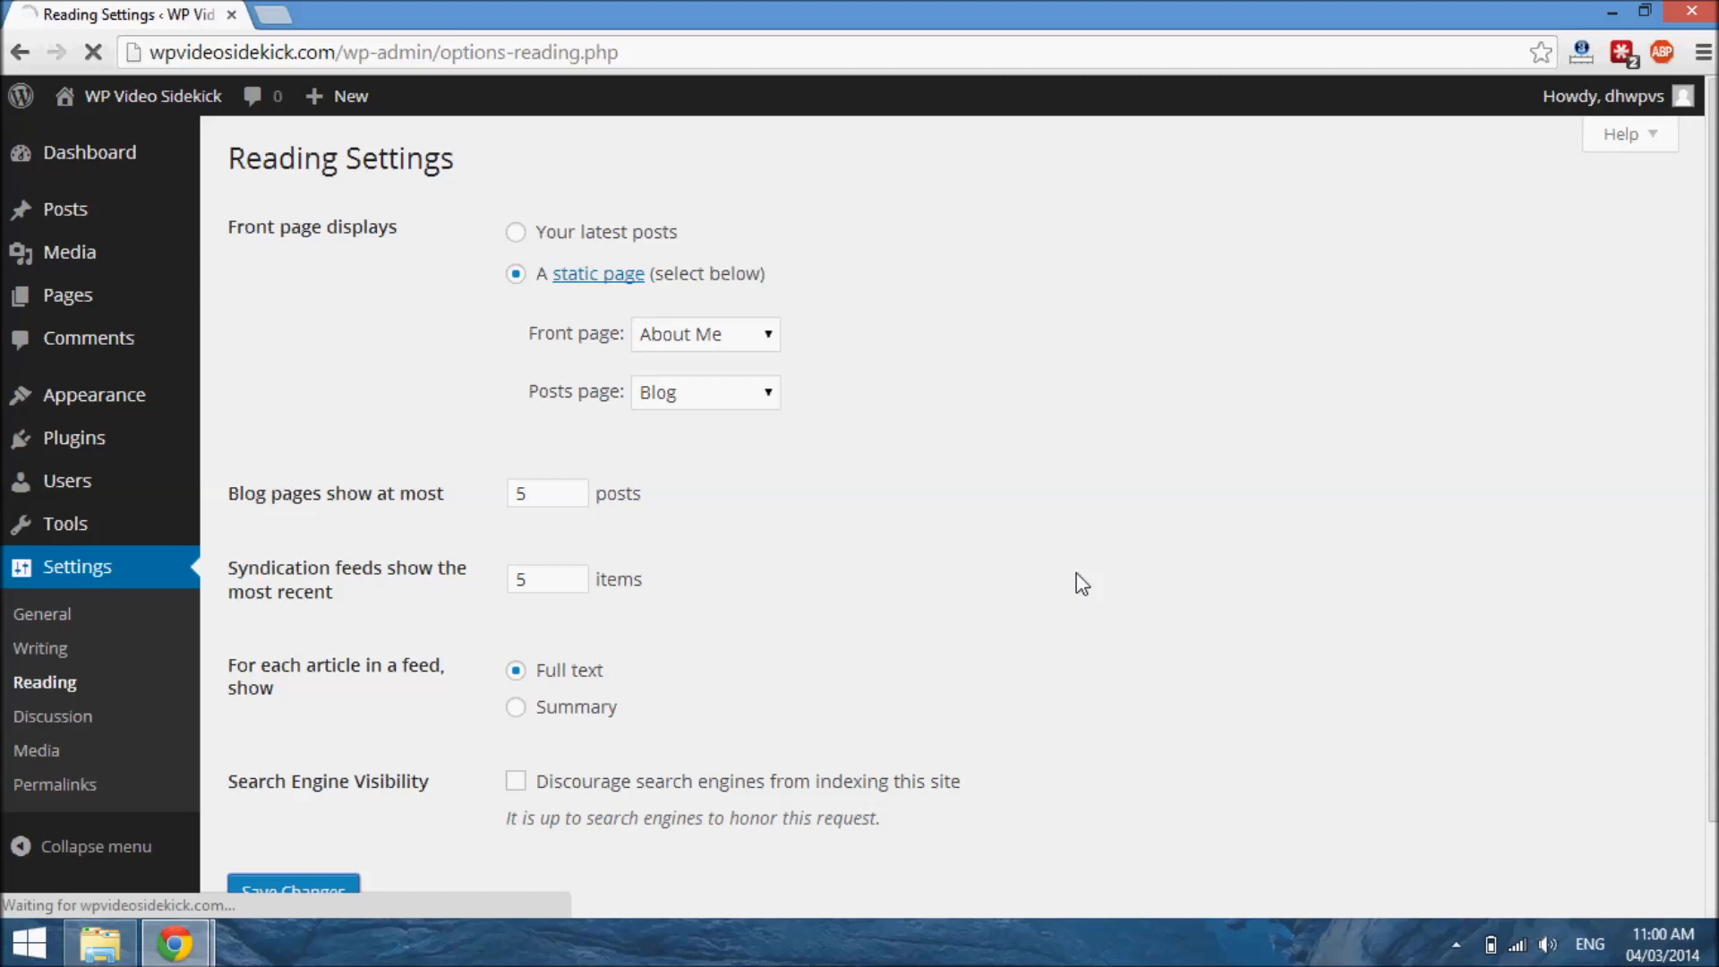
mouse_move(263, 455)
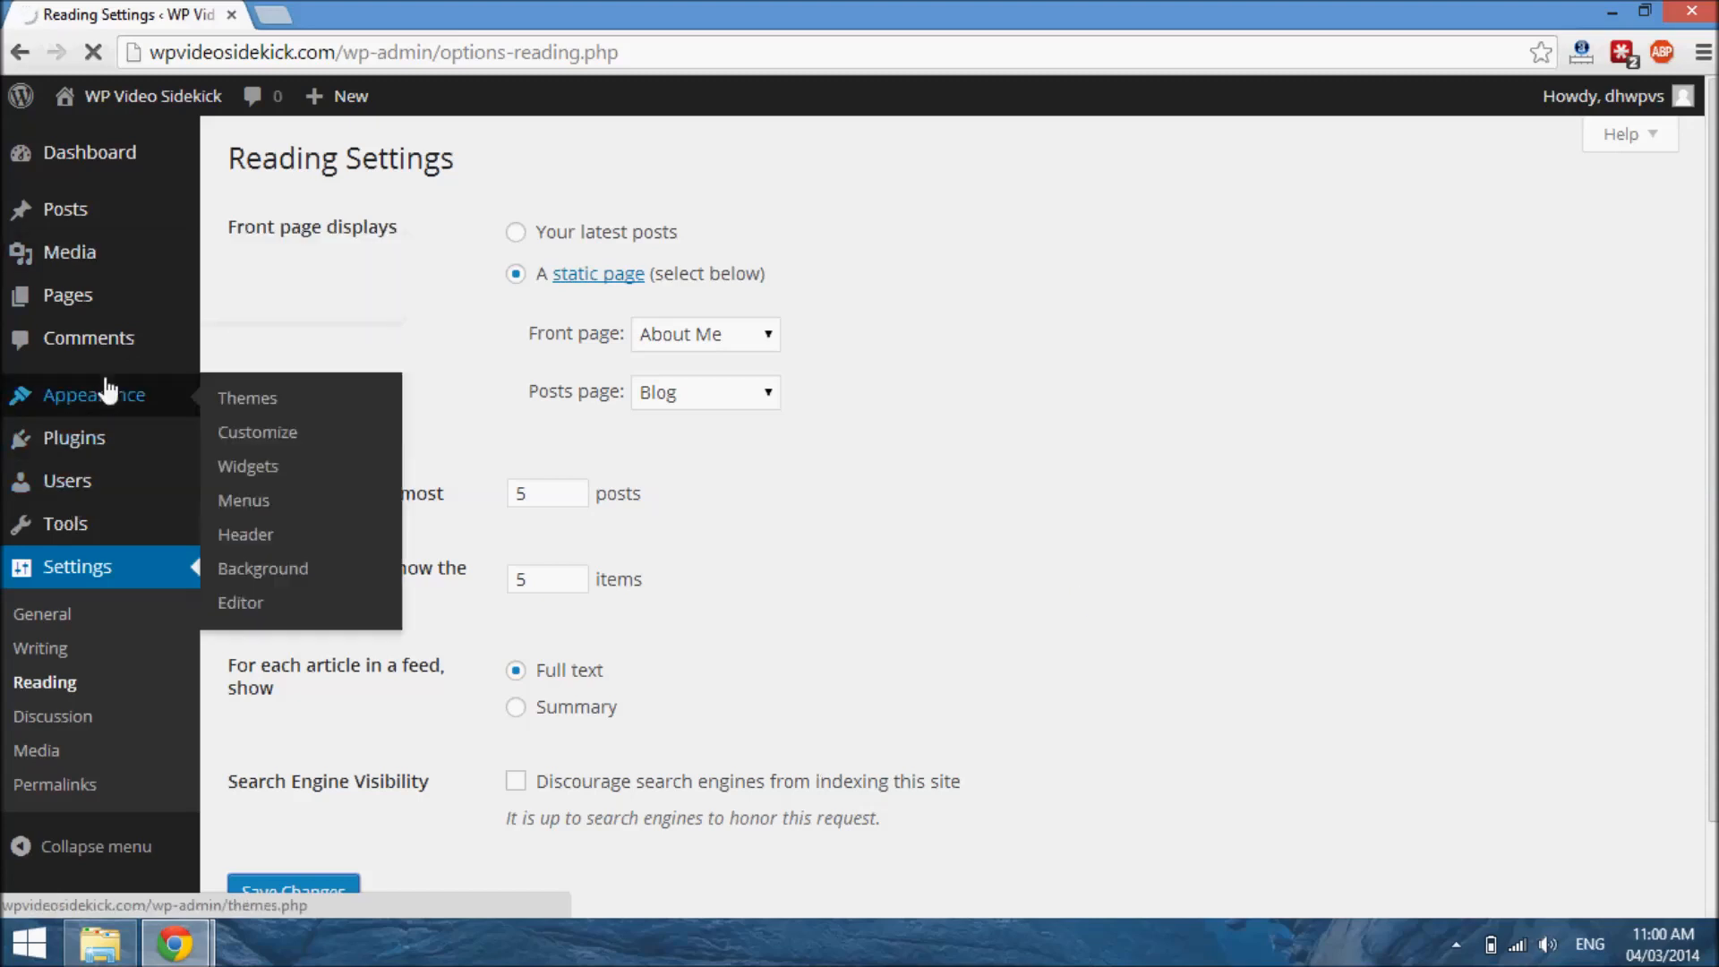
mouse_move(244, 499)
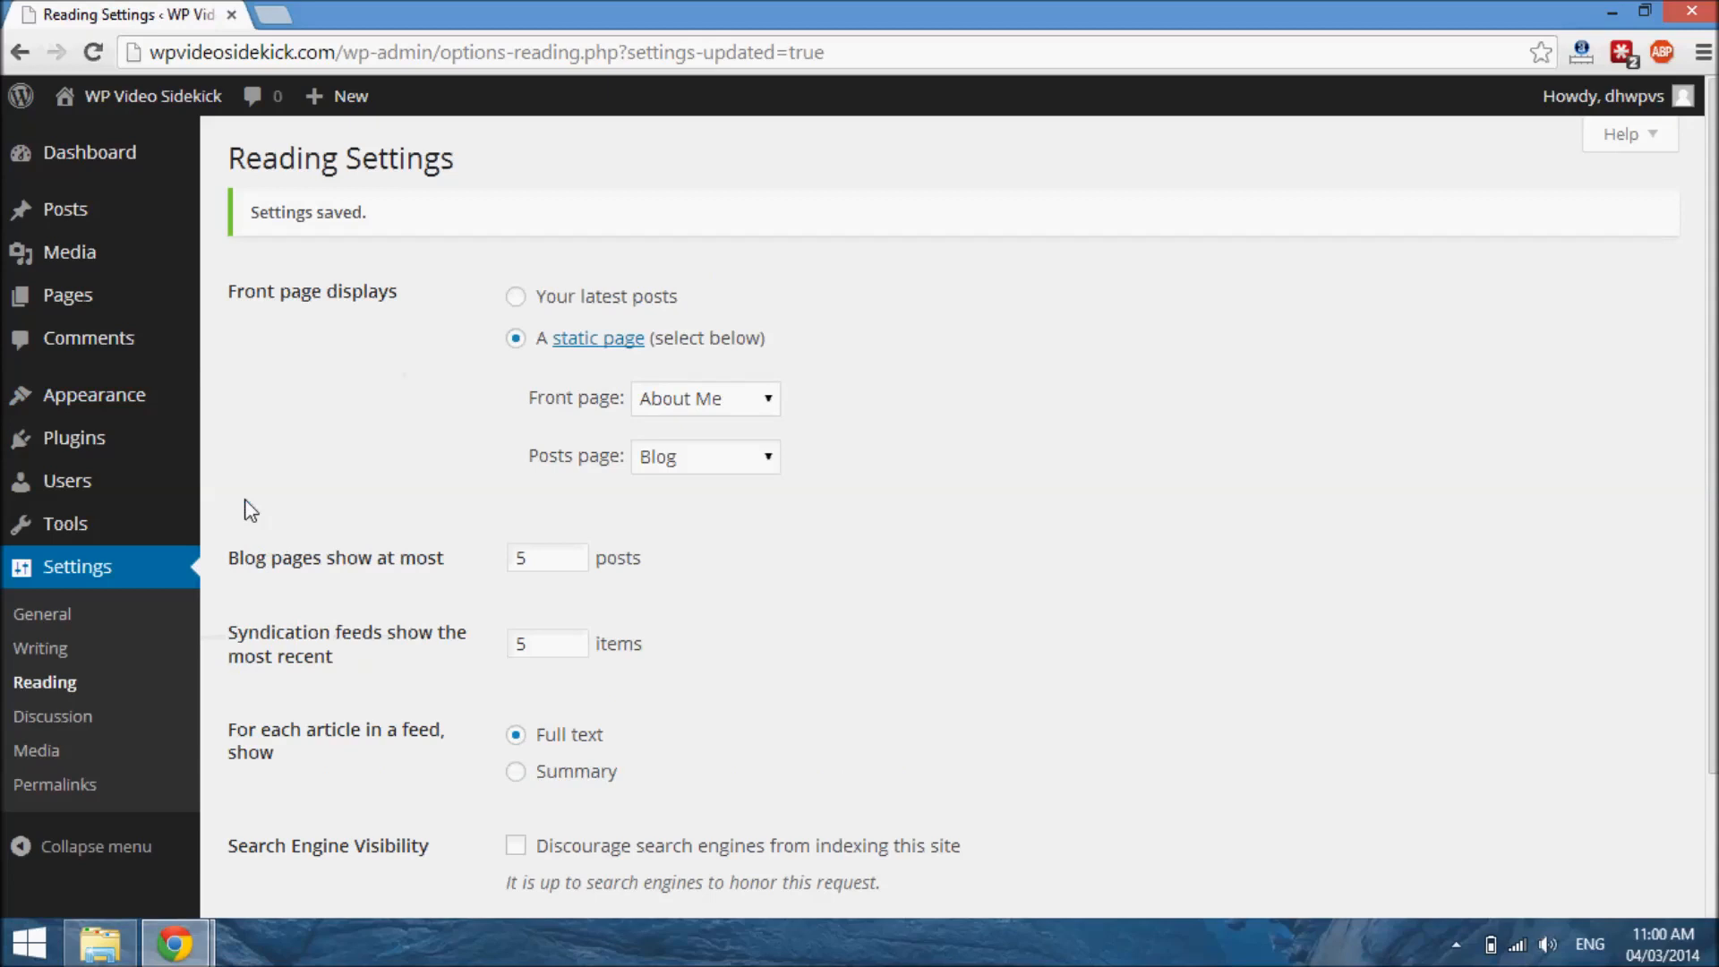
mouse_move(106, 527)
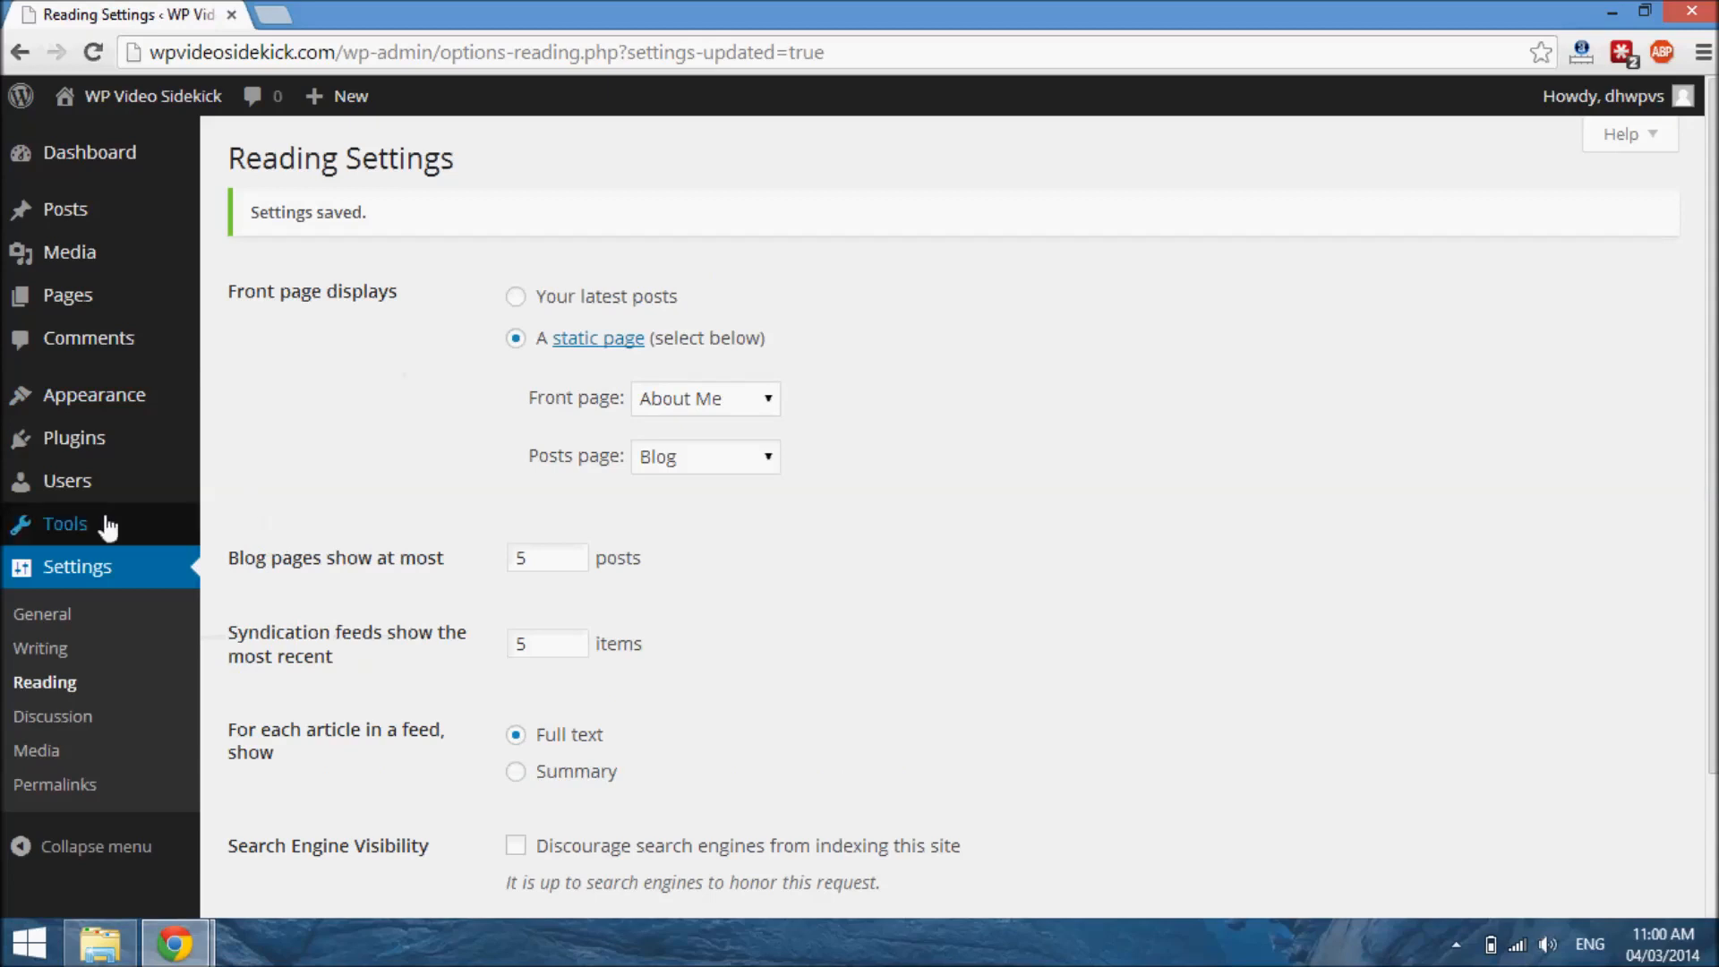
mouse_move(260, 458)
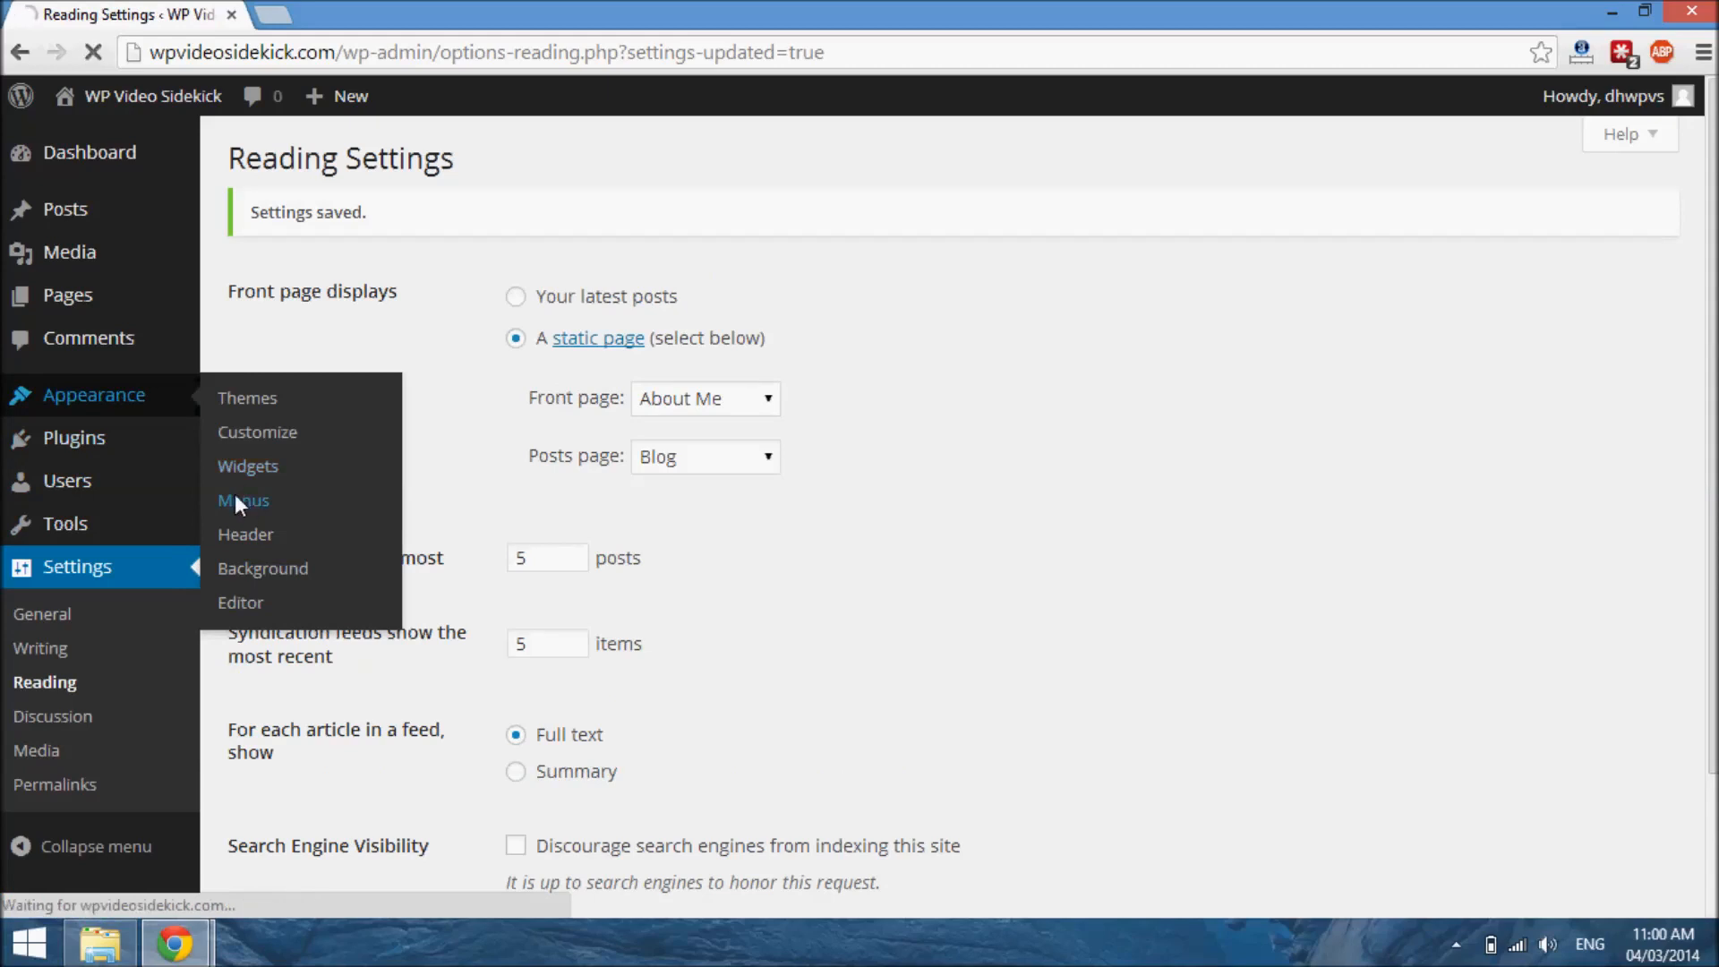
- In Appearance > Menus, add the Blog page to the Main Menu
click(243, 500)
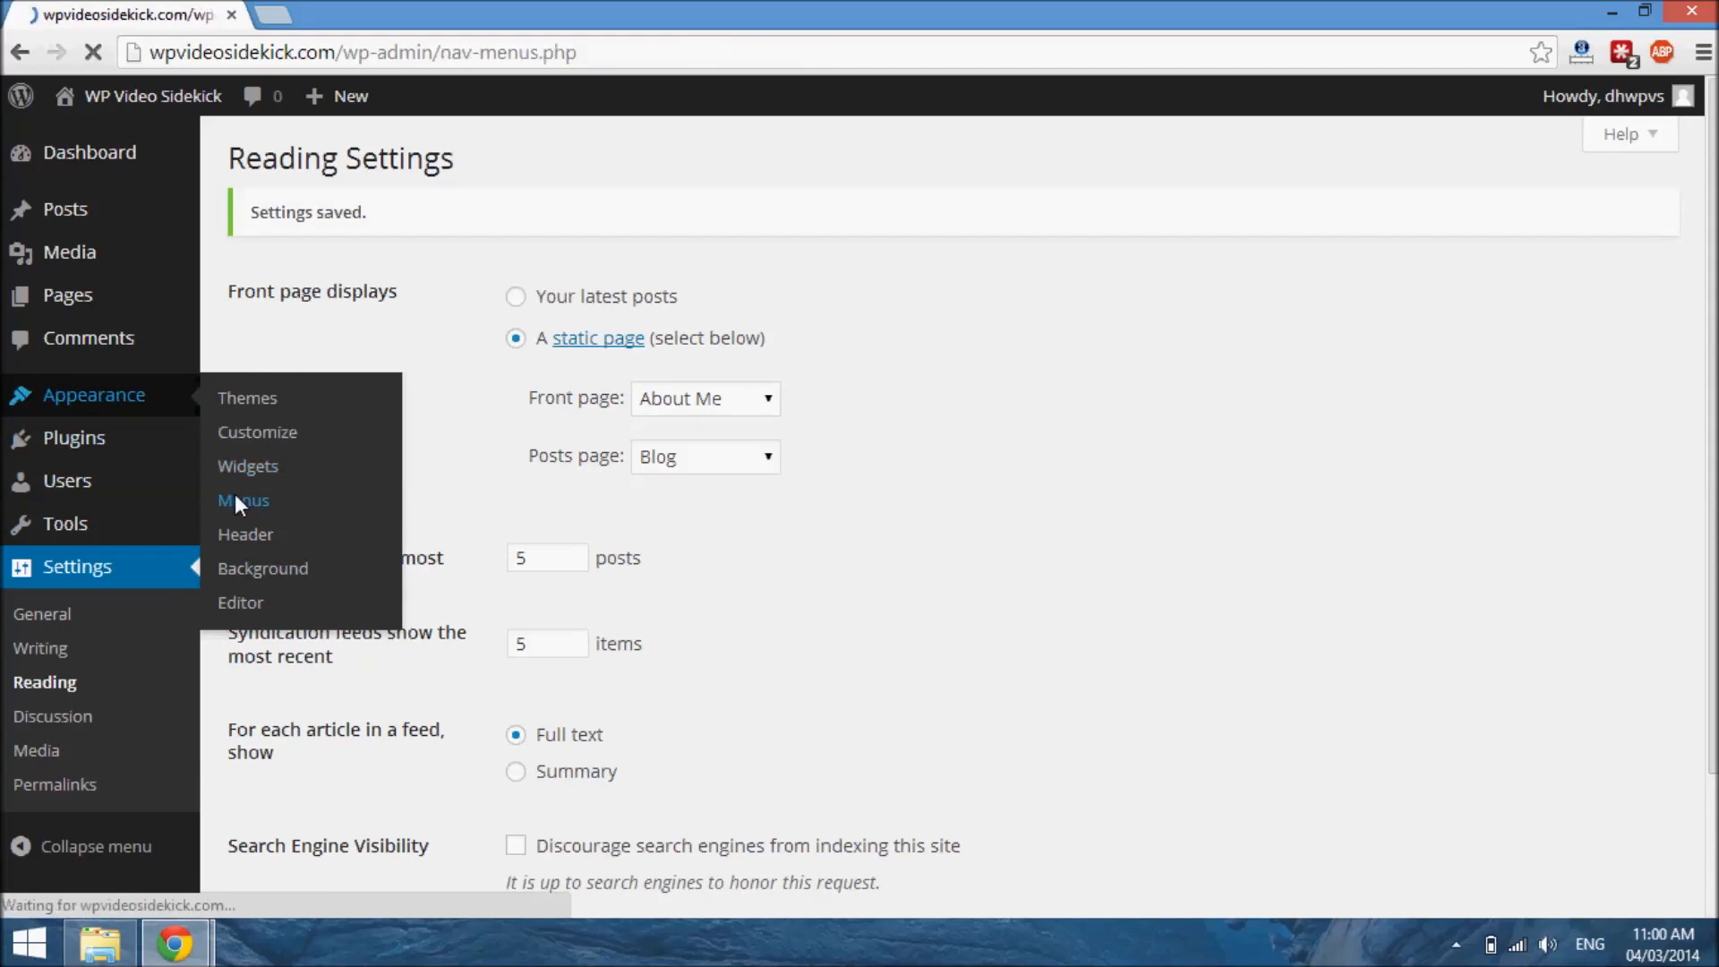
click(242, 500)
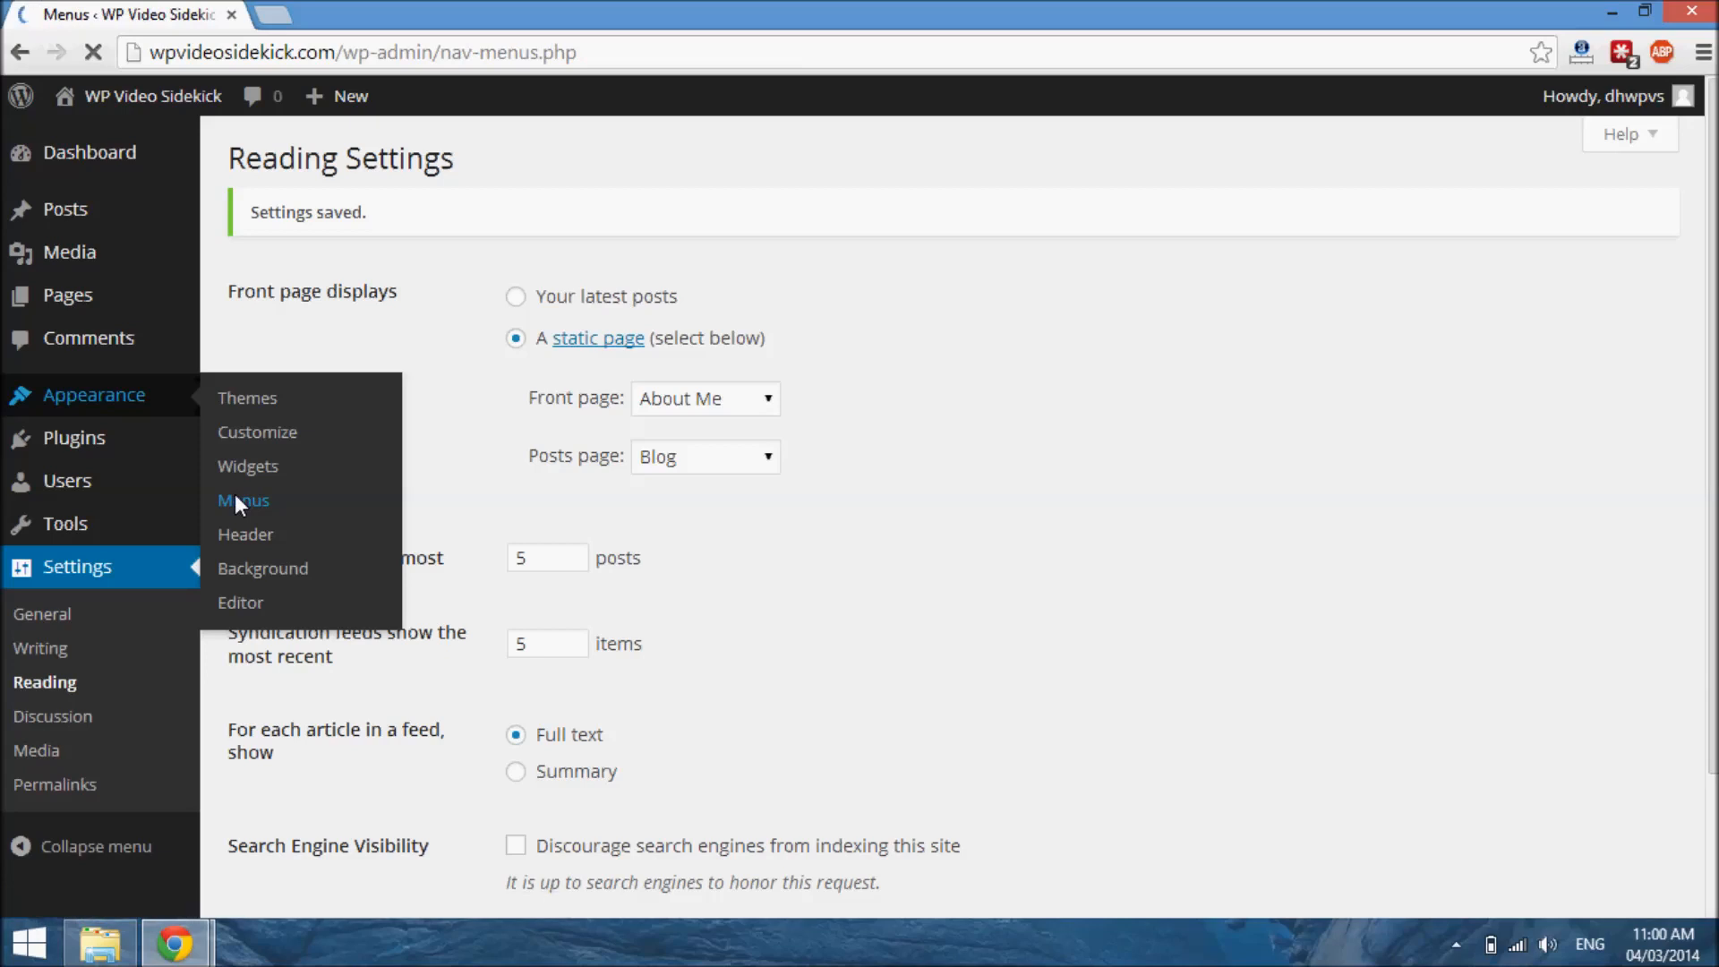
click(242, 500)
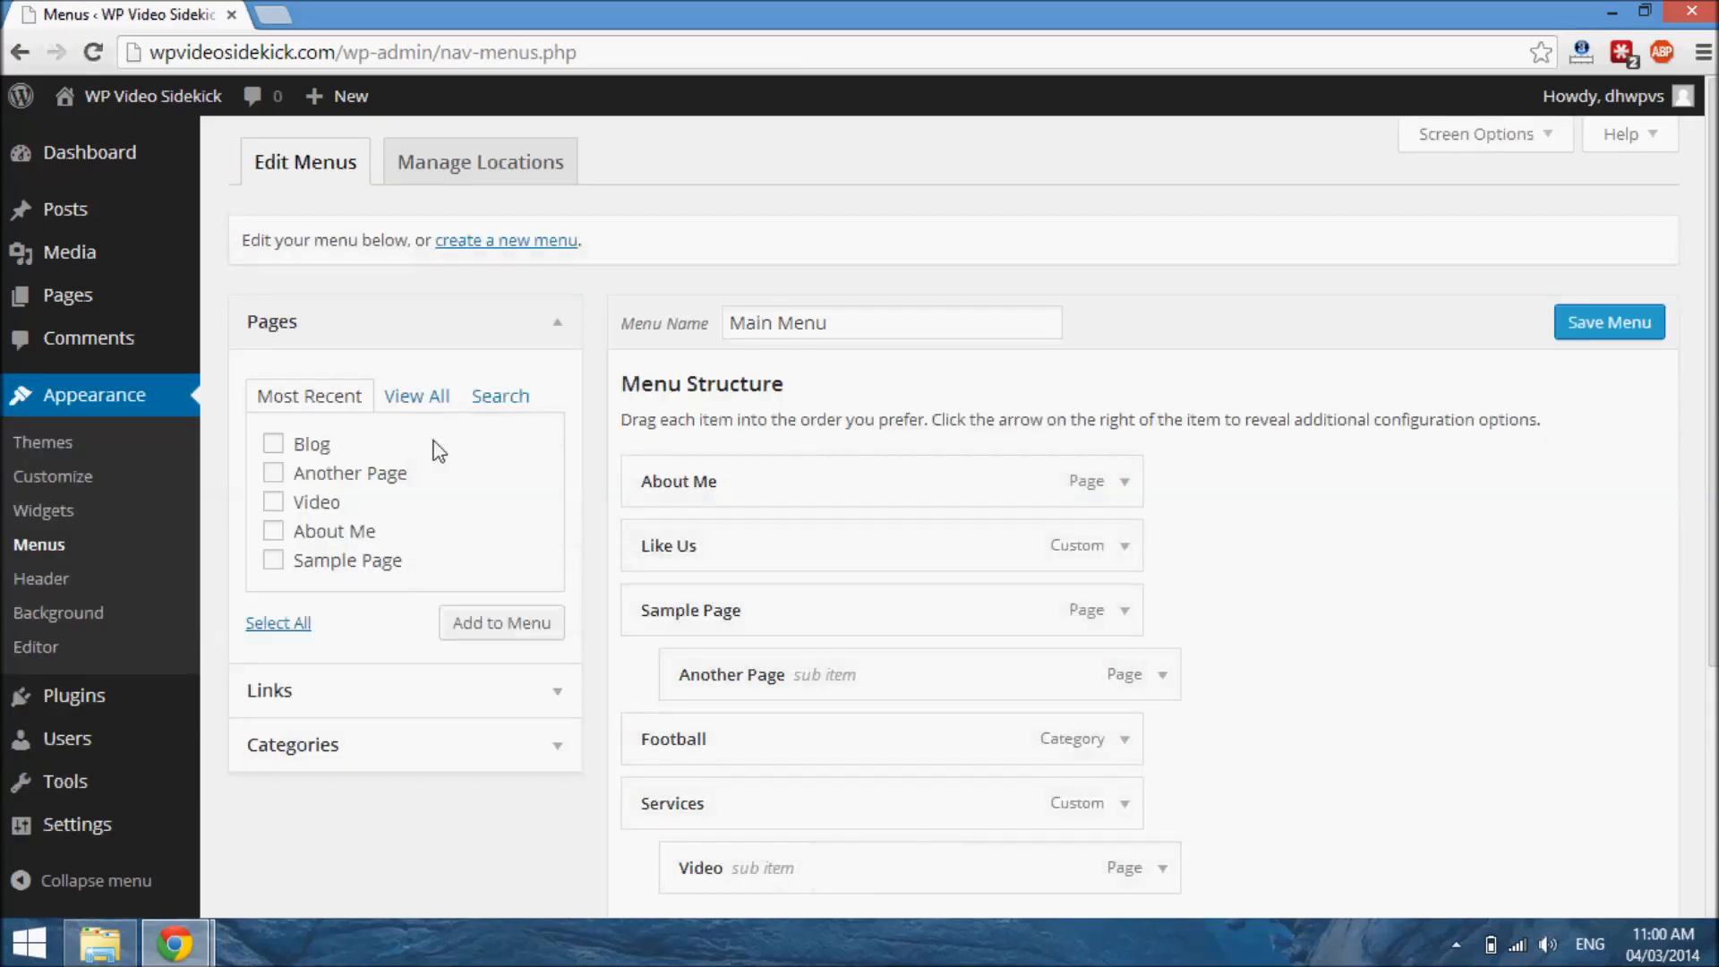
click(273, 443)
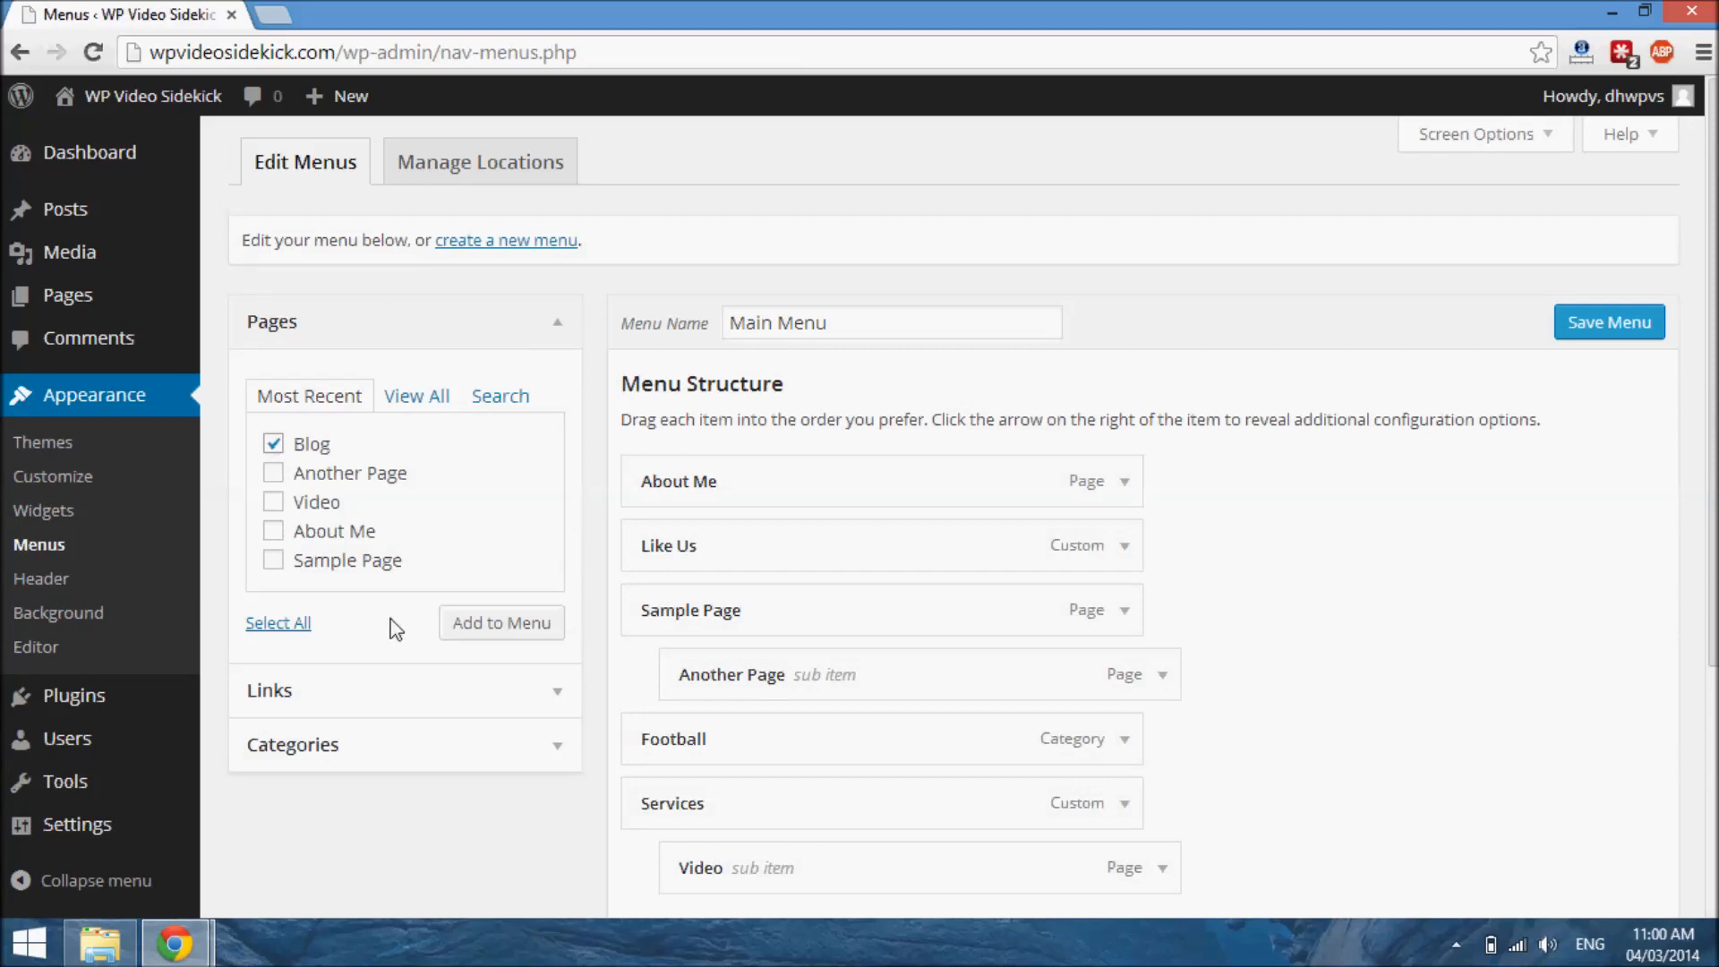
click(500, 624)
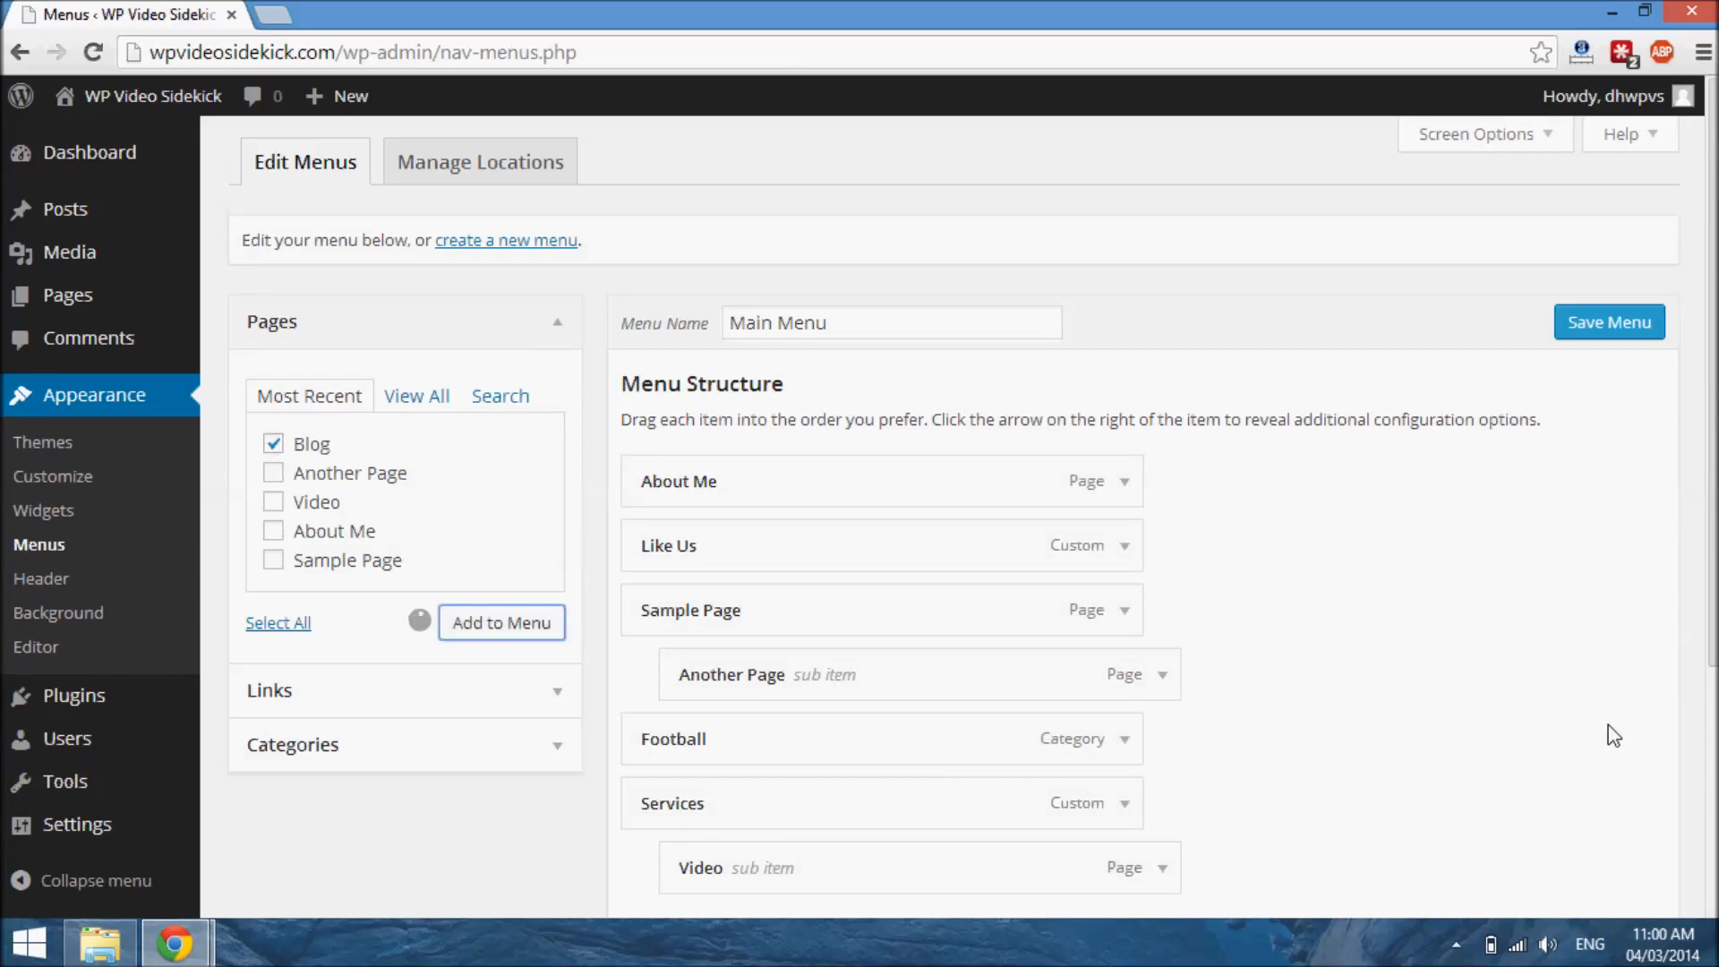
- Drag Blog to the last top-level menu position and save the Main Menu
scroll(down, 3)
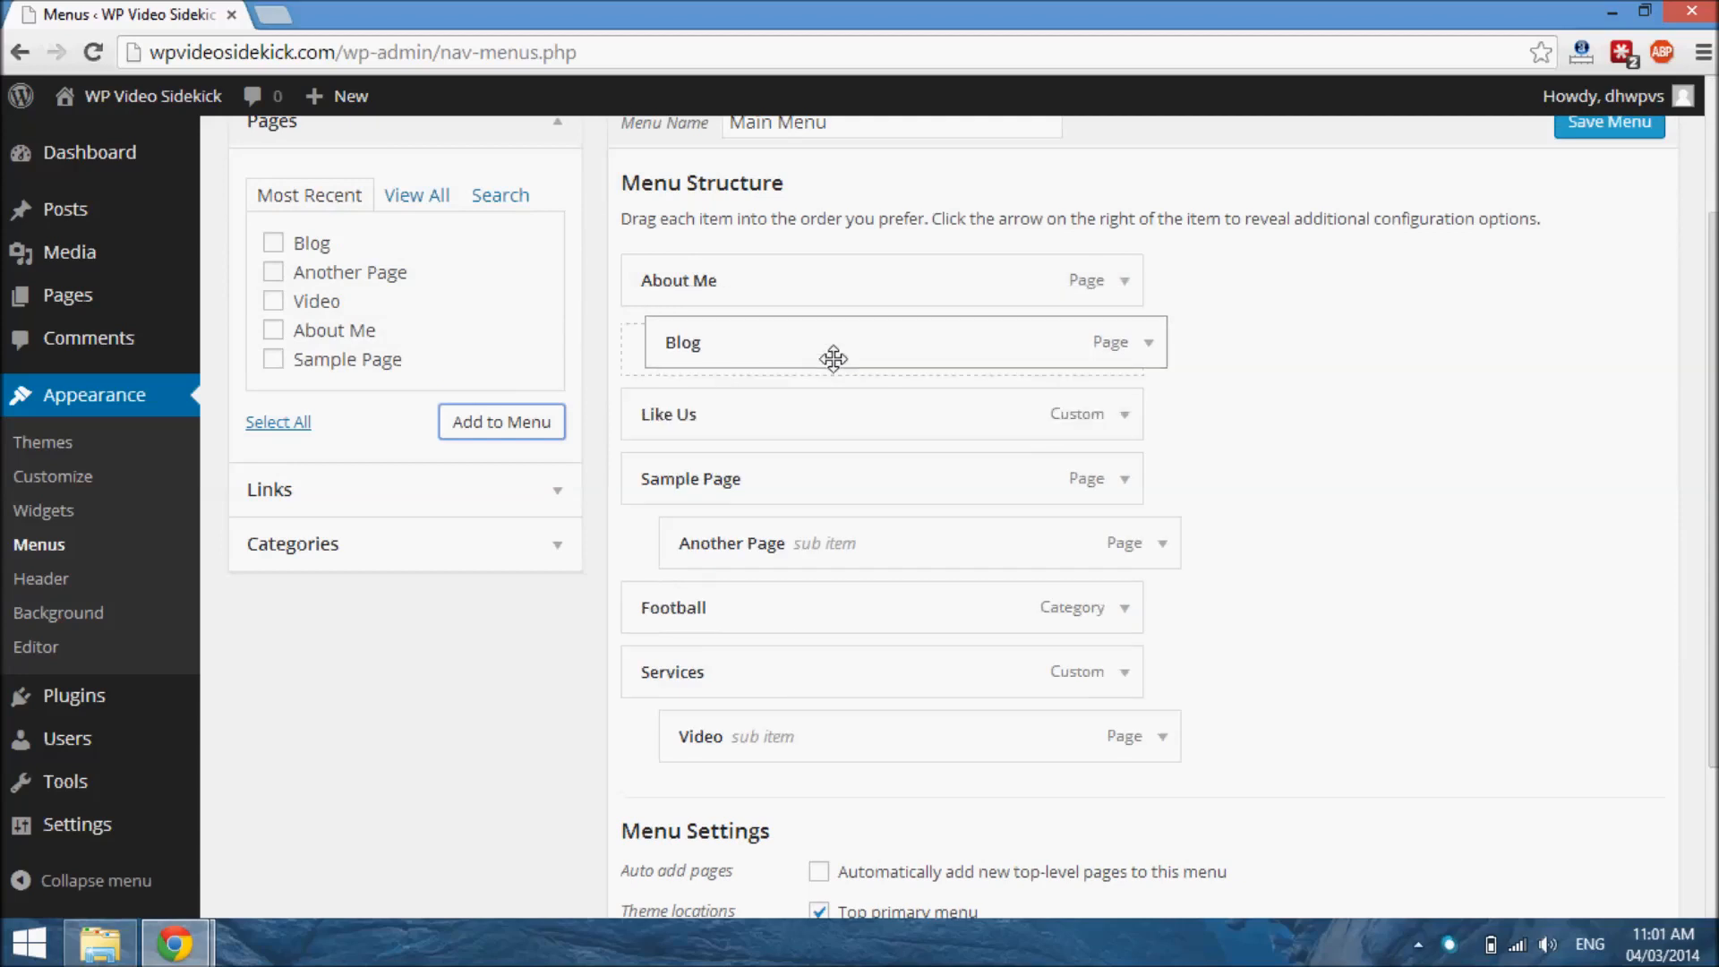
drag(833, 342, 768, 766)
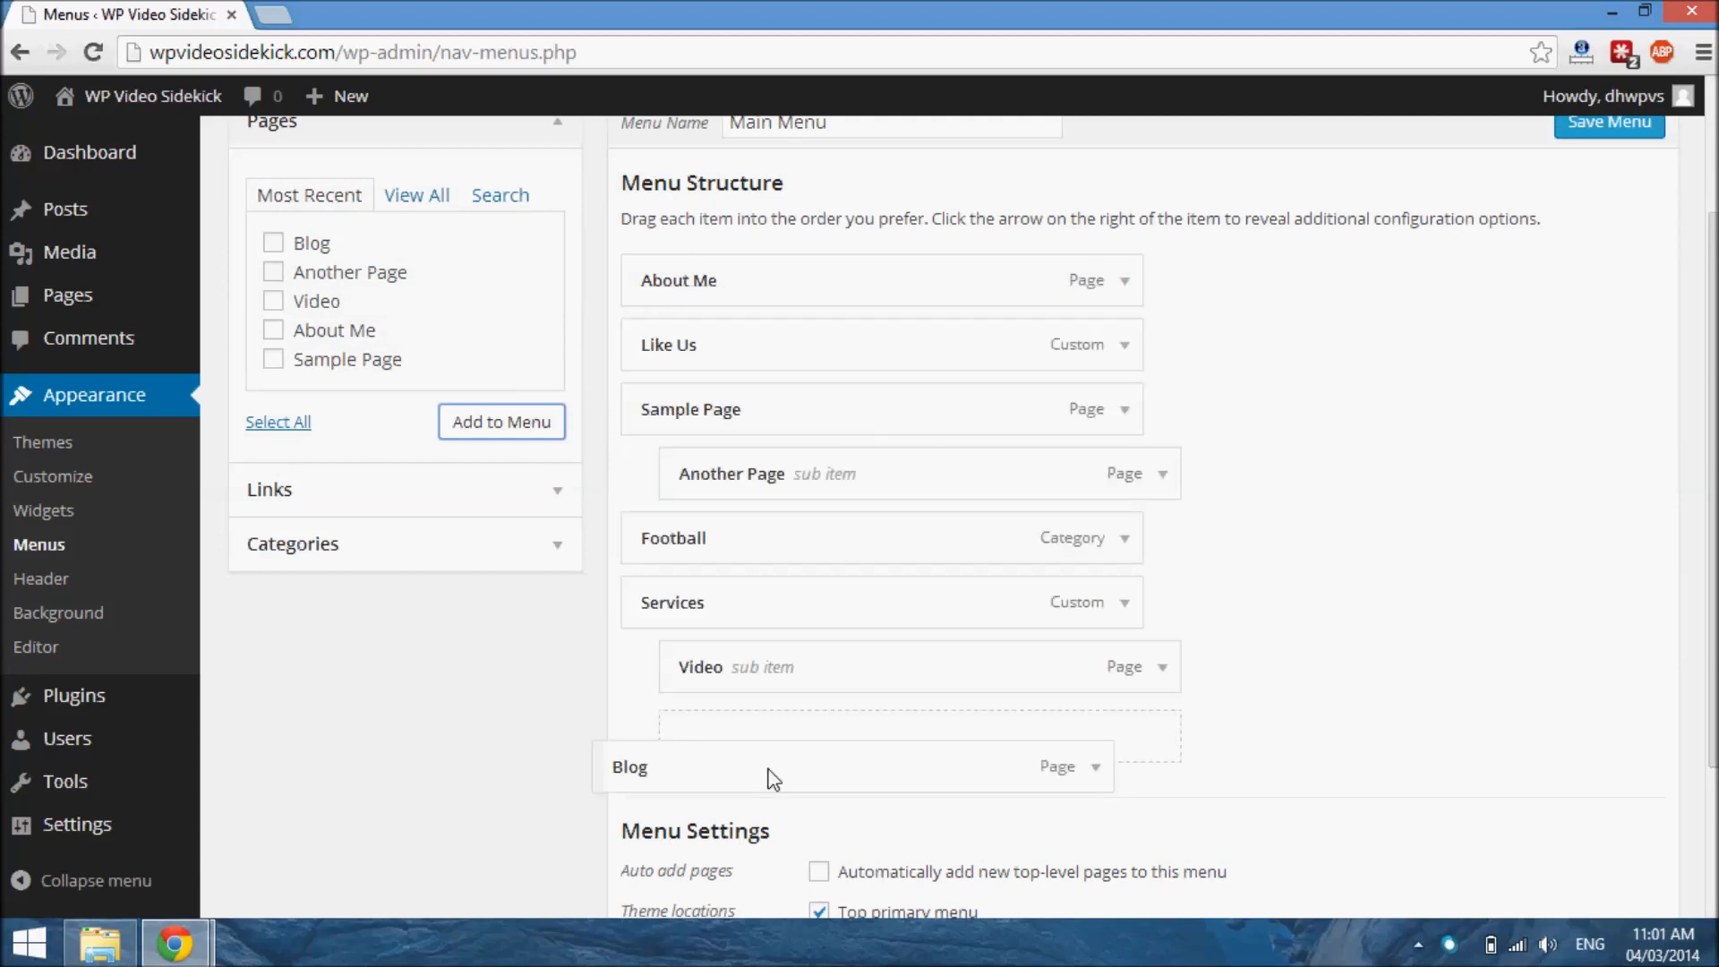
drag(767, 773, 821, 748)
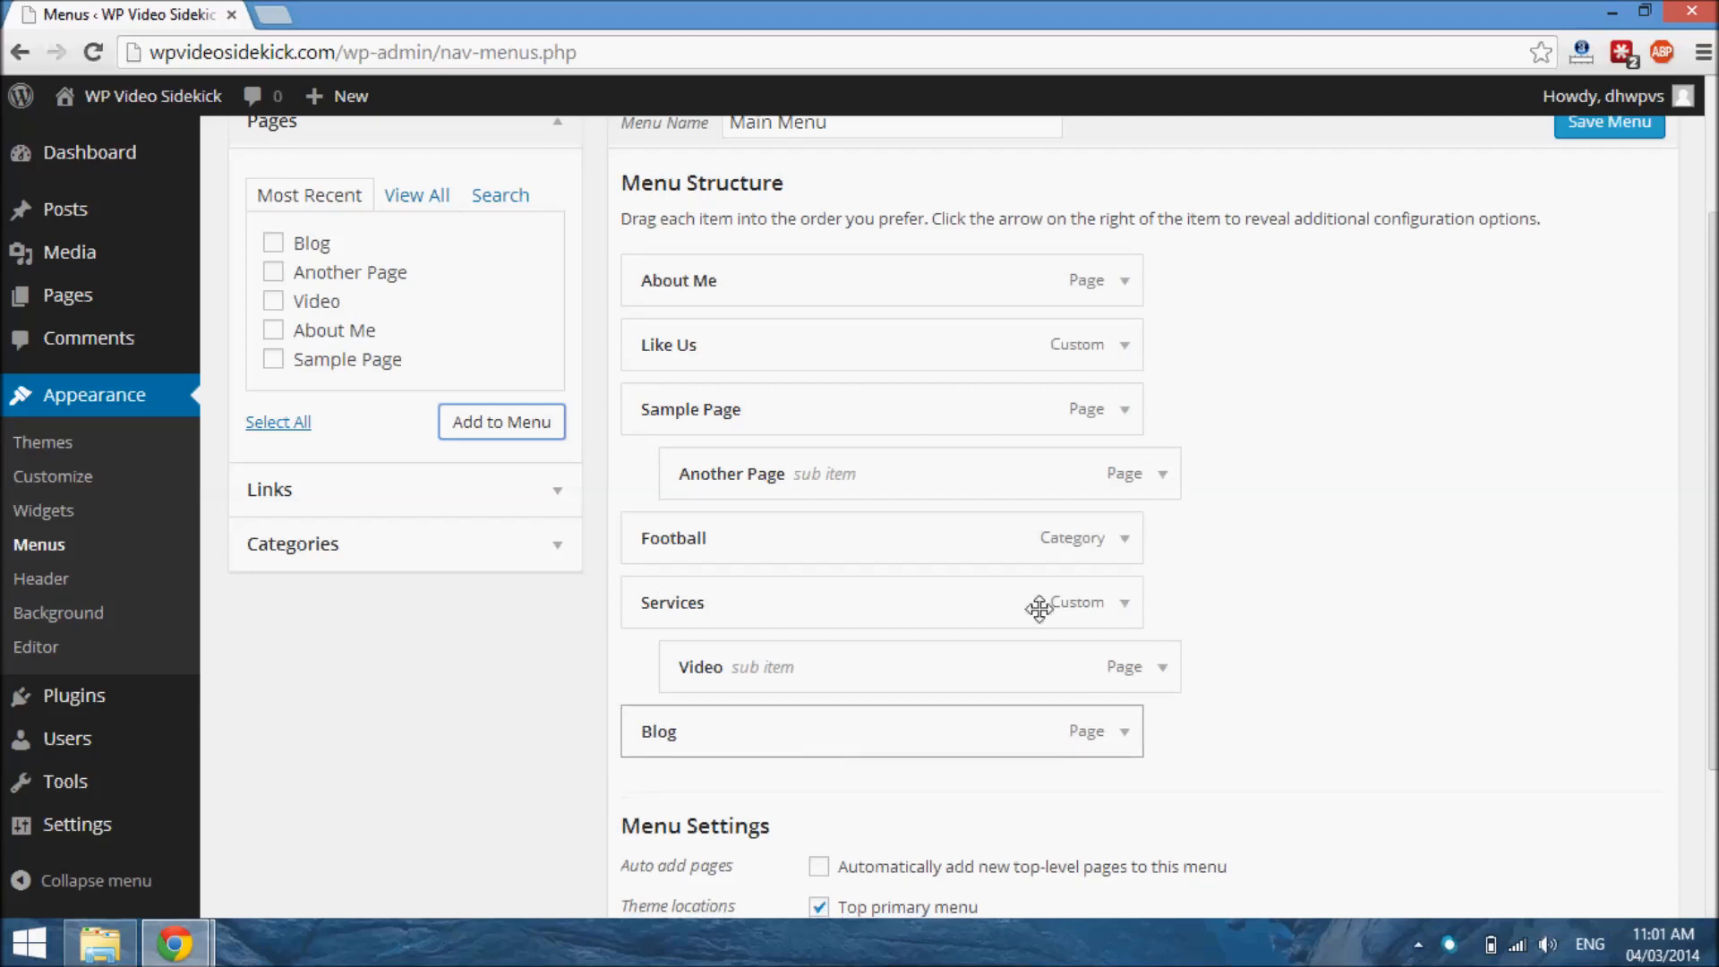
click(1608, 122)
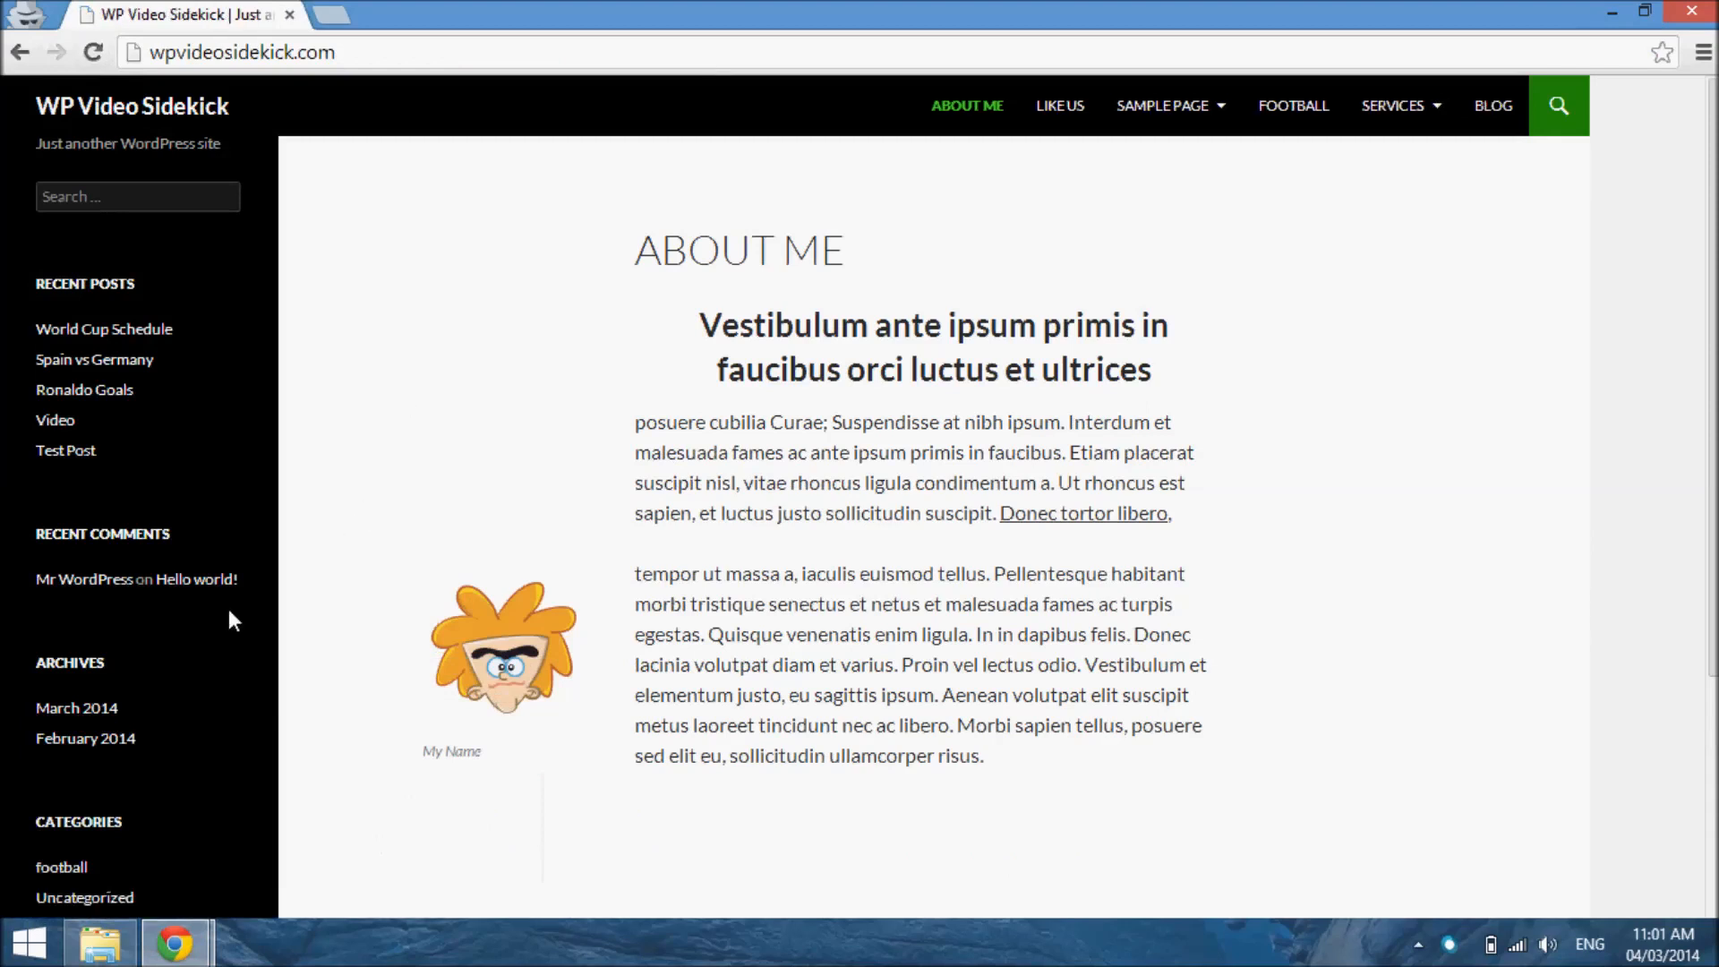
mouse_move(175, 941)
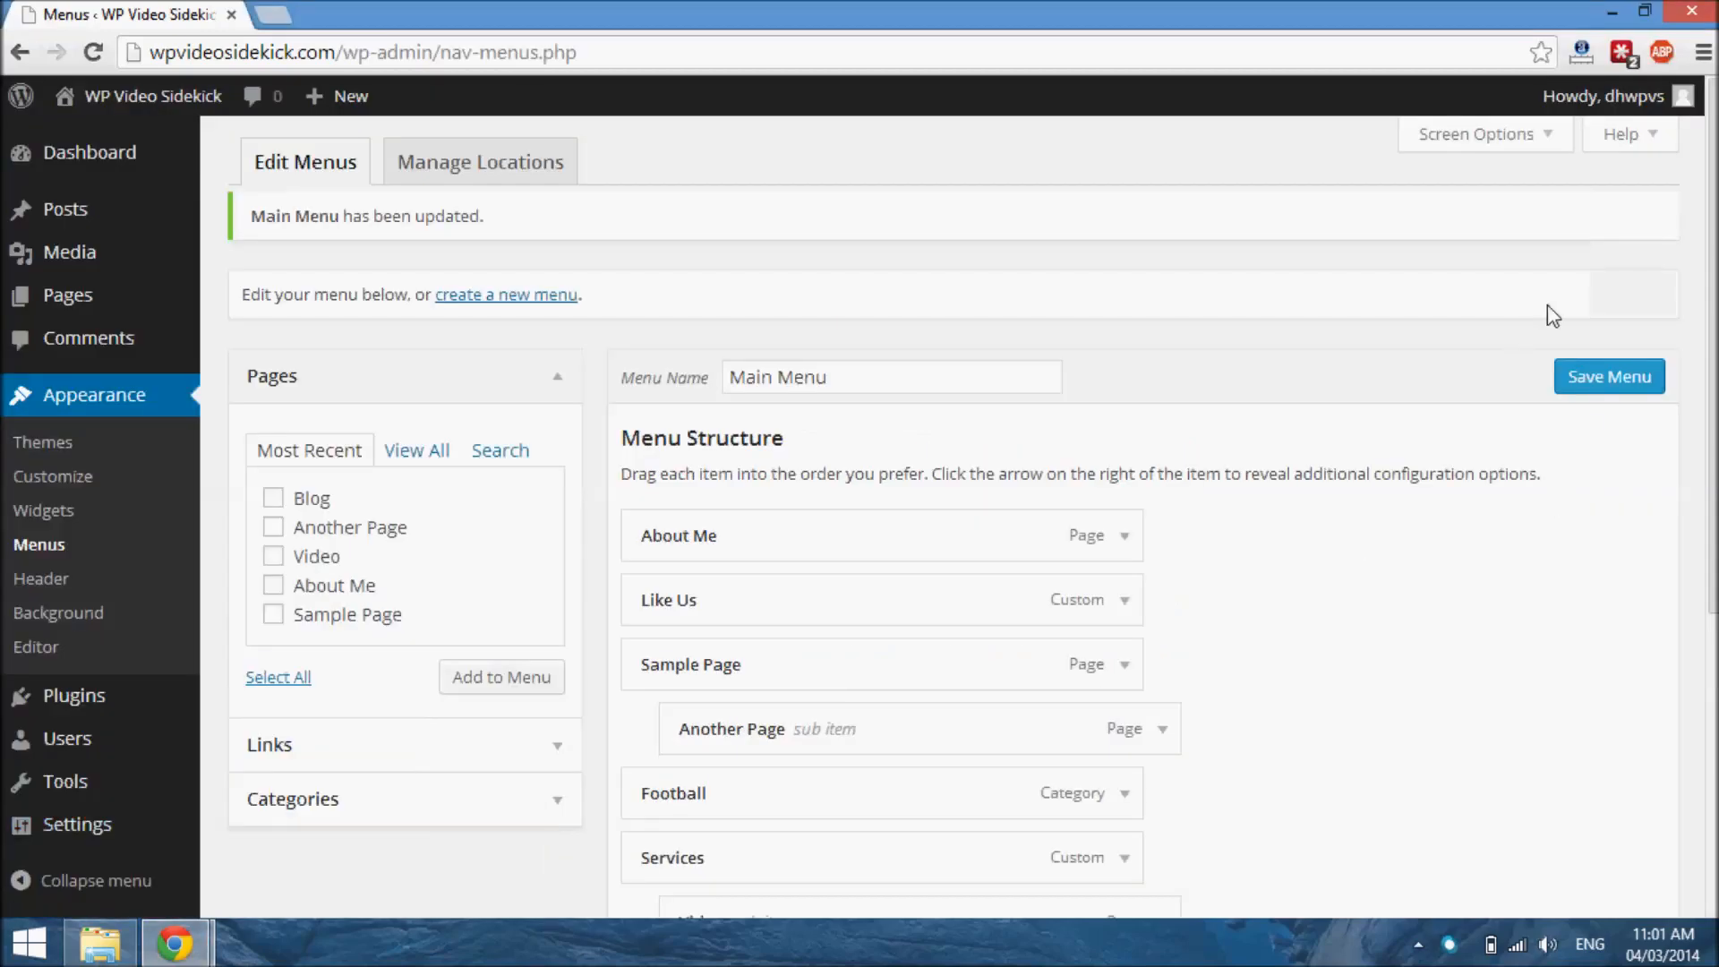
- Reload the live site and follow the BLOG navigation link to the posts listing
scroll(down, 3)
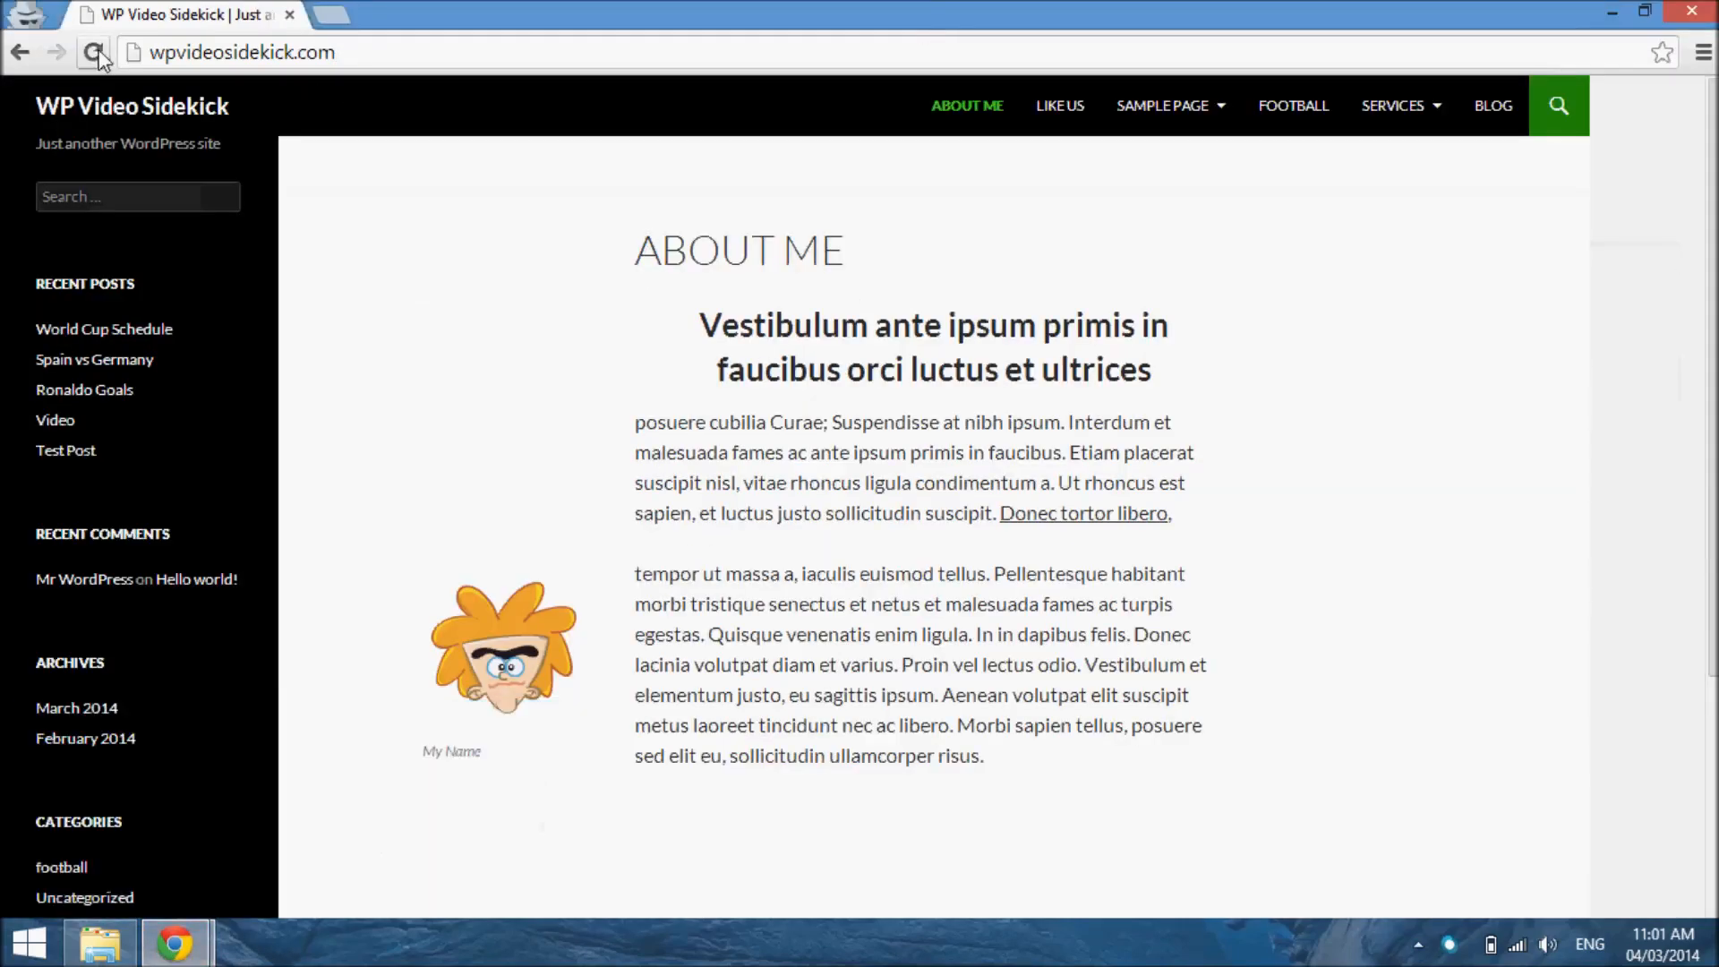
click(97, 52)
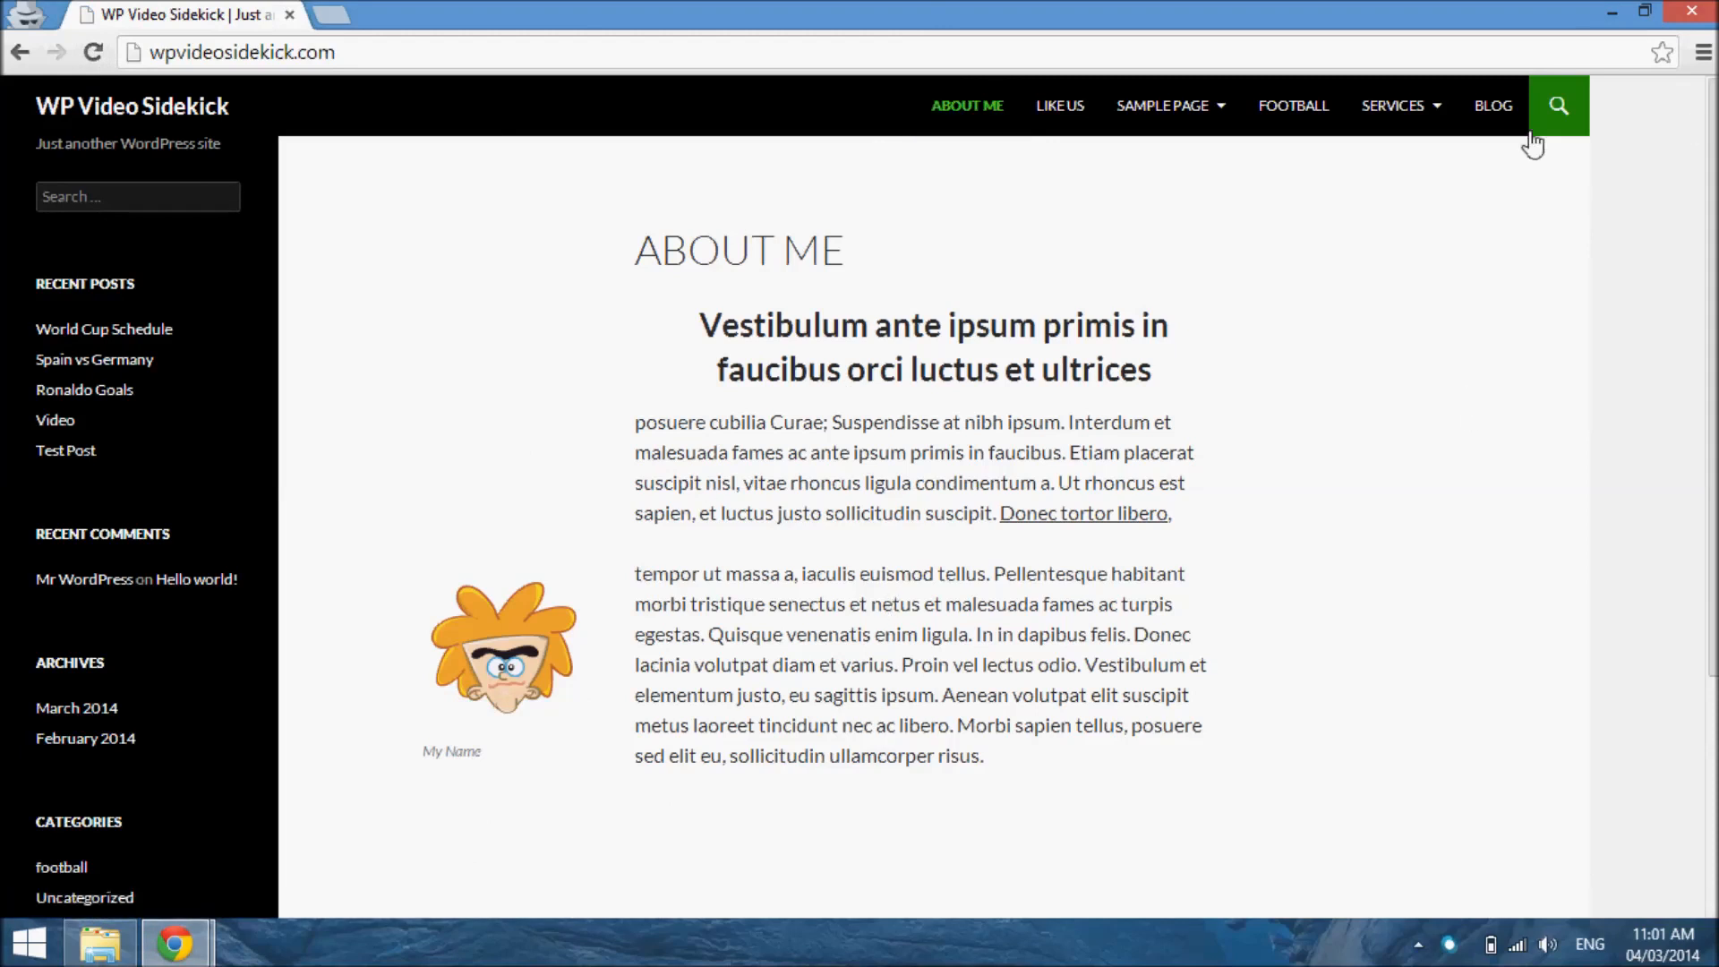
click(1492, 106)
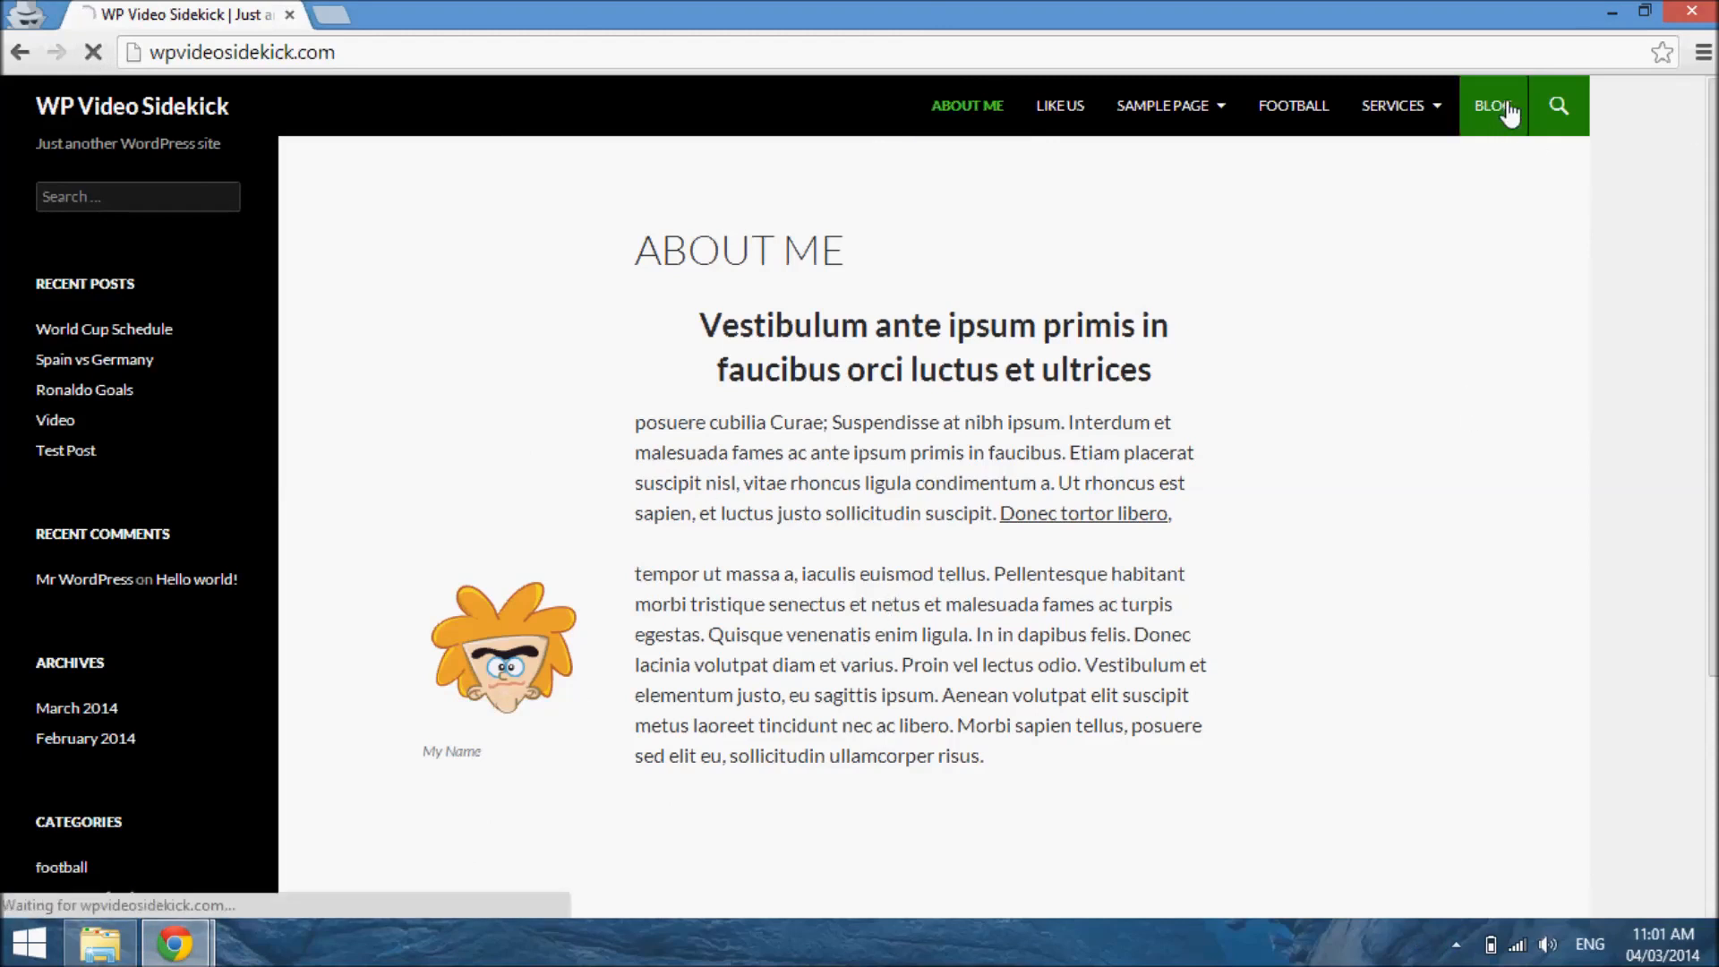
click(1492, 105)
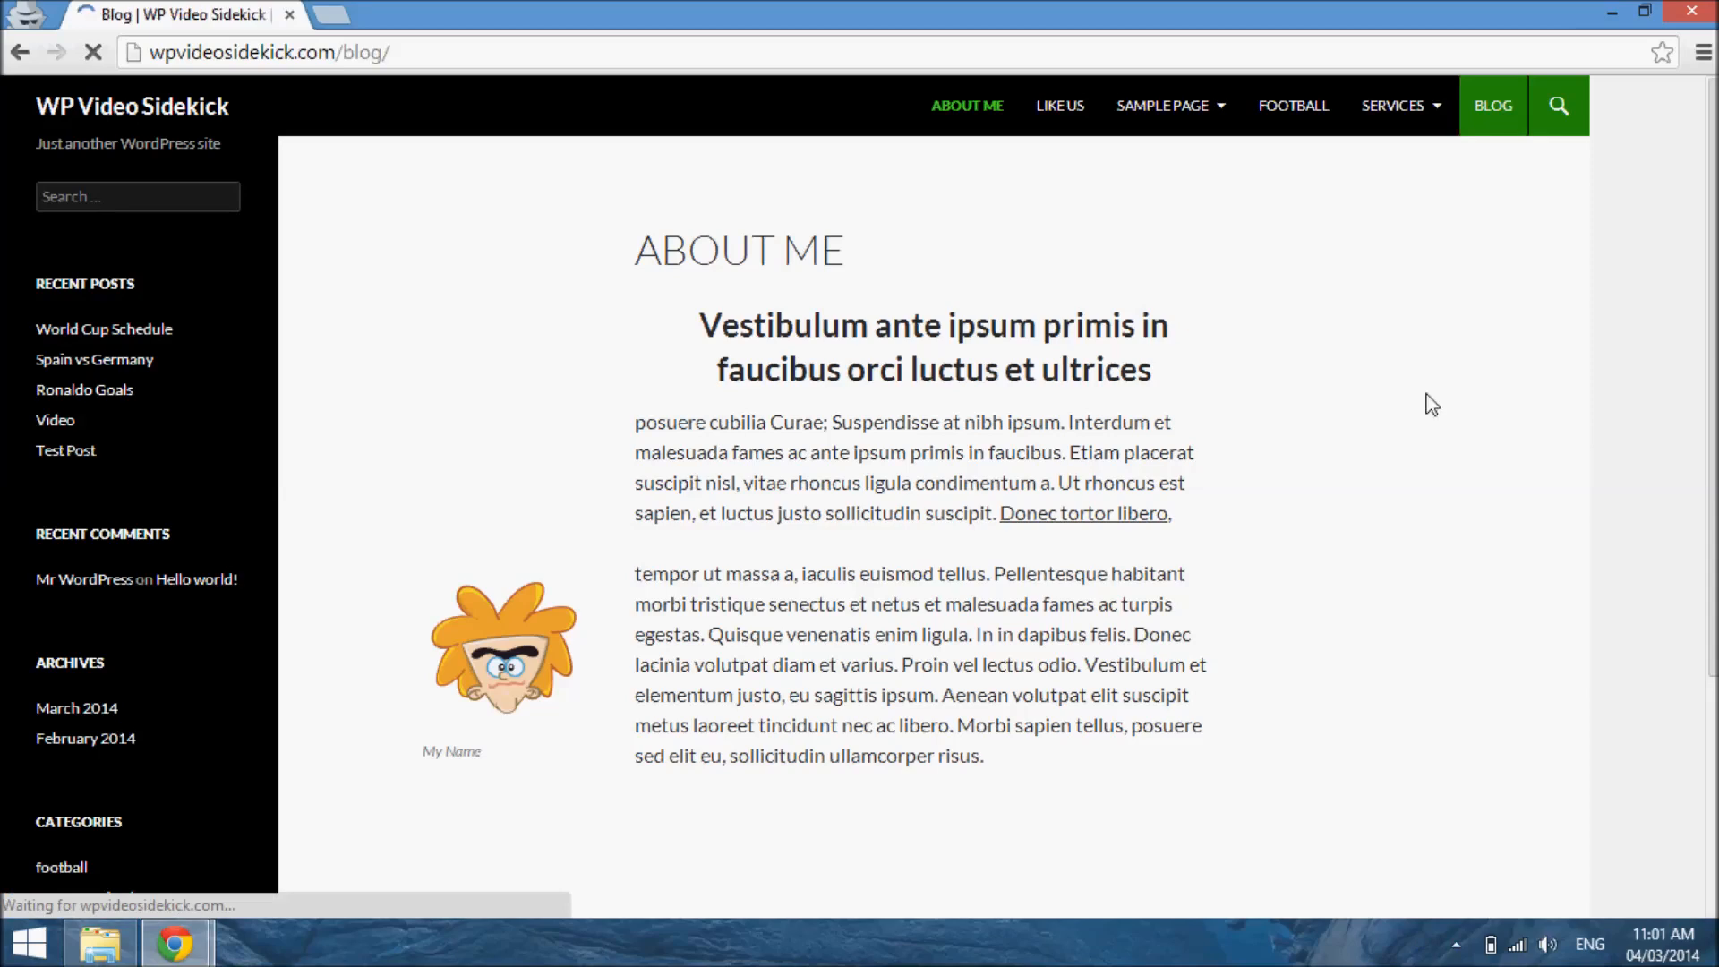
click(1492, 106)
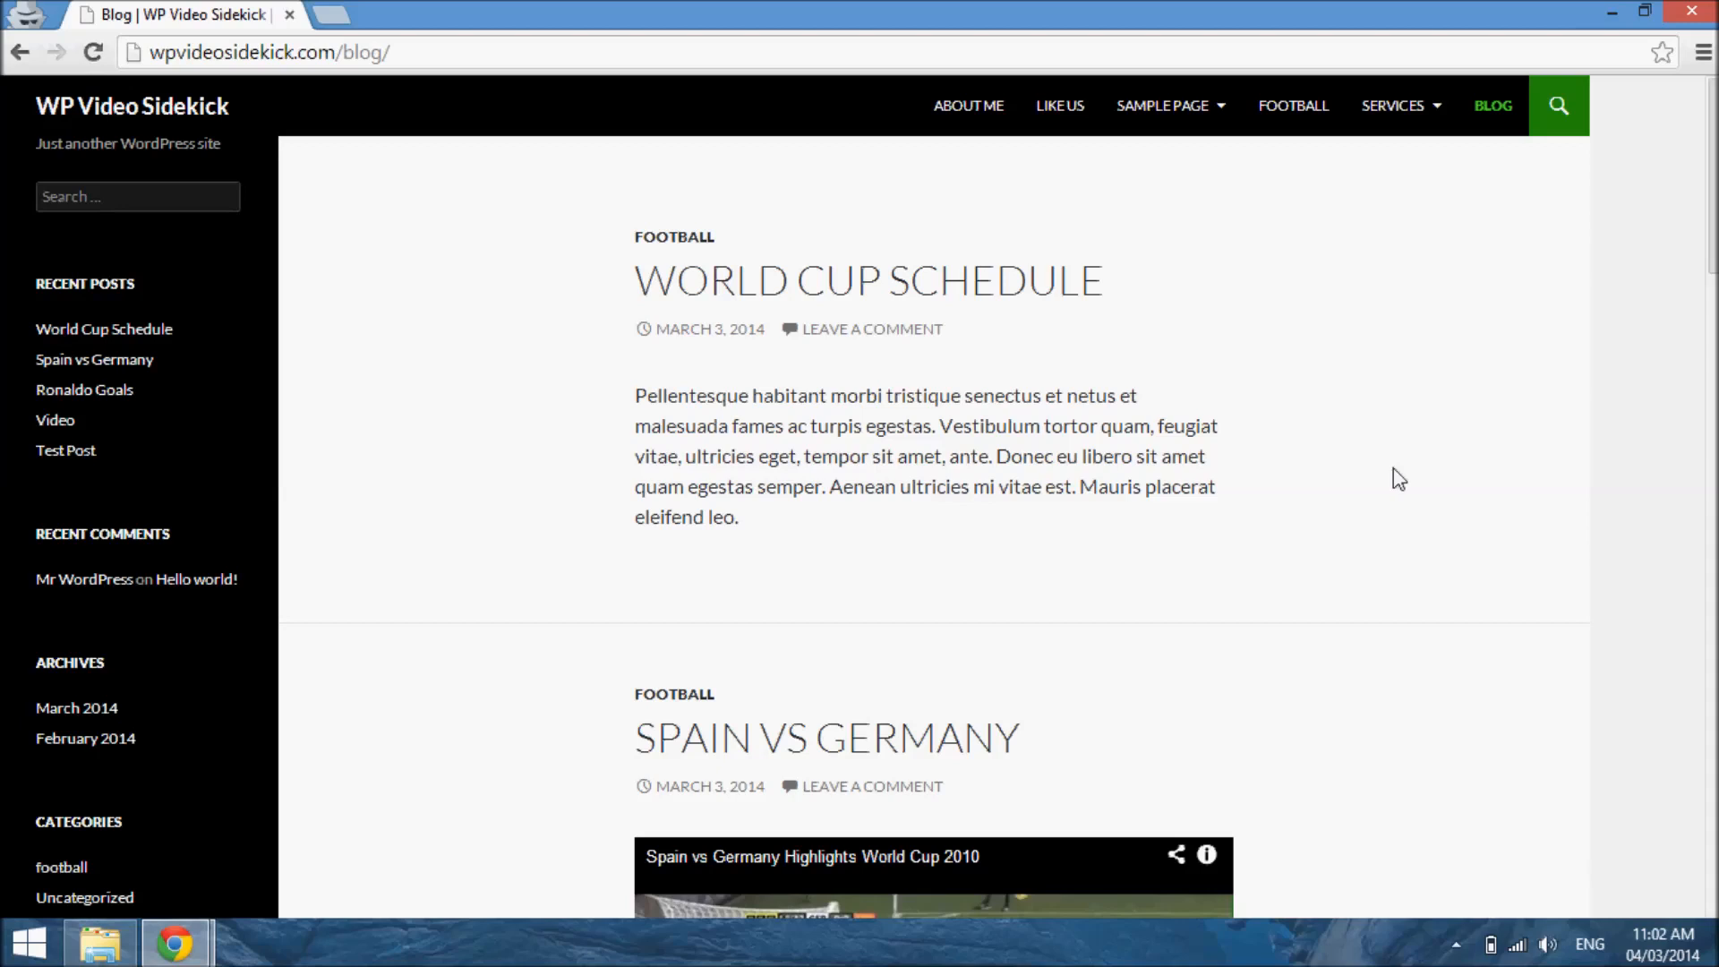
mouse_move(1283, 304)
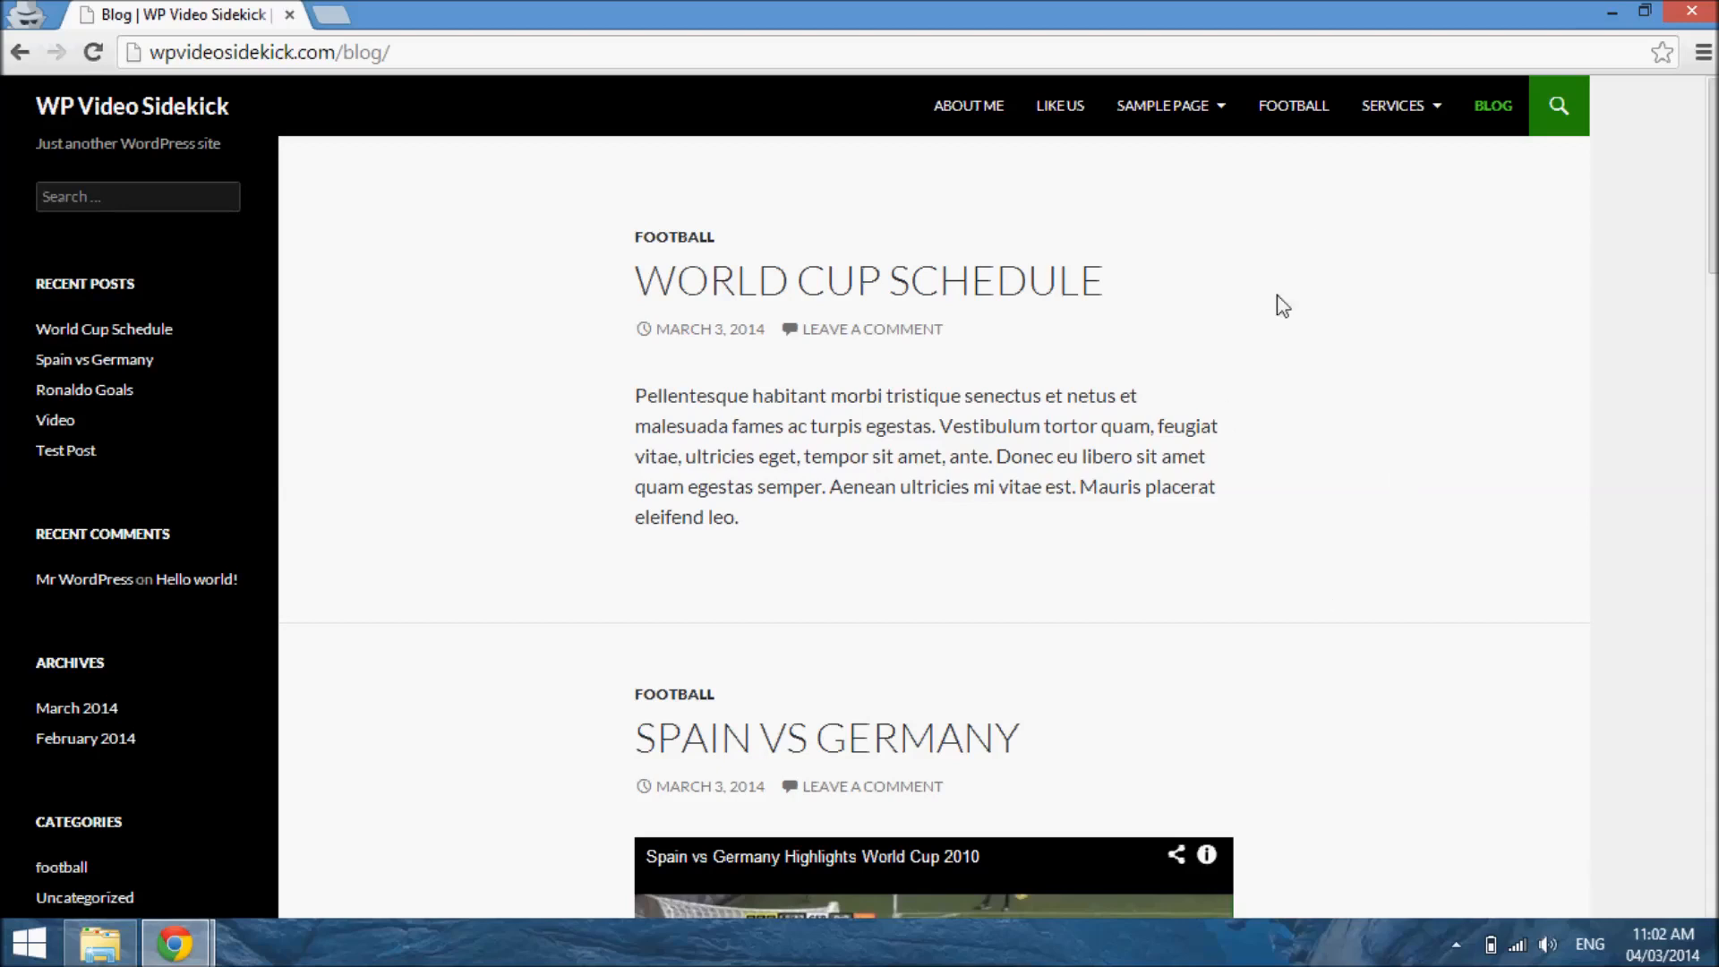
mouse_move(1245, 677)
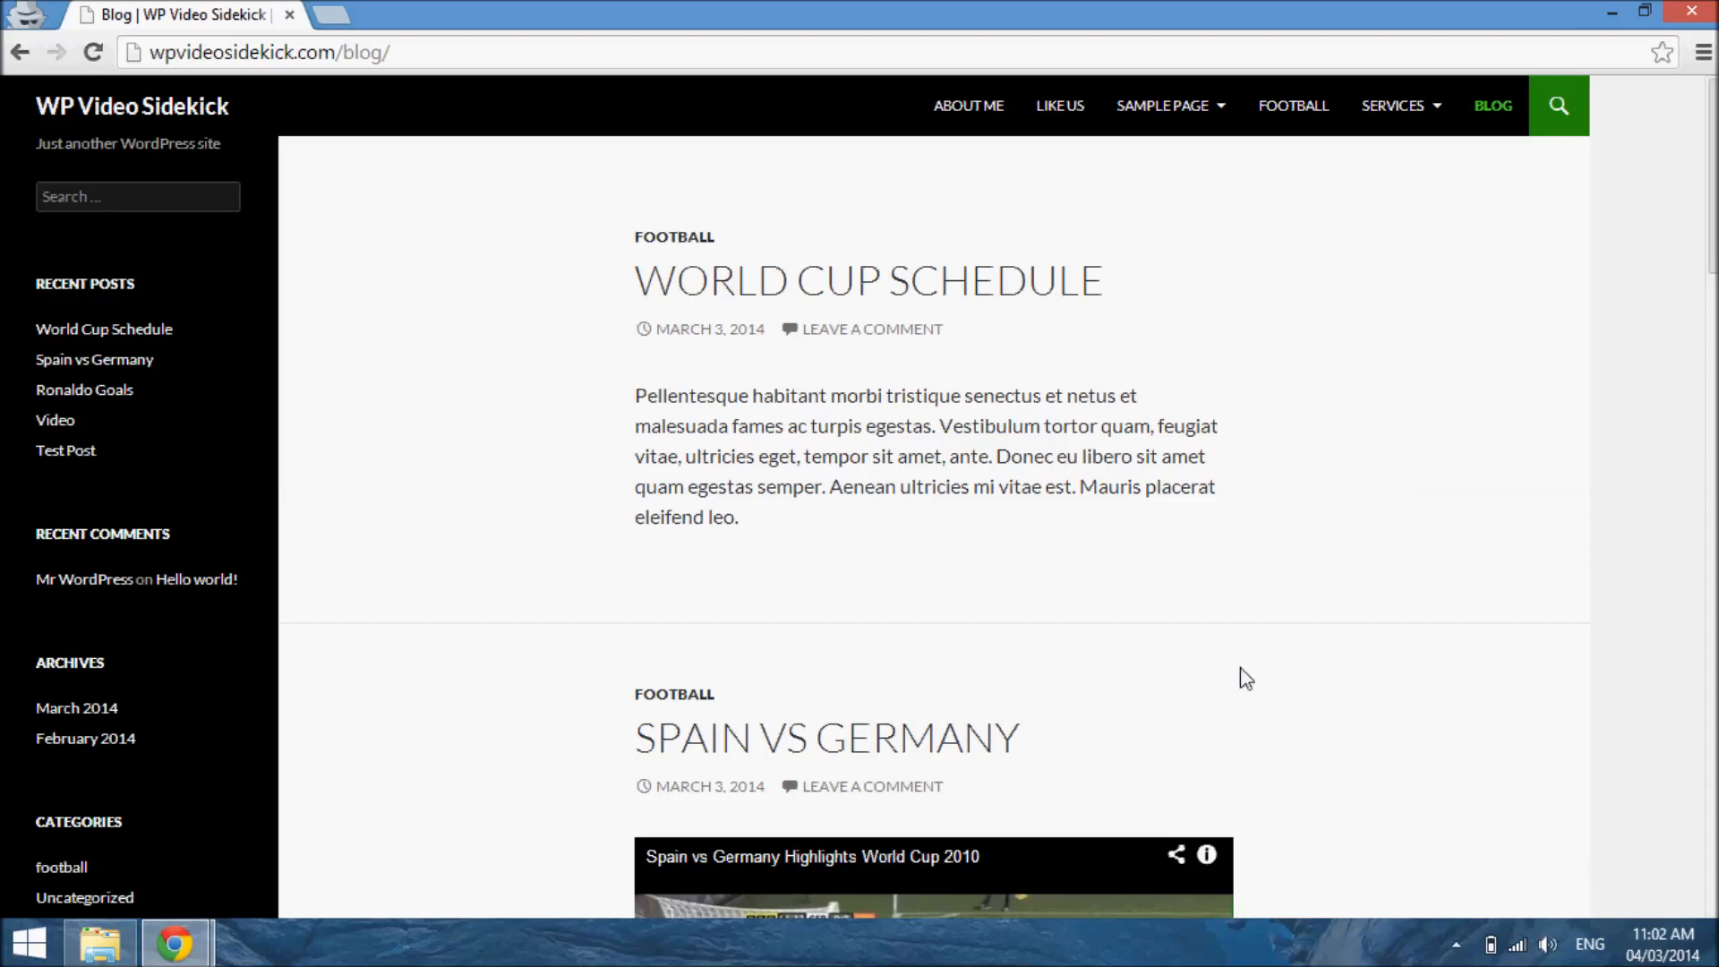